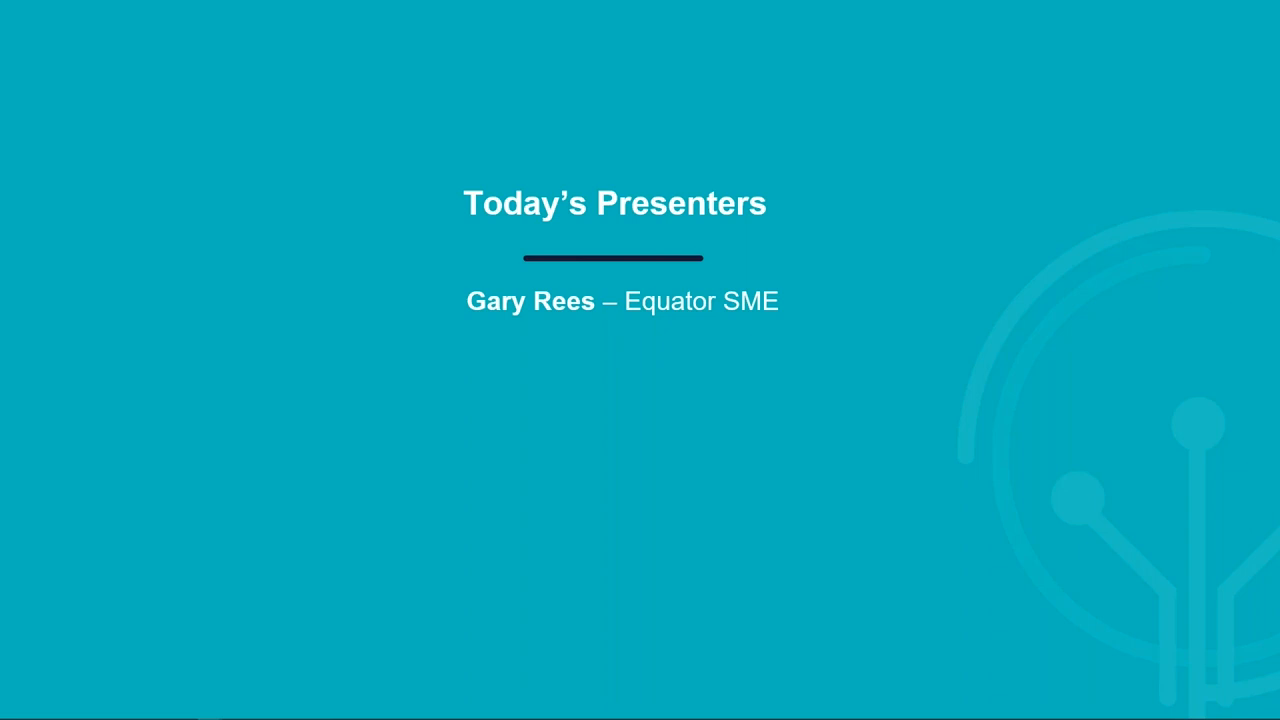
Step: Advance the slideshow to the Monday 'Clocks using Portal' slide
key("Right")
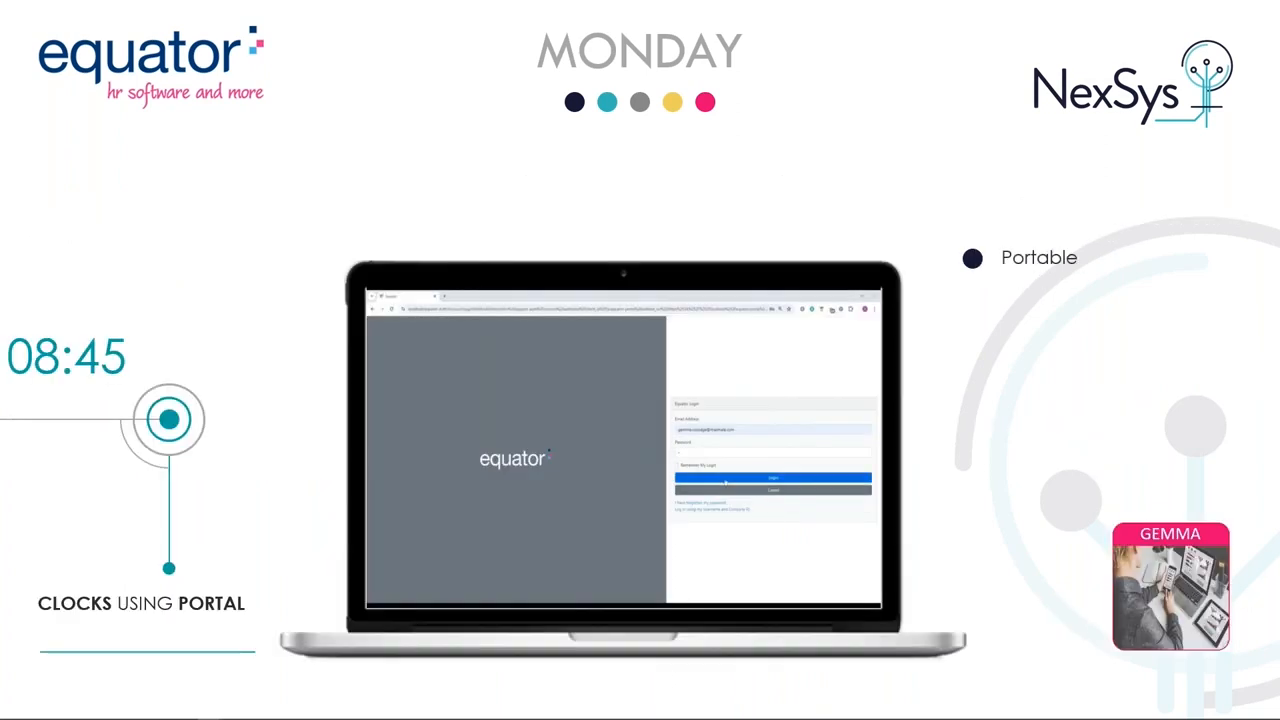
Step: Sign in to the Equator Portal and reach the Time Swipe page from the menu
left_click(772, 478)
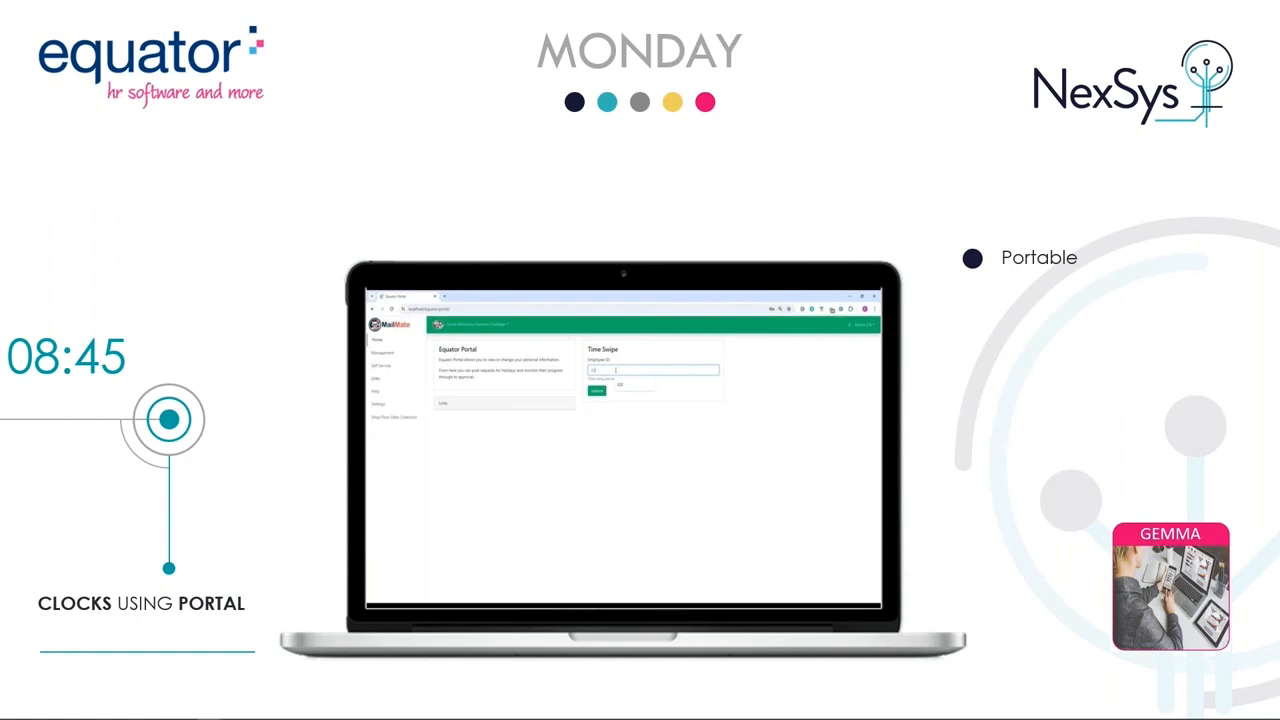
left_click(596, 390)
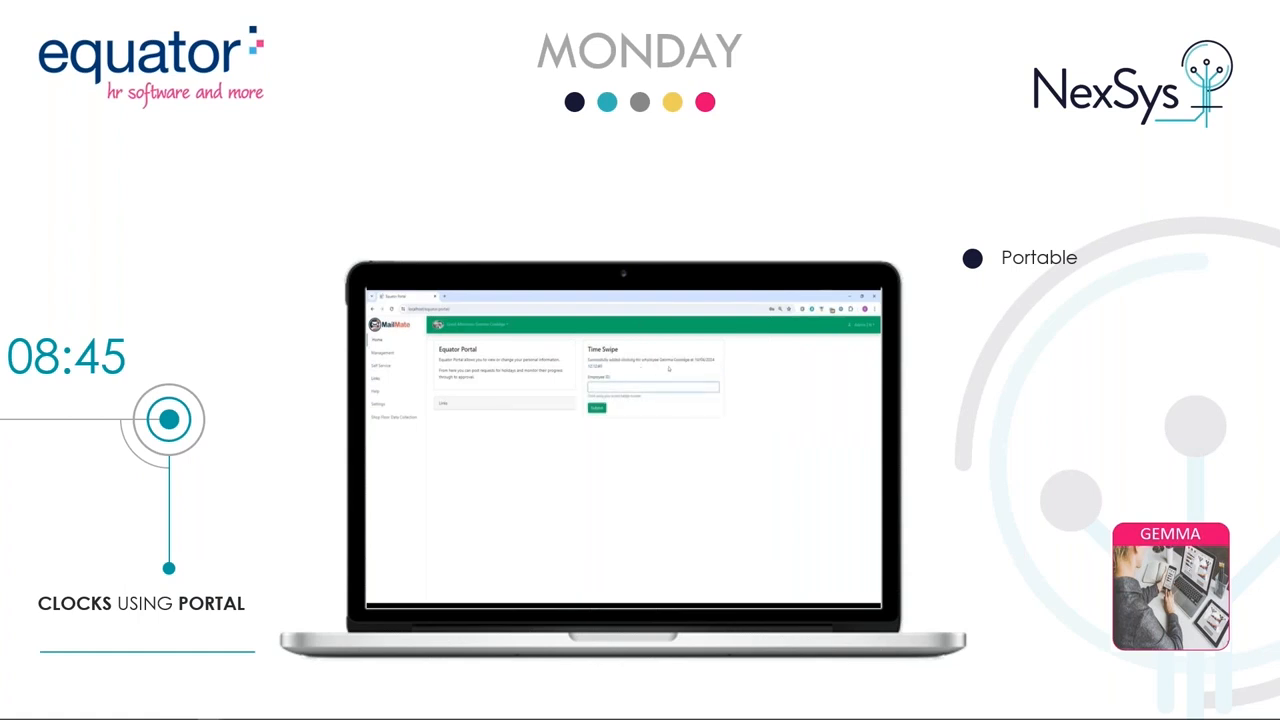
left_click(596, 408)
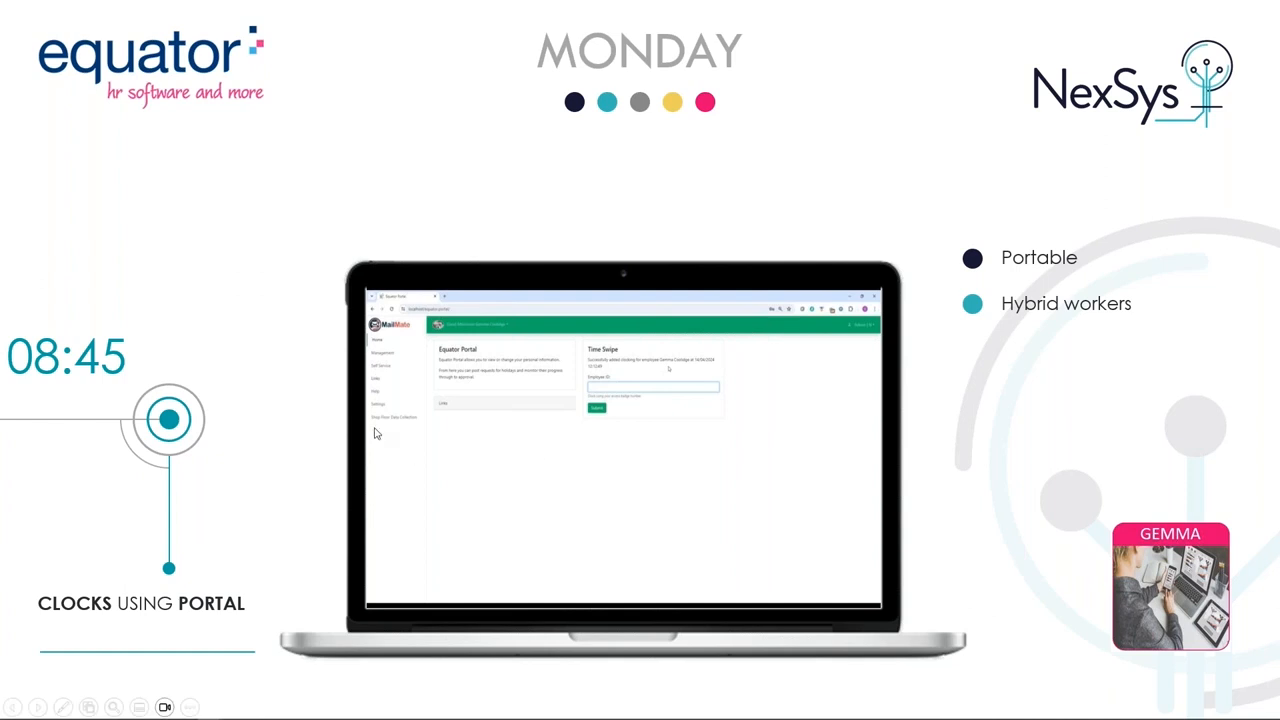
mouse_move(416, 428)
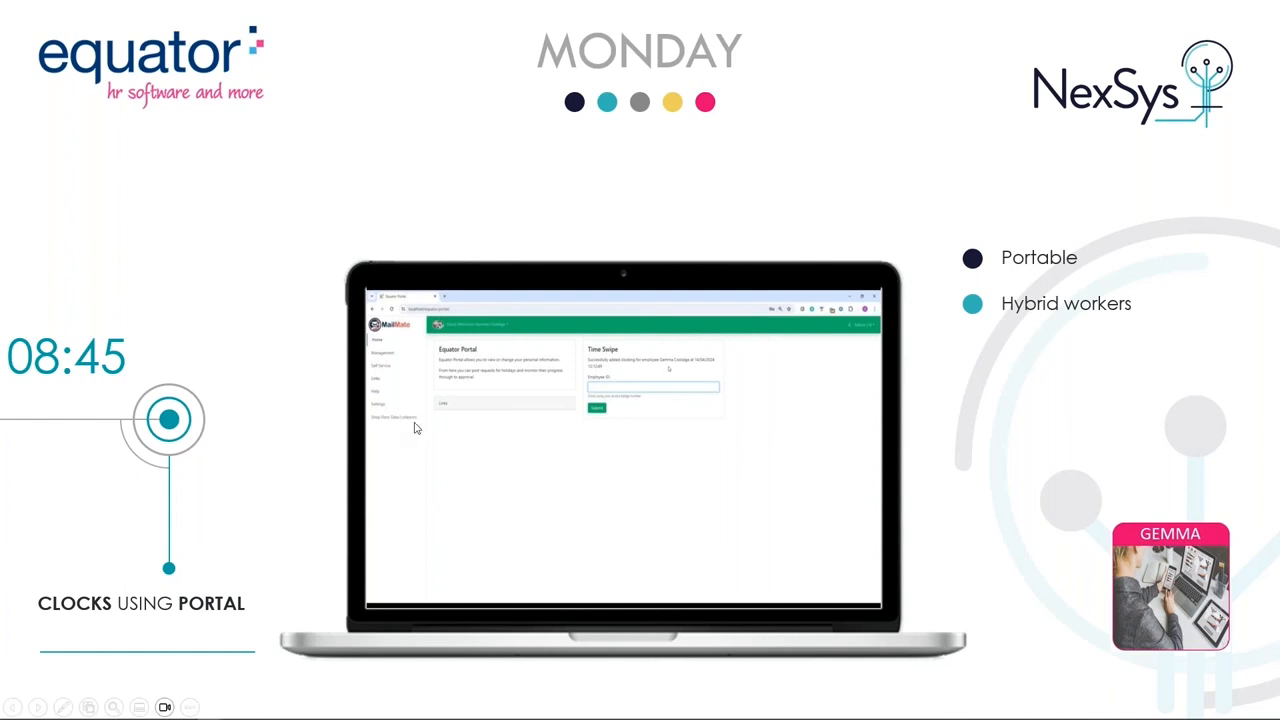
mouse_move(392, 422)
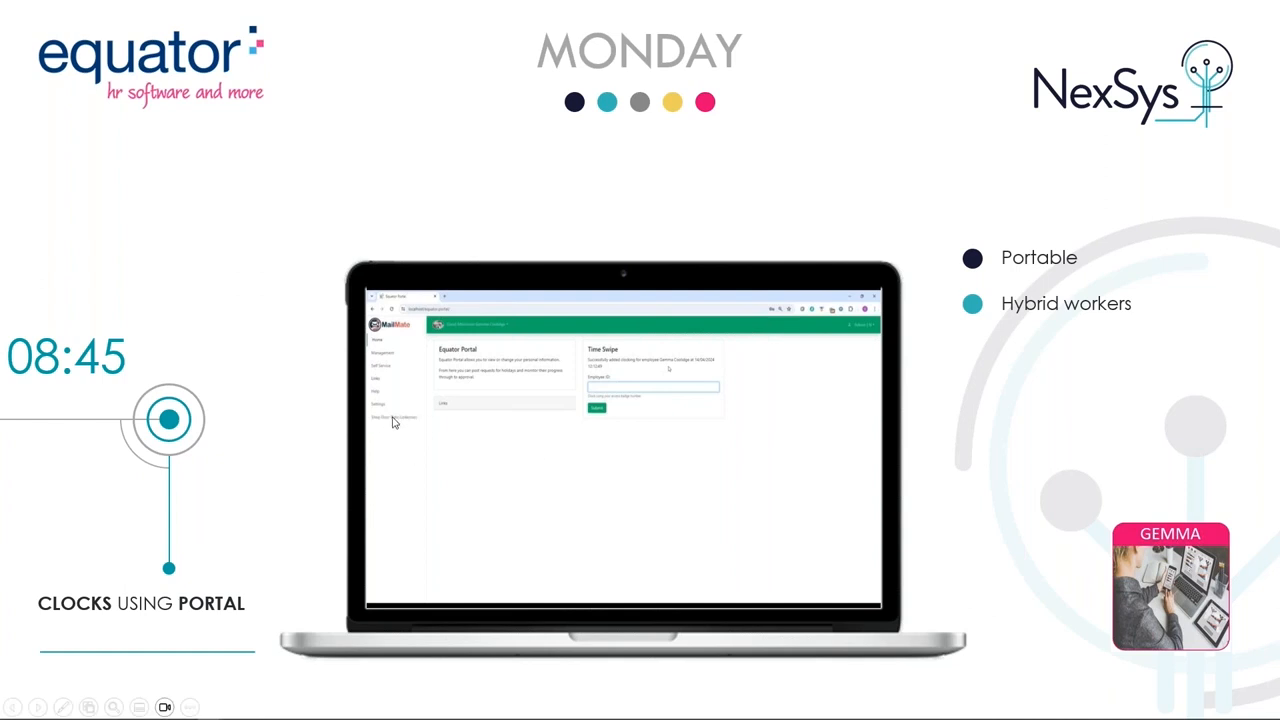
mouse_move(440, 394)
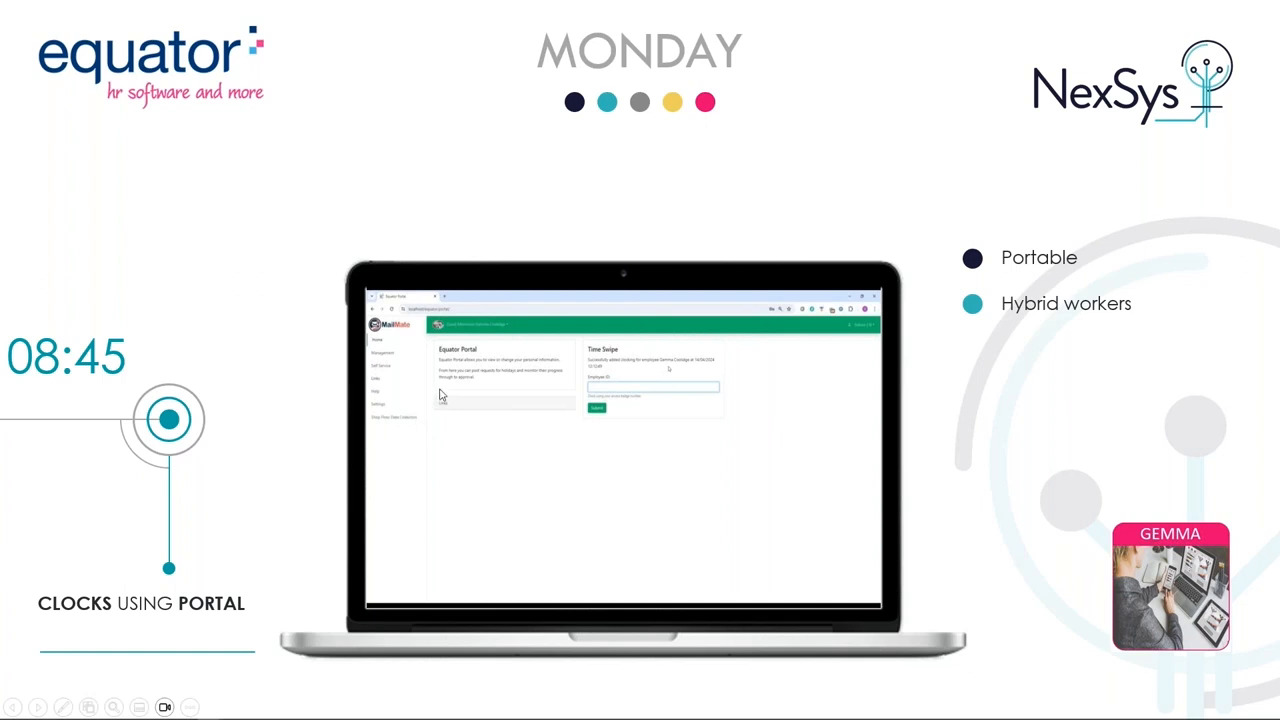
mouse_move(444, 434)
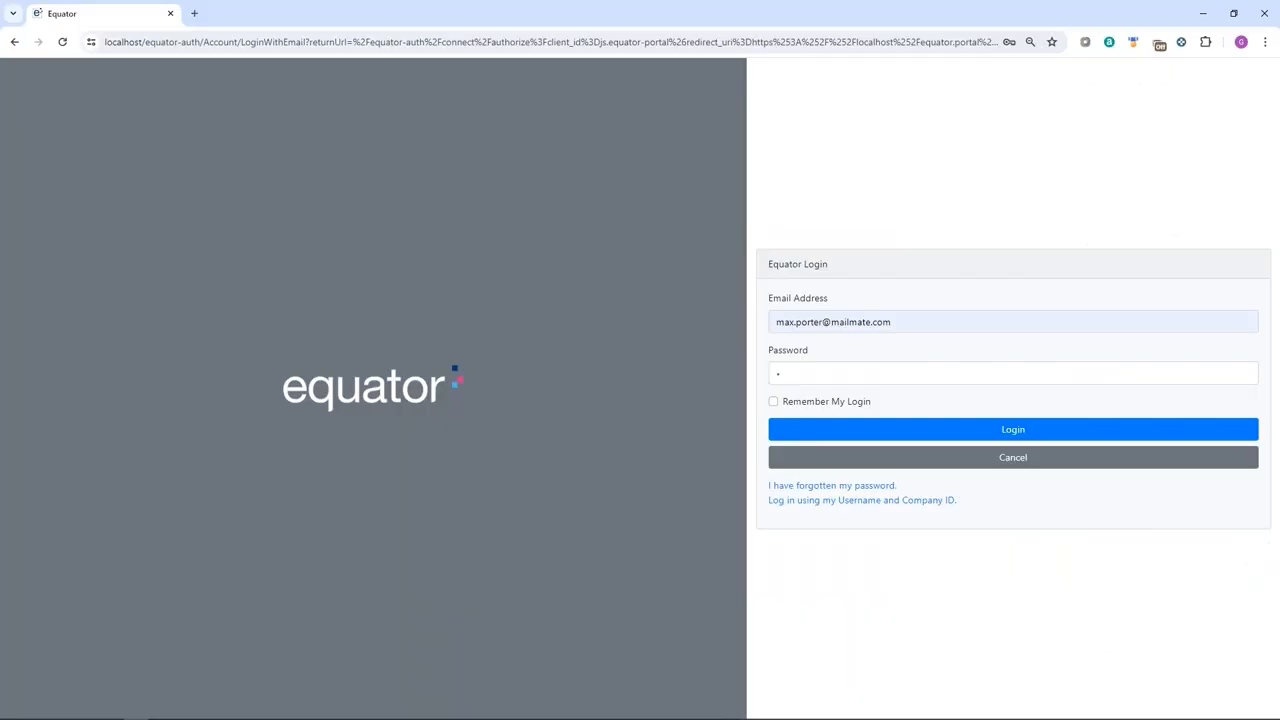
mouse_move(800, 312)
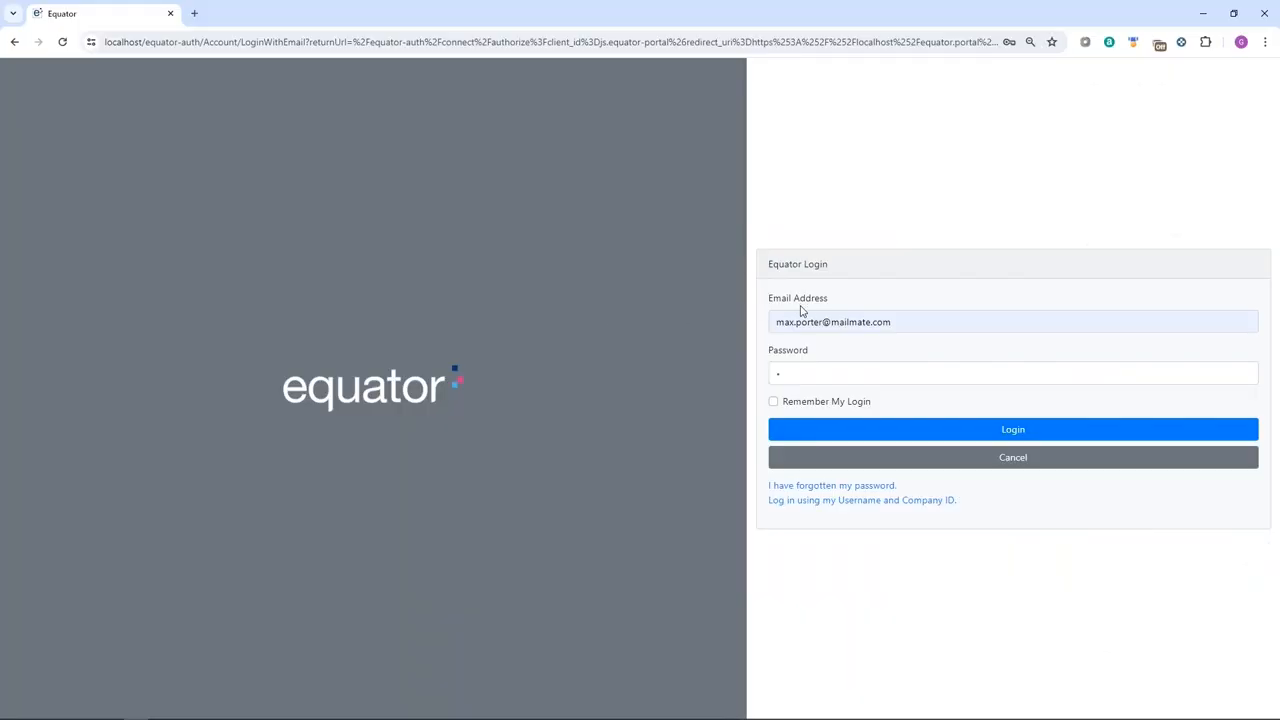
mouse_move(824, 432)
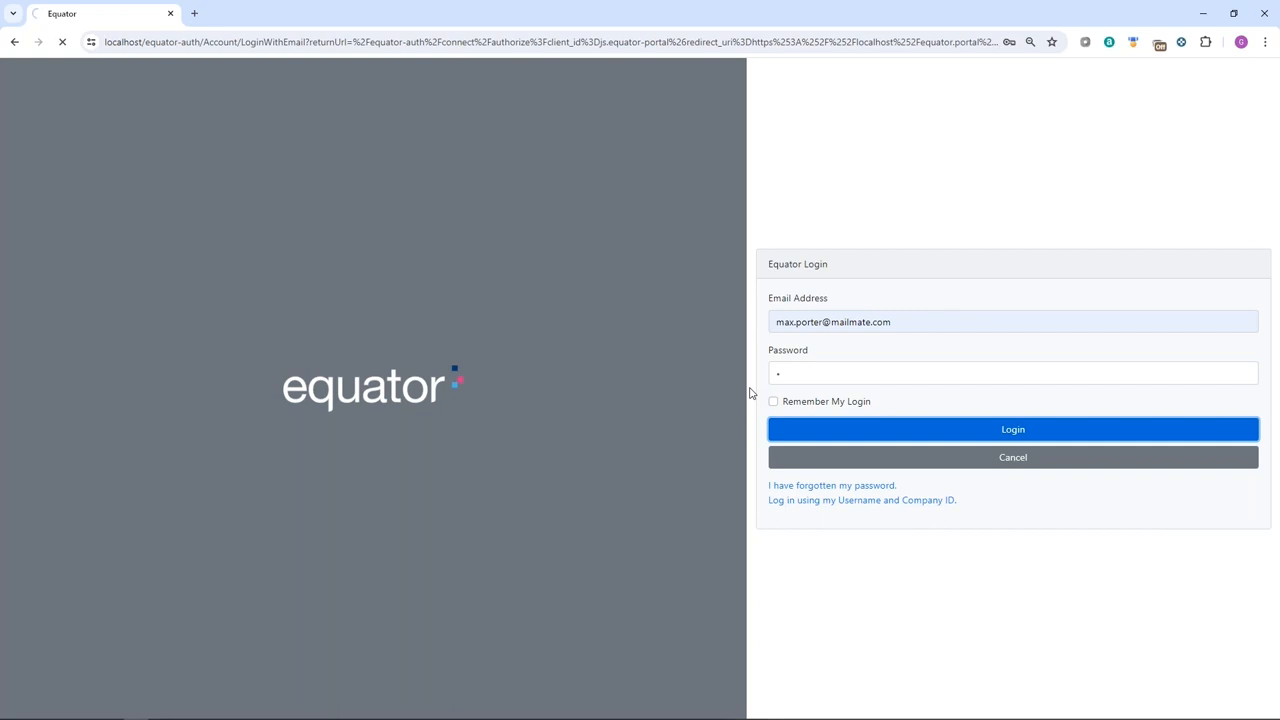
mouse_move(724, 376)
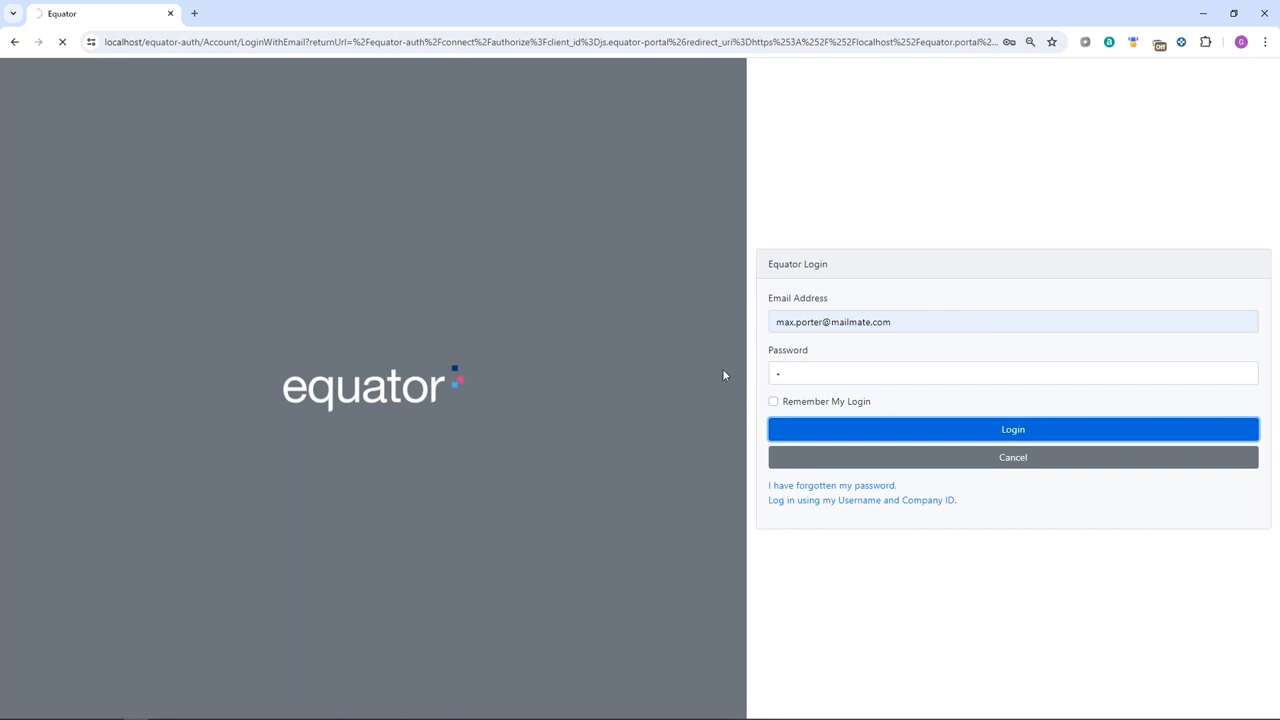
Step: Load the portal home and expand the Self Service section in the sidebar
left_click(1012, 428)
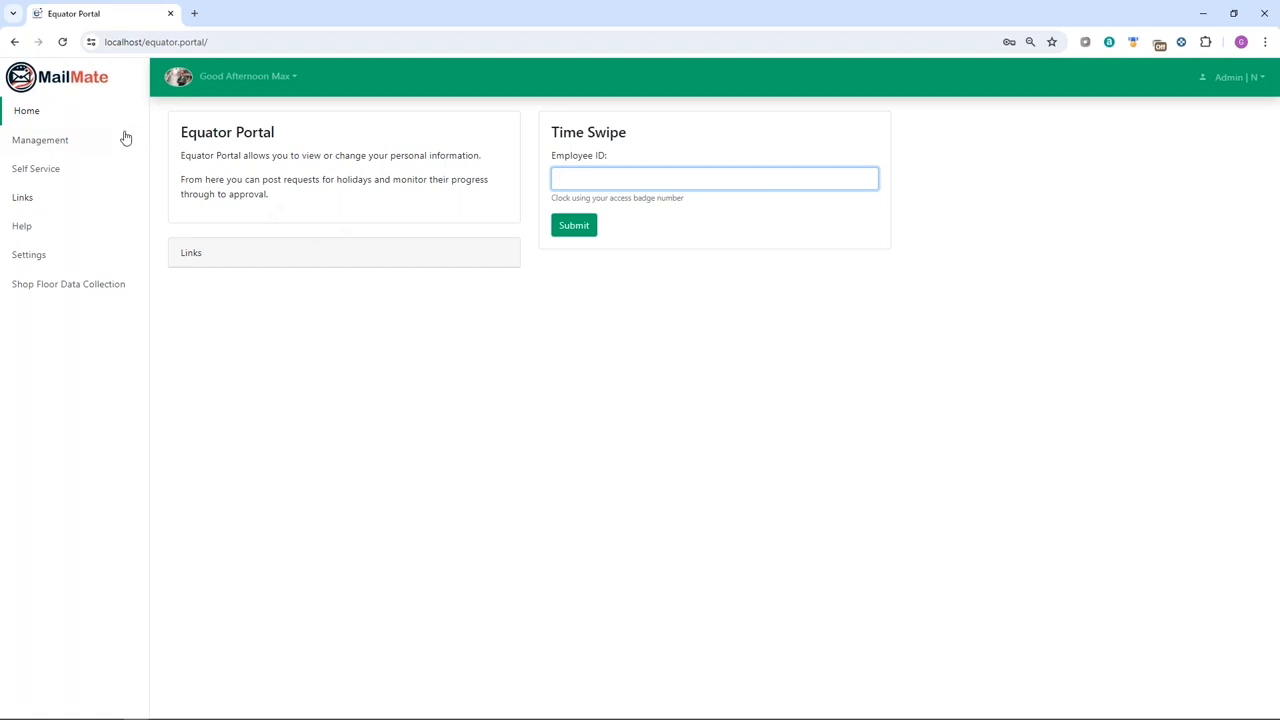
mouse_move(106, 88)
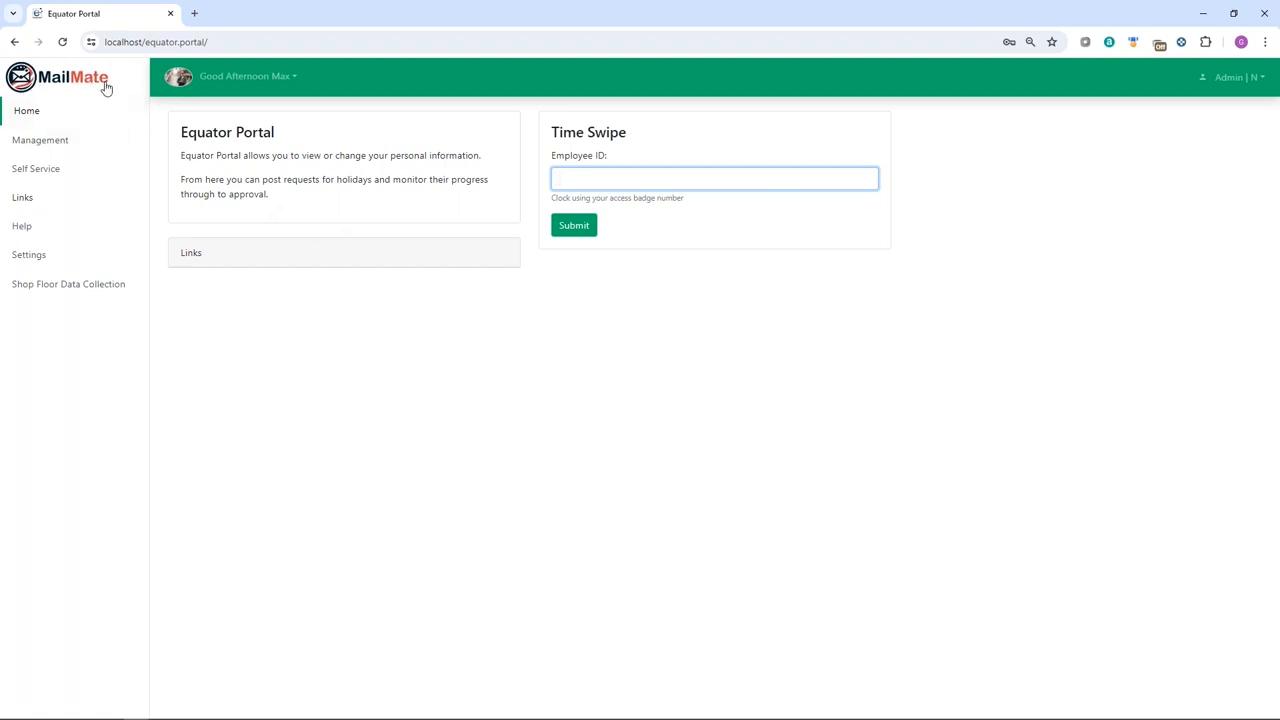
mouse_move(28, 254)
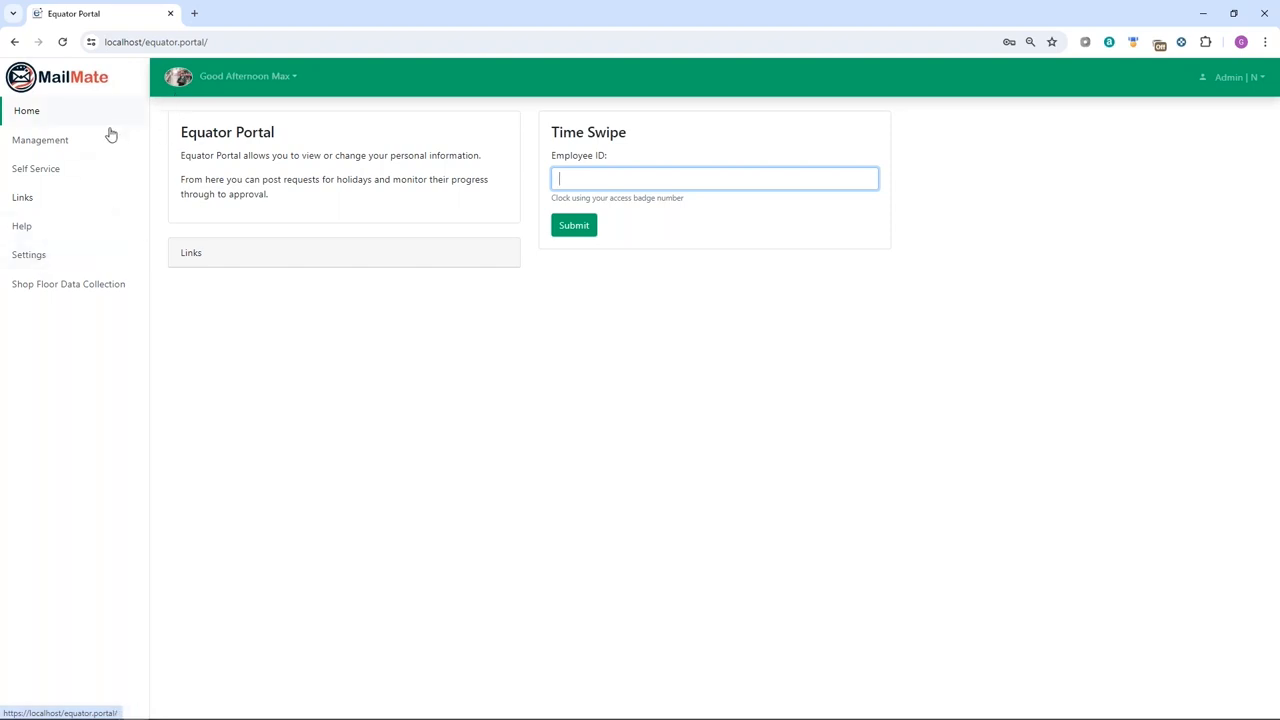
mouse_move(36, 168)
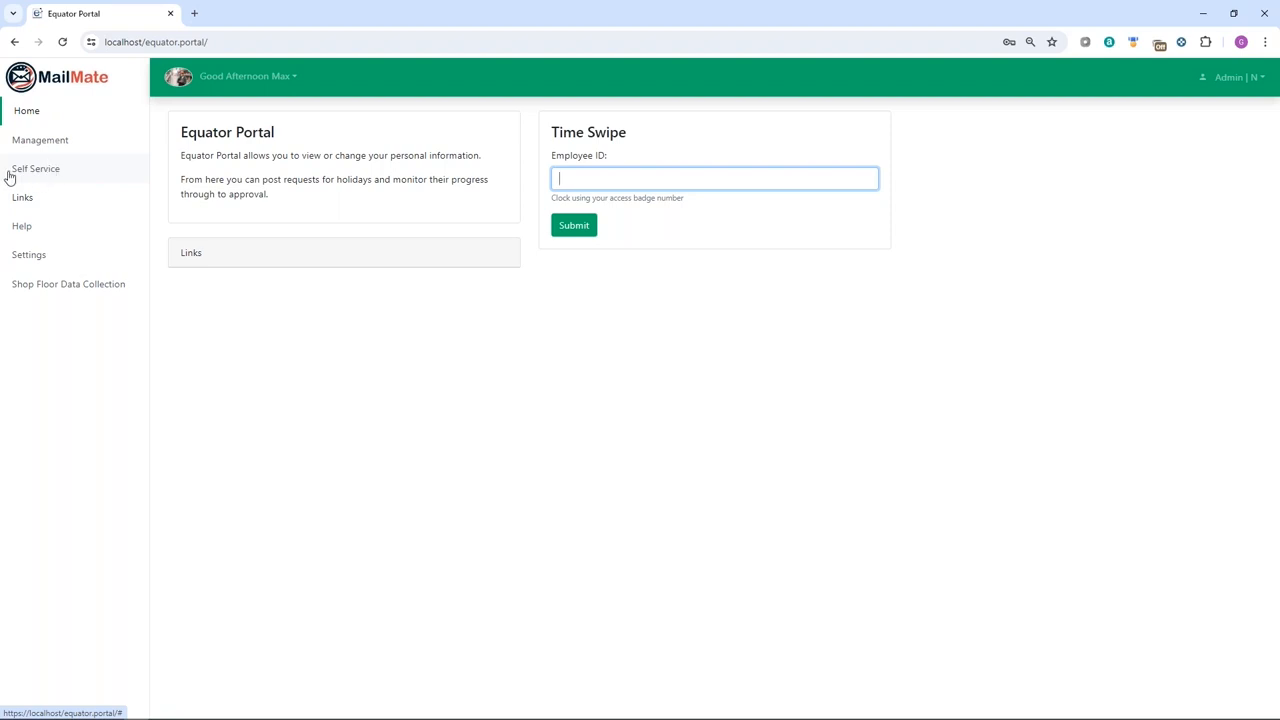
left_click(36, 168)
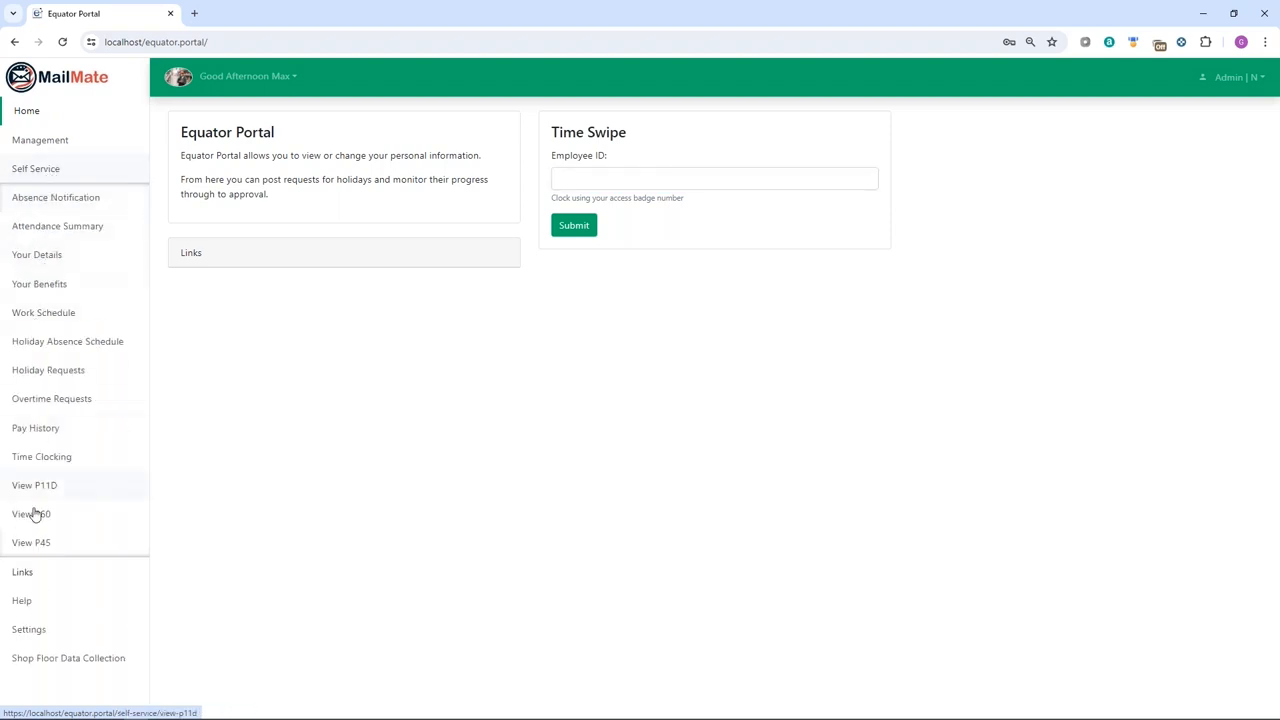
mouse_move(56, 198)
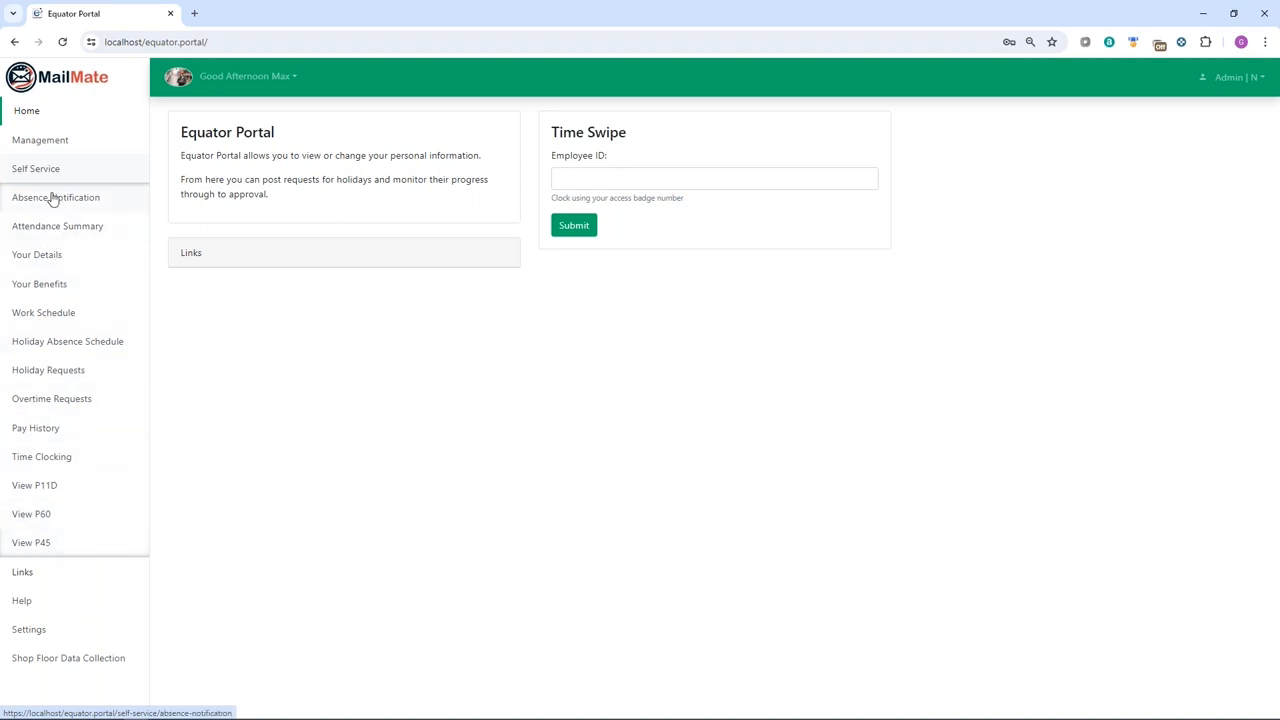
mouse_move(52, 398)
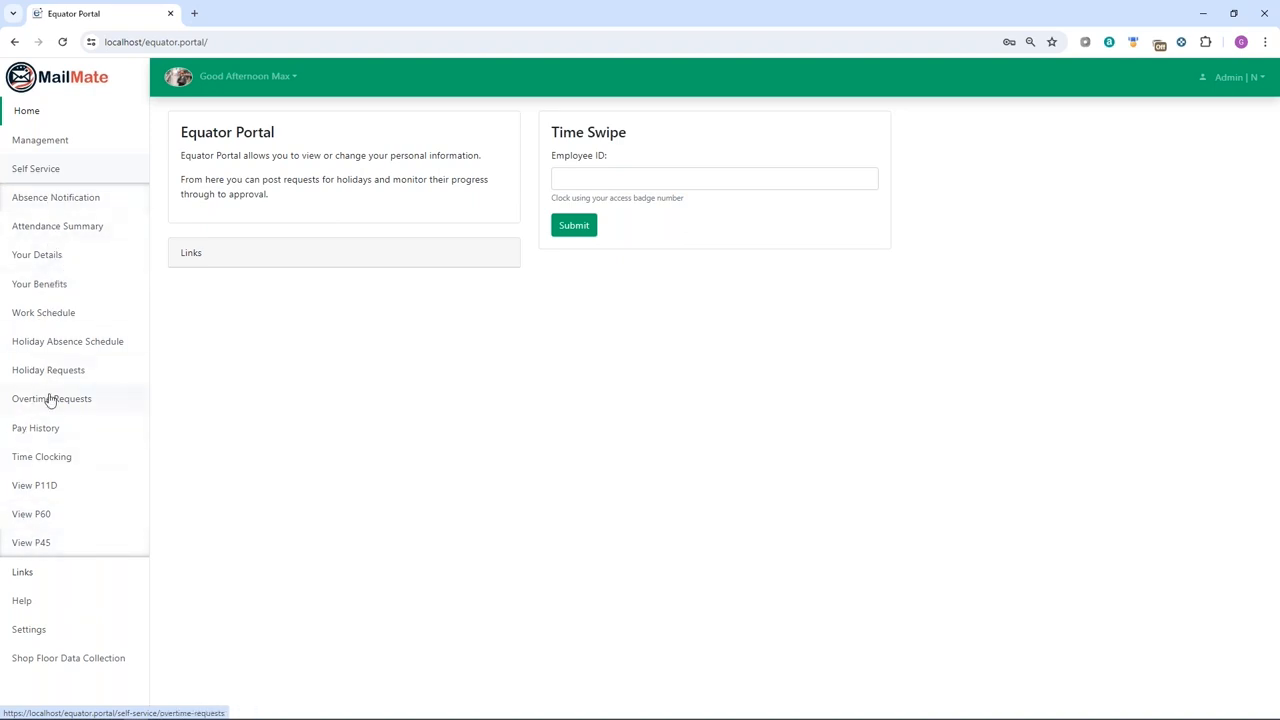
Step: Submit an overtime request for 17/04/2024, 17:00–19:00, reason Workload, authoriser 2
left_click(52, 398)
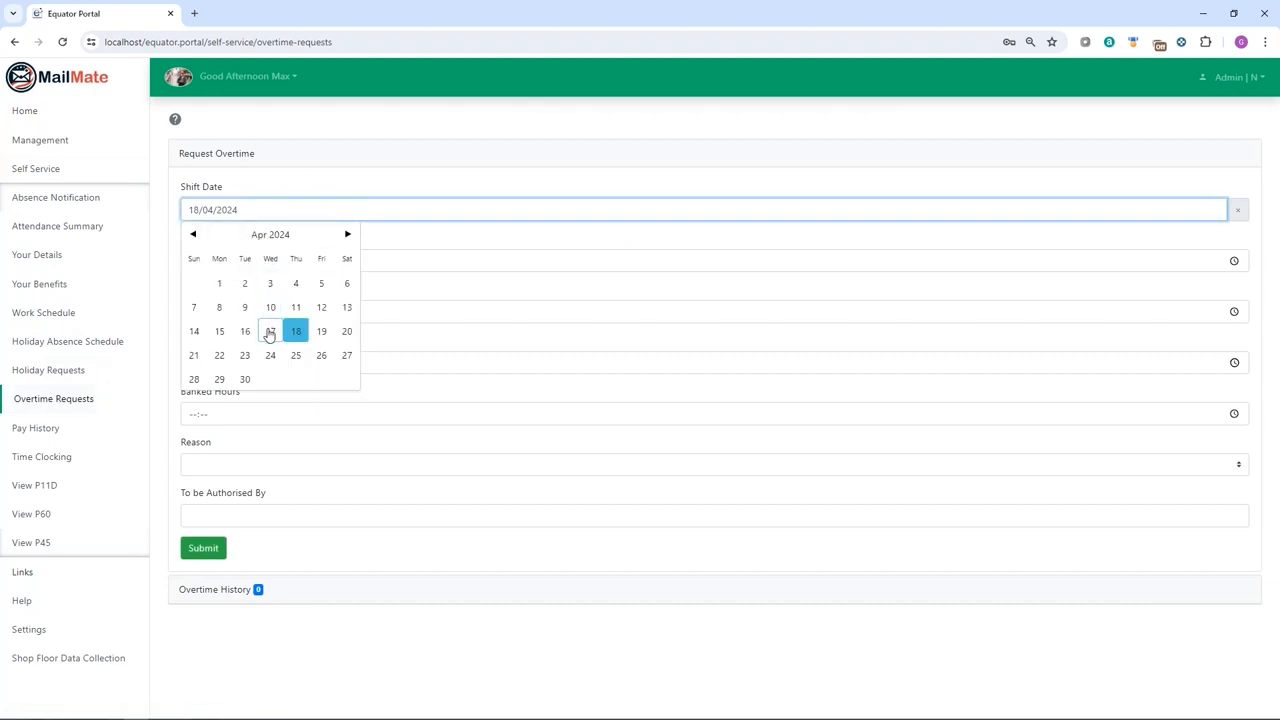
left_click(270, 332)
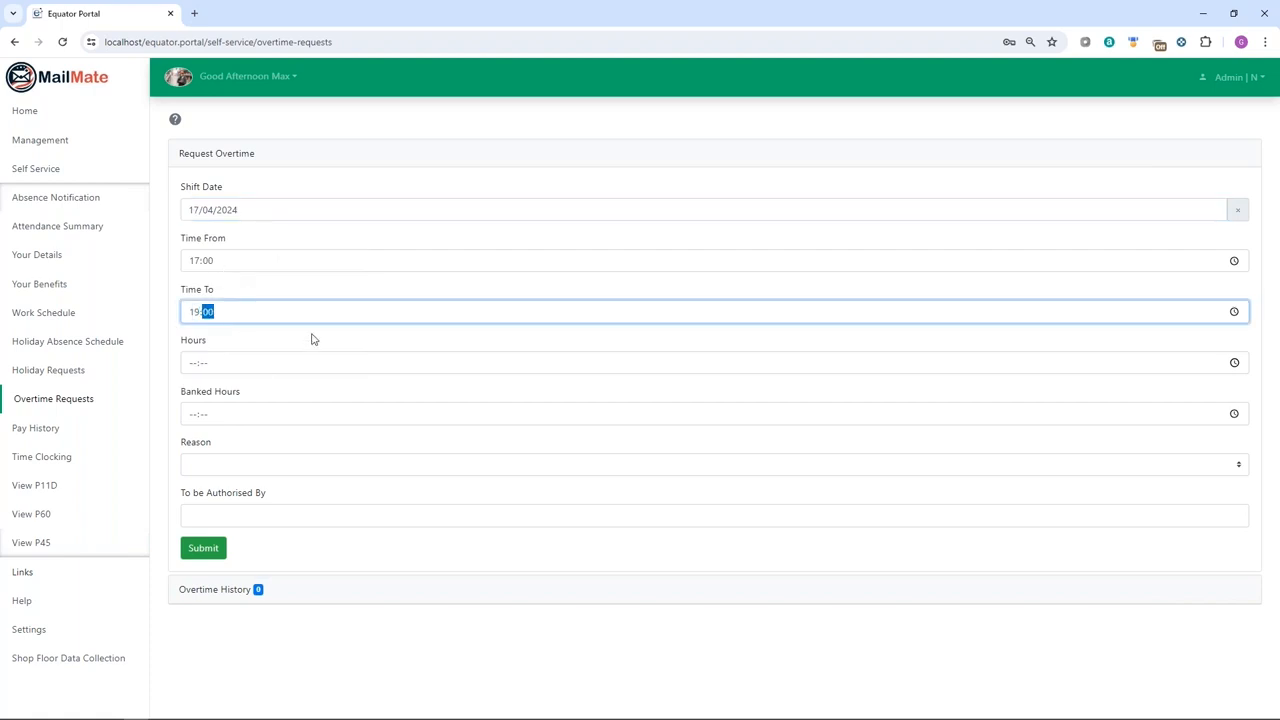
mouse_move(266, 470)
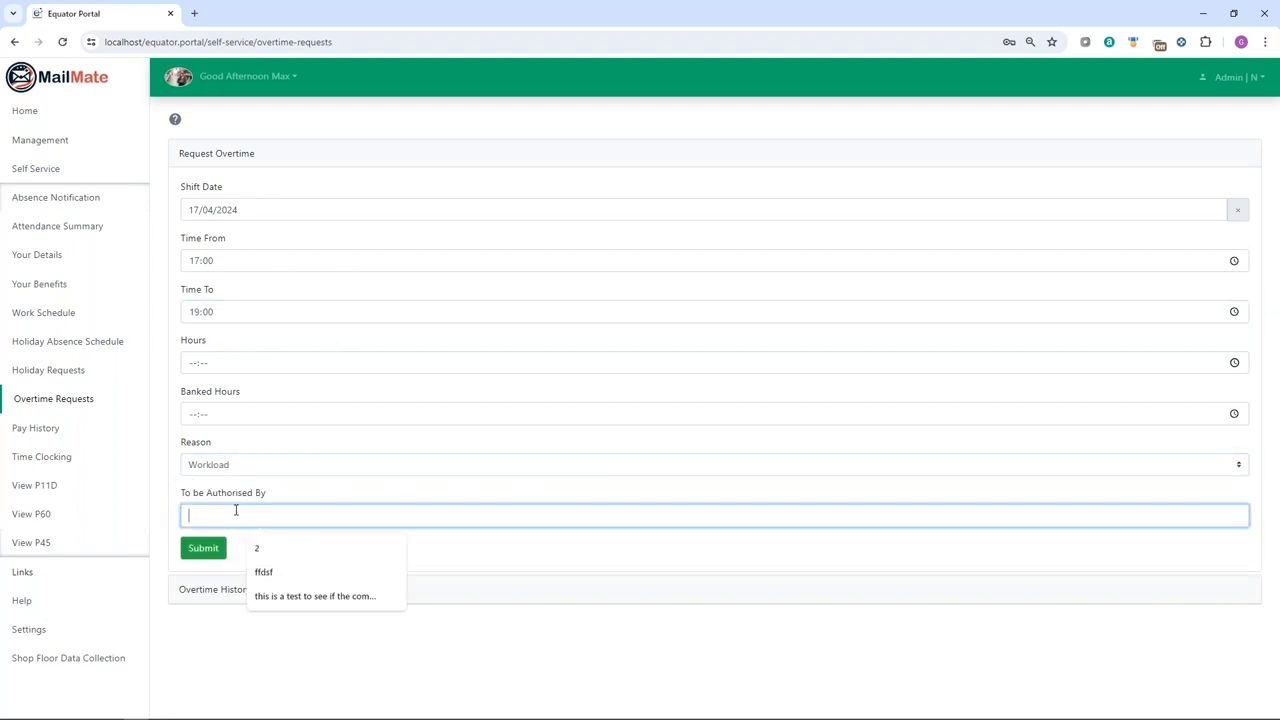
left_click(256, 548)
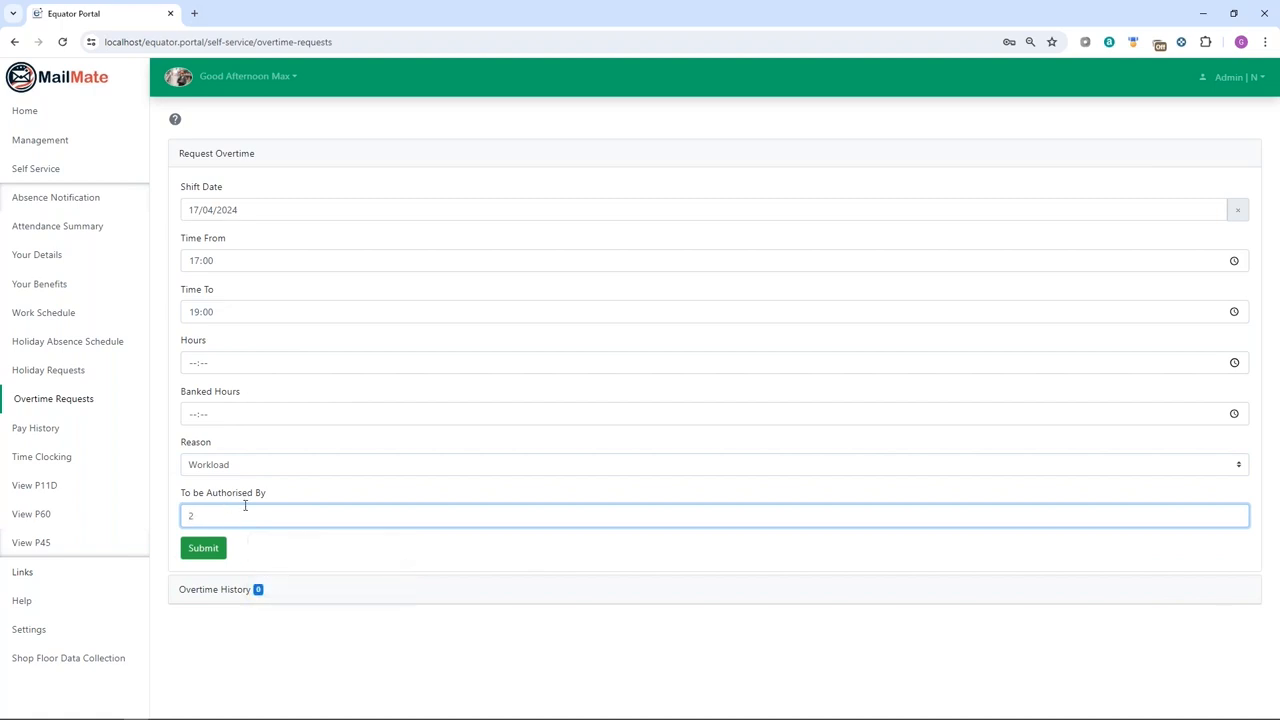
mouse_move(190, 516)
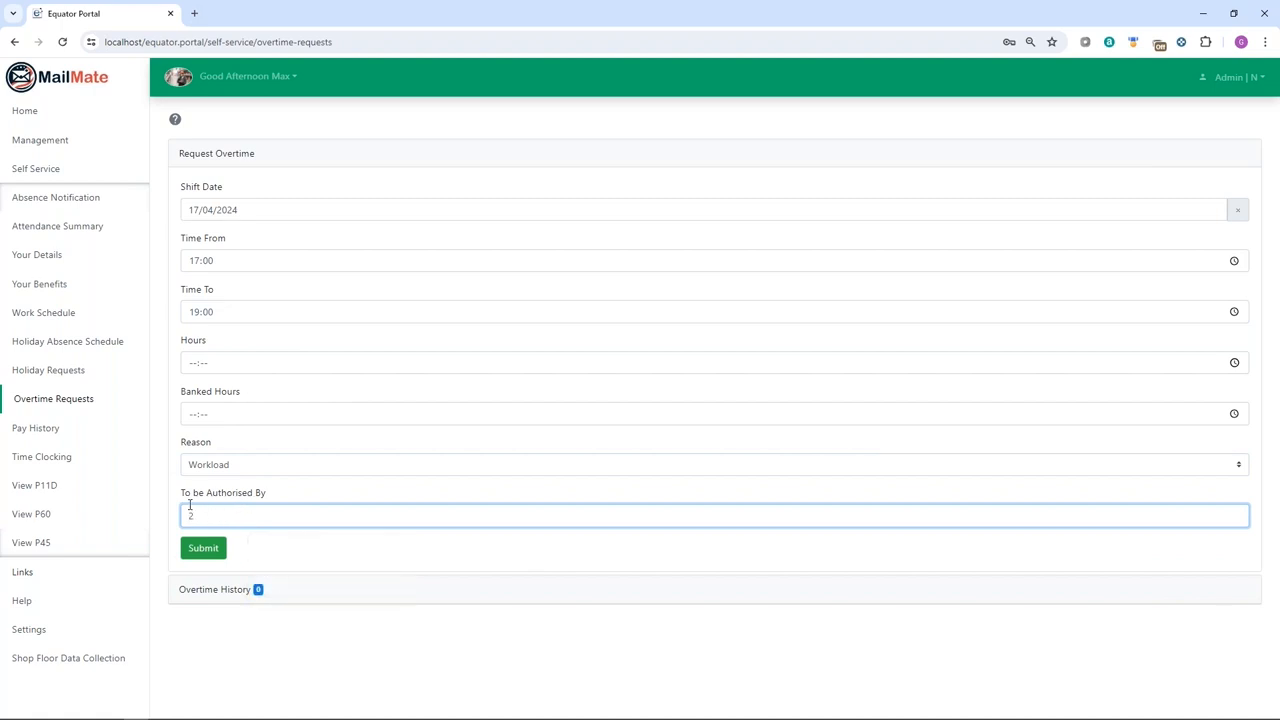
left_click(202, 548)
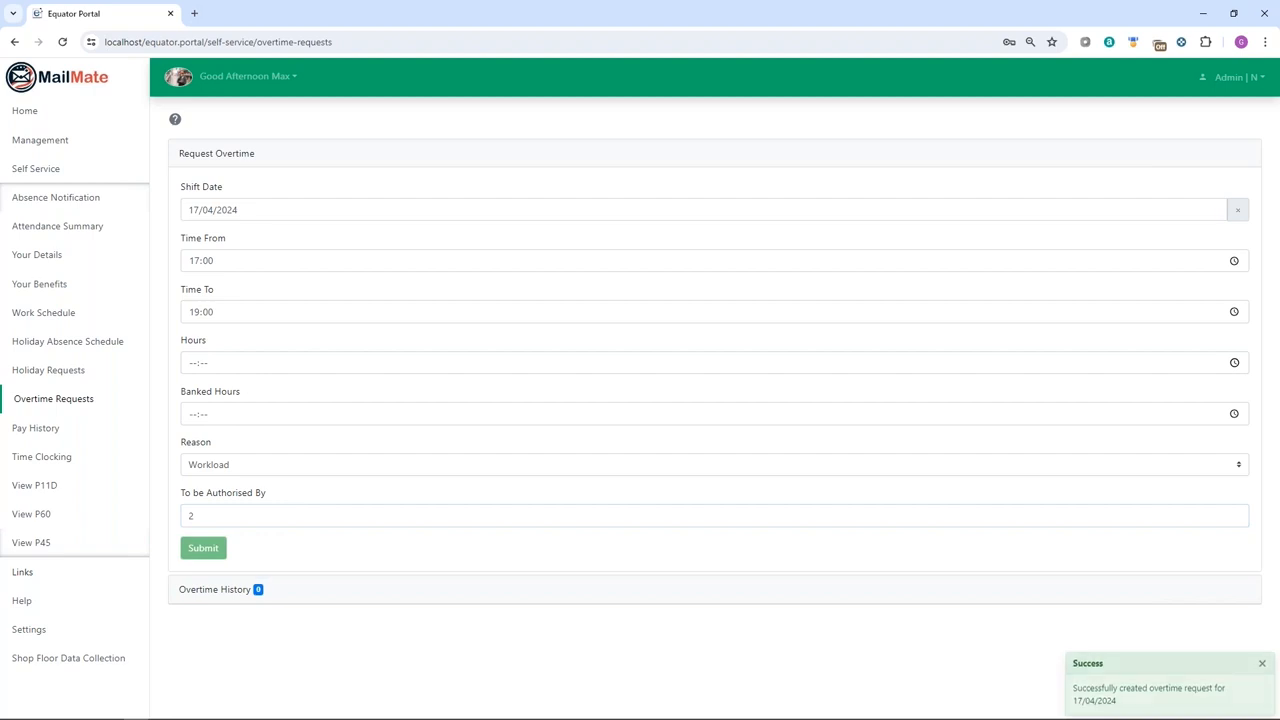
left_click(204, 548)
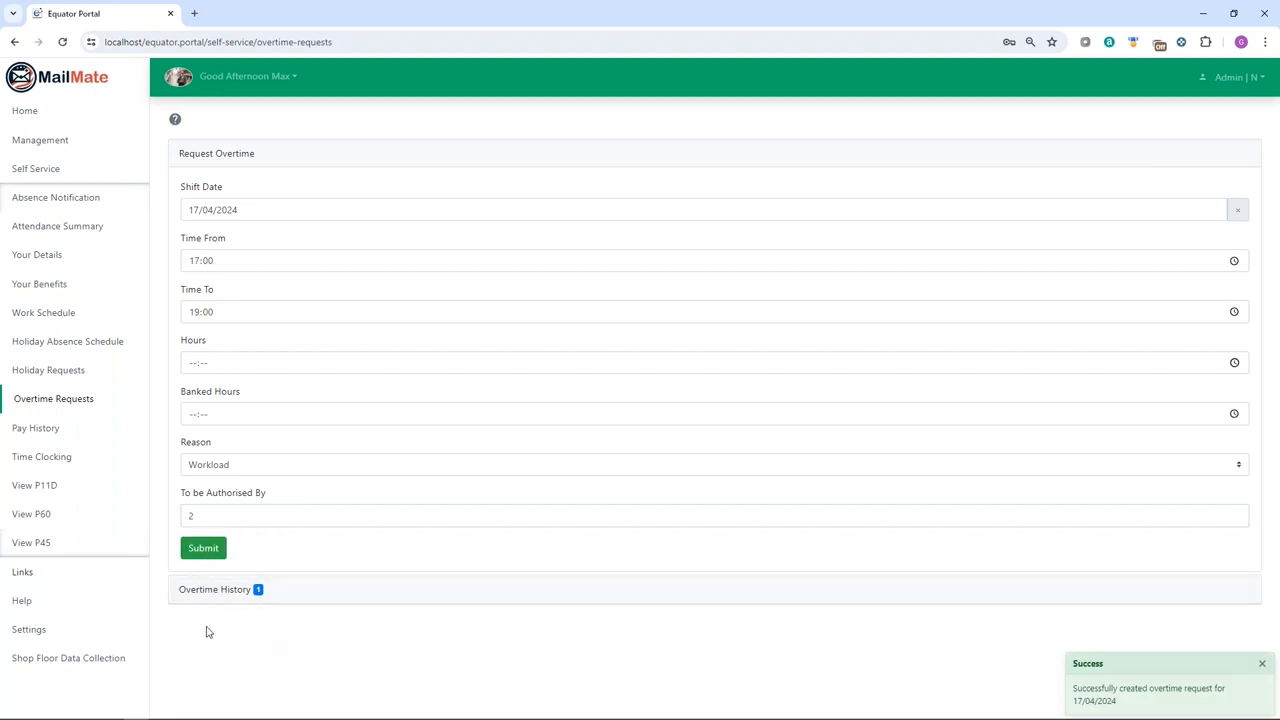
mouse_move(150, 482)
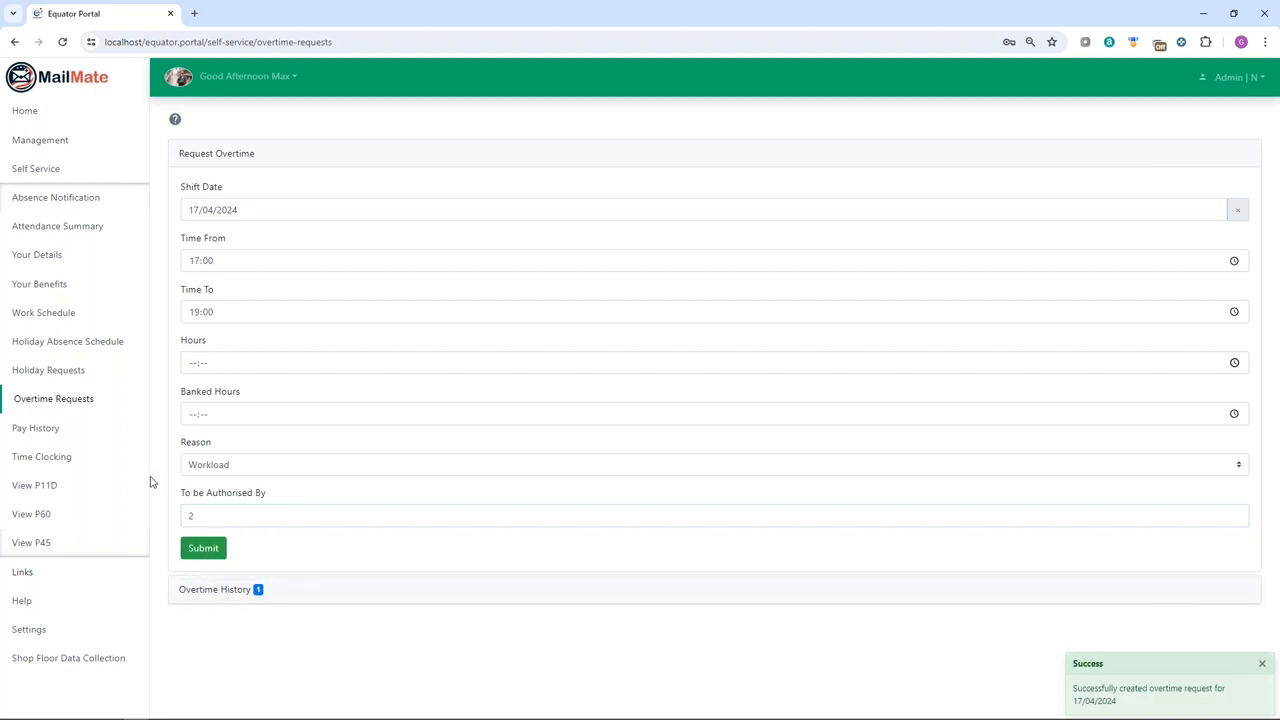
mouse_move(52, 398)
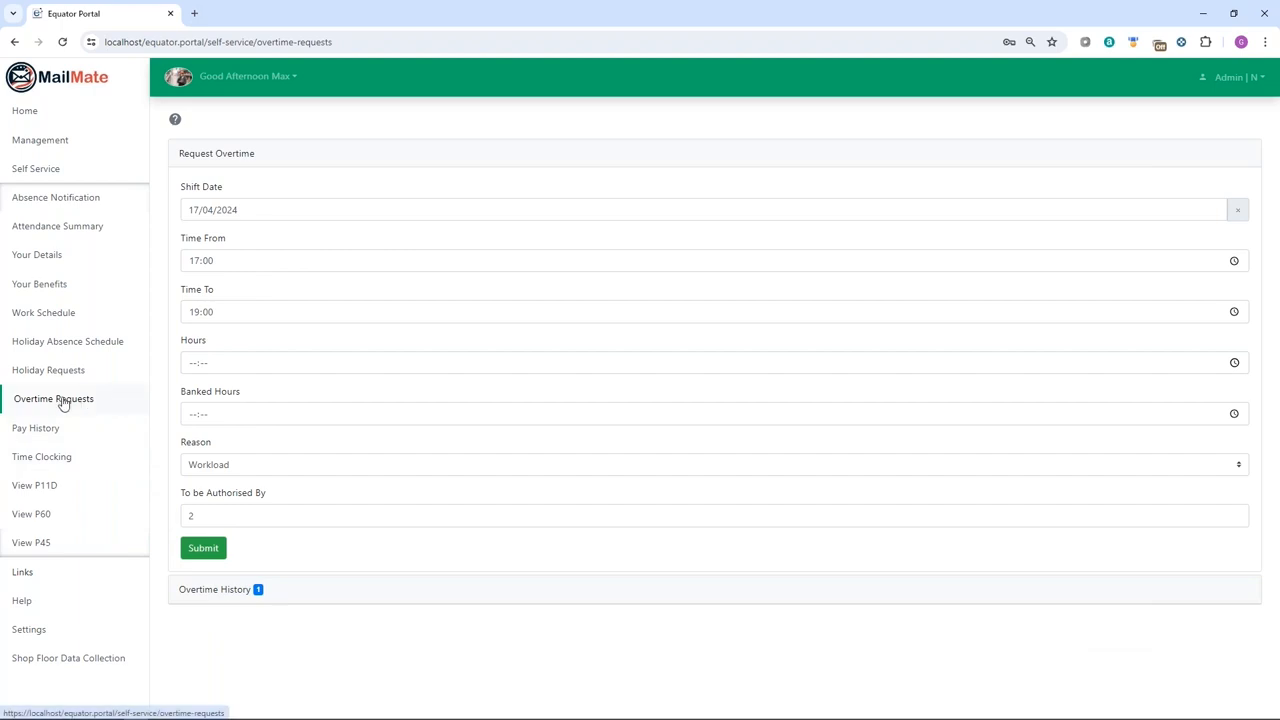
mouse_move(36, 254)
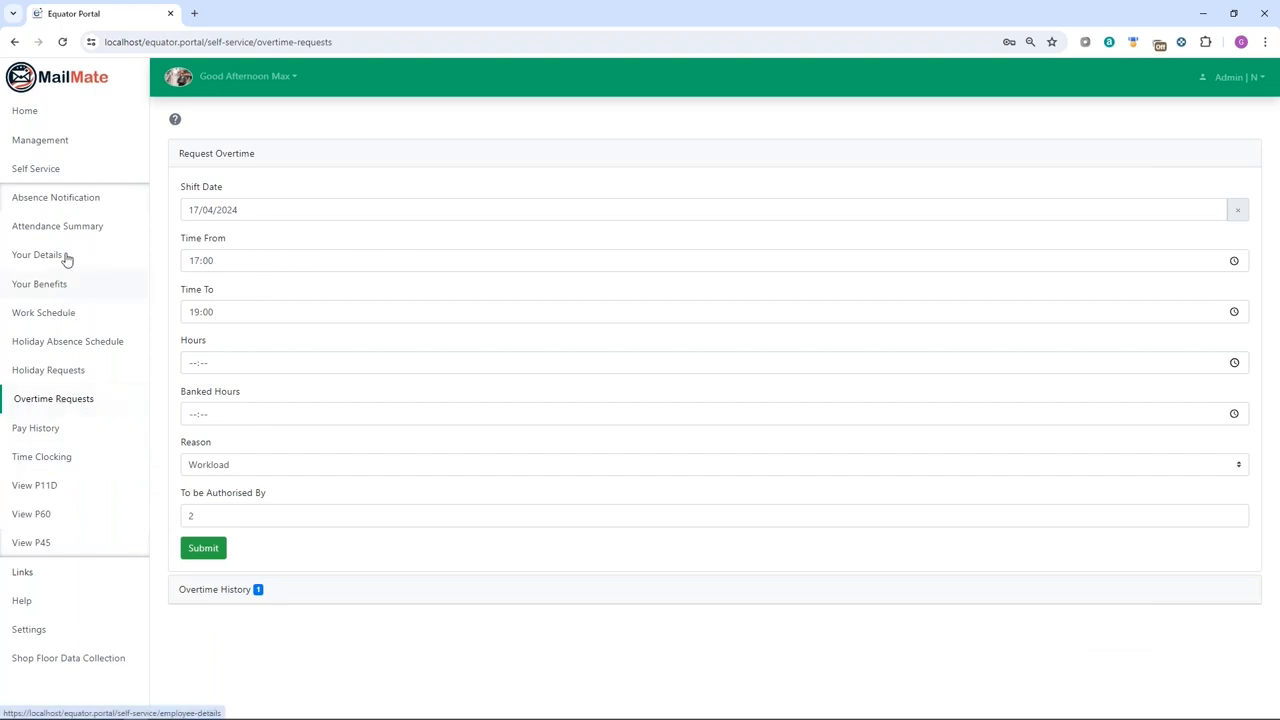
mouse_move(56, 198)
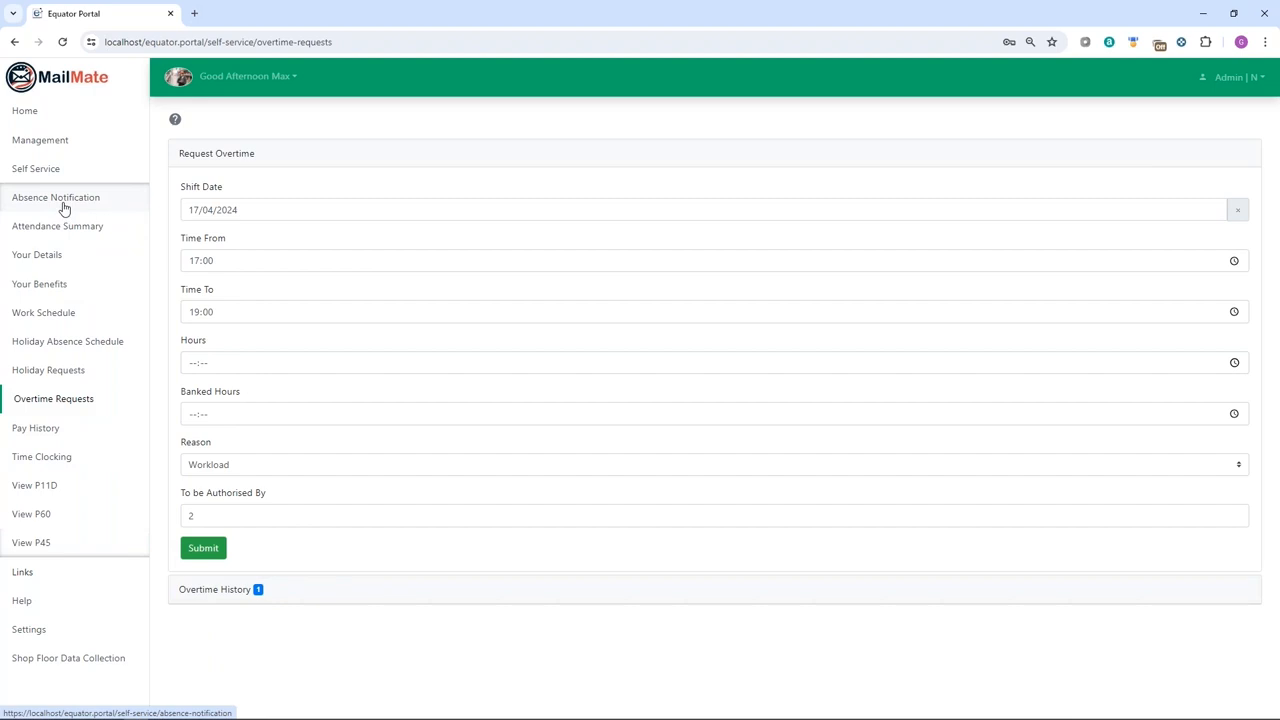
Step: Submit a Half Day After Lunch absence on 18/04/2024, reason Hospital, comment 'hospital'
left_click(56, 198)
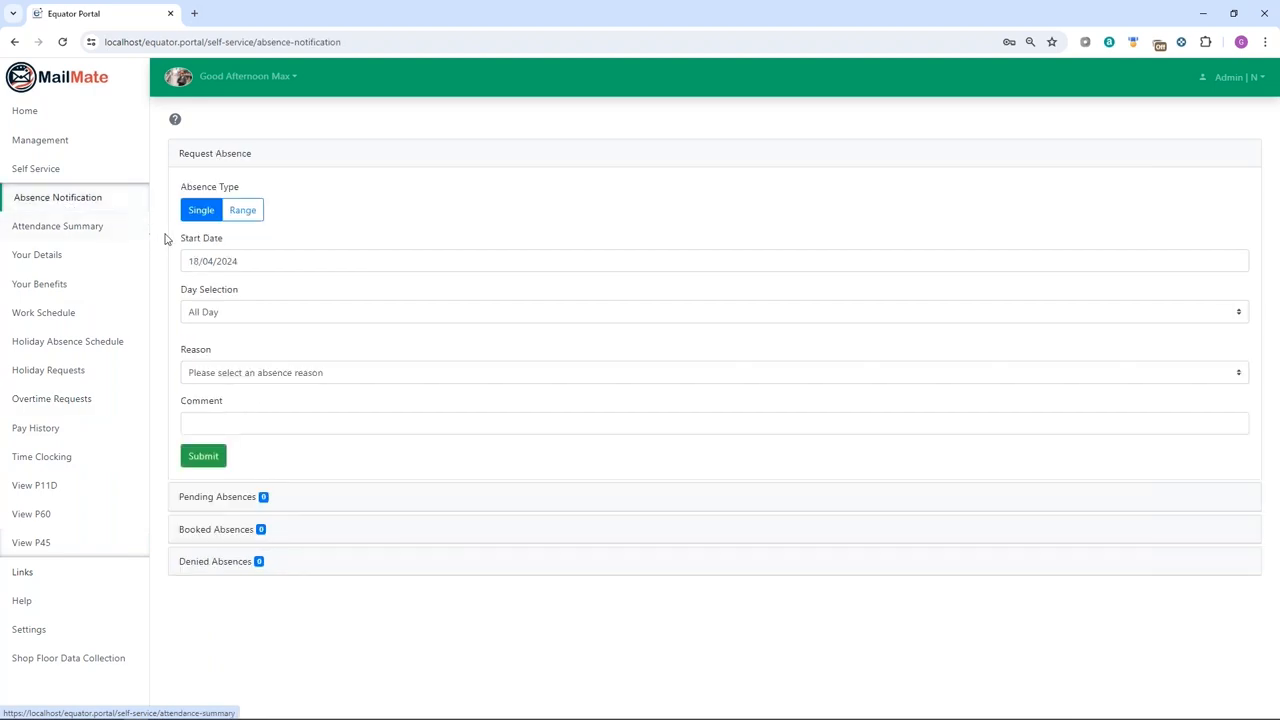
left_click(712, 260)
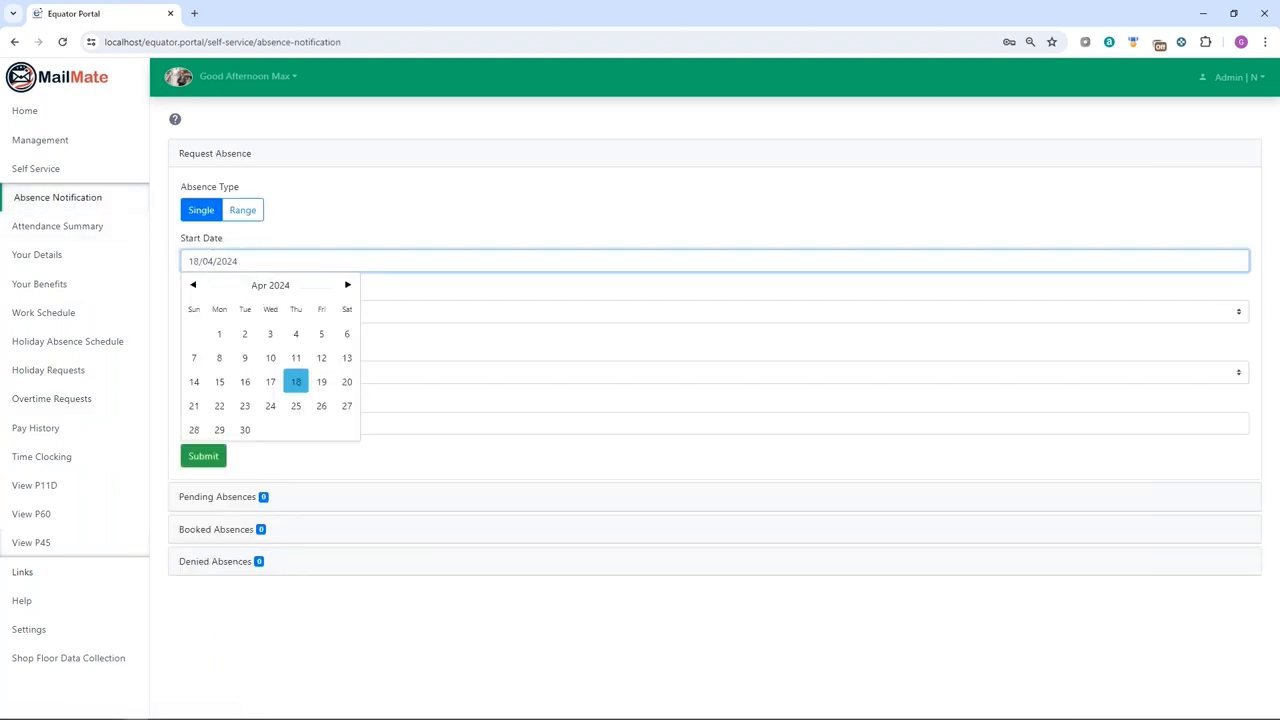
left_click(296, 380)
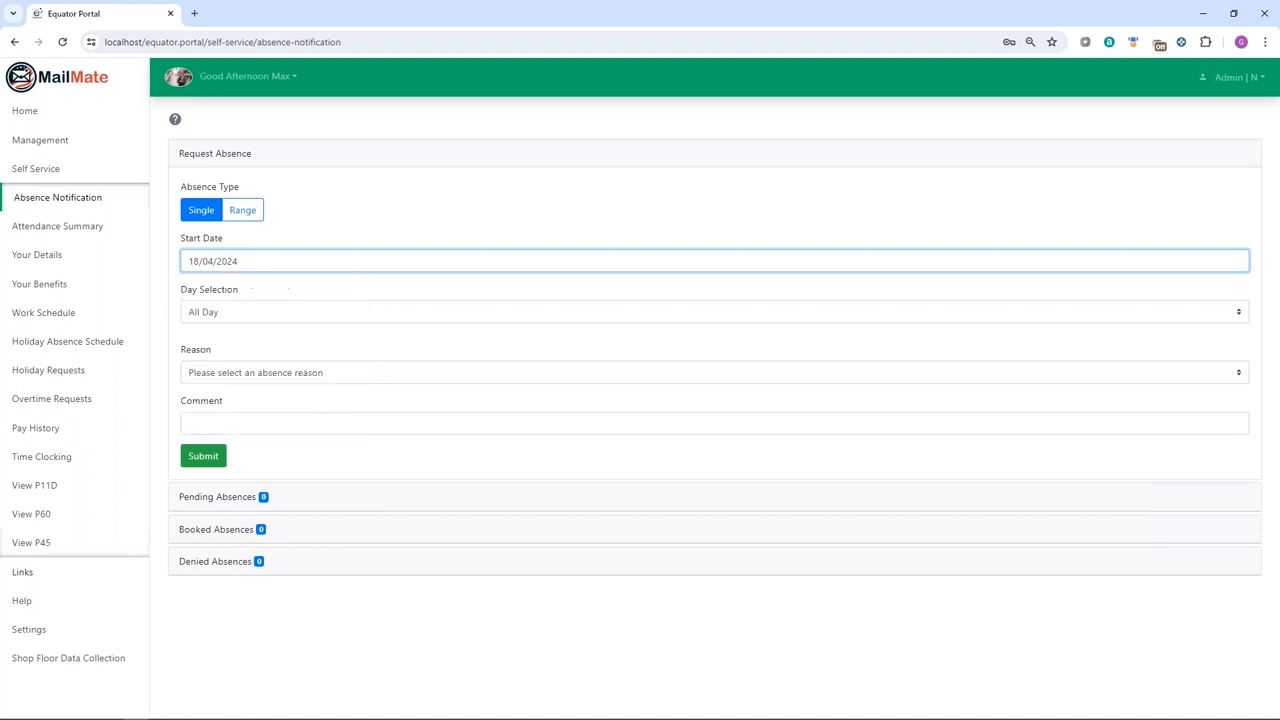
left_click(712, 312)
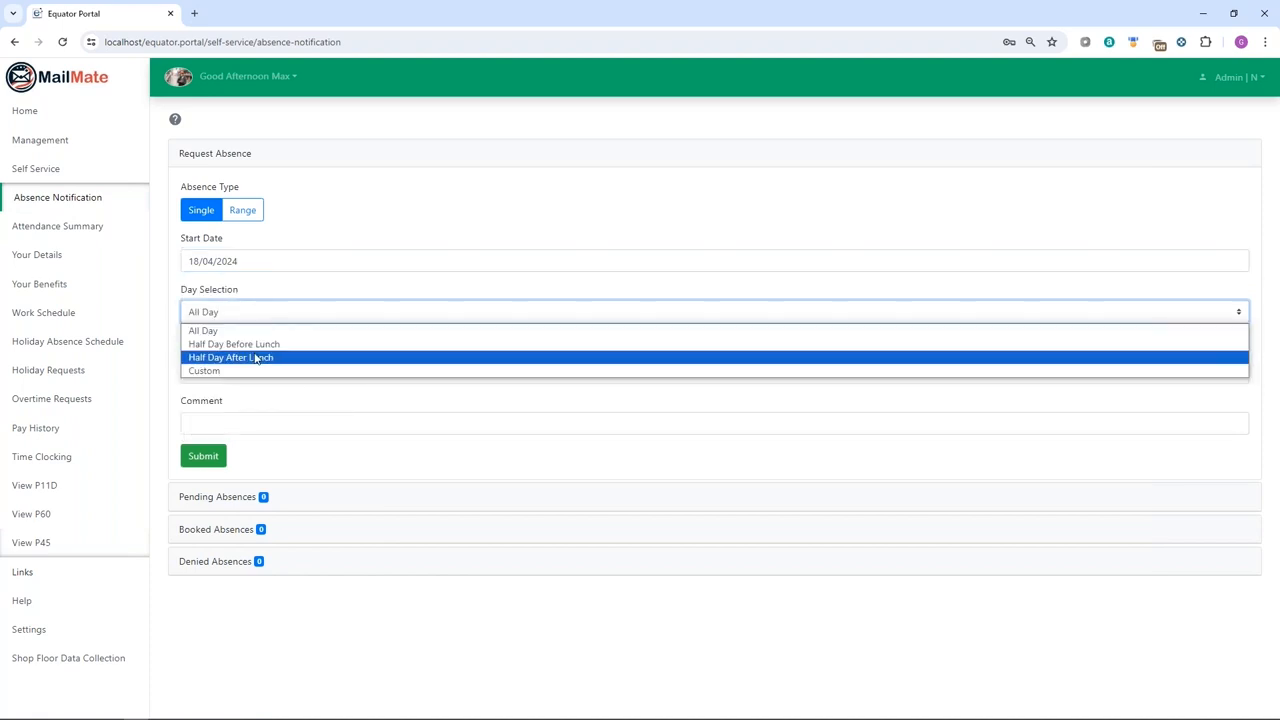
left_click(230, 356)
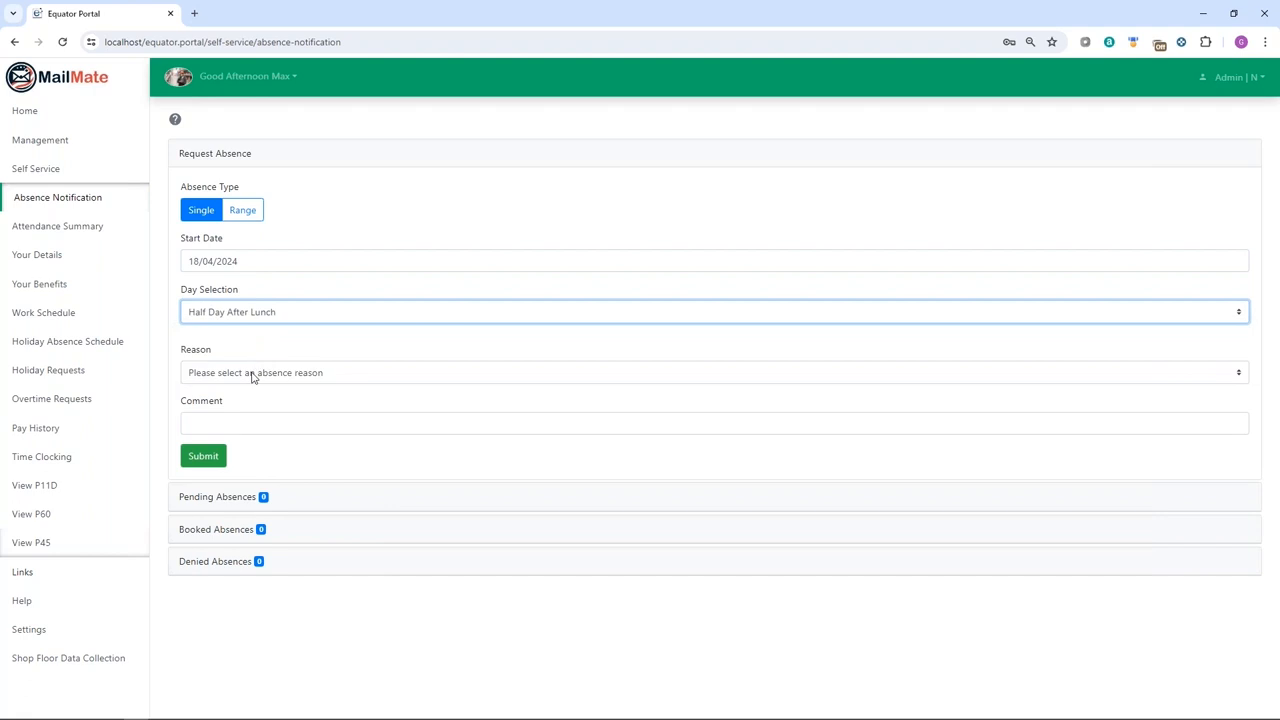
left_click(712, 372)
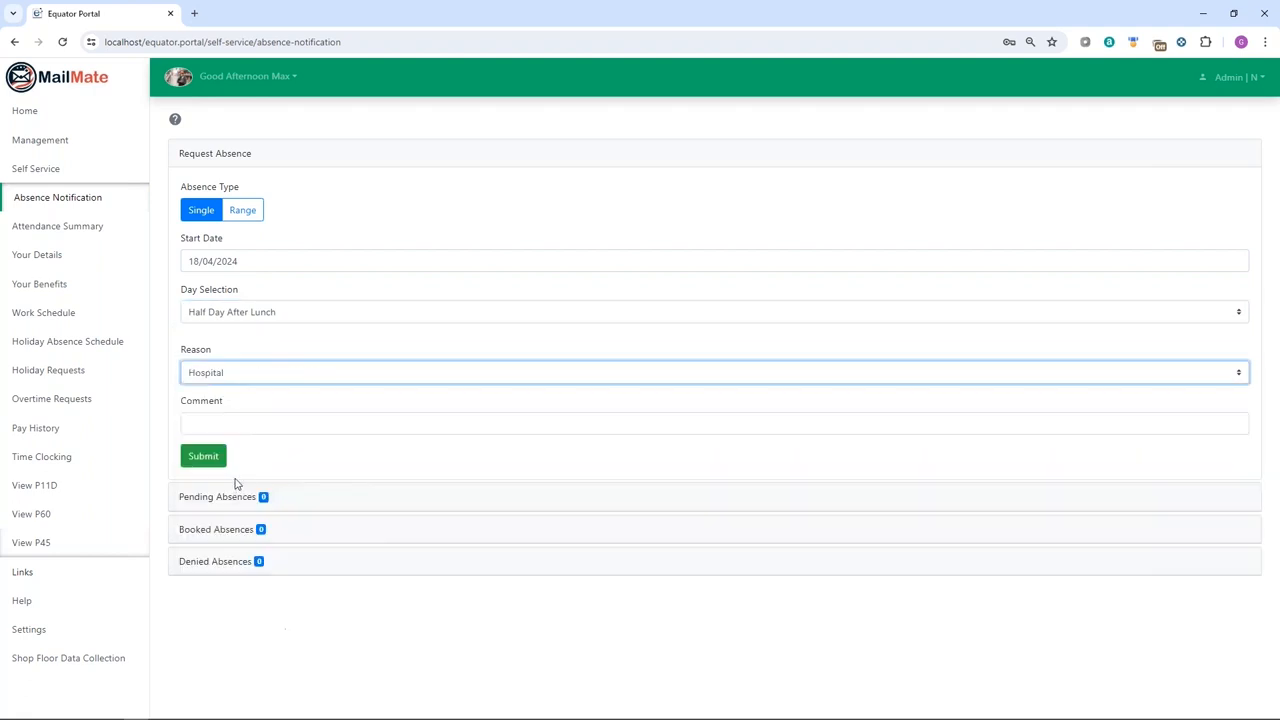
type("hospital")
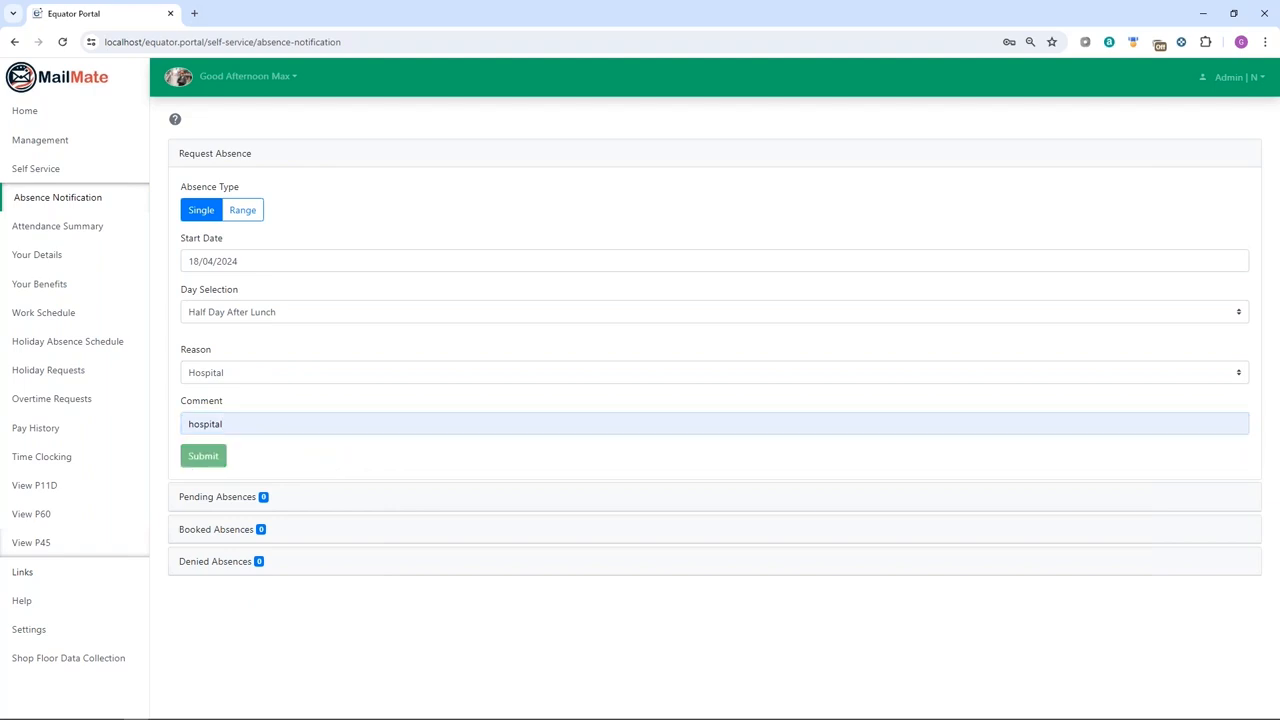
left_click(202, 456)
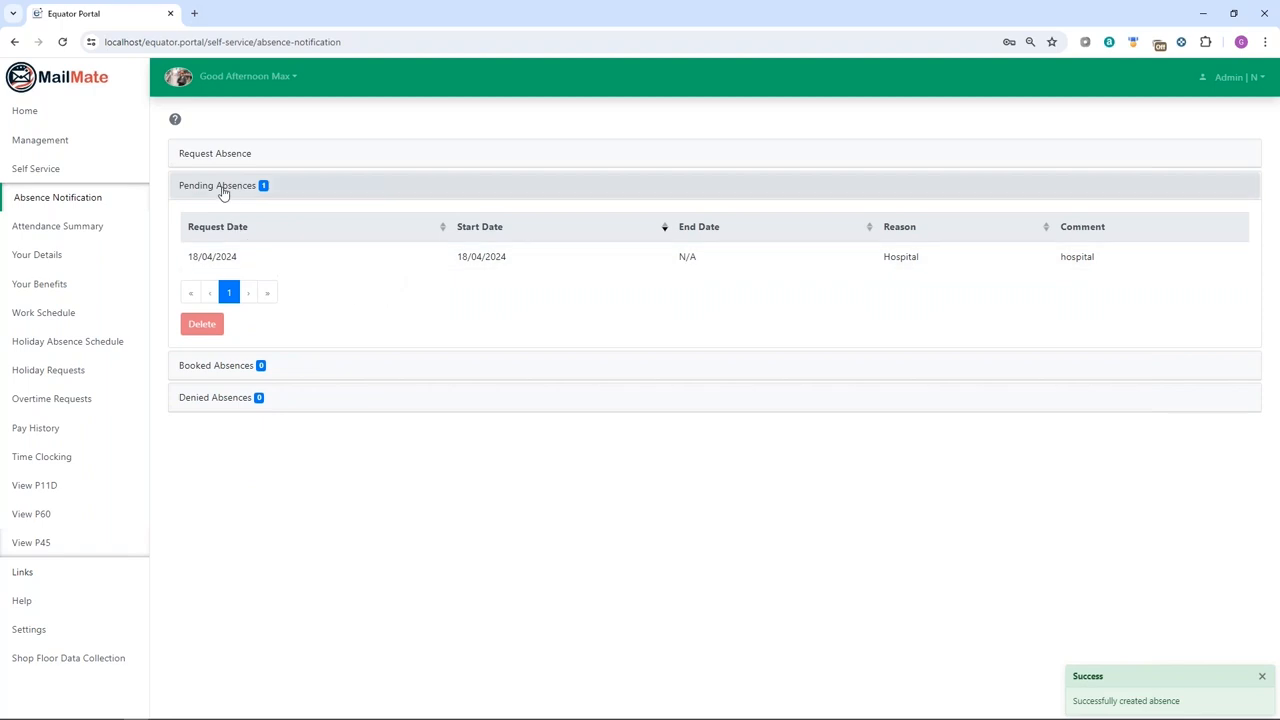
left_click(216, 152)
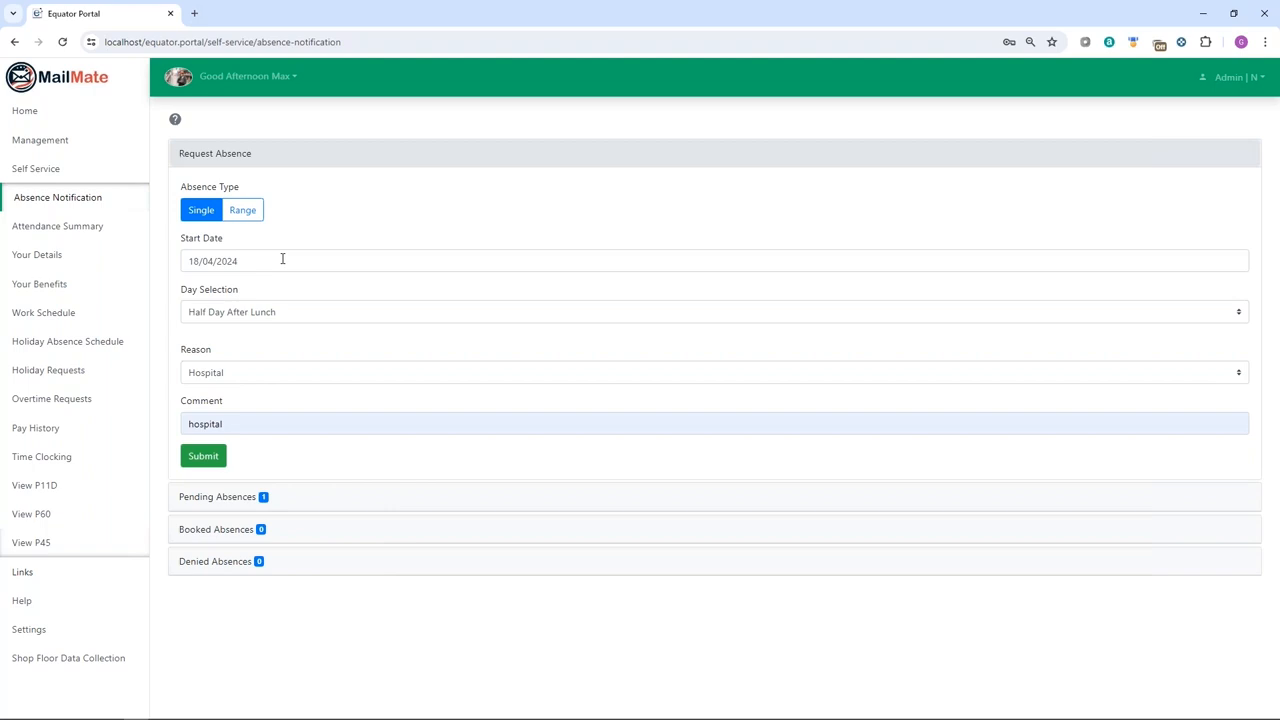
Step: Submit an All Day absence on 29/04/2024, reason Funeral - Spouse/Child, with the comment cleared
left_click(284, 260)
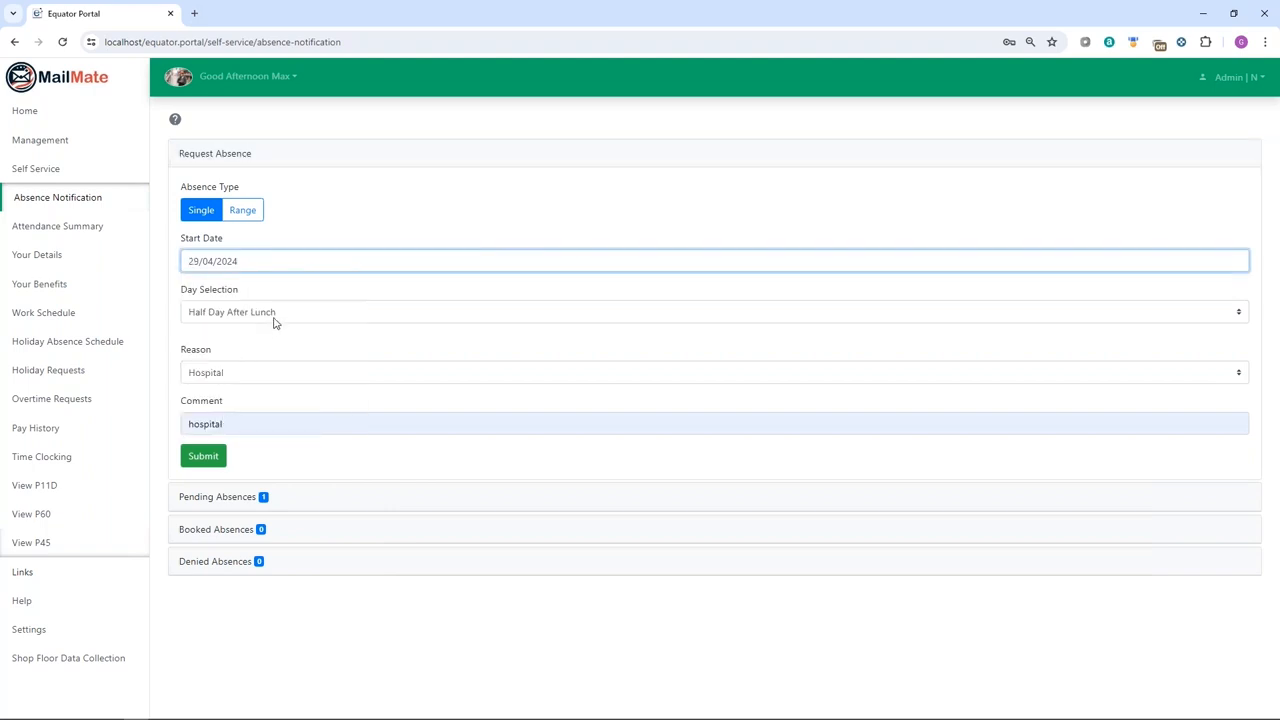
left_click(712, 312)
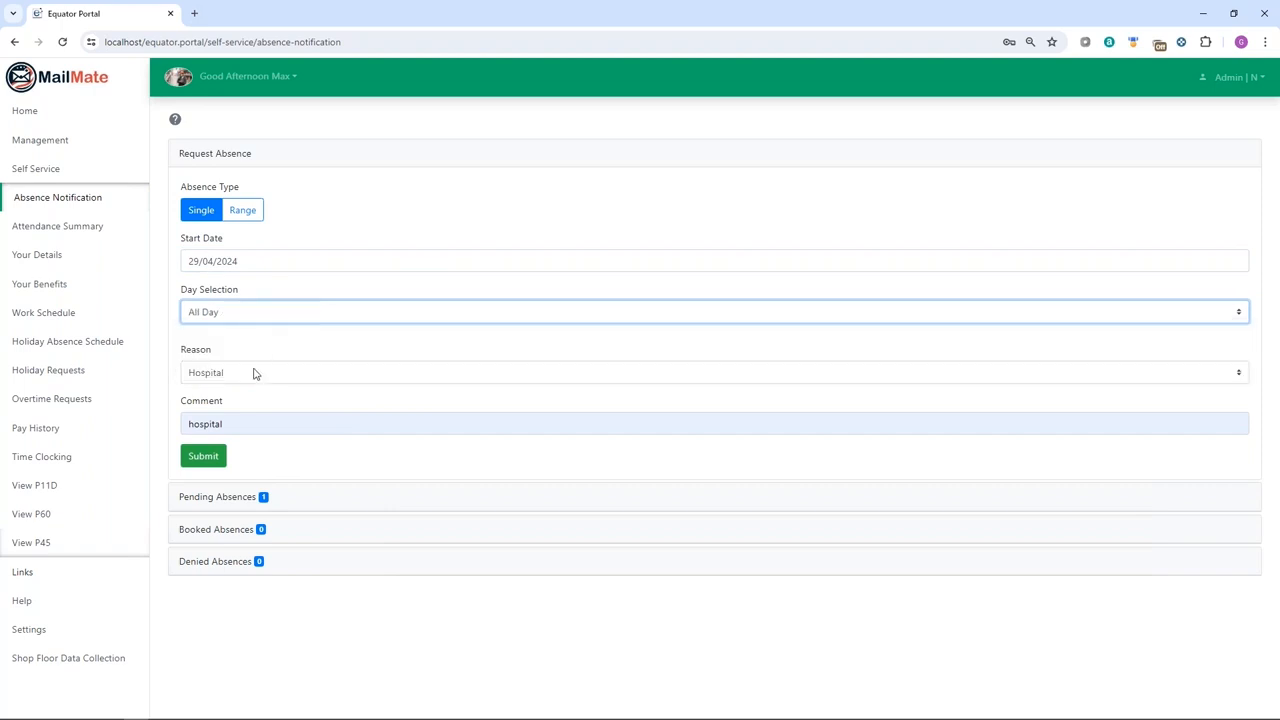
left_click(712, 372)
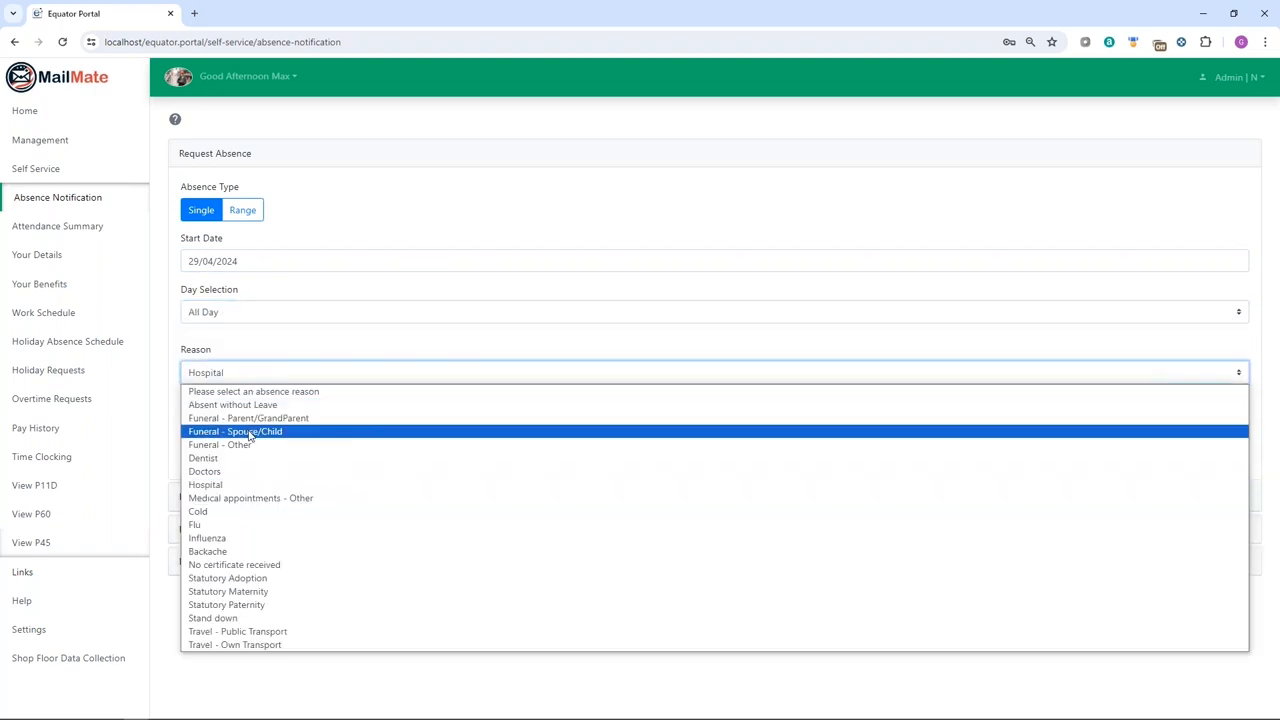
left_click(236, 432)
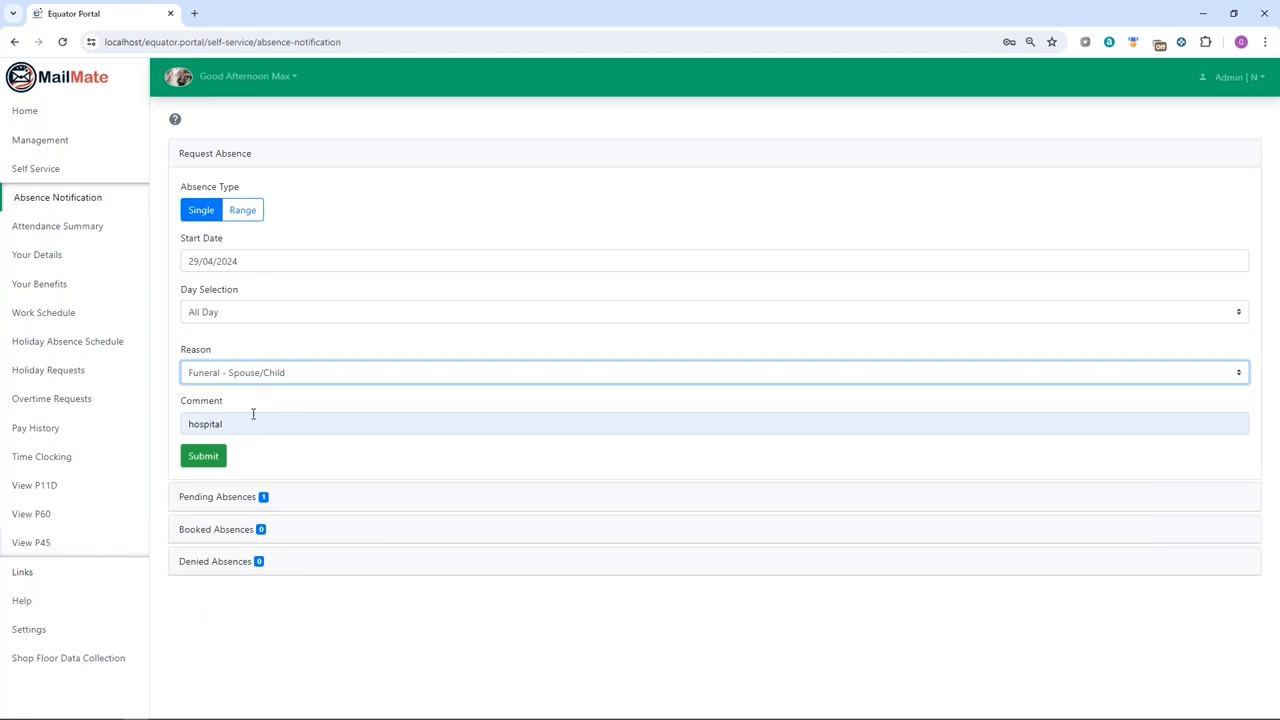
double_click(204, 424)
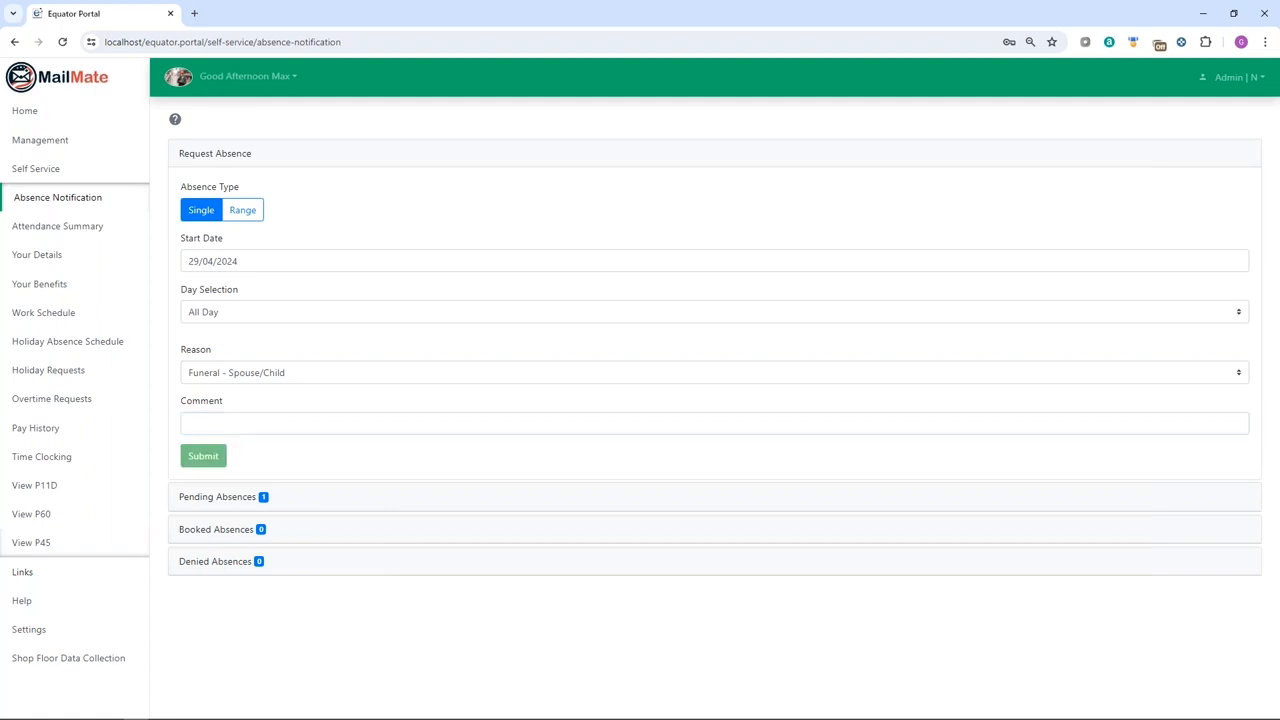
left_click(204, 456)
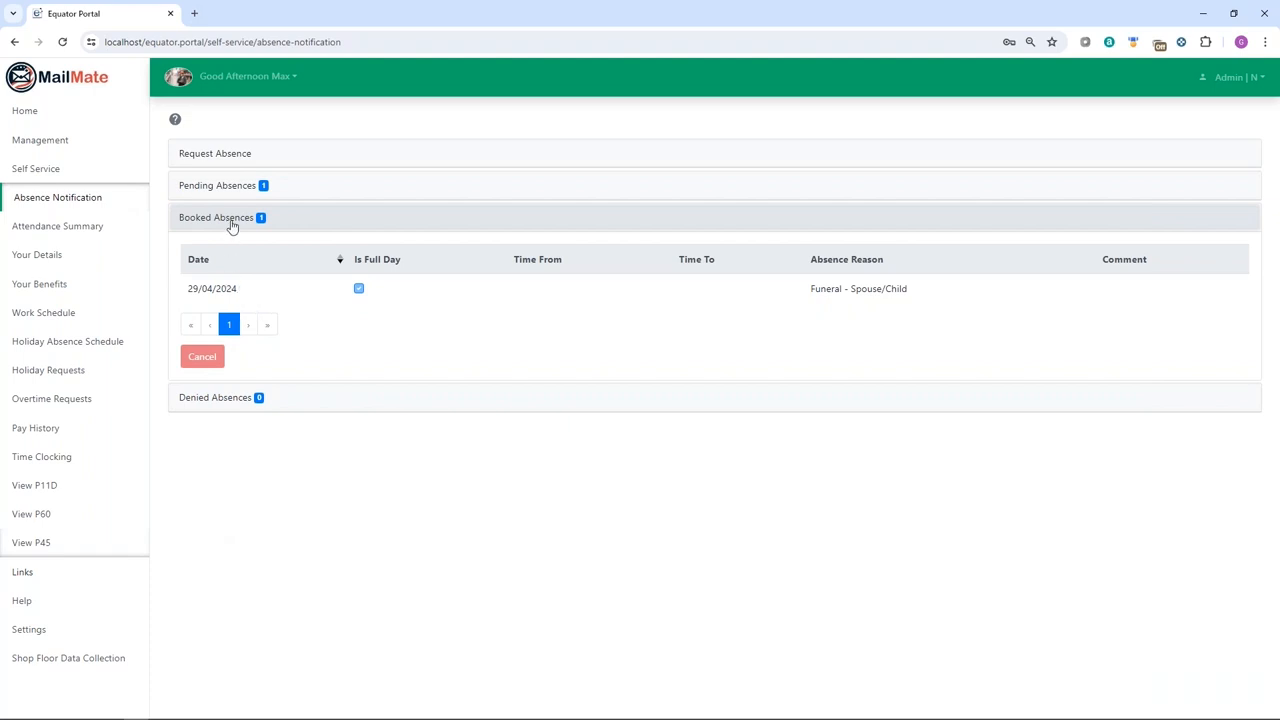
mouse_move(236, 220)
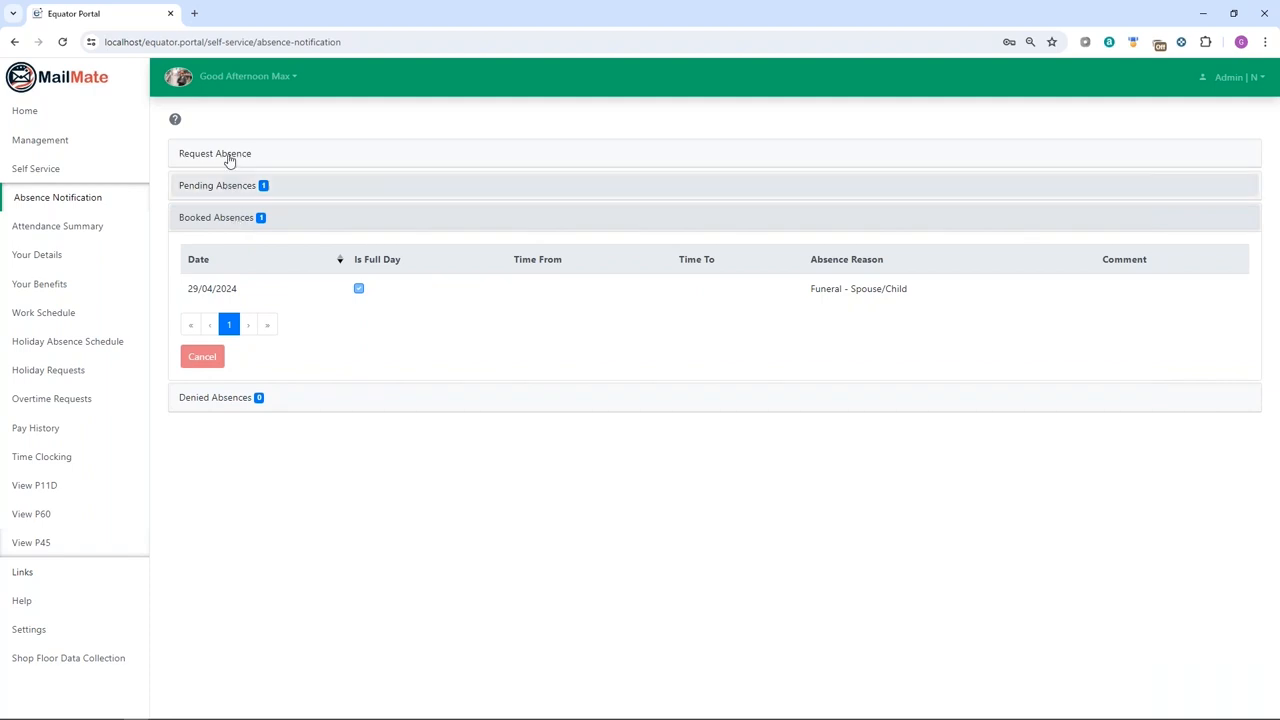
left_click(214, 152)
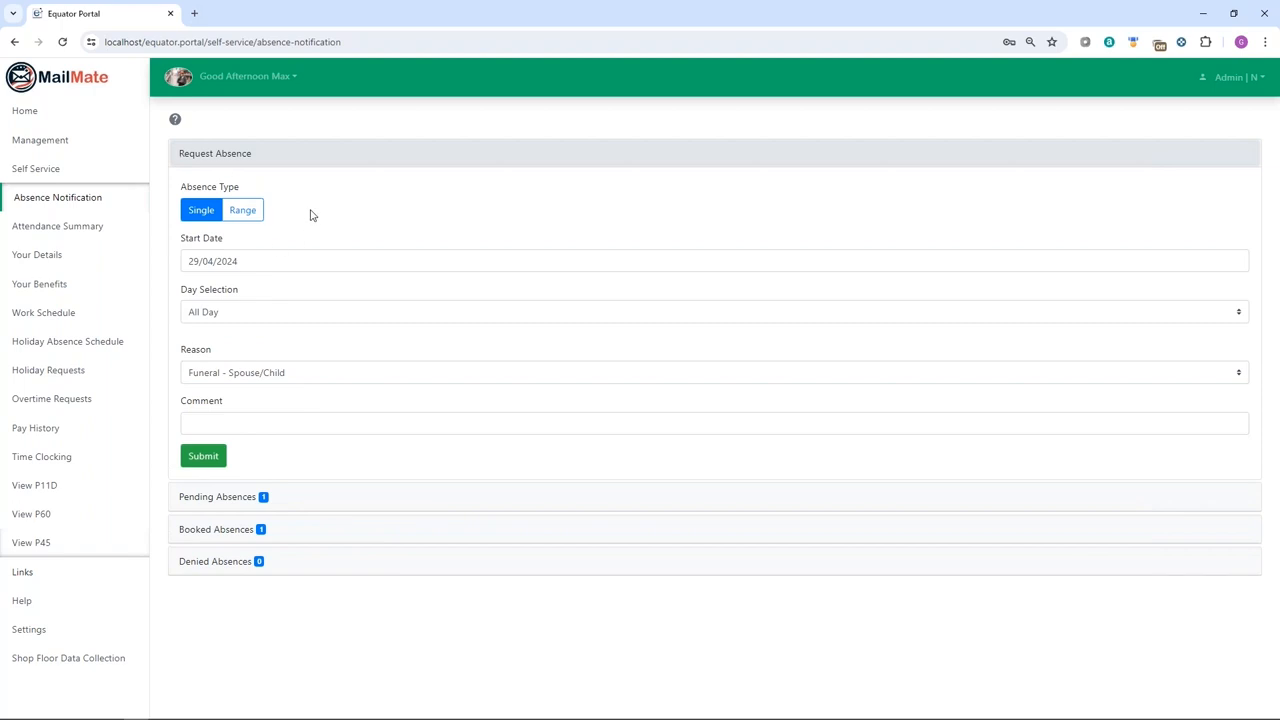
mouse_move(320, 212)
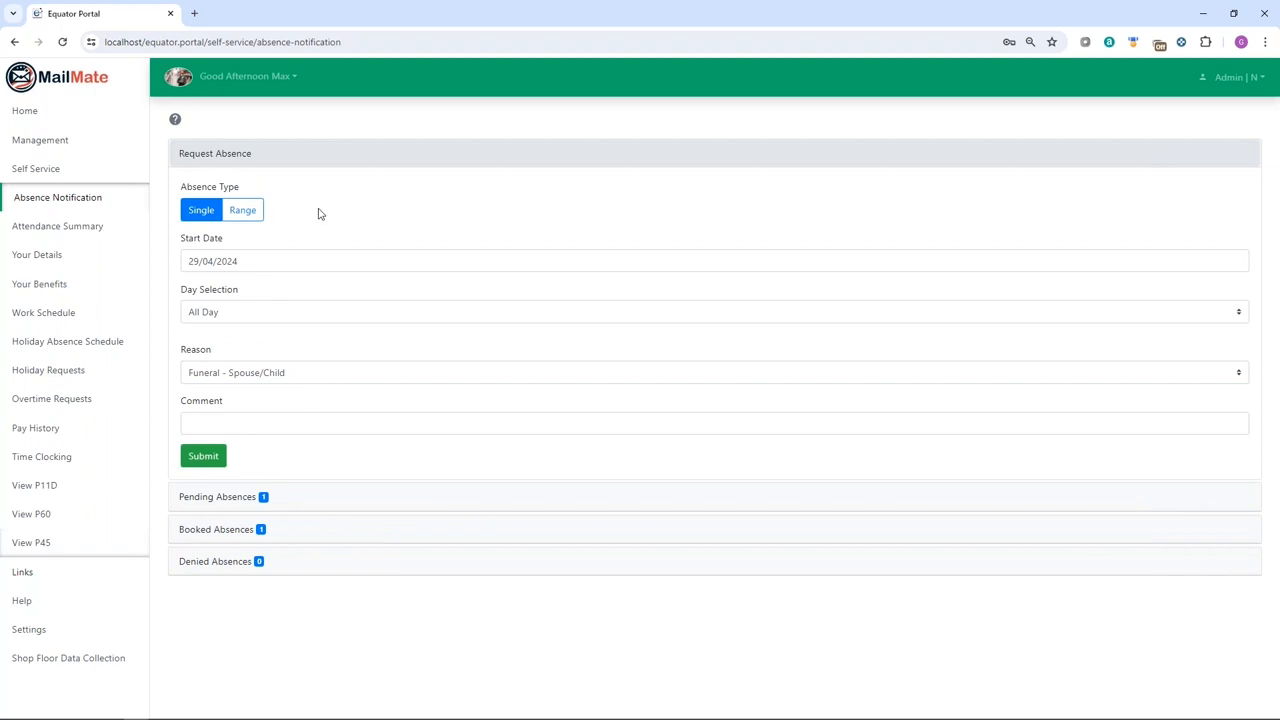
mouse_move(316, 208)
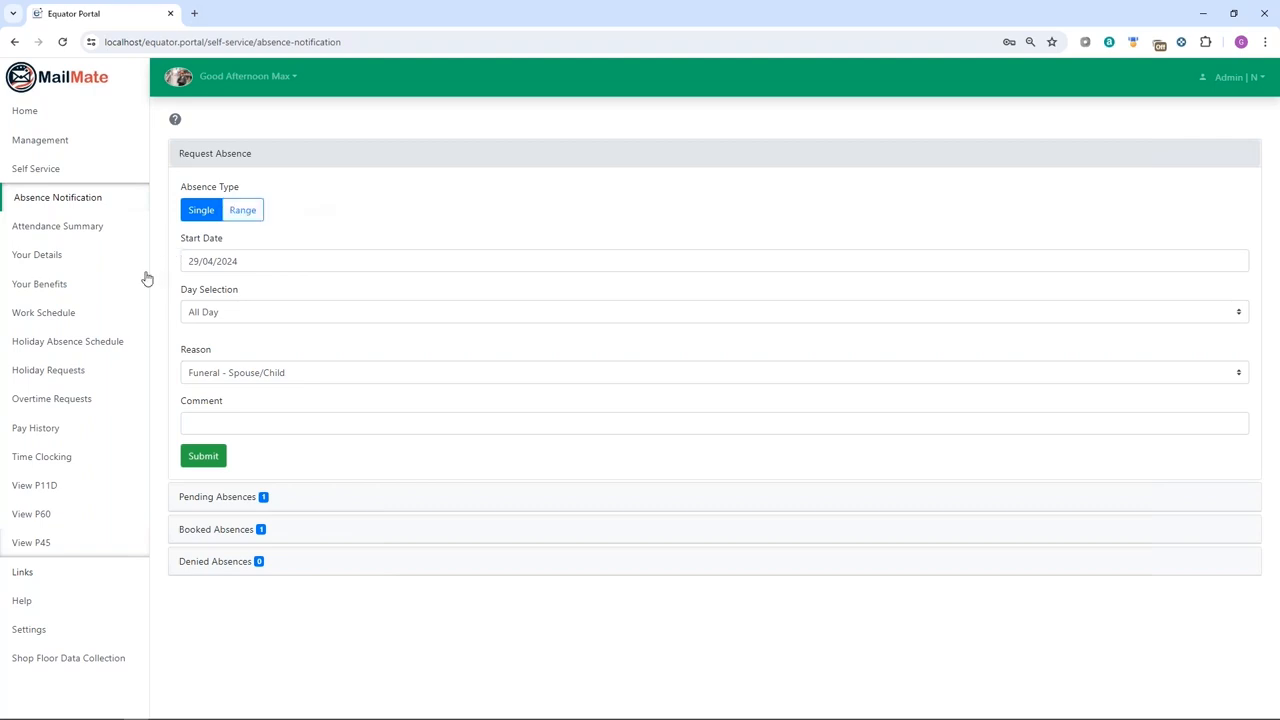
mouse_move(84, 344)
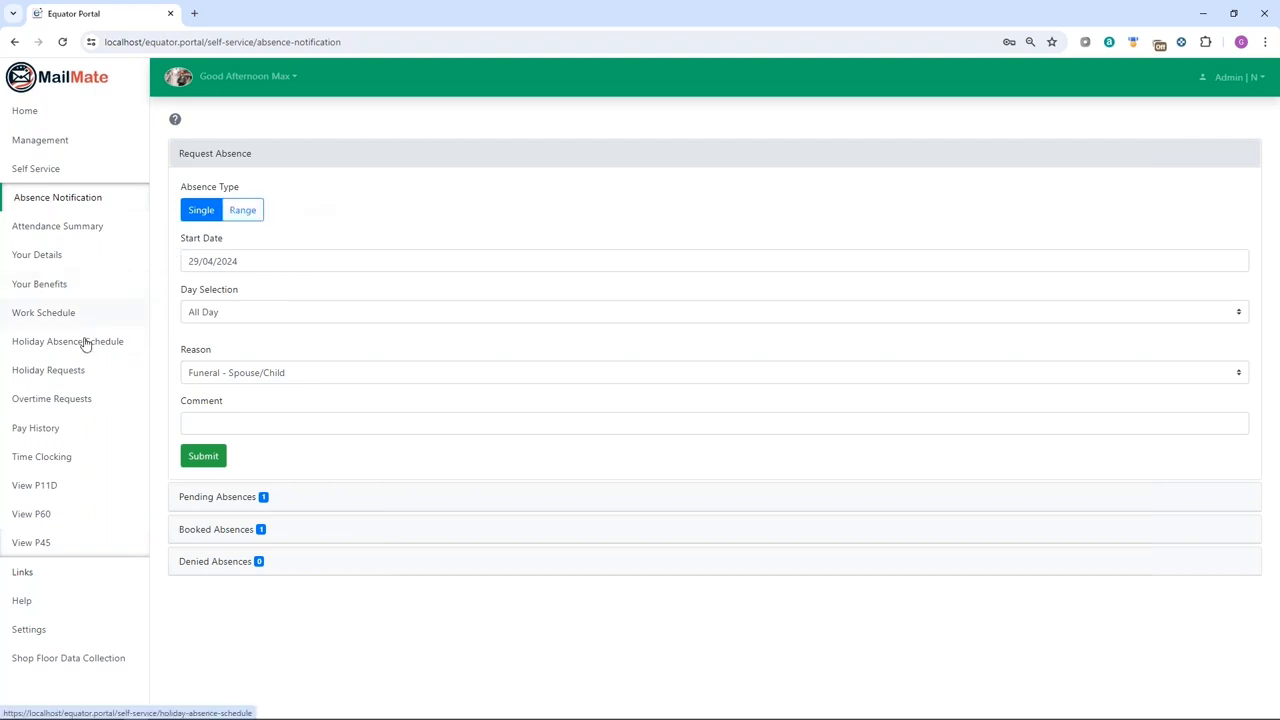
mouse_move(70, 304)
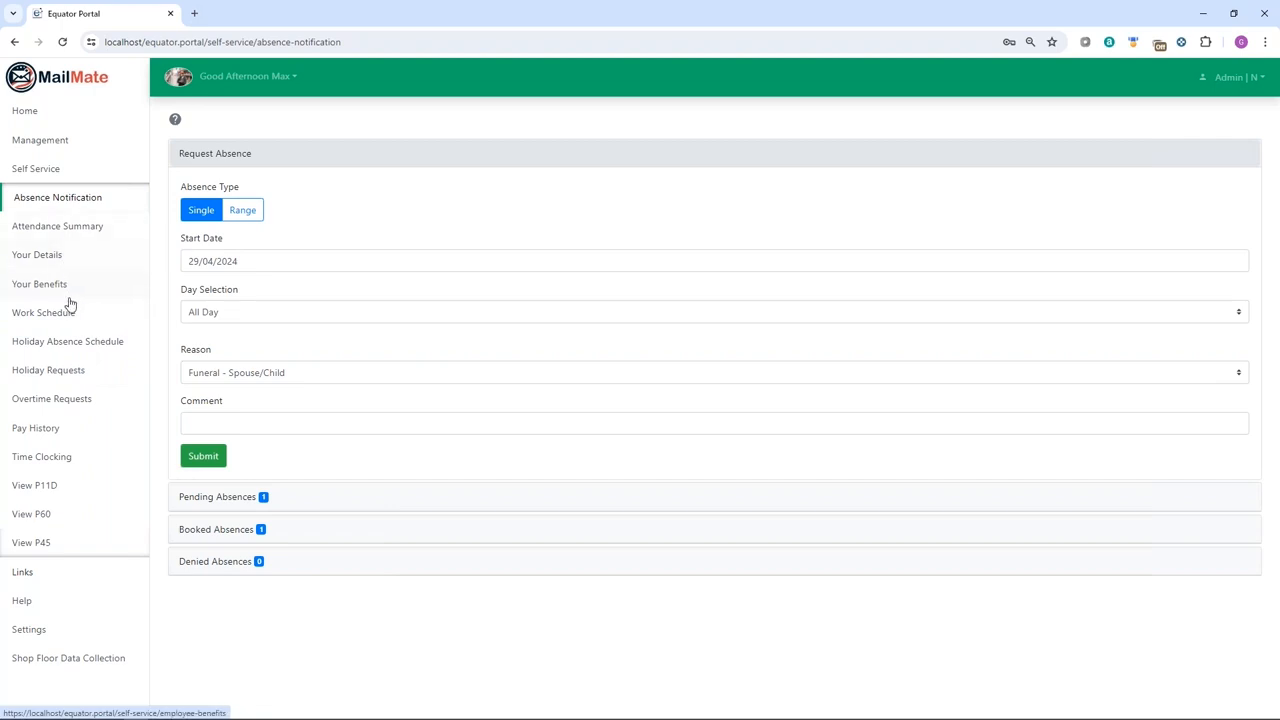
Step: Go to Holiday Requests and expand the Request Holiday form
left_click(48, 370)
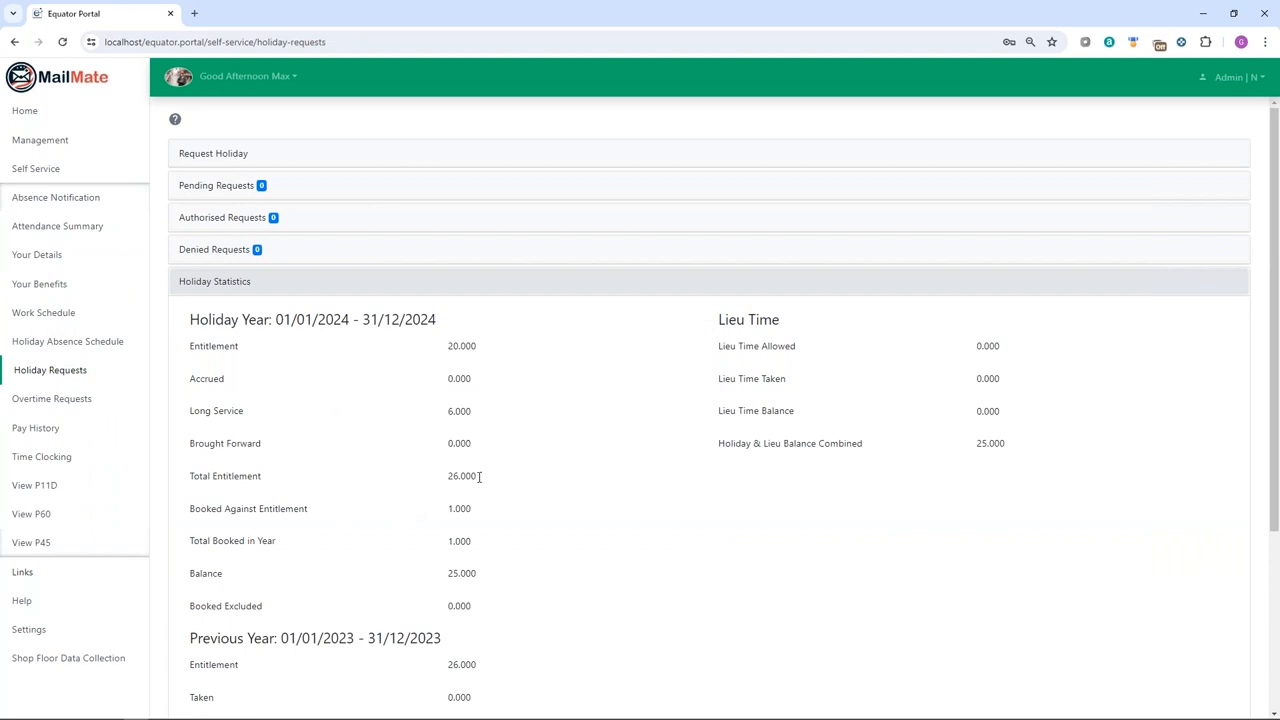
mouse_move(632, 444)
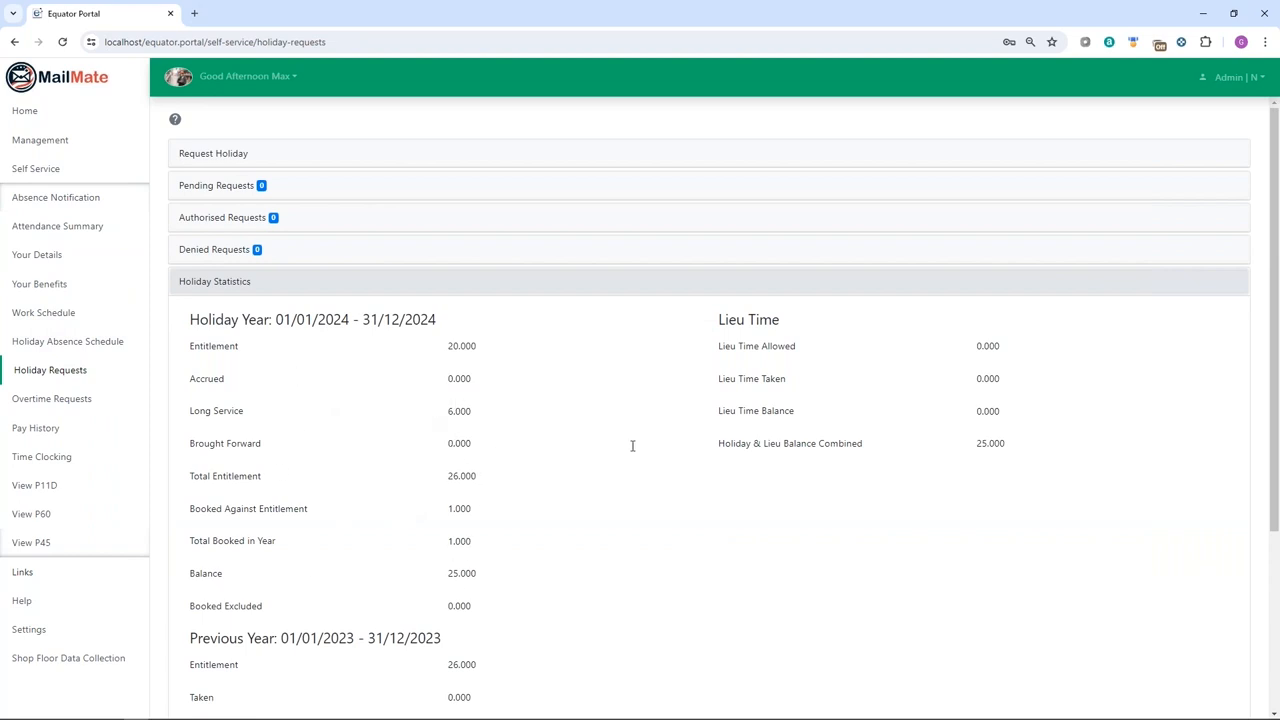
mouse_move(458, 448)
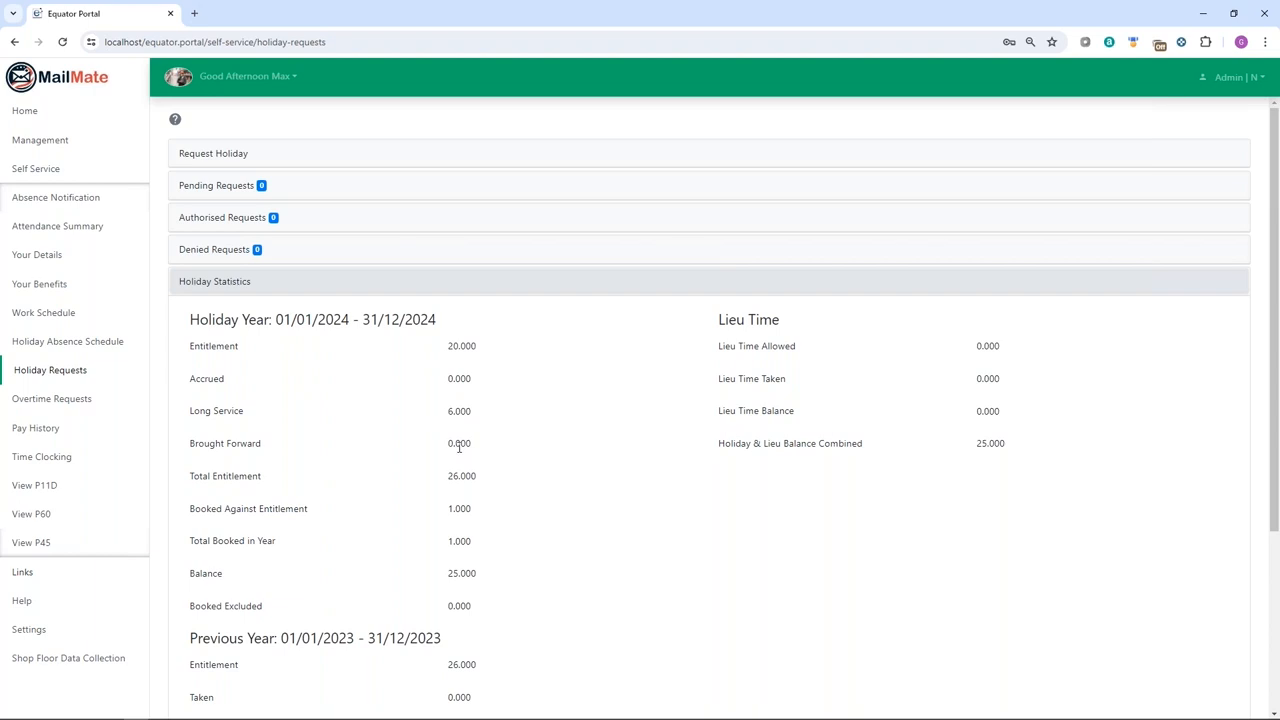
mouse_move(318, 386)
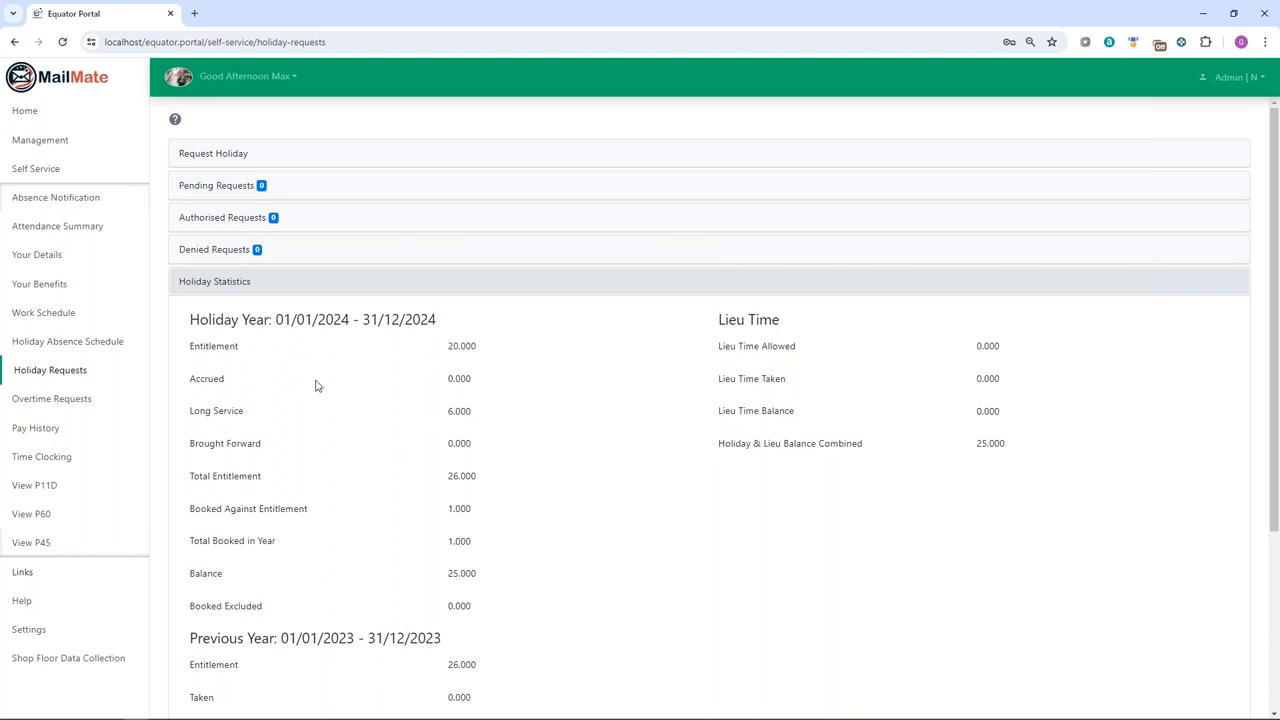
left_click(212, 152)
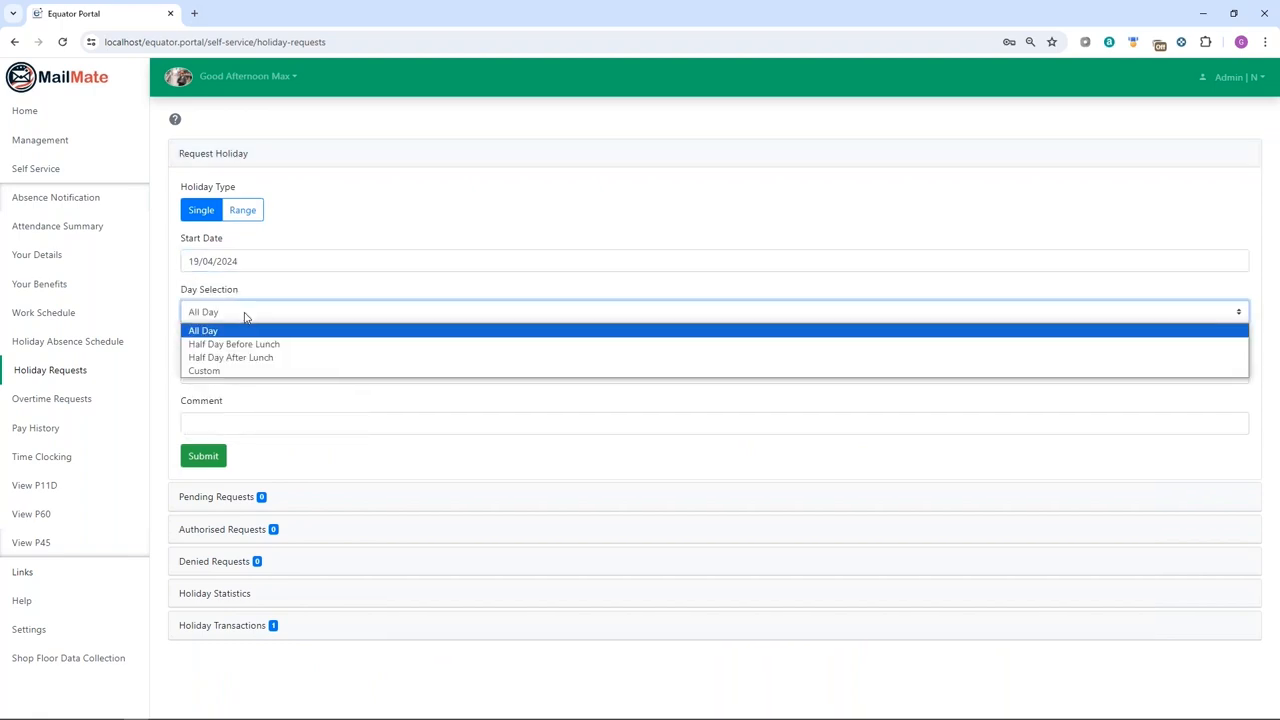
mouse_move(252, 340)
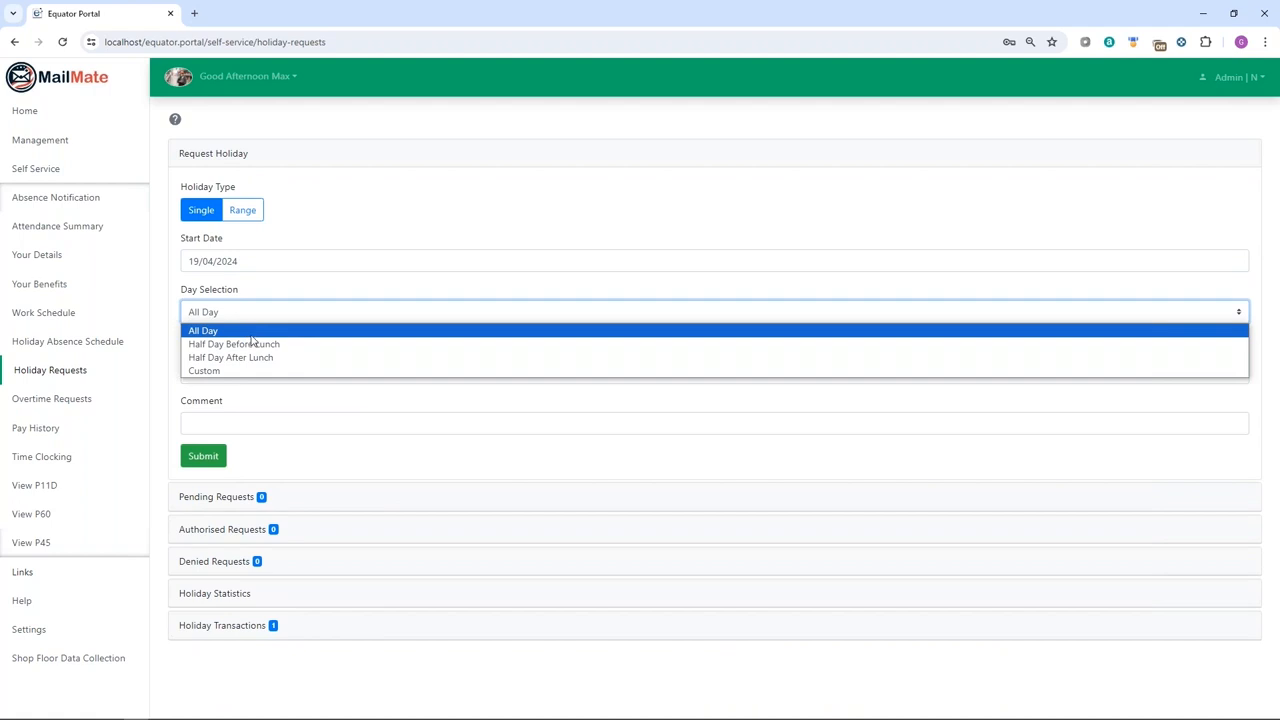
mouse_move(230, 356)
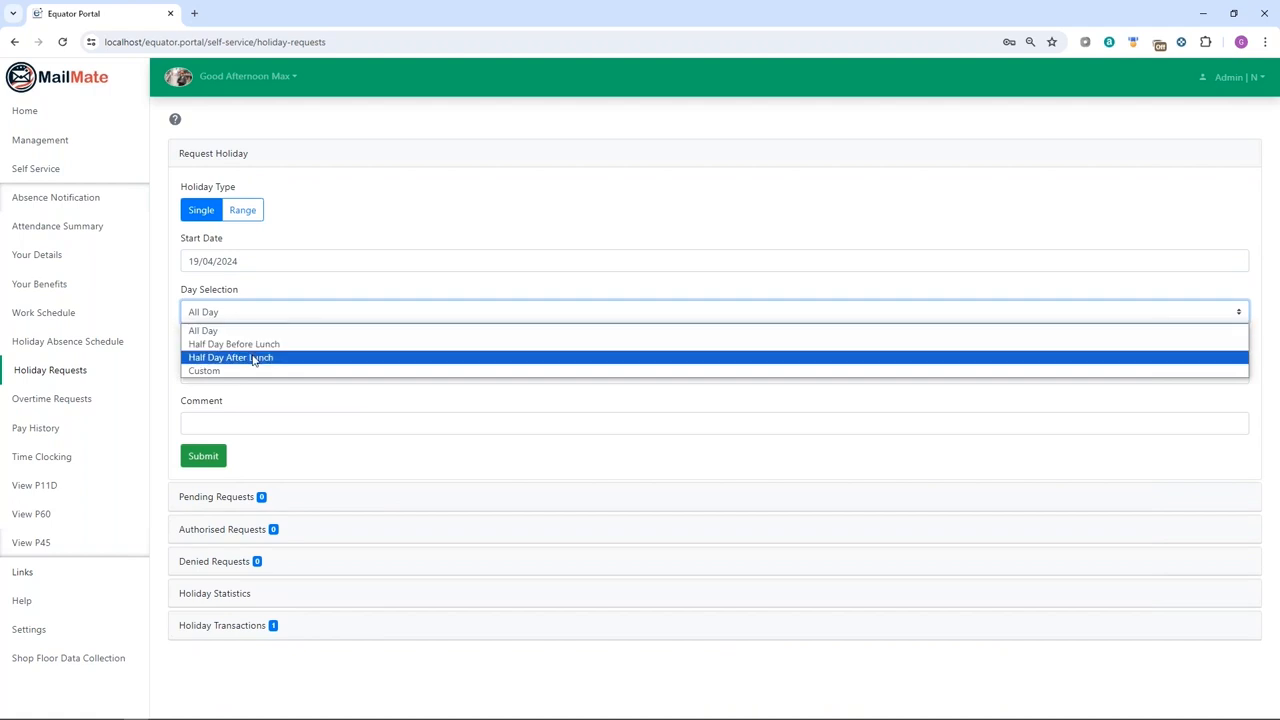
mouse_move(204, 370)
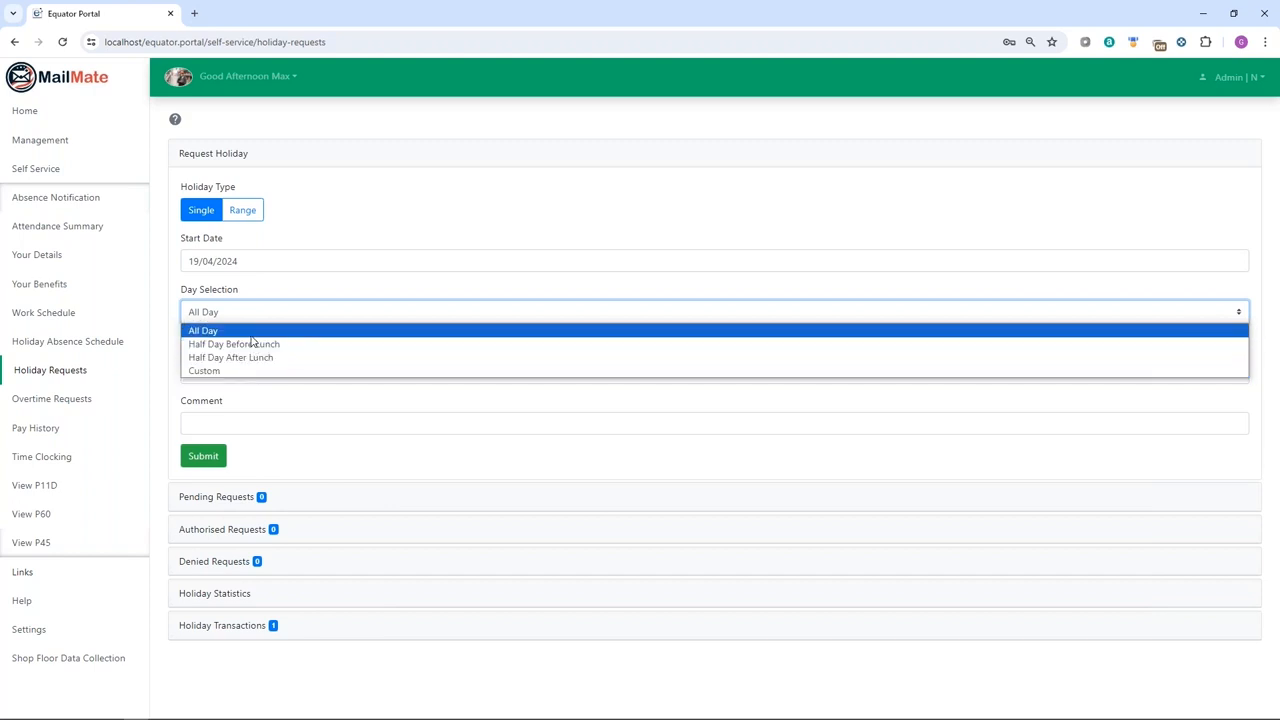
mouse_move(232, 356)
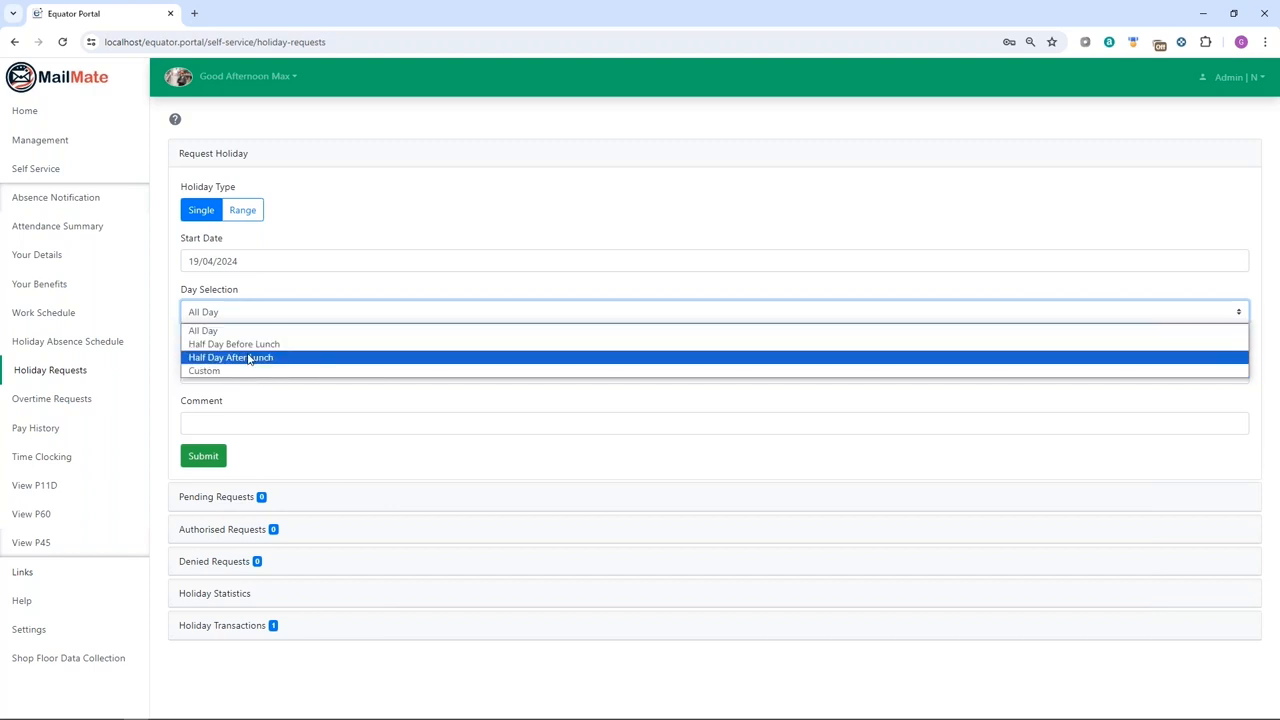
mouse_move(204, 370)
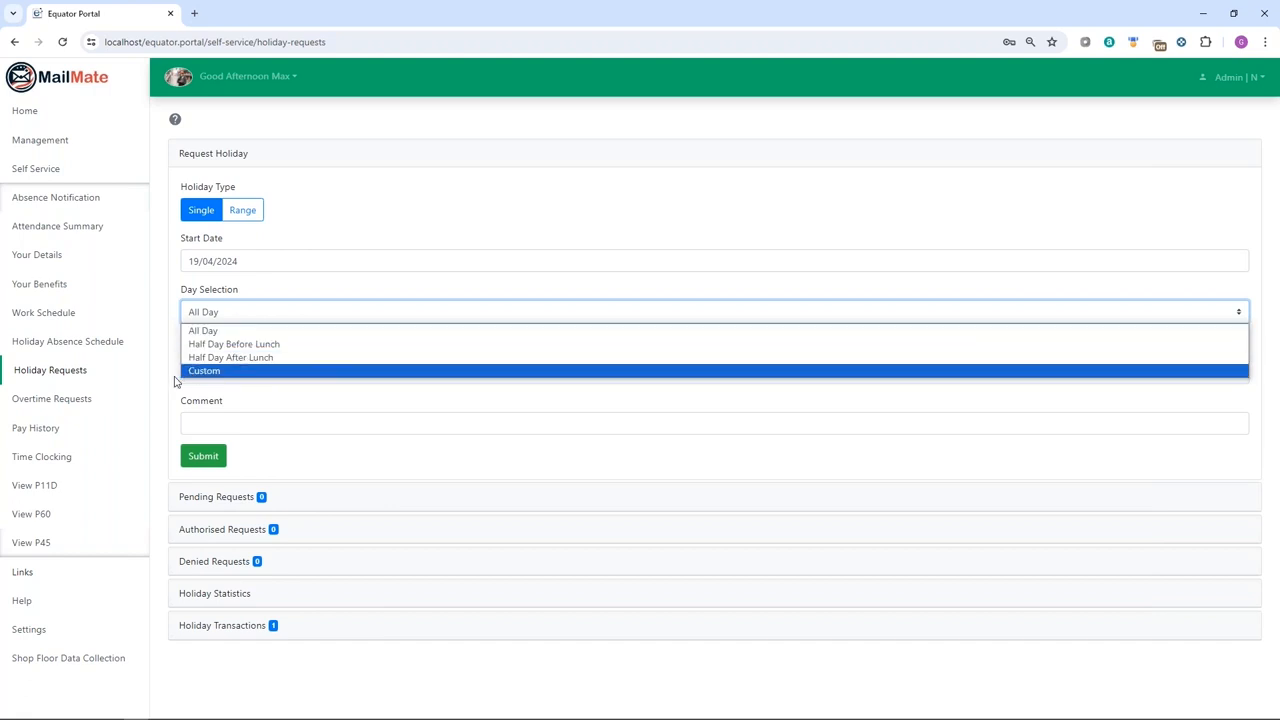
Step: Keep All Day as the day selection with reason Holiday and submit the request
left_click(204, 330)
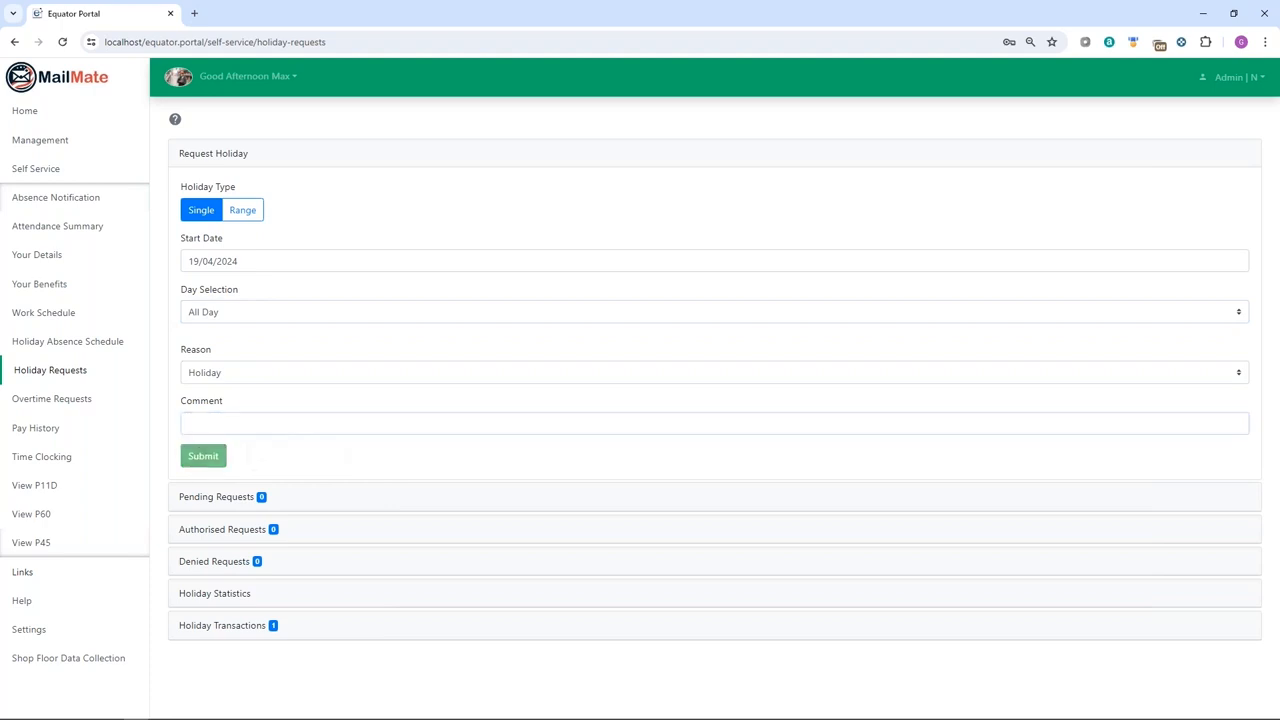
left_click(204, 456)
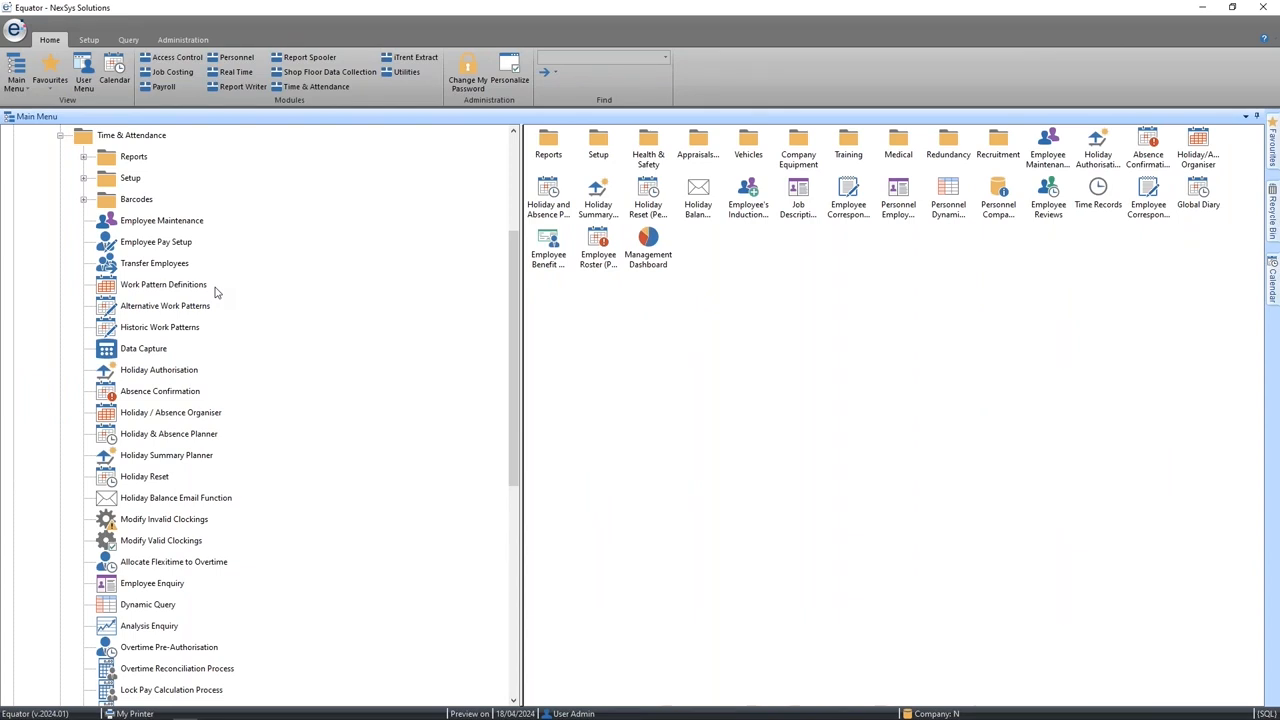
Step: Load the 4 On / 4 Off pattern in Work Pattern Definitions
left_click(164, 284)
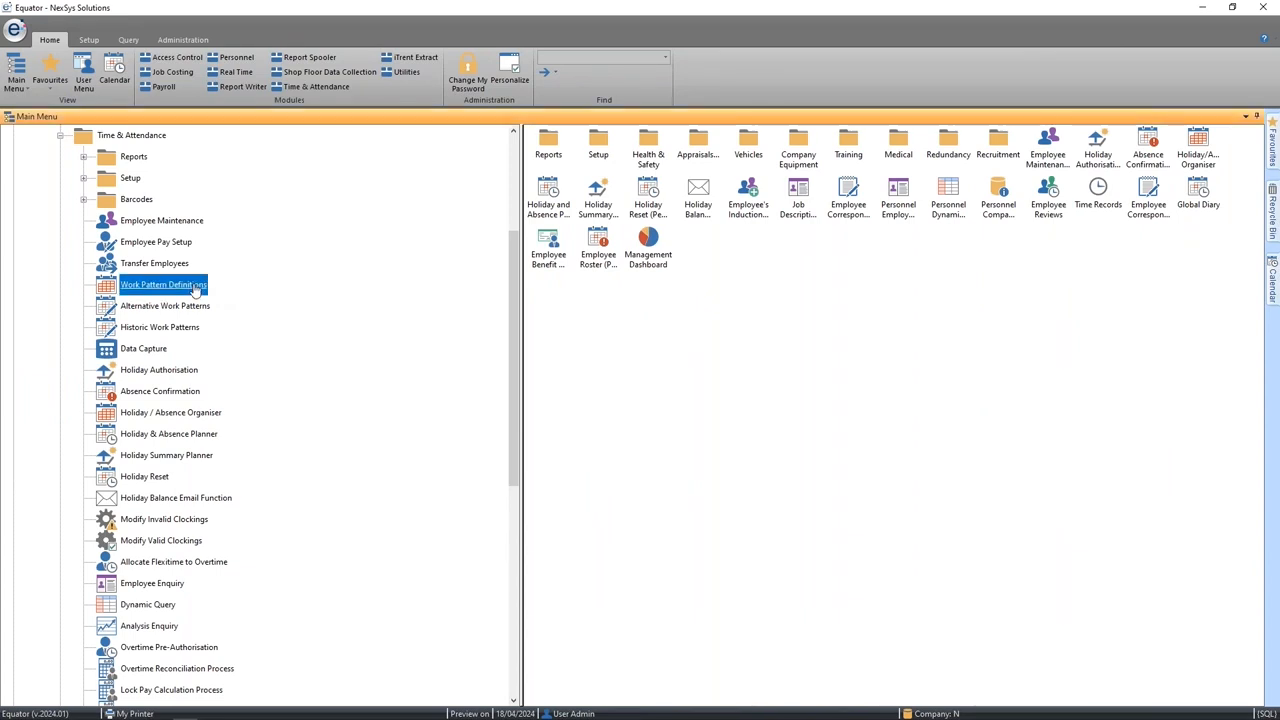
double_click(160, 284)
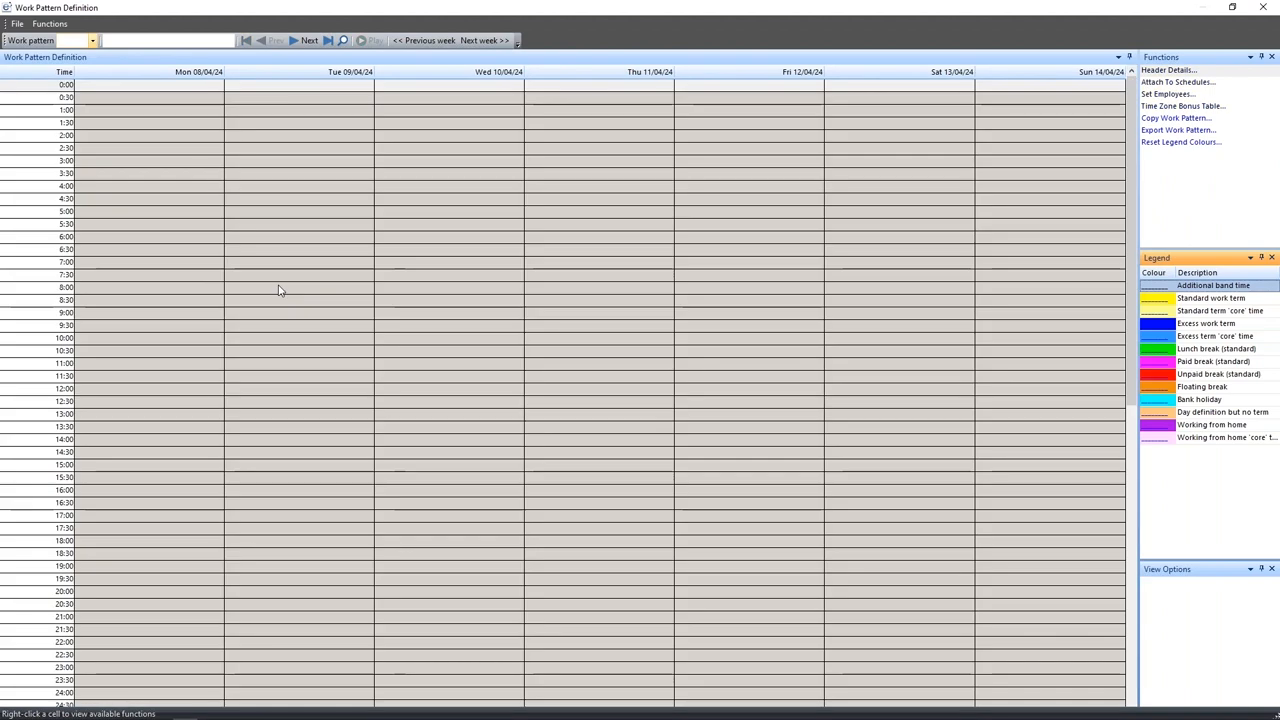
left_click(342, 40)
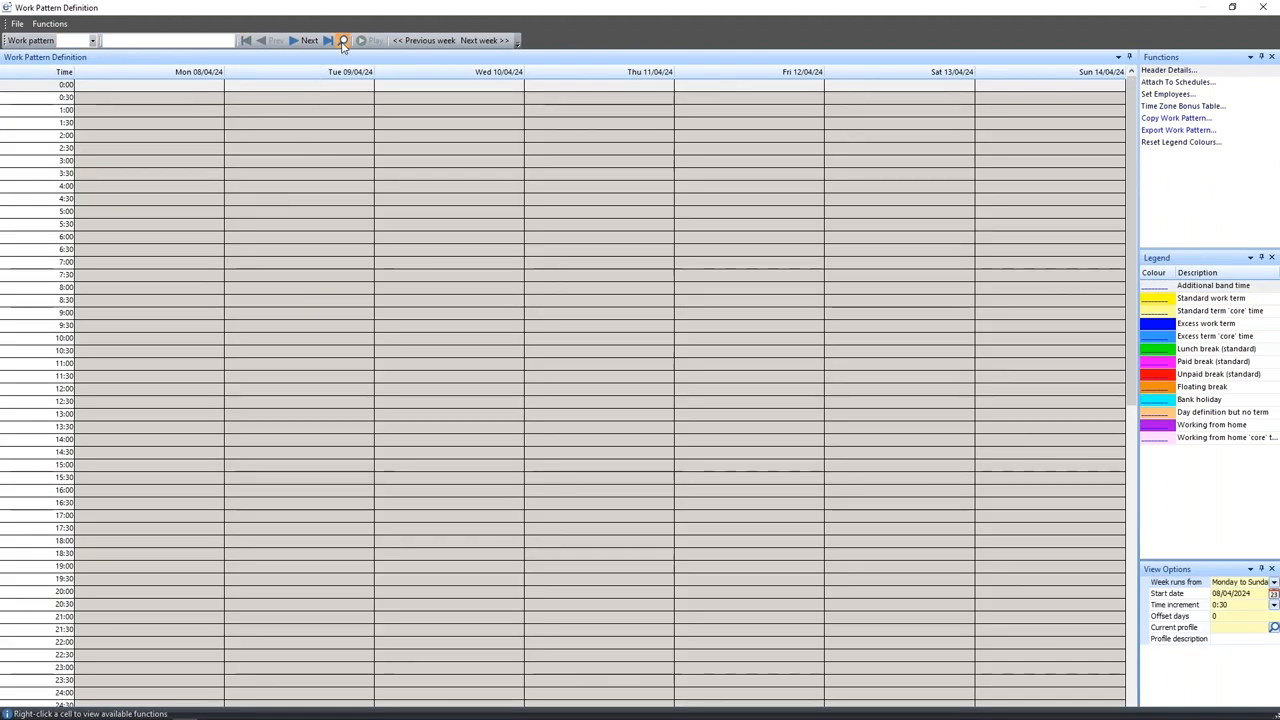
left_click(342, 40)
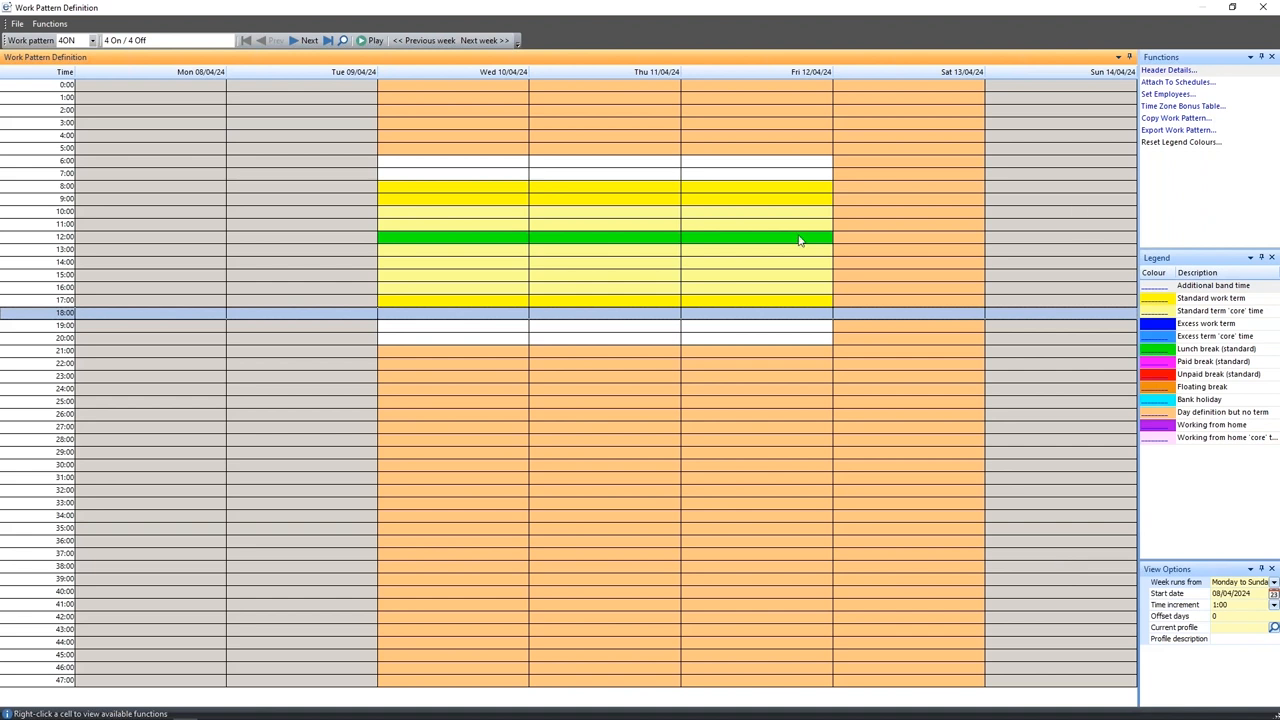
mouse_move(724, 276)
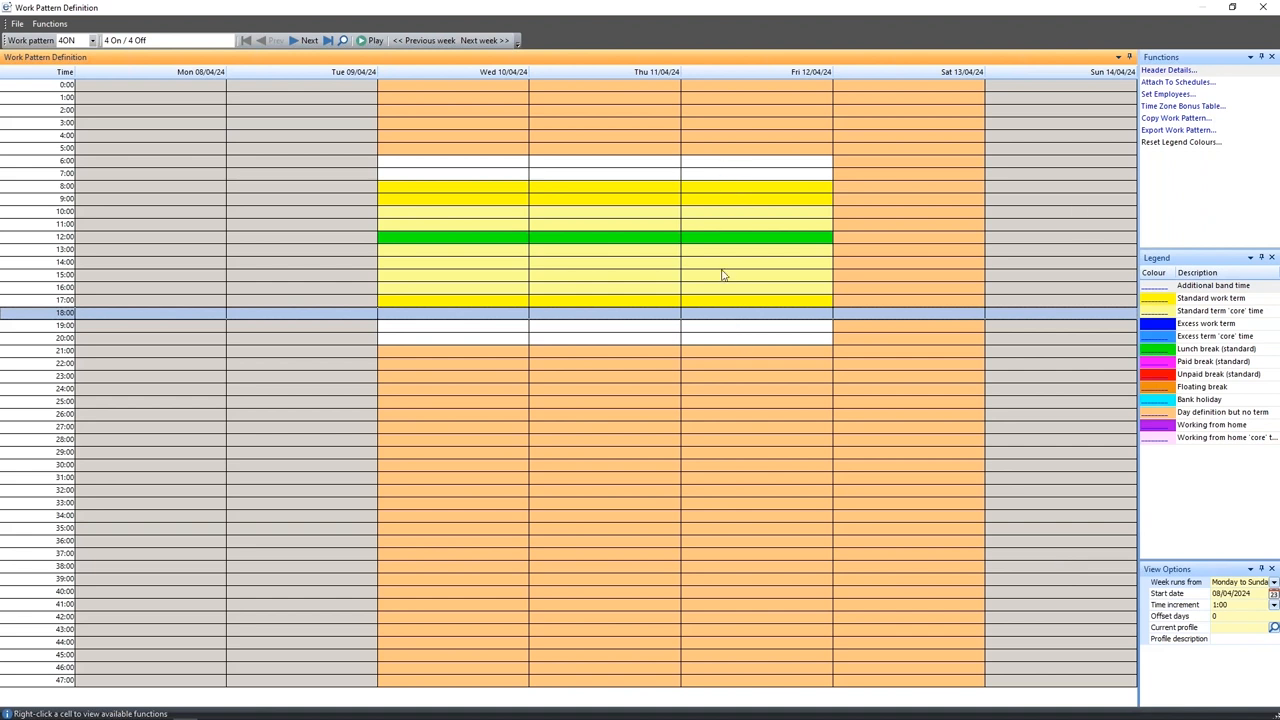
mouse_move(720, 232)
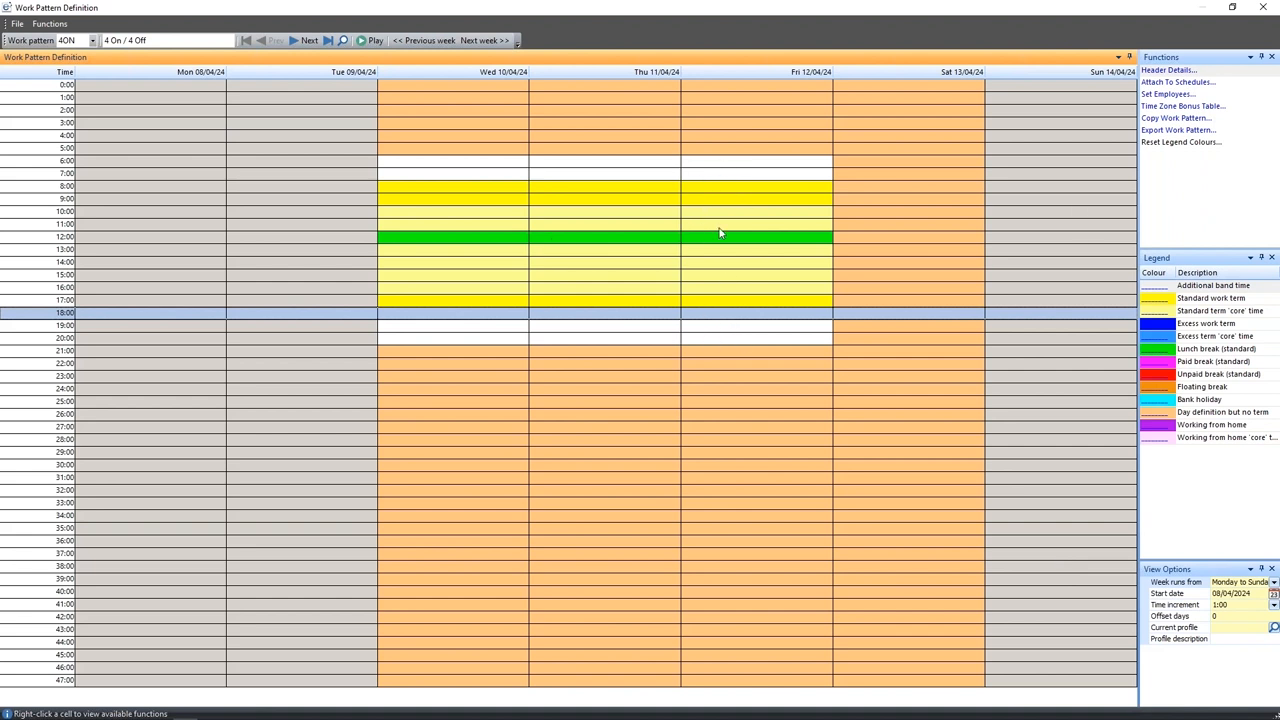
Step: Page forward two weeks through the pattern and back to the first week
left_click(484, 40)
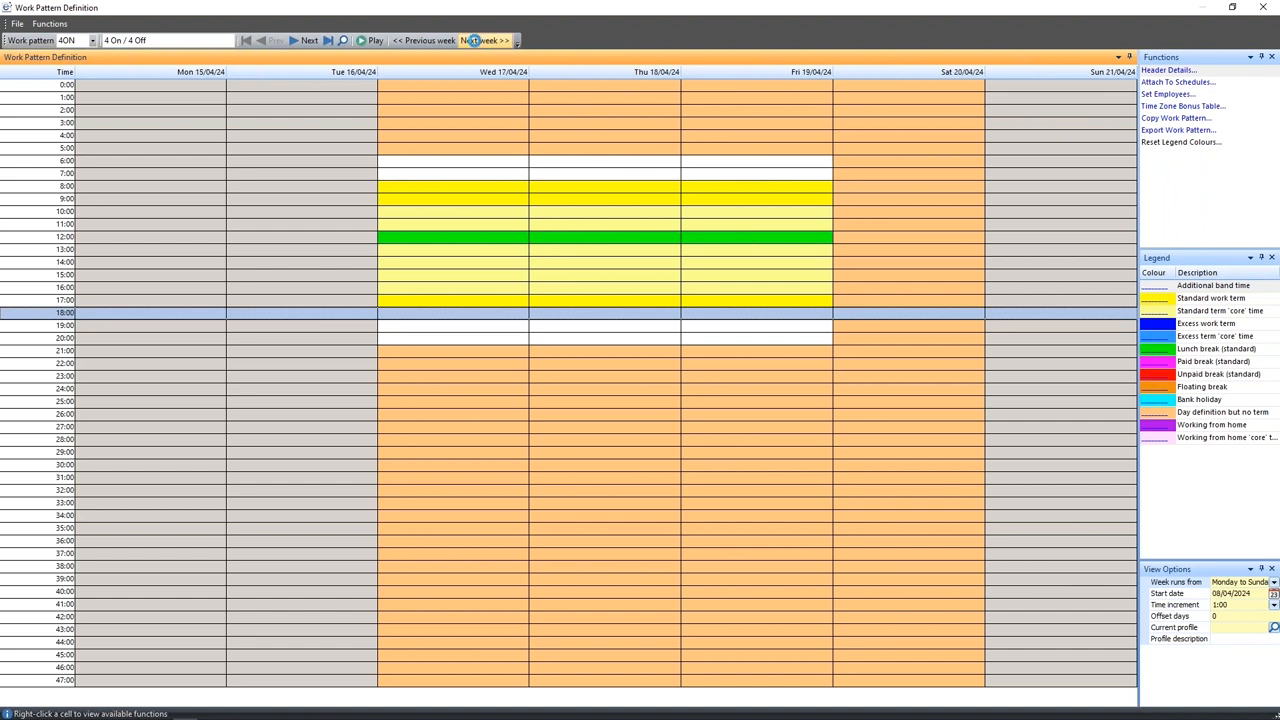
left_click(484, 40)
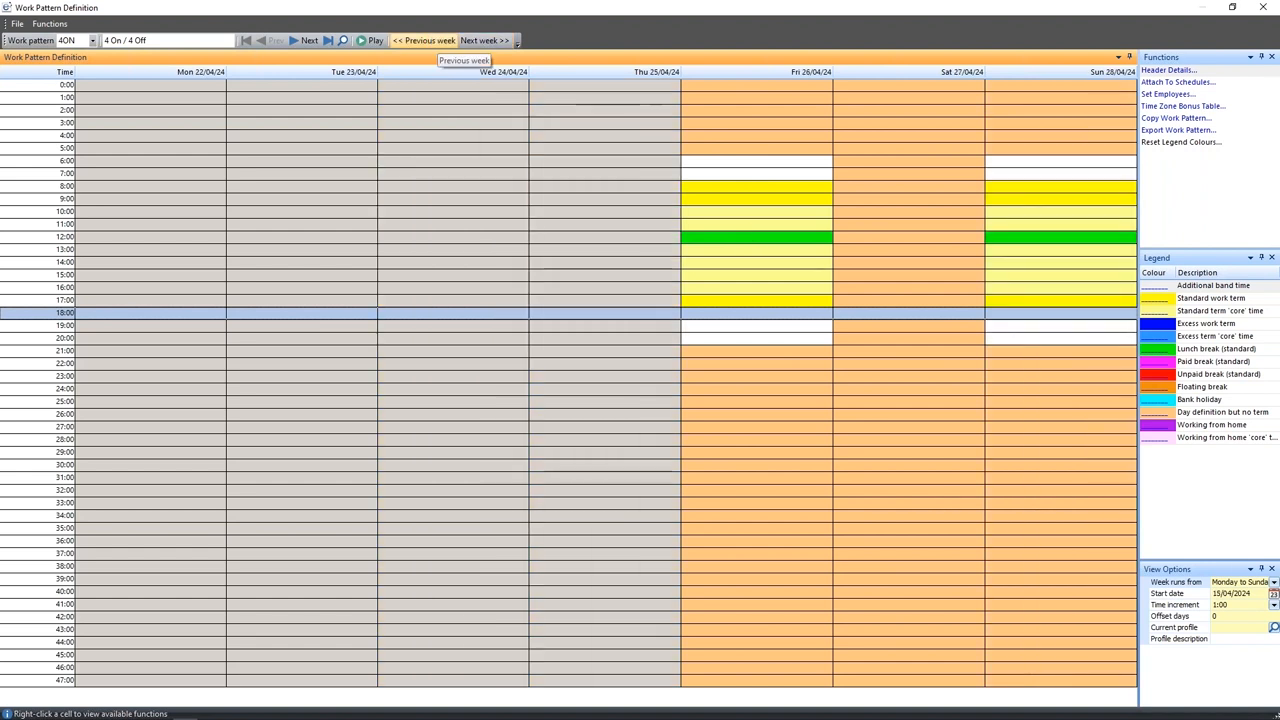
left_click(424, 40)
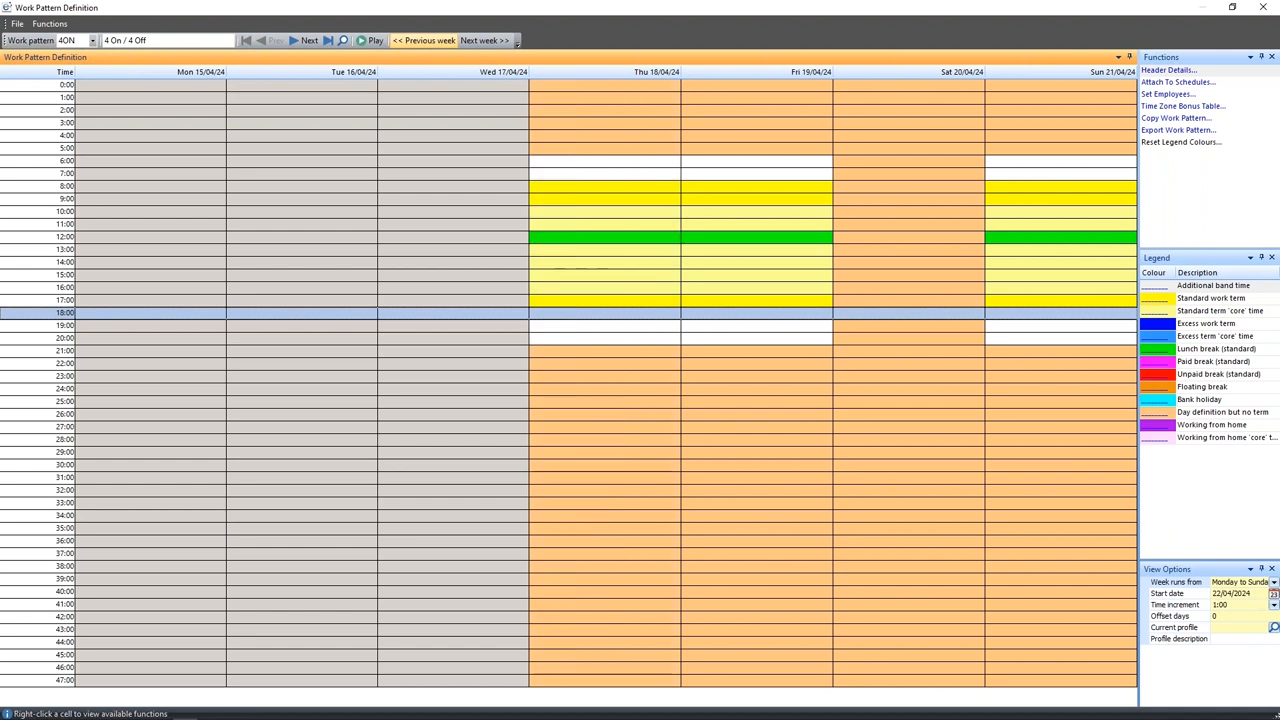
left_click(422, 40)
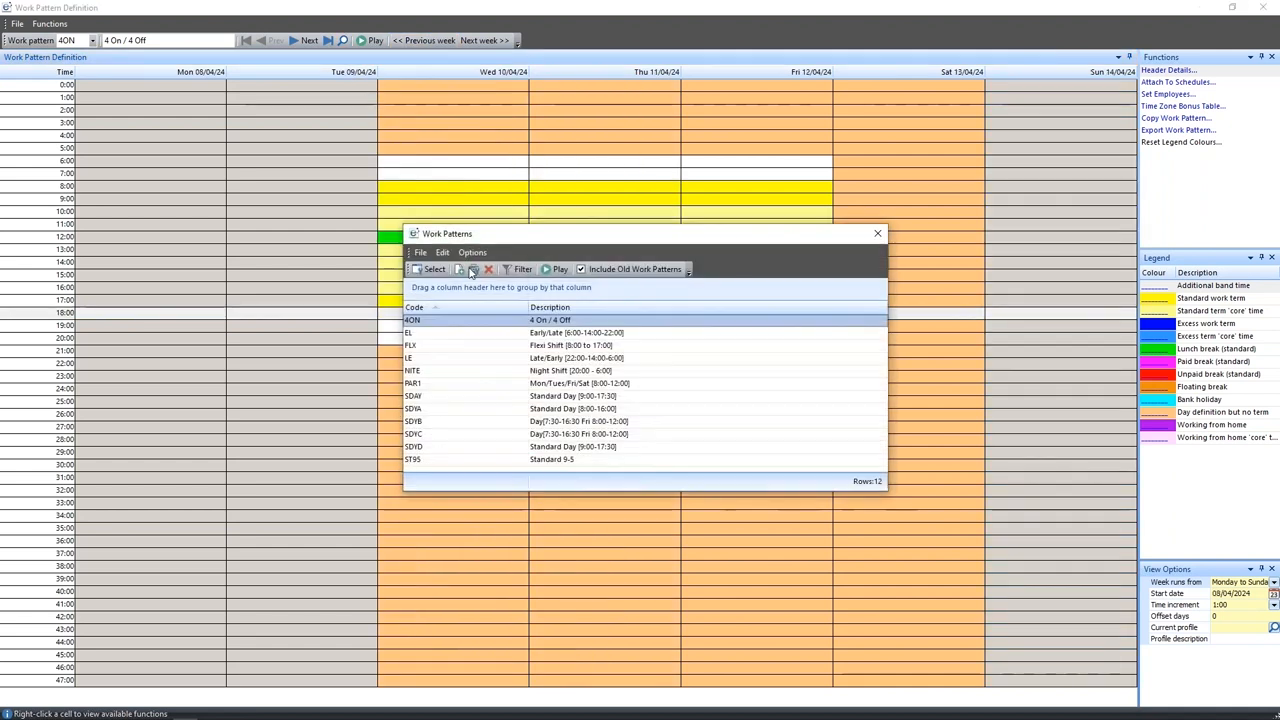
Step: Load the Flexi Shift pattern, then reopen the work patterns lookup for Standard 9-5
double_click(410, 344)
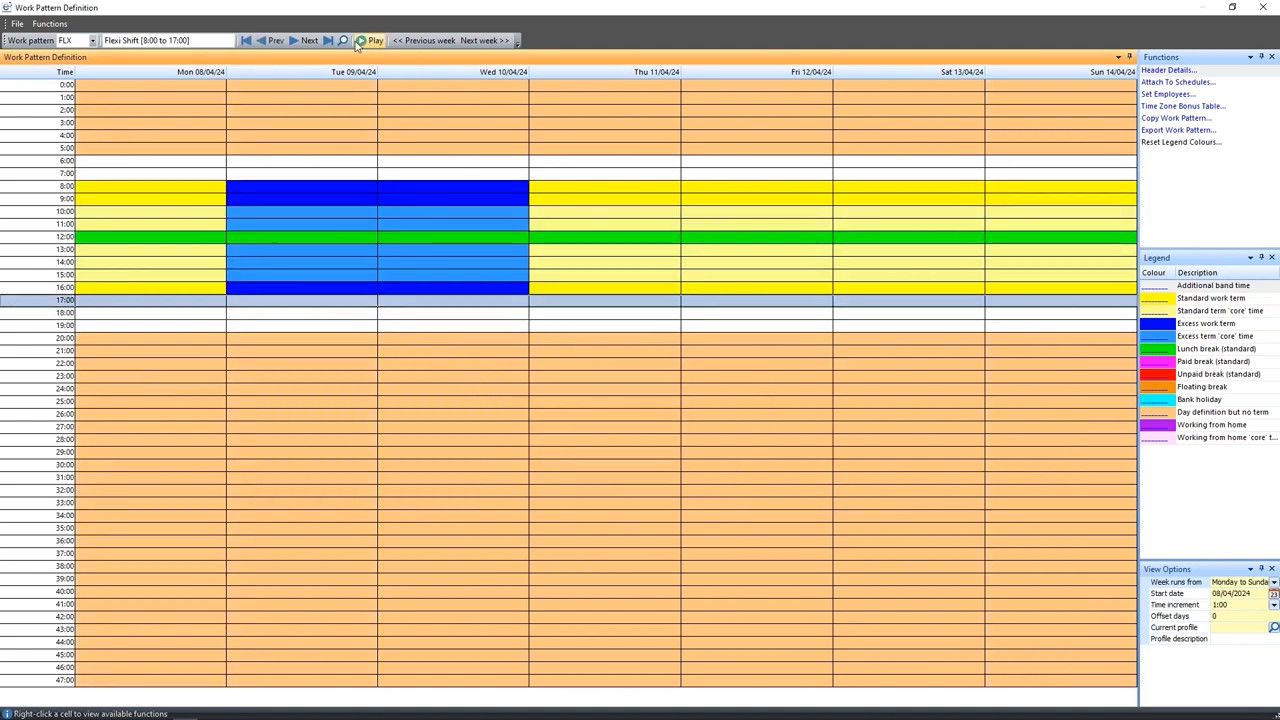
left_click(92, 40)
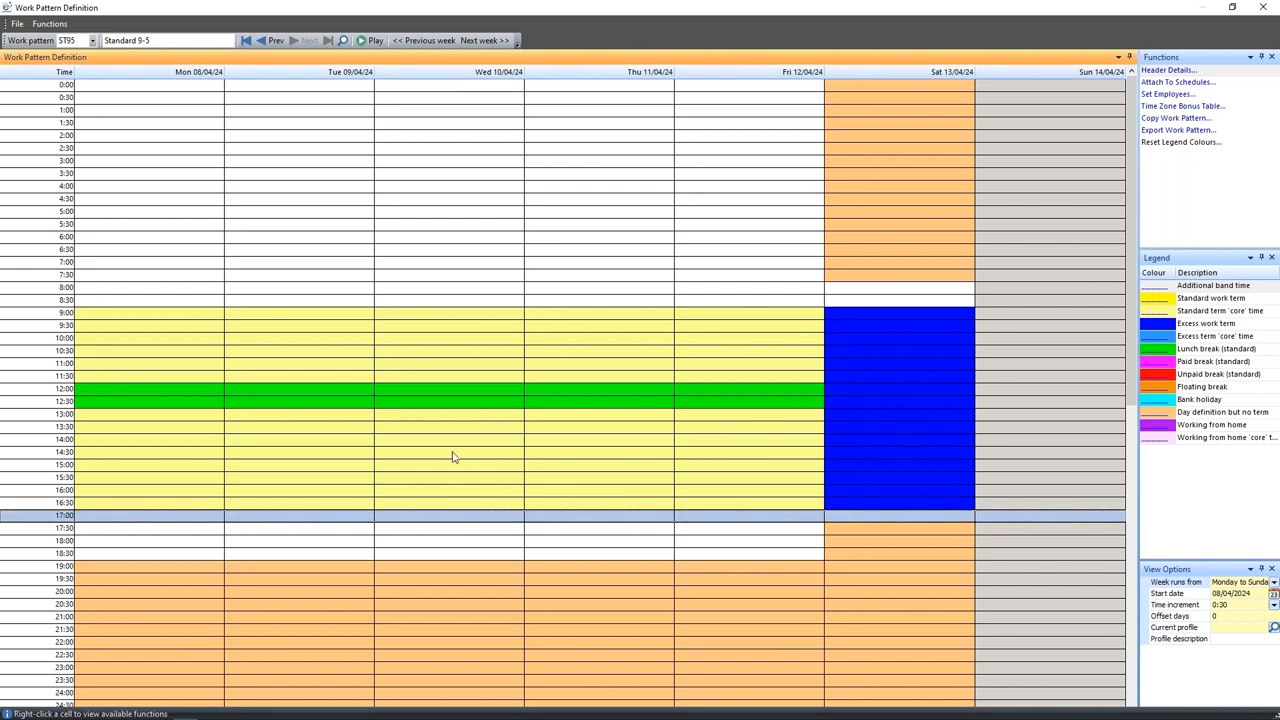
mouse_move(458, 358)
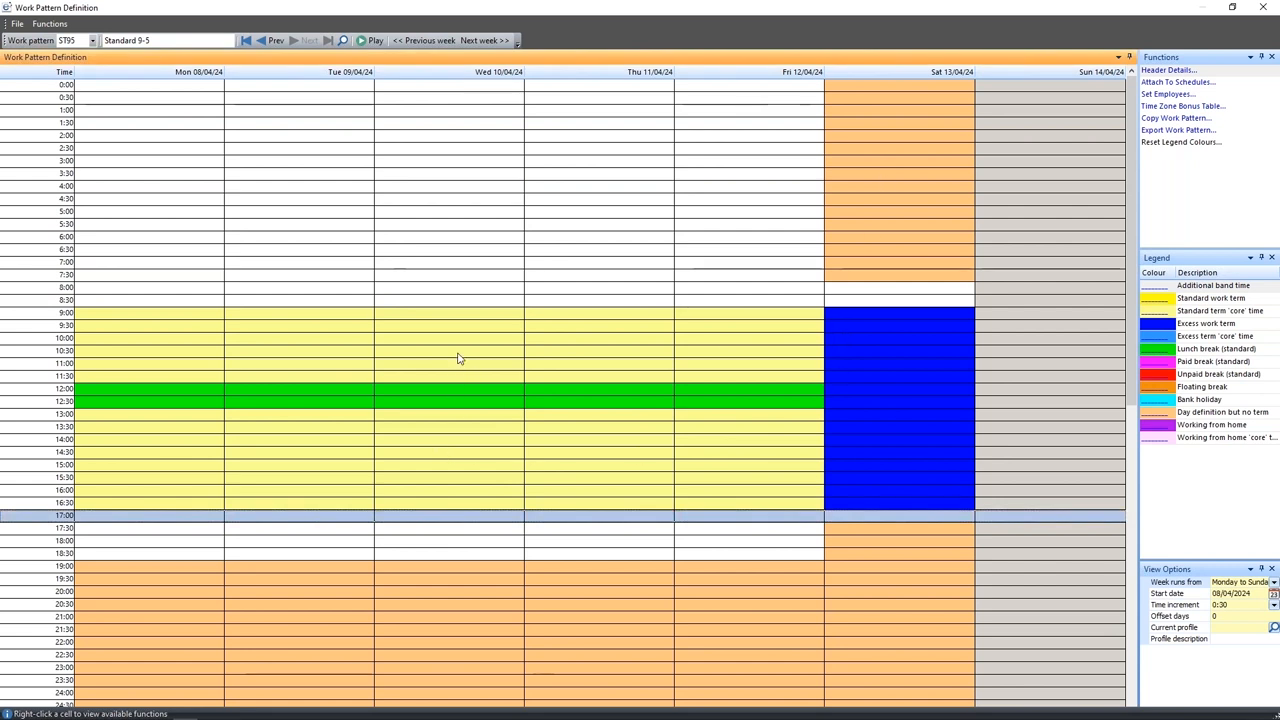
mouse_move(456, 352)
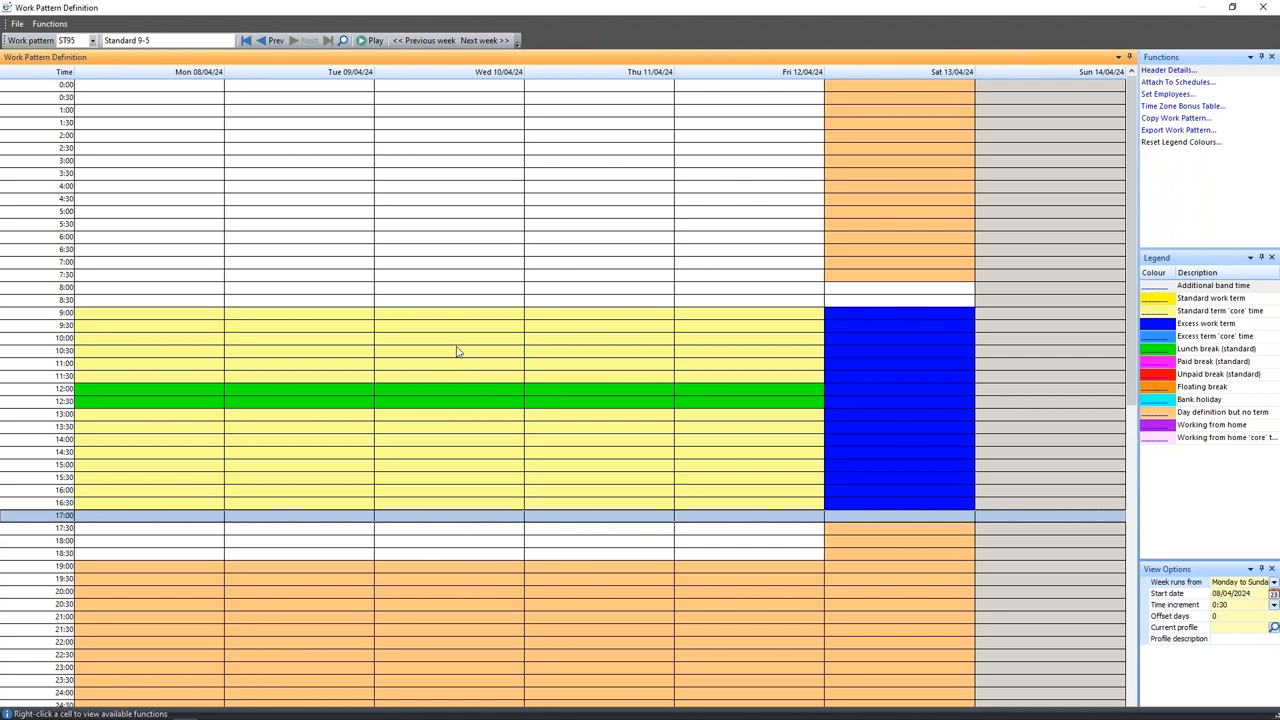
Step: Review the Standard 9-5 day definition's Basic and Overtime 1.5 pay ranges, then close its details
right_click(450, 352)
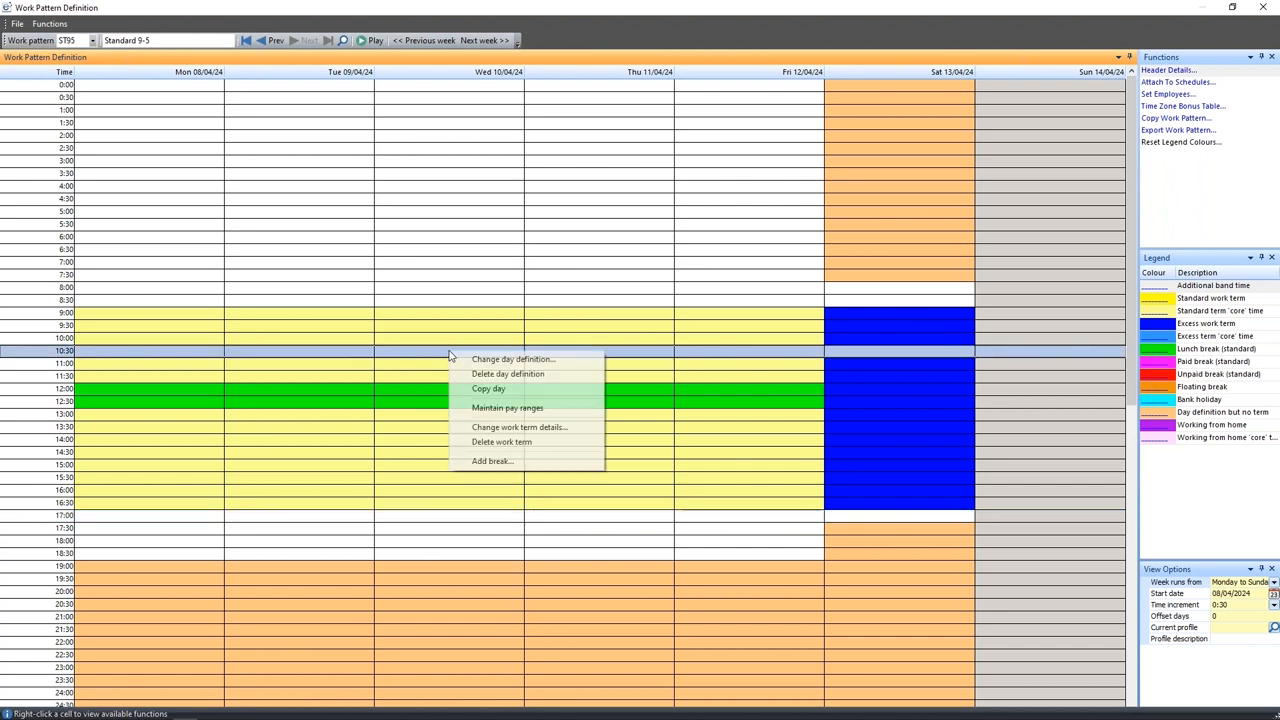
mouse_move(512, 360)
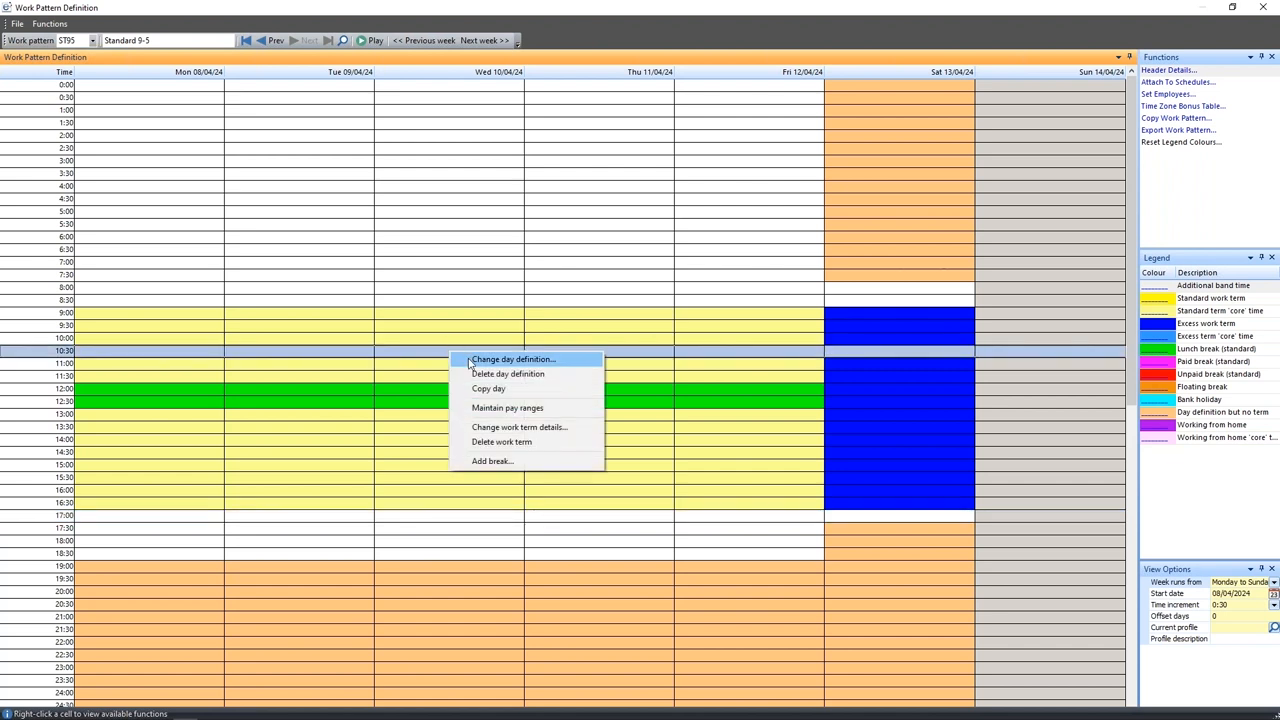
left_click(512, 360)
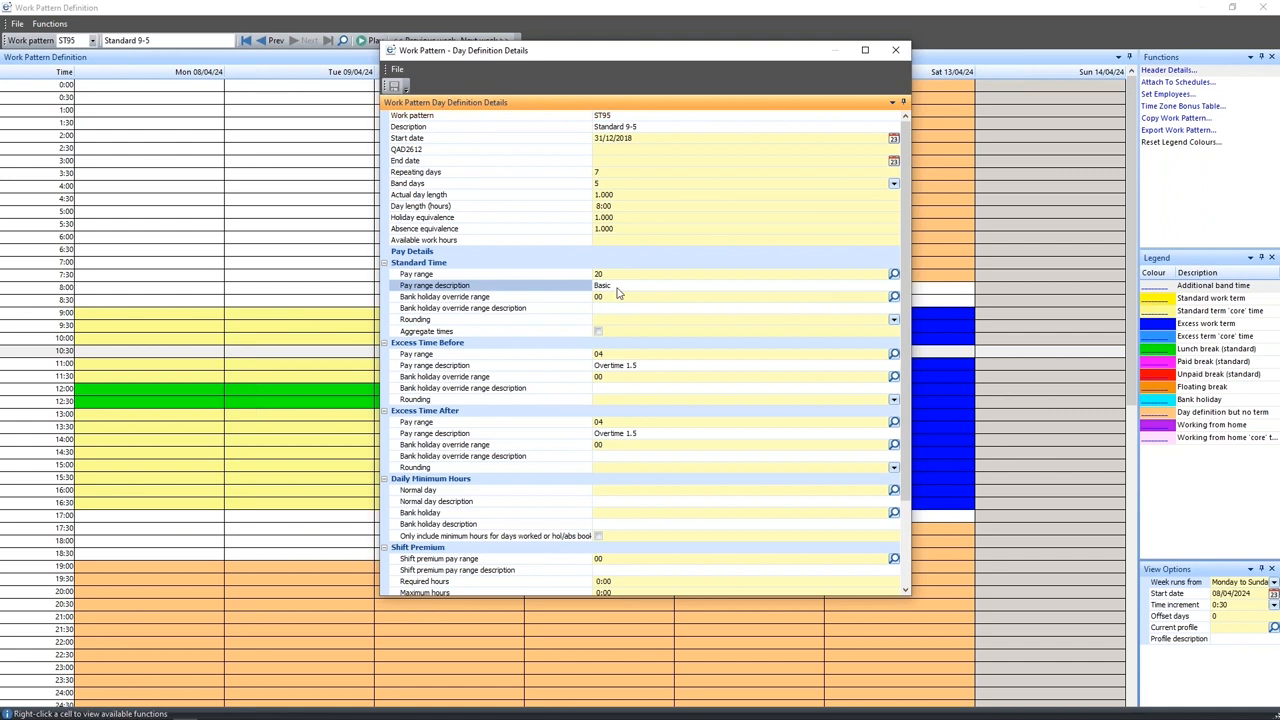
mouse_move(602, 414)
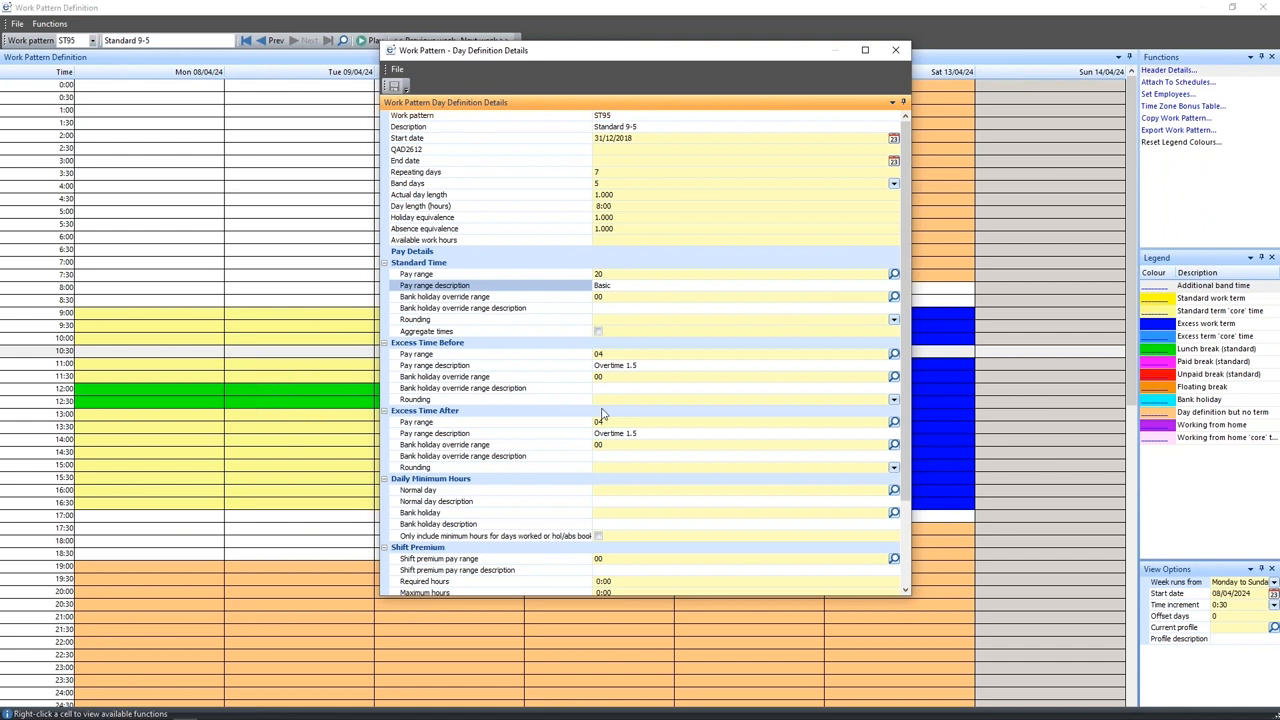
mouse_move(544, 384)
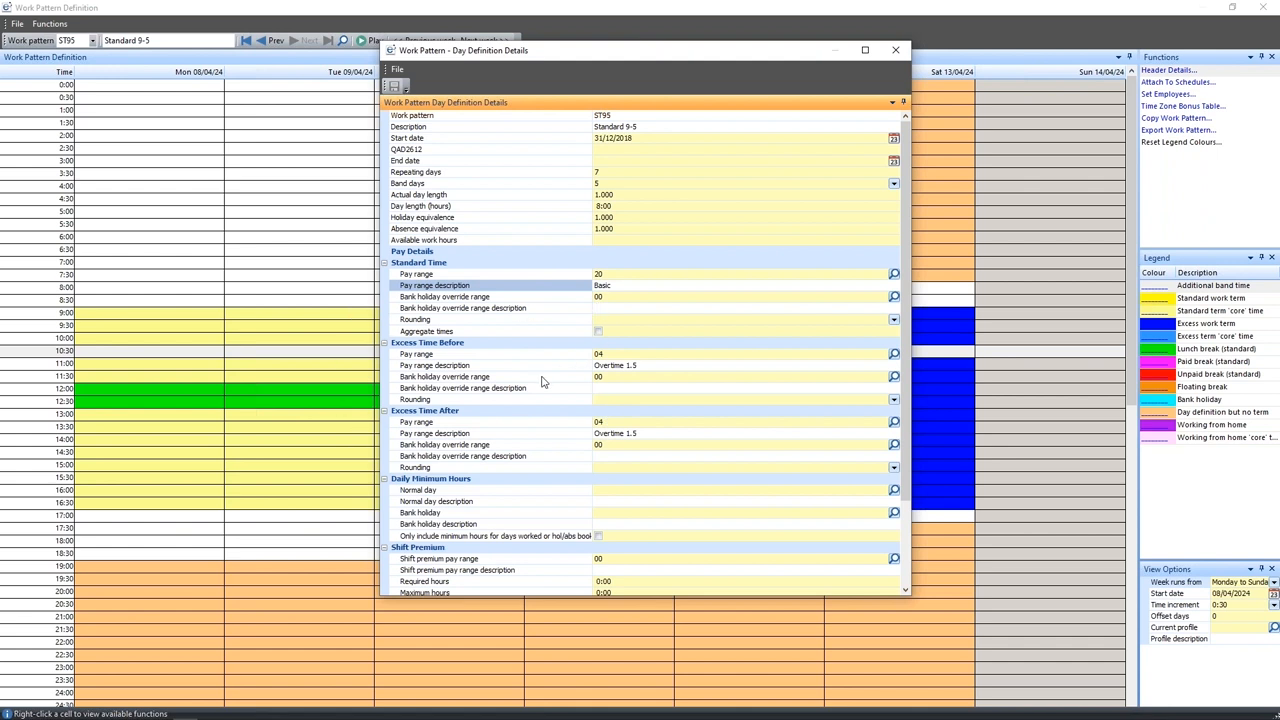
mouse_move(444, 404)
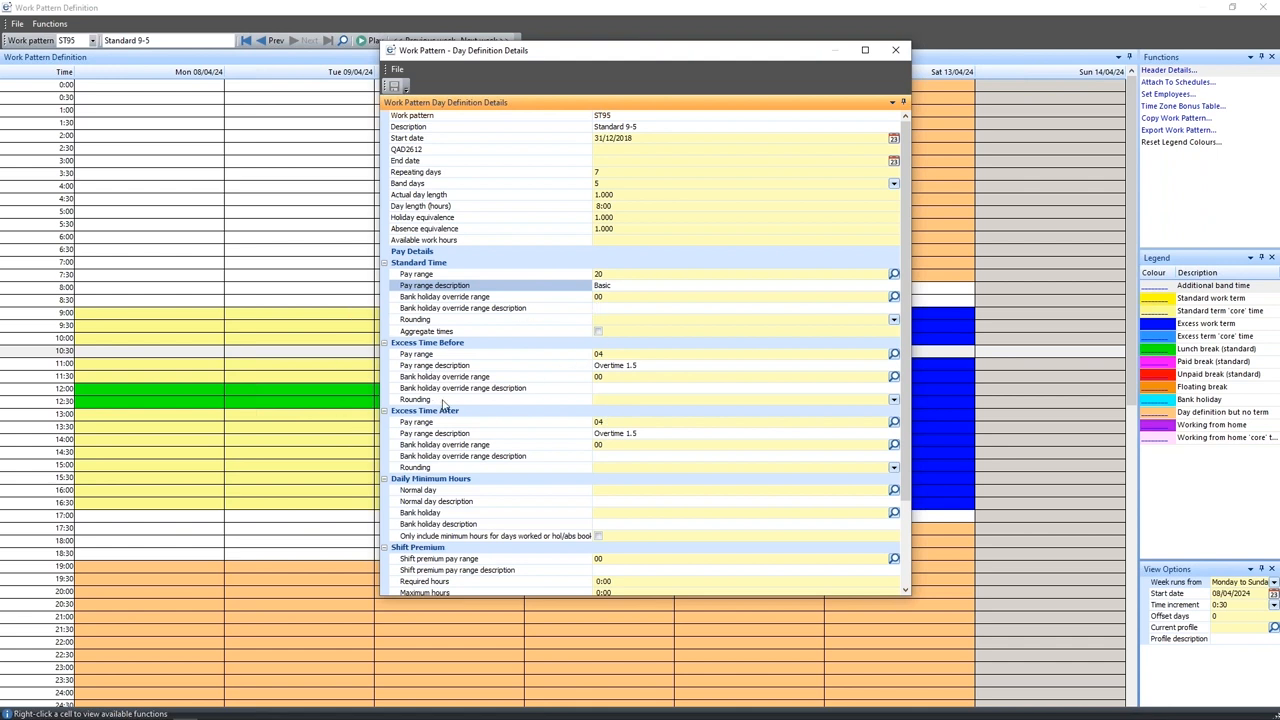
mouse_move(426, 444)
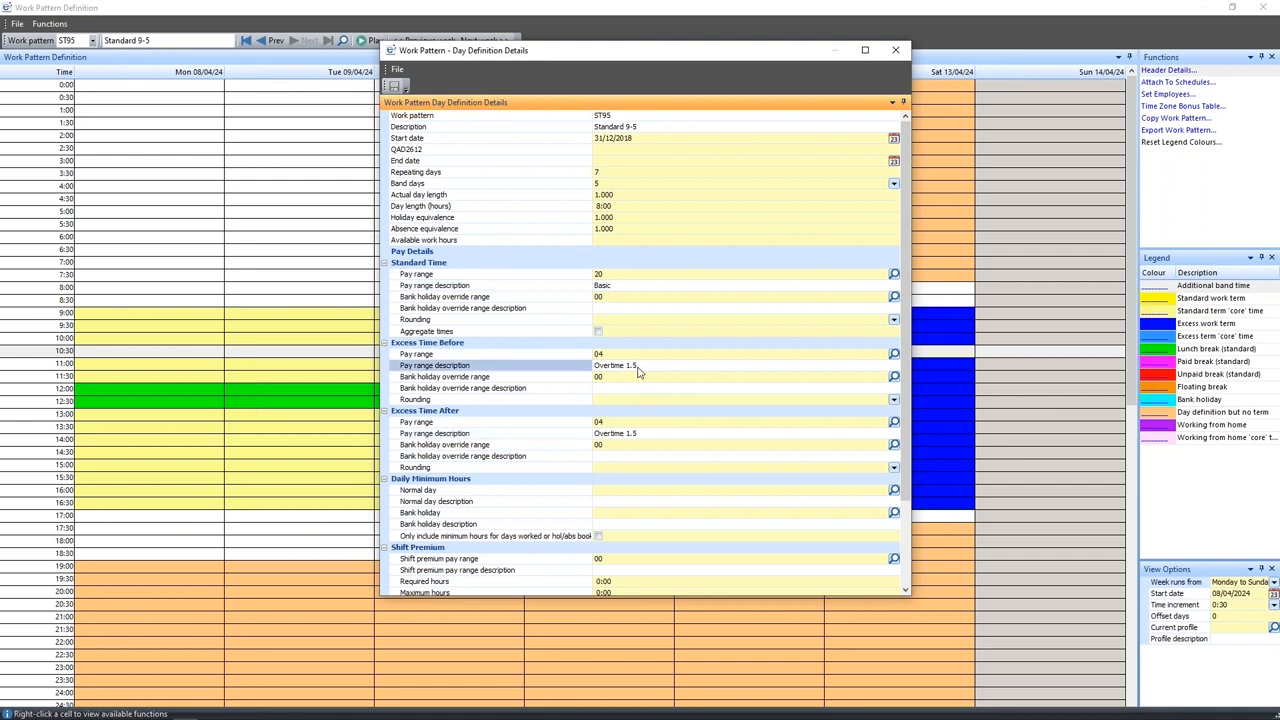
mouse_move(644, 432)
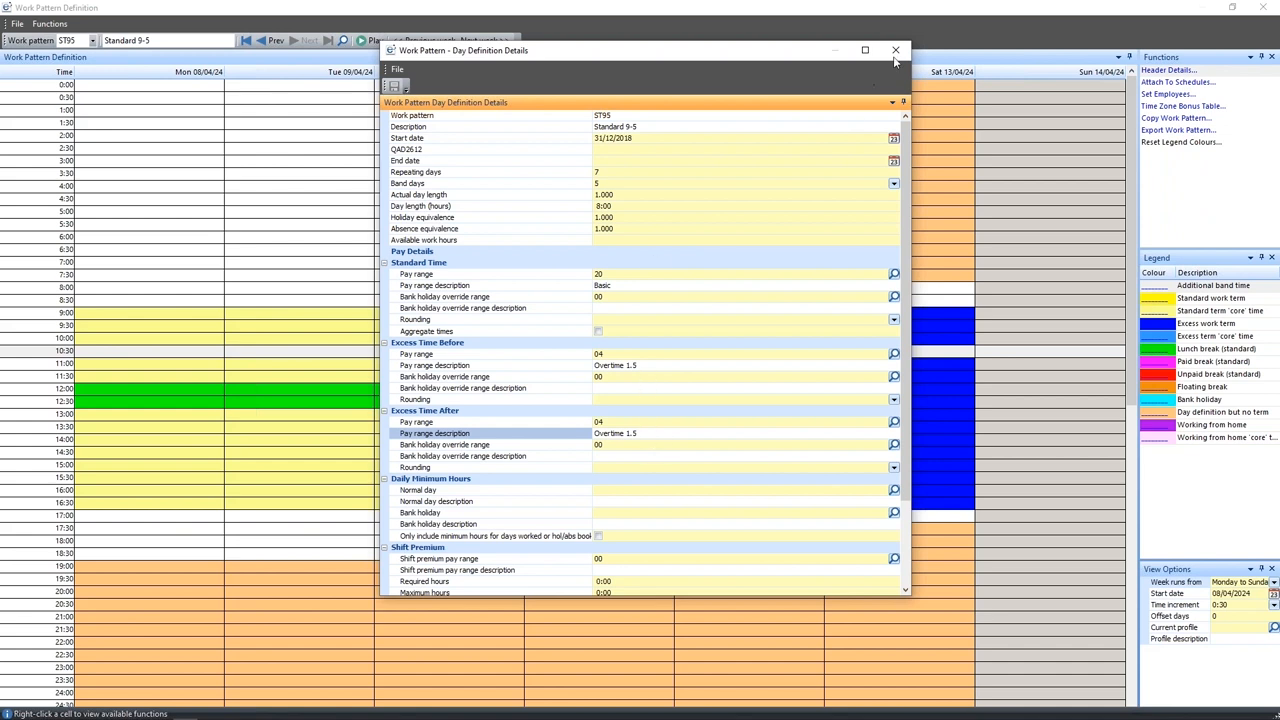
left_click(896, 50)
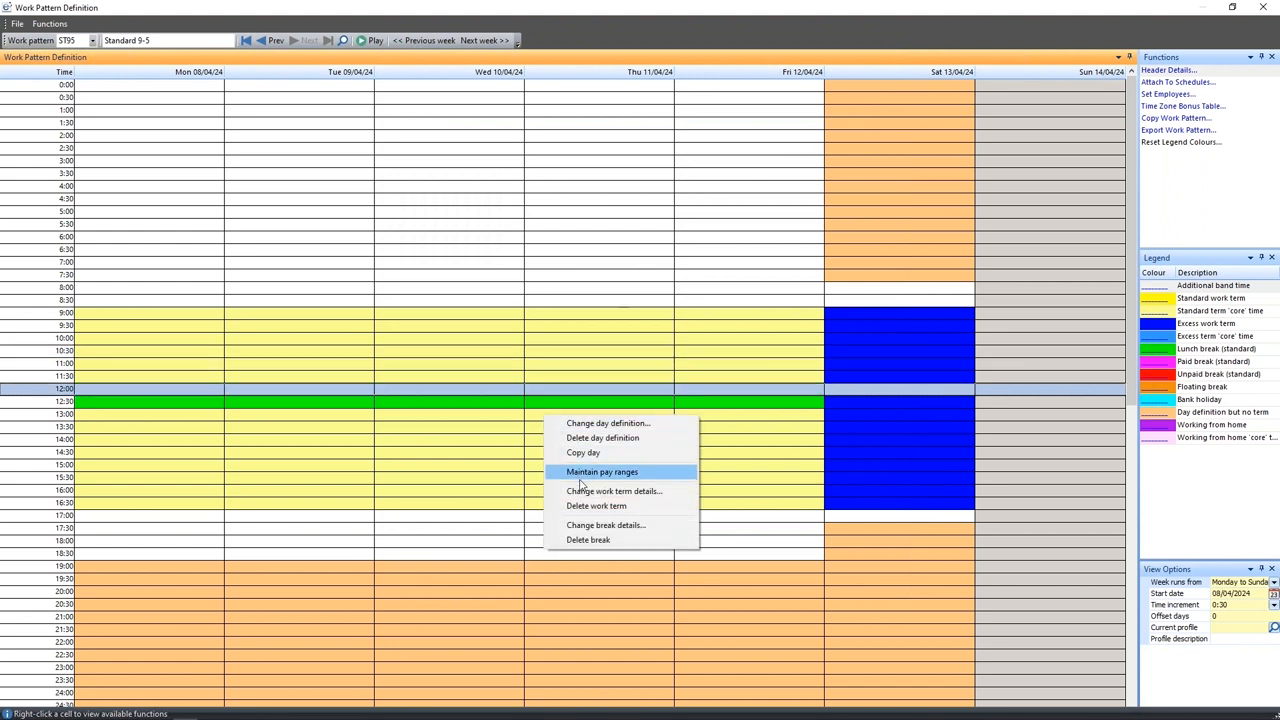
Step: Review the lunch break options: unpaid, maximum-time, clocked at both start and end
left_click(604, 524)
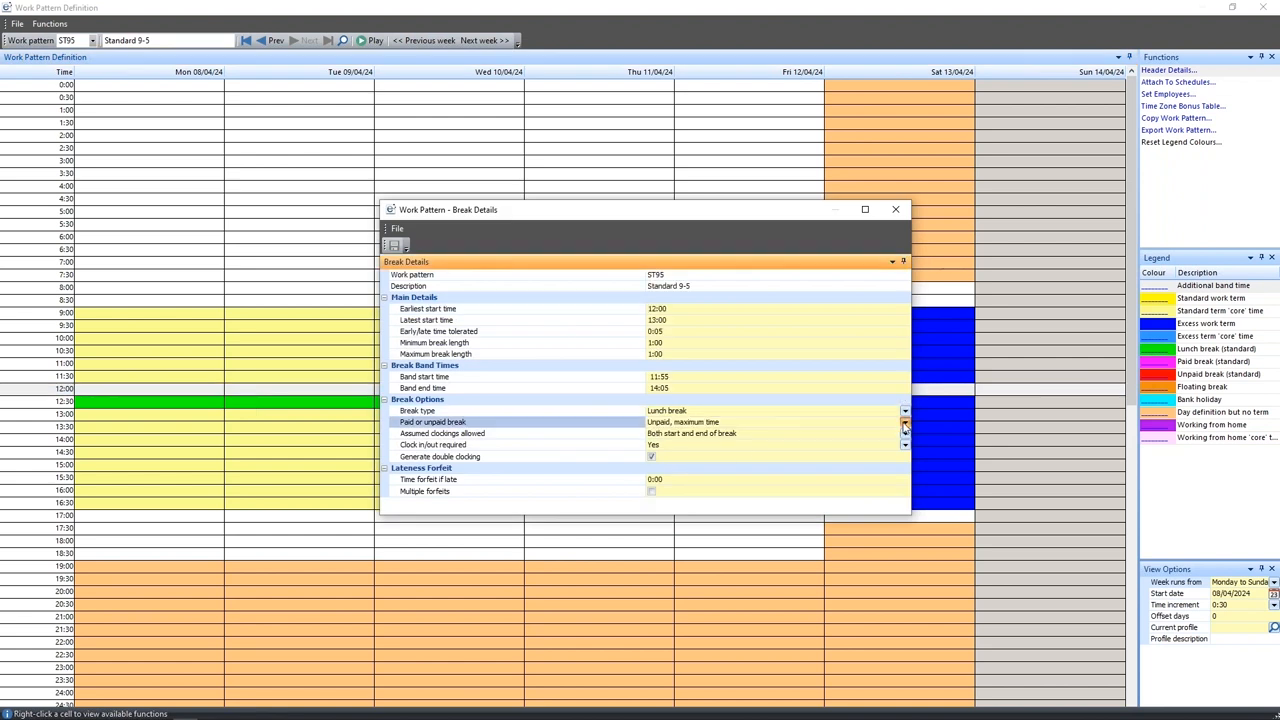
left_click(904, 420)
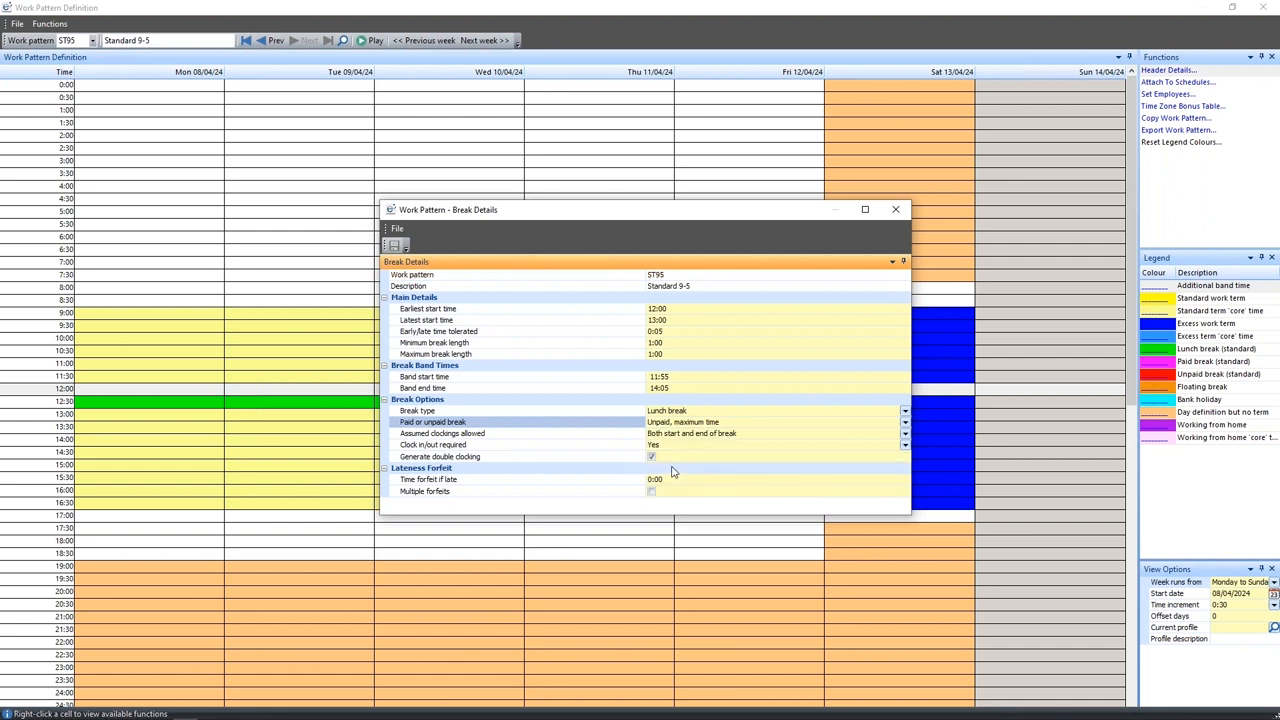
mouse_move(678, 424)
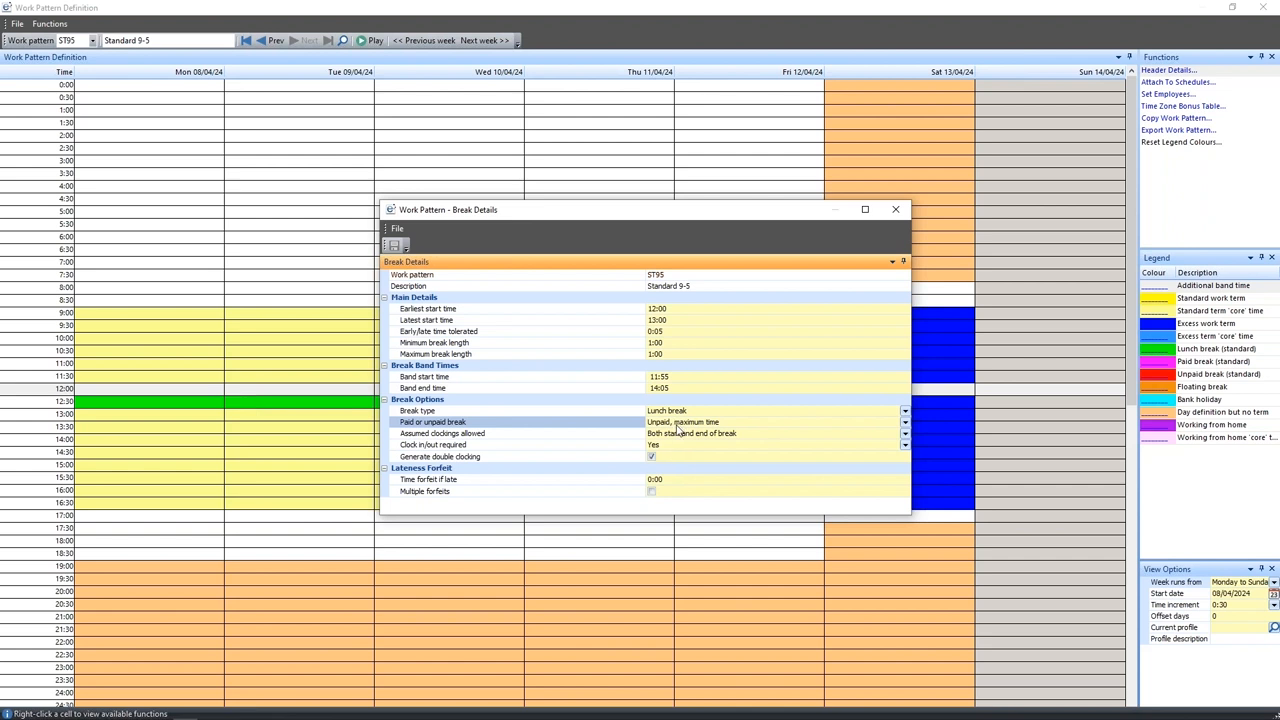
mouse_move(712, 420)
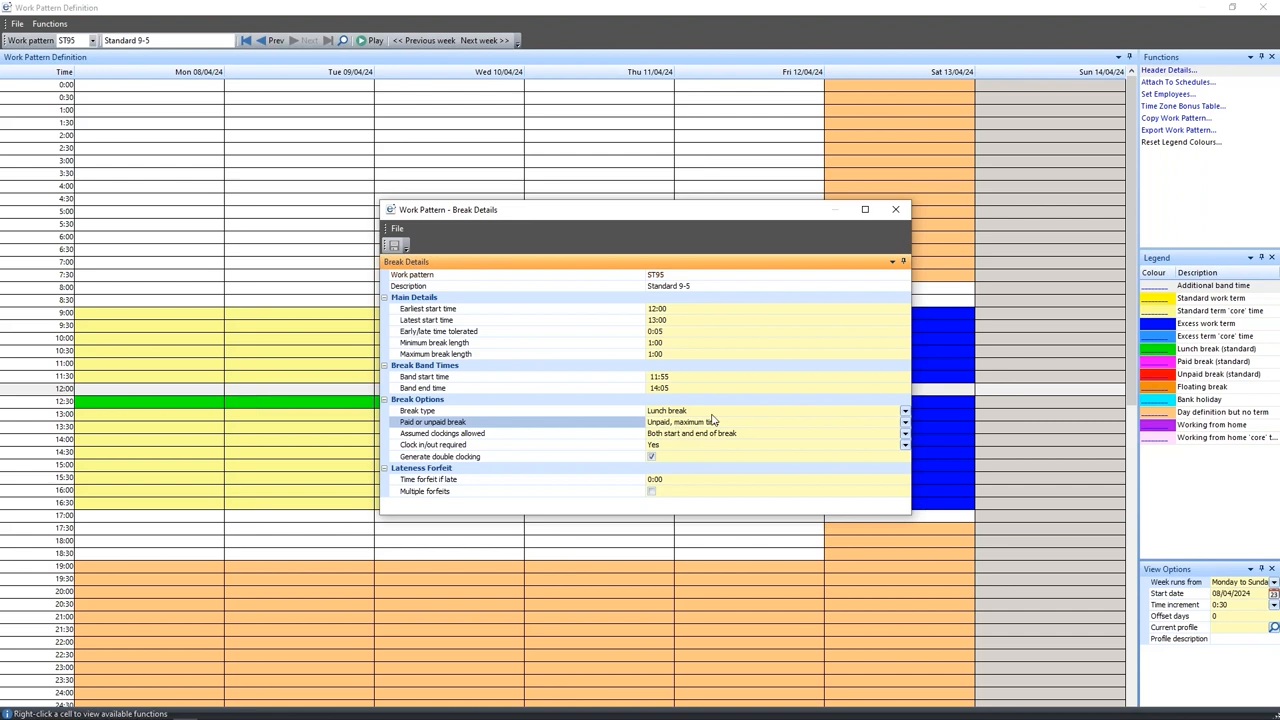
mouse_move(712, 422)
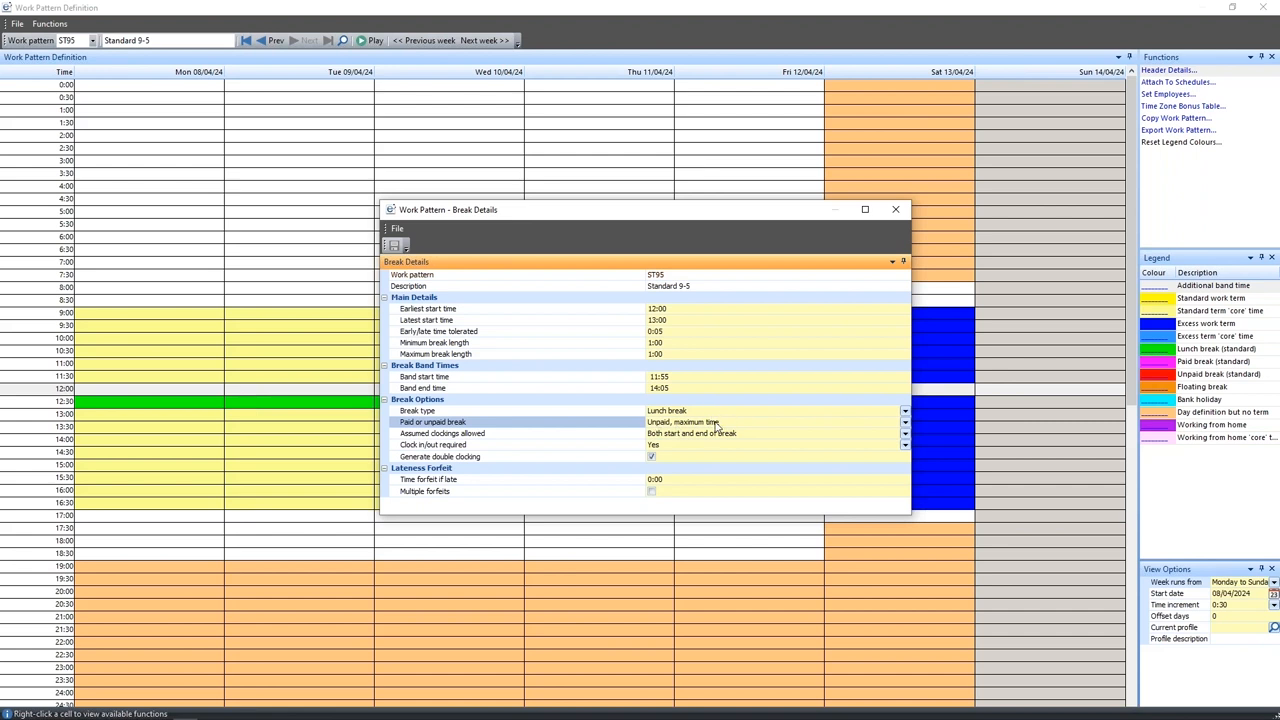
mouse_move(580, 448)
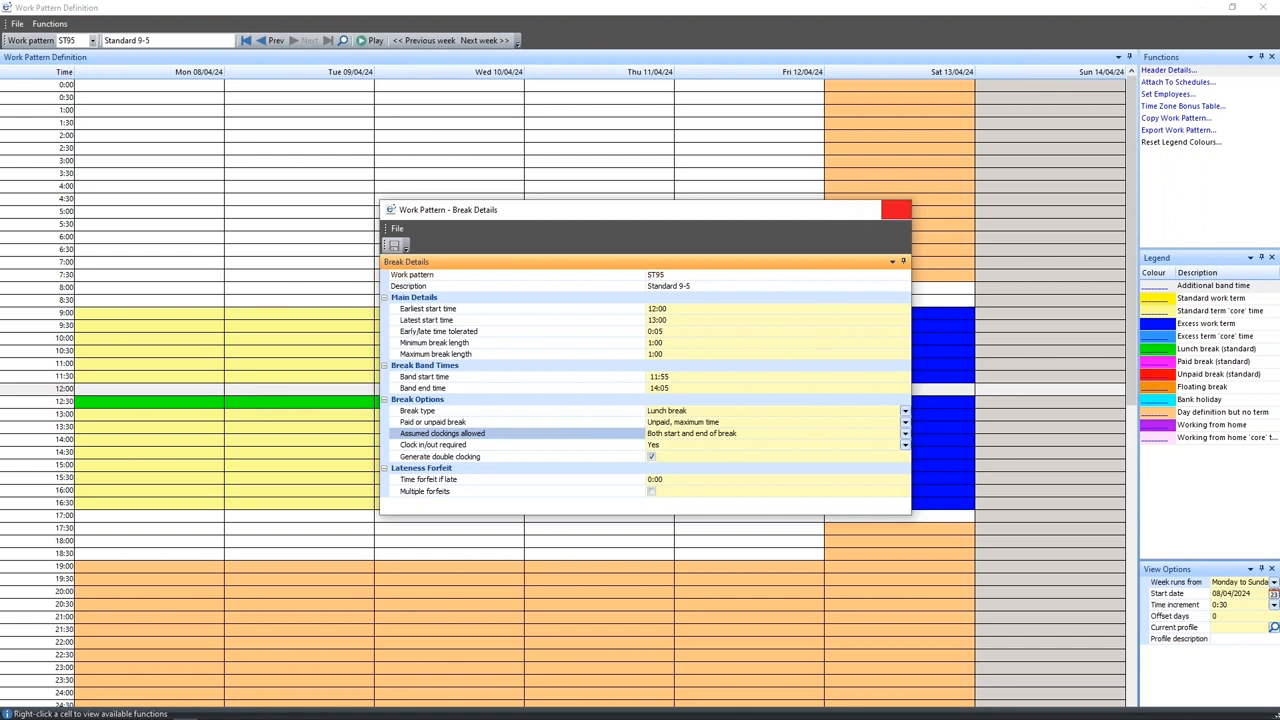
left_click(896, 210)
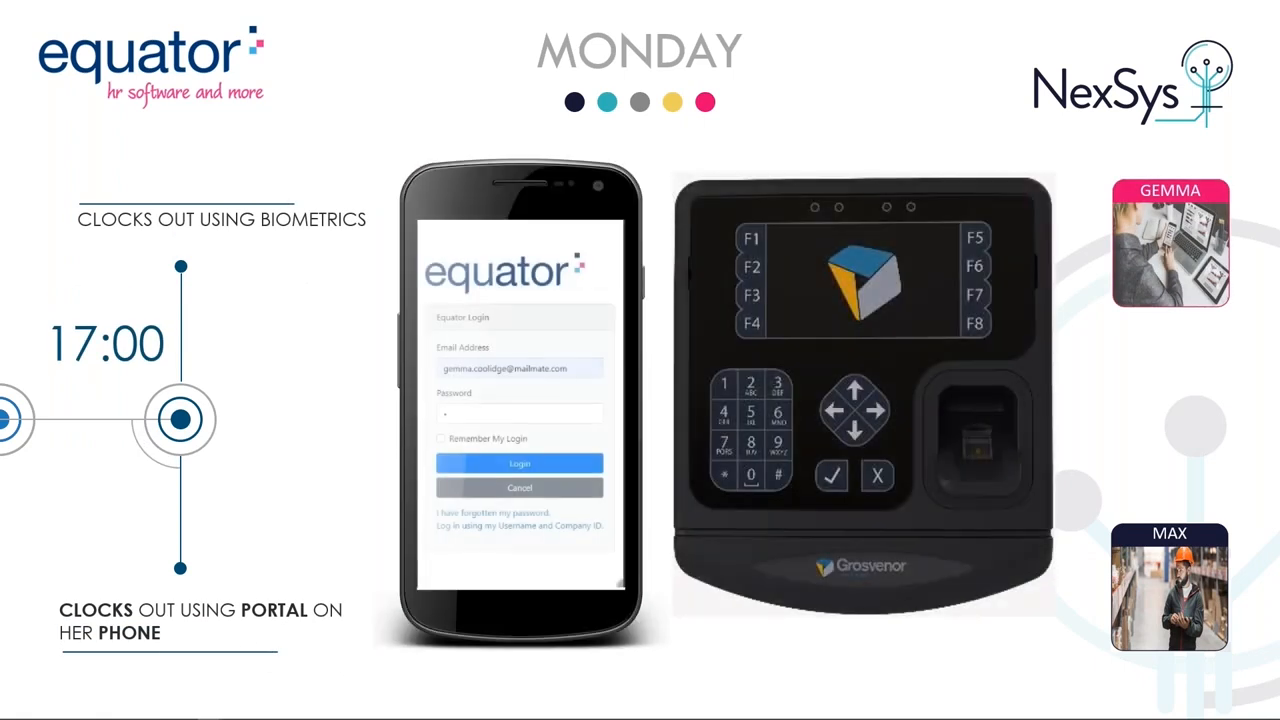
left_click(520, 464)
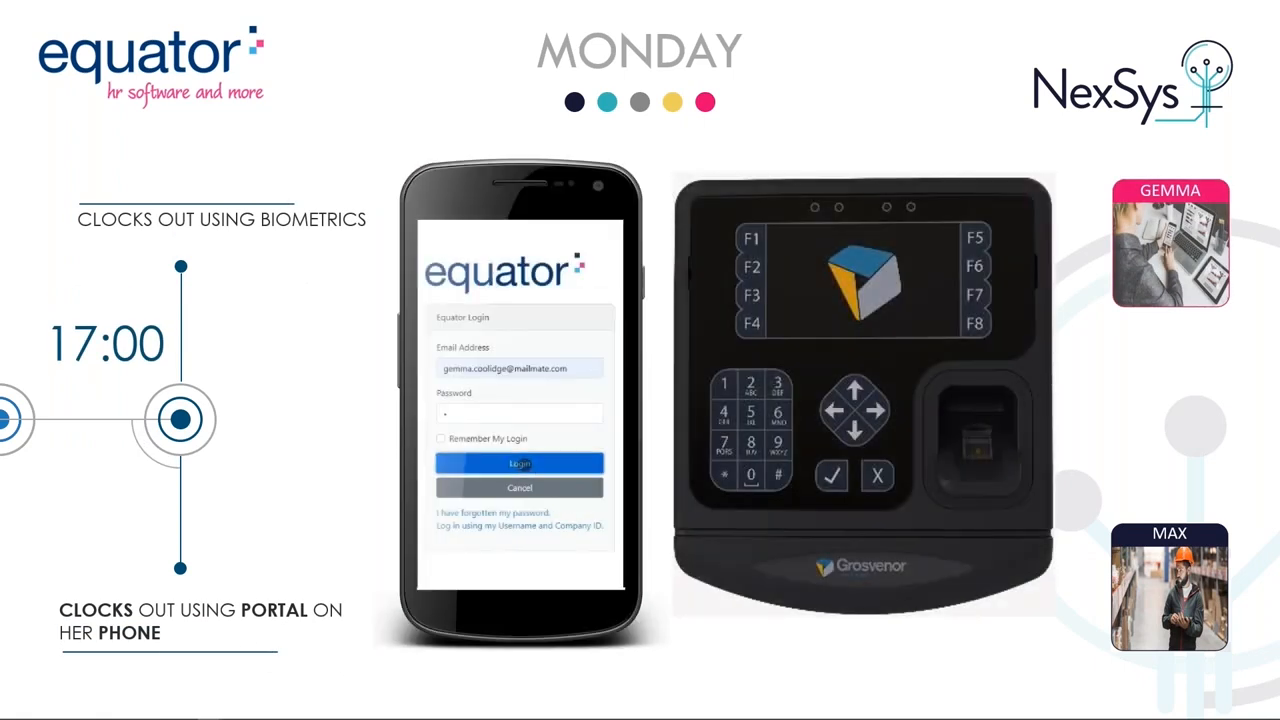
left_click(520, 464)
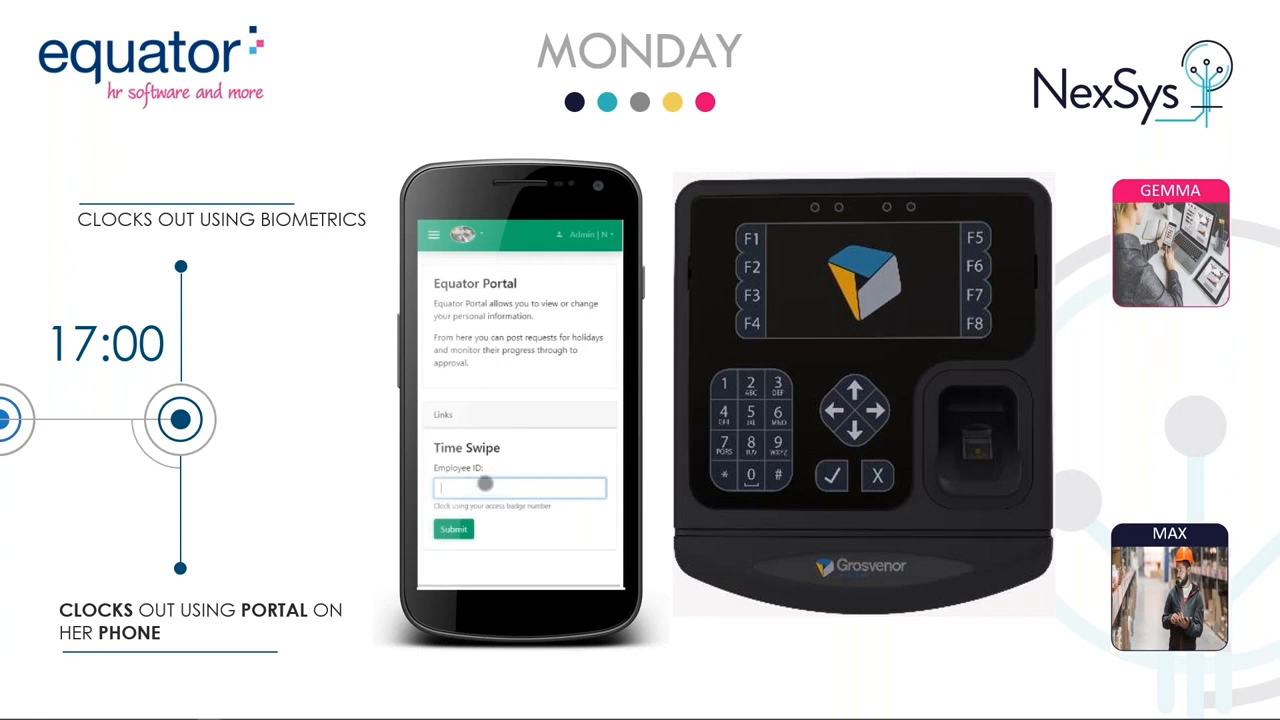
left_click(452, 528)
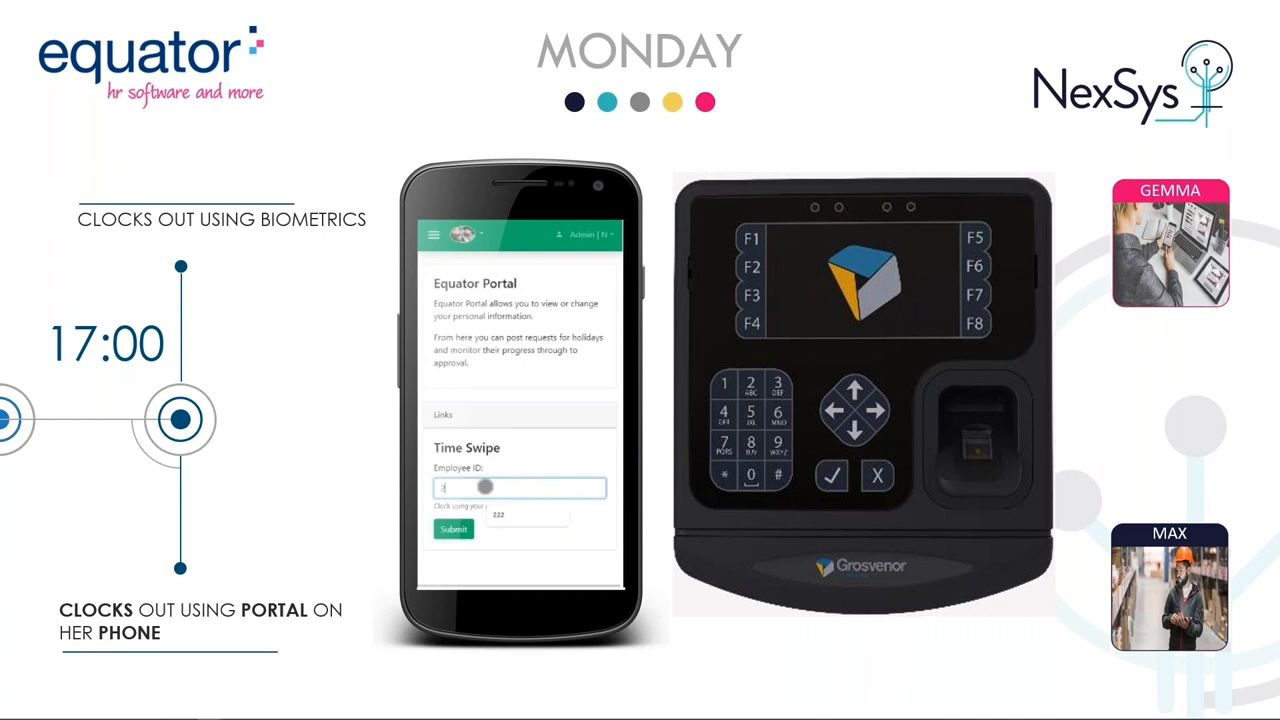
left_click(452, 528)
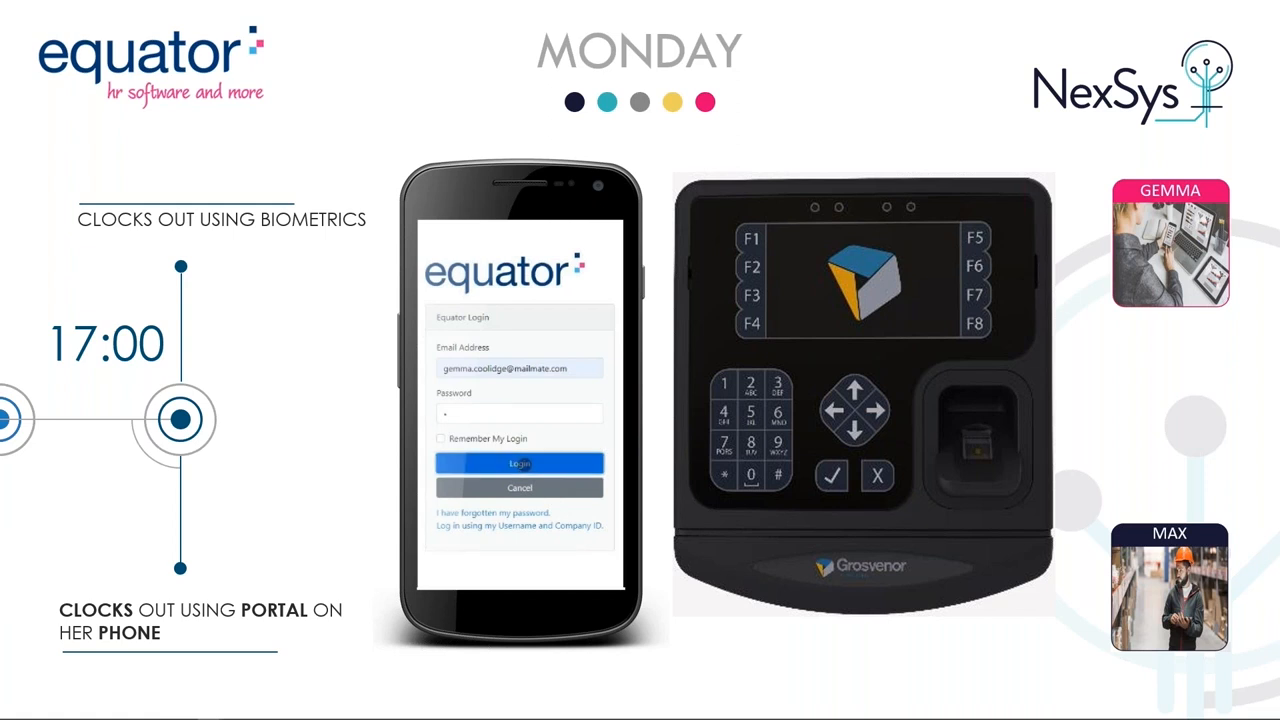
left_click(520, 464)
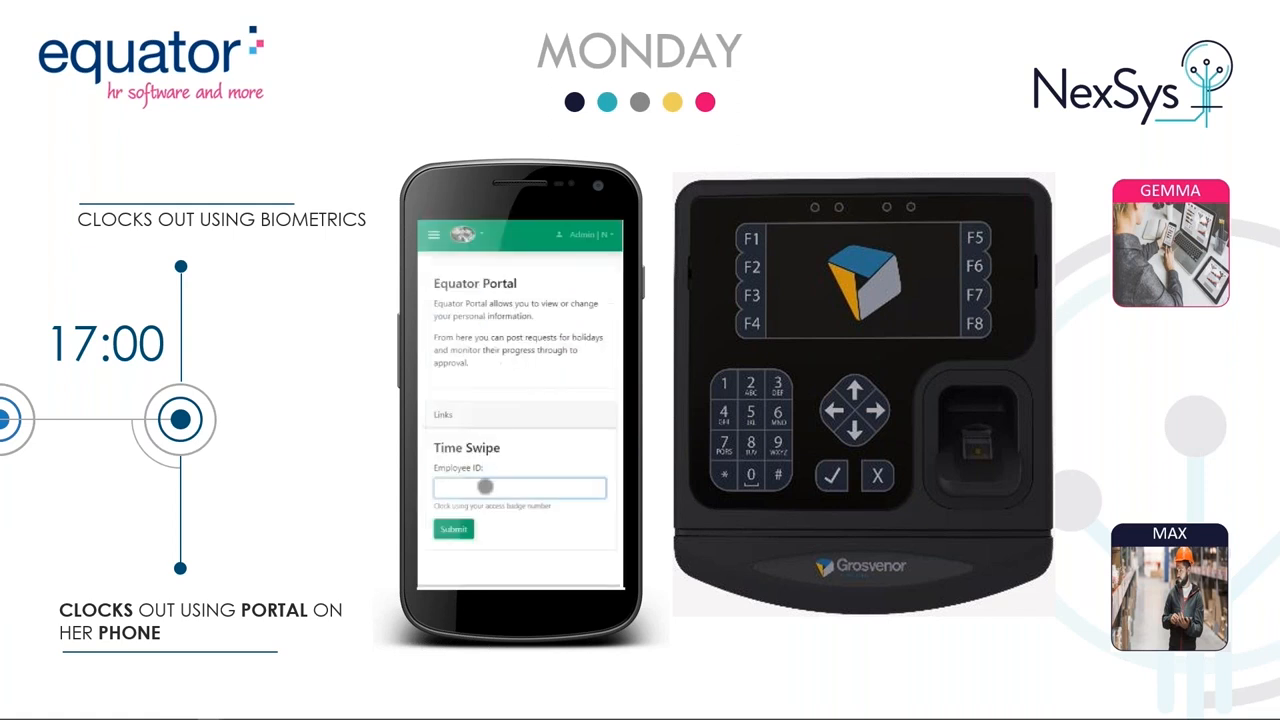
type("222")
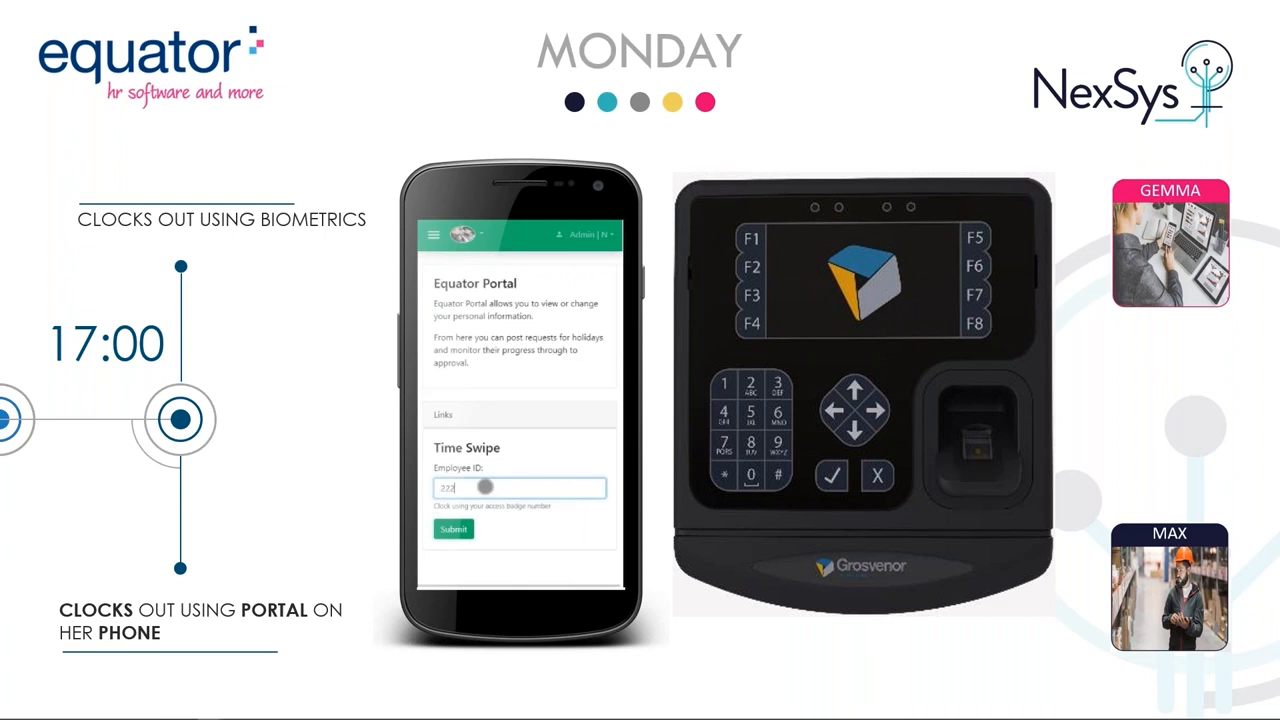
left_click(452, 528)
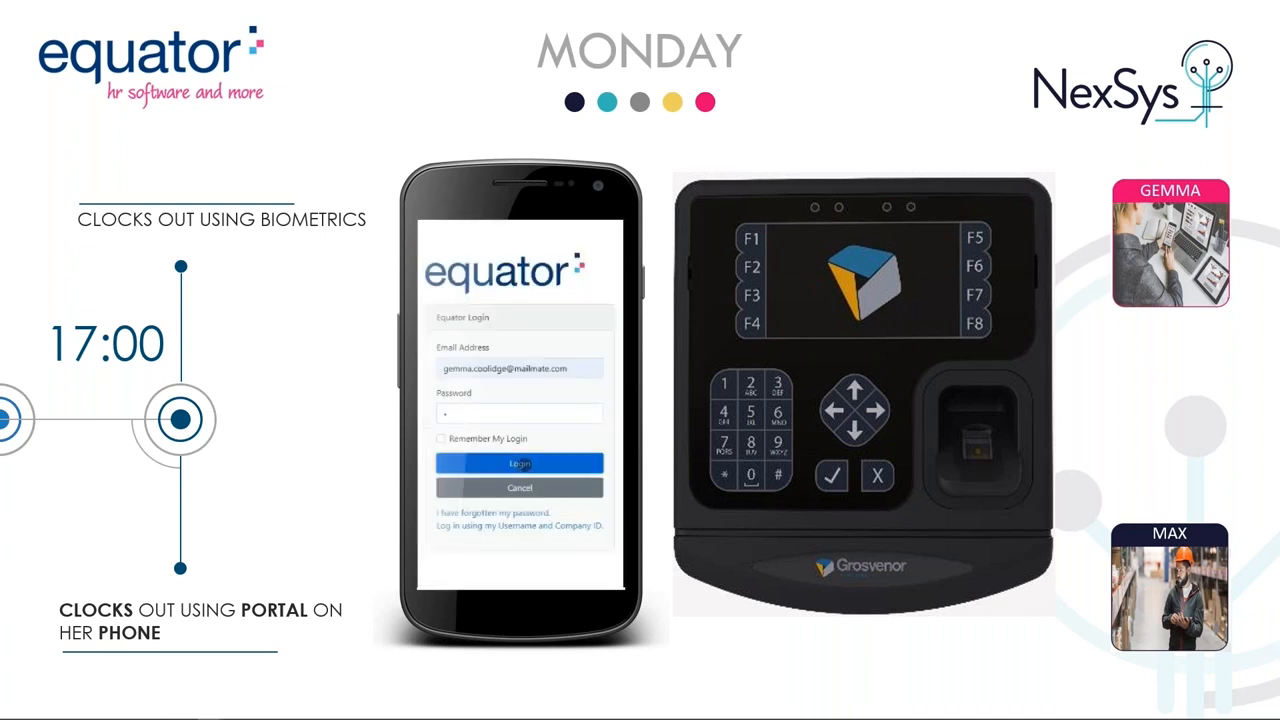
left_click(520, 462)
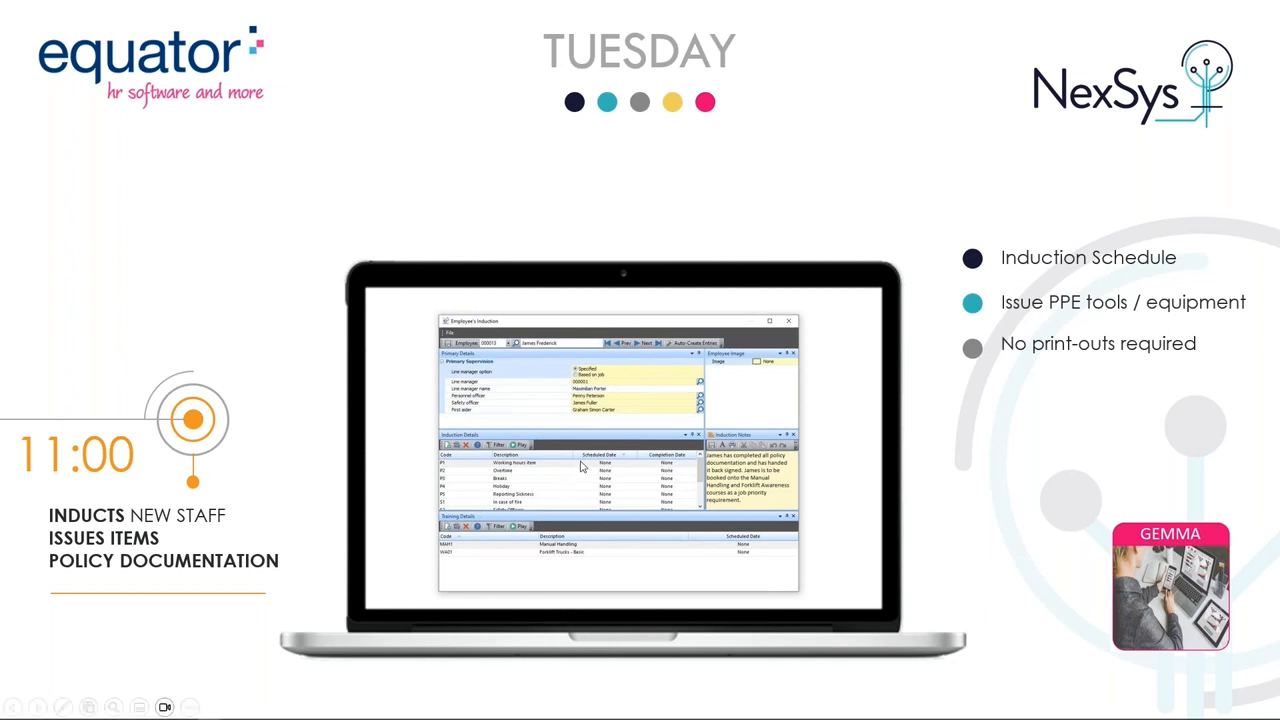
mouse_move(460, 476)
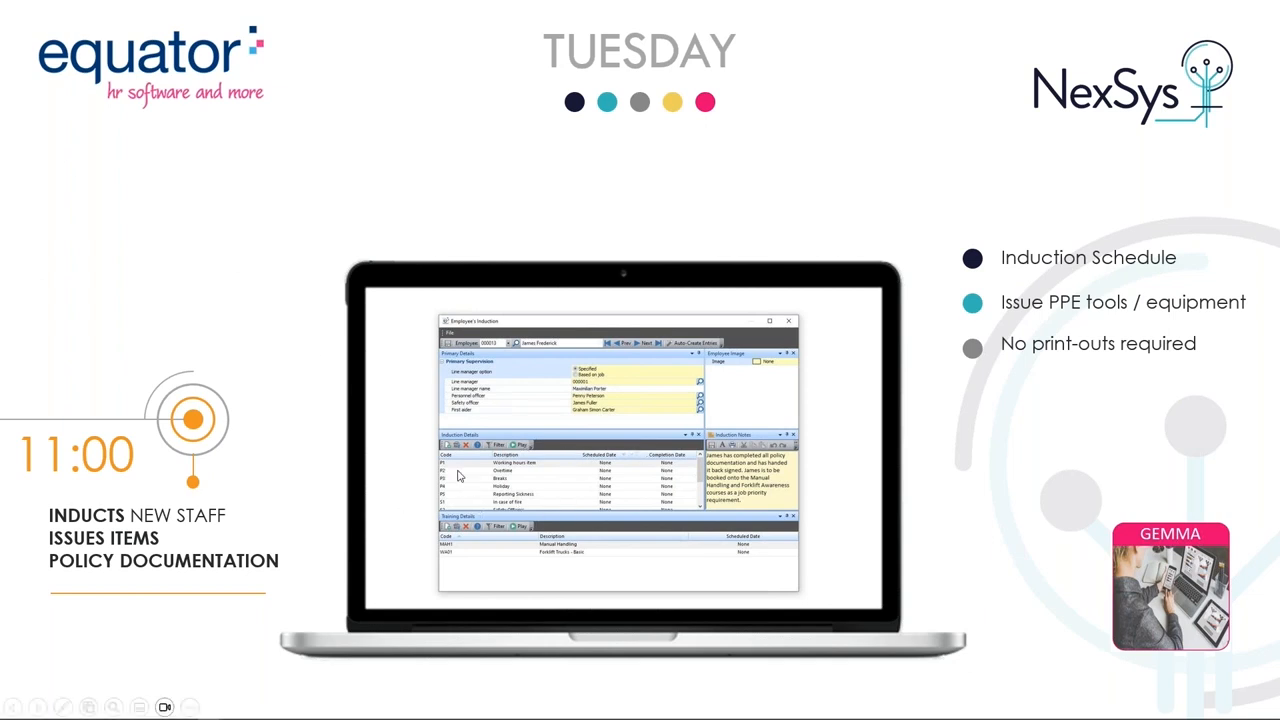
mouse_move(700, 520)
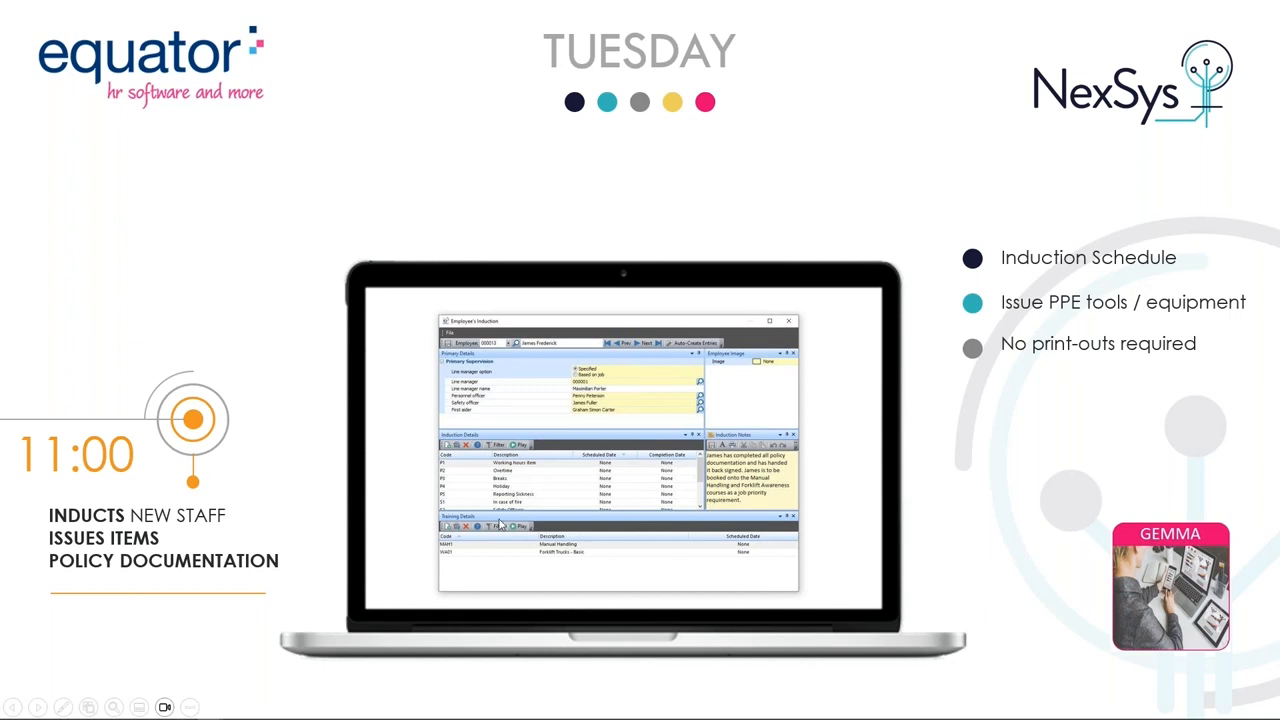
mouse_move(616, 438)
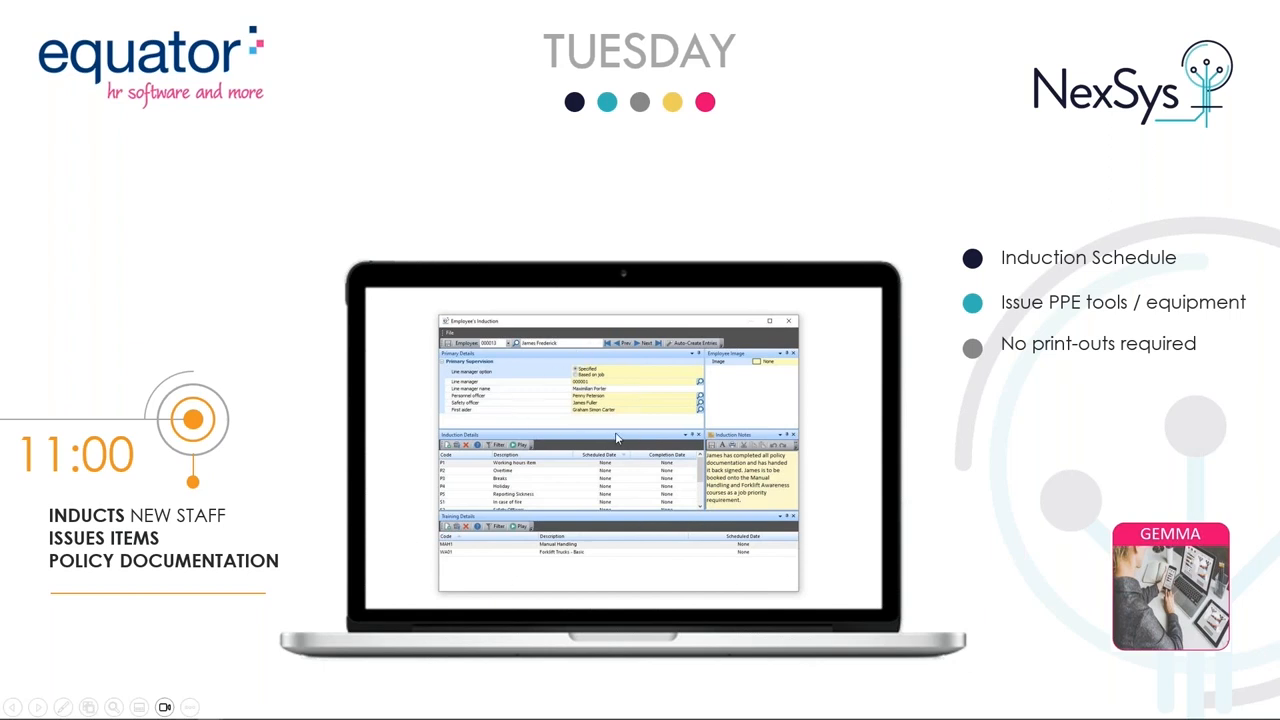
mouse_move(628, 418)
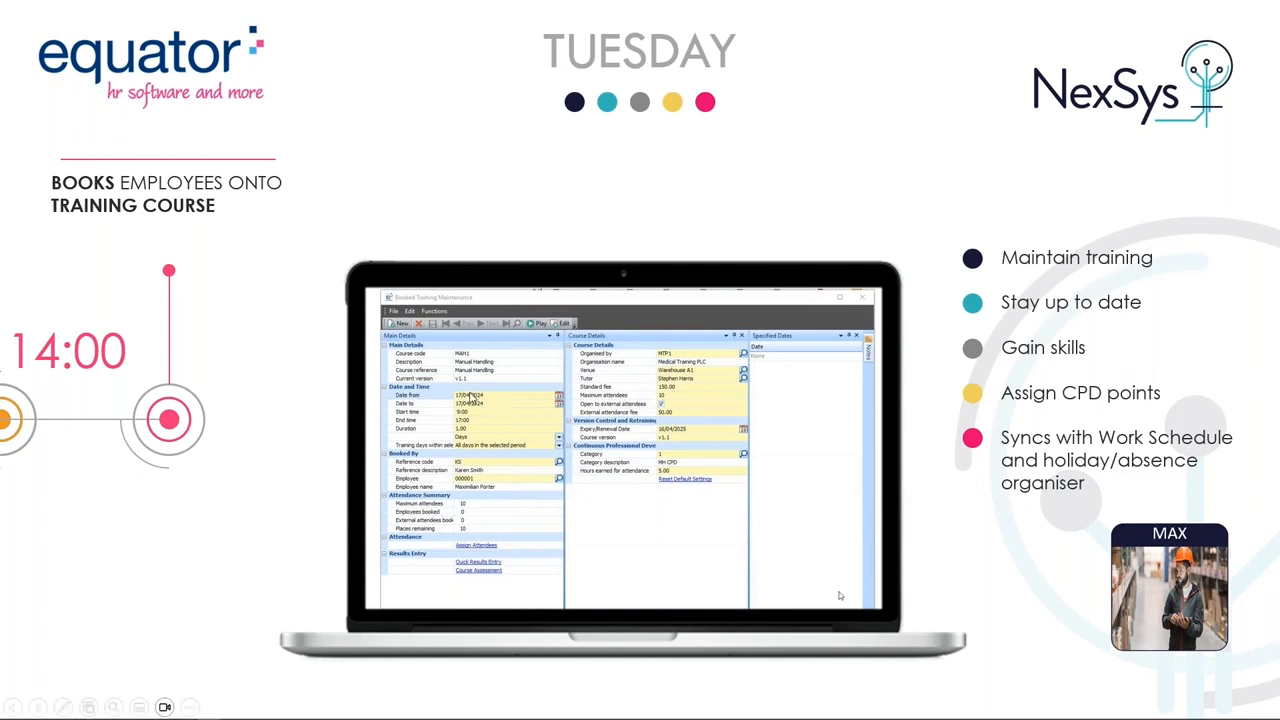
mouse_move(476, 432)
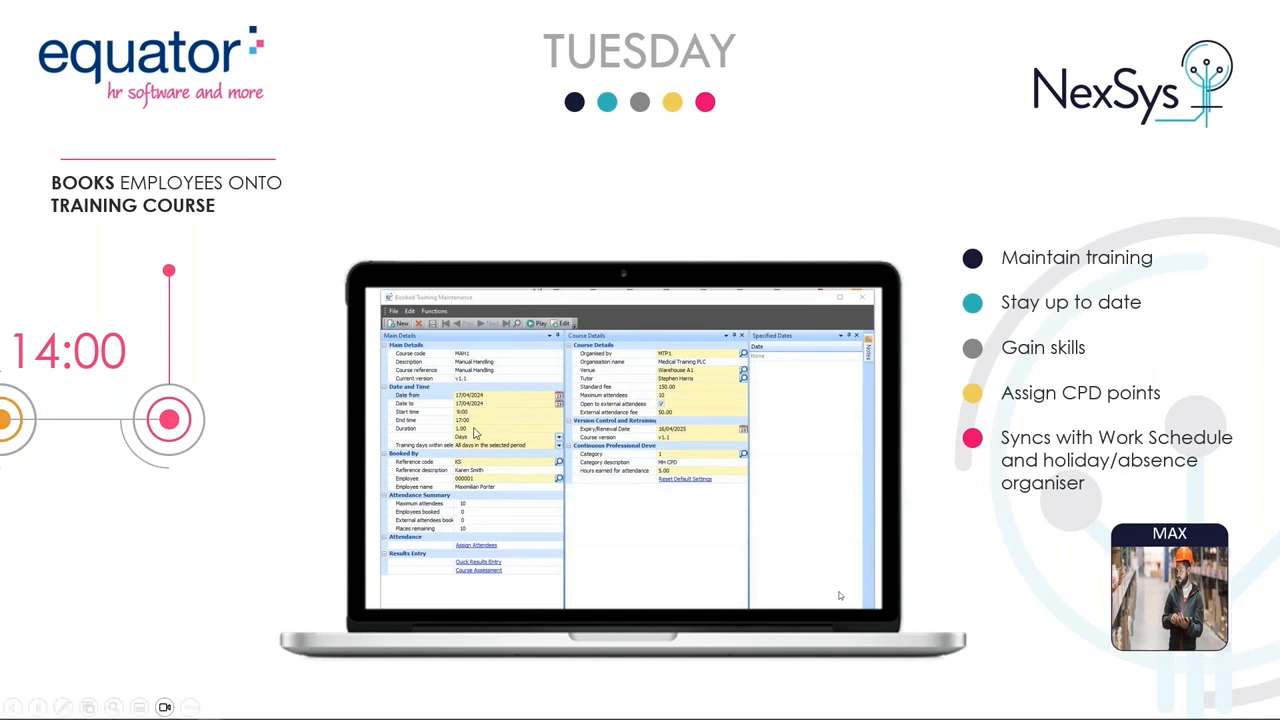
mouse_move(520, 452)
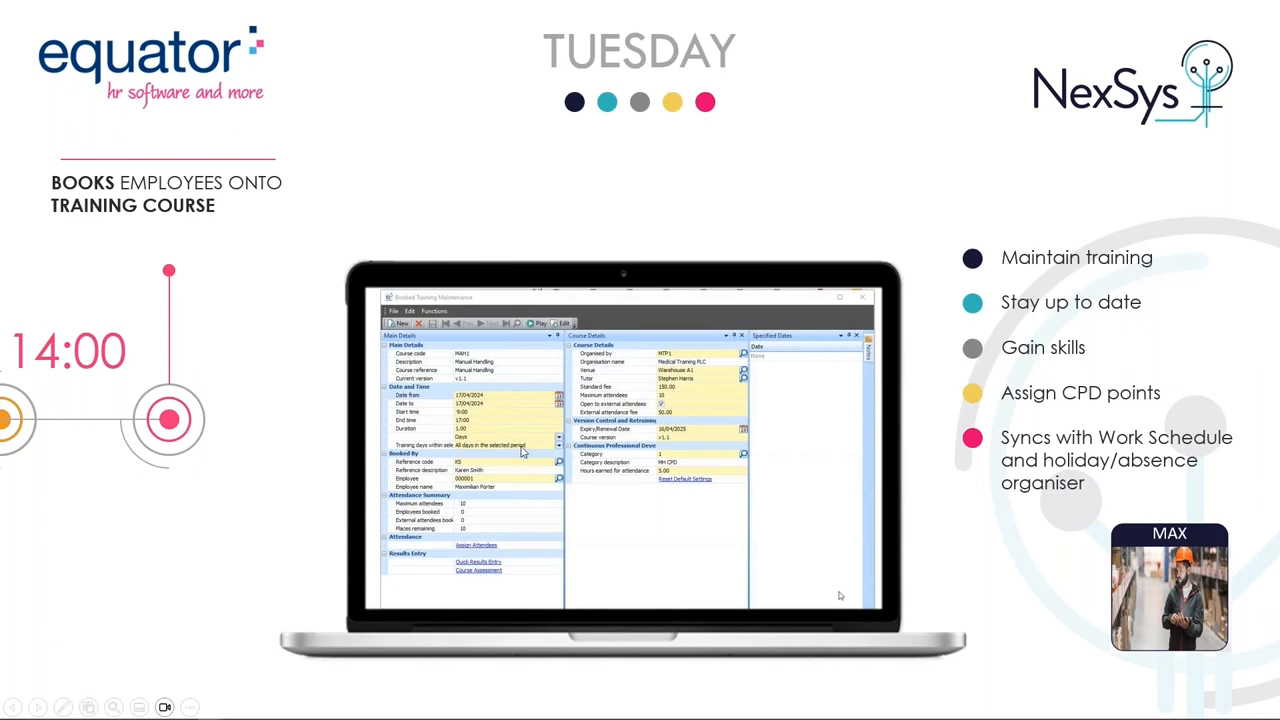
mouse_move(786, 398)
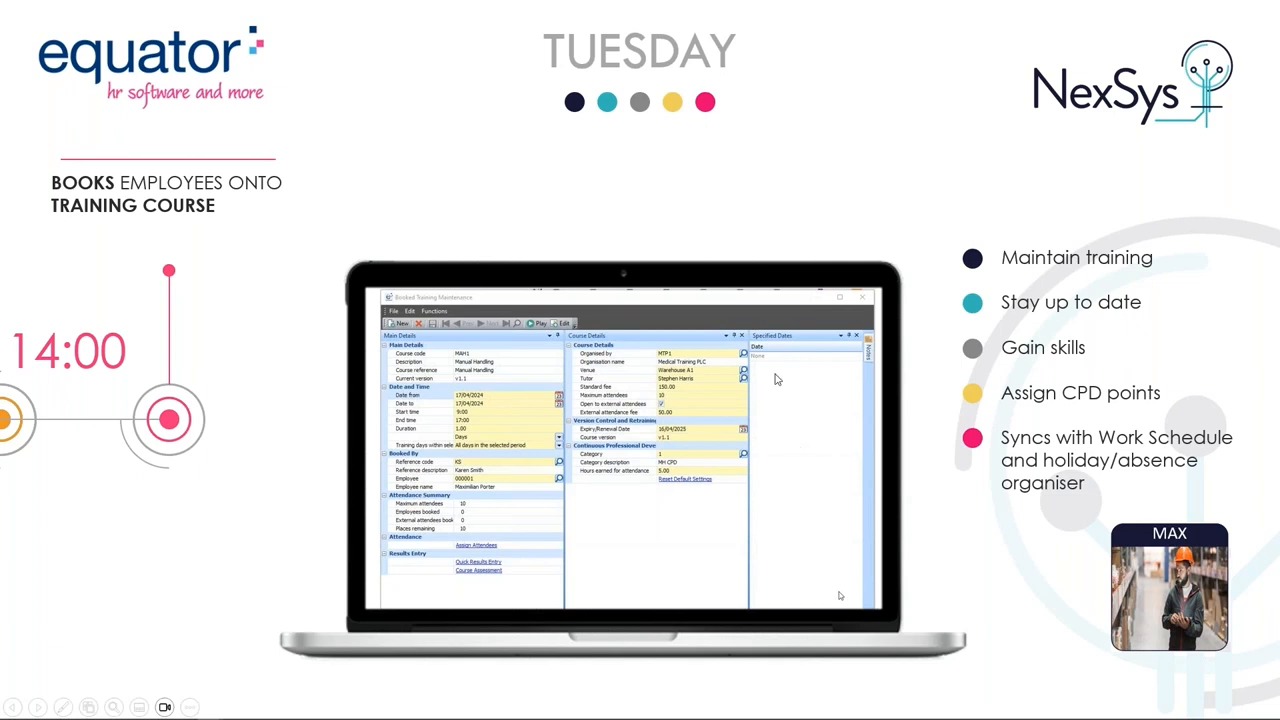
mouse_move(452, 510)
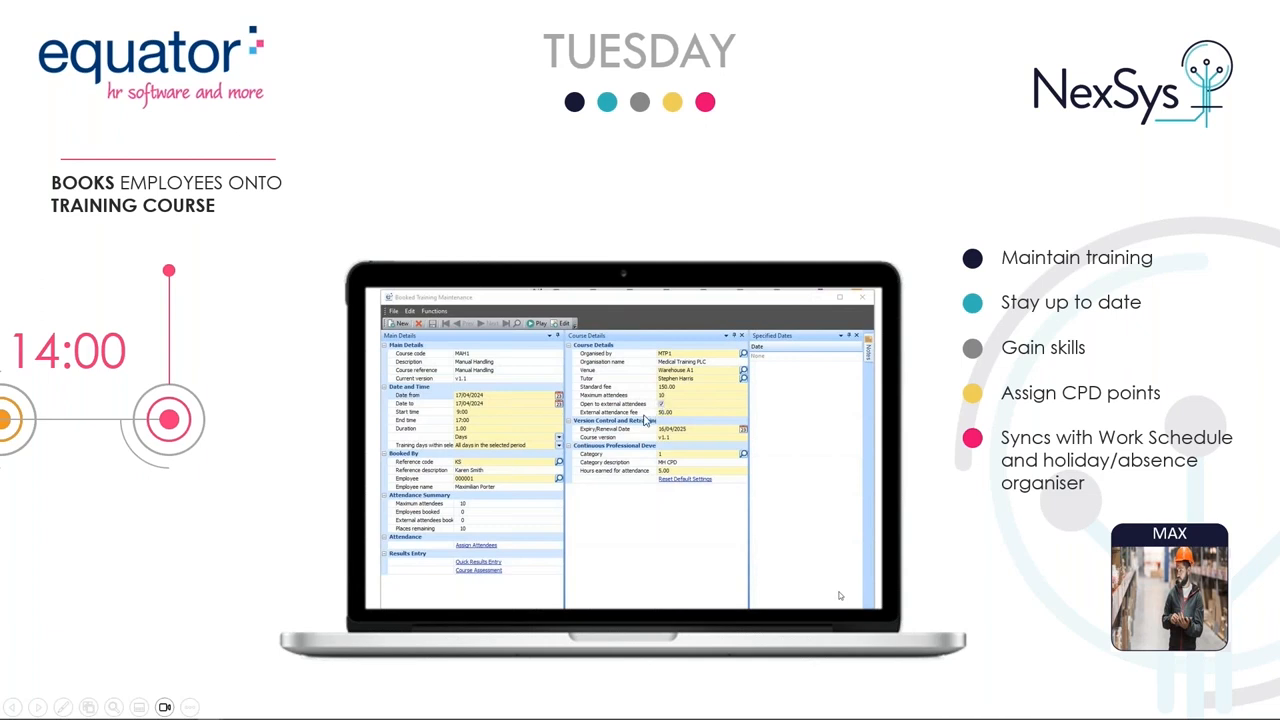
mouse_move(648, 470)
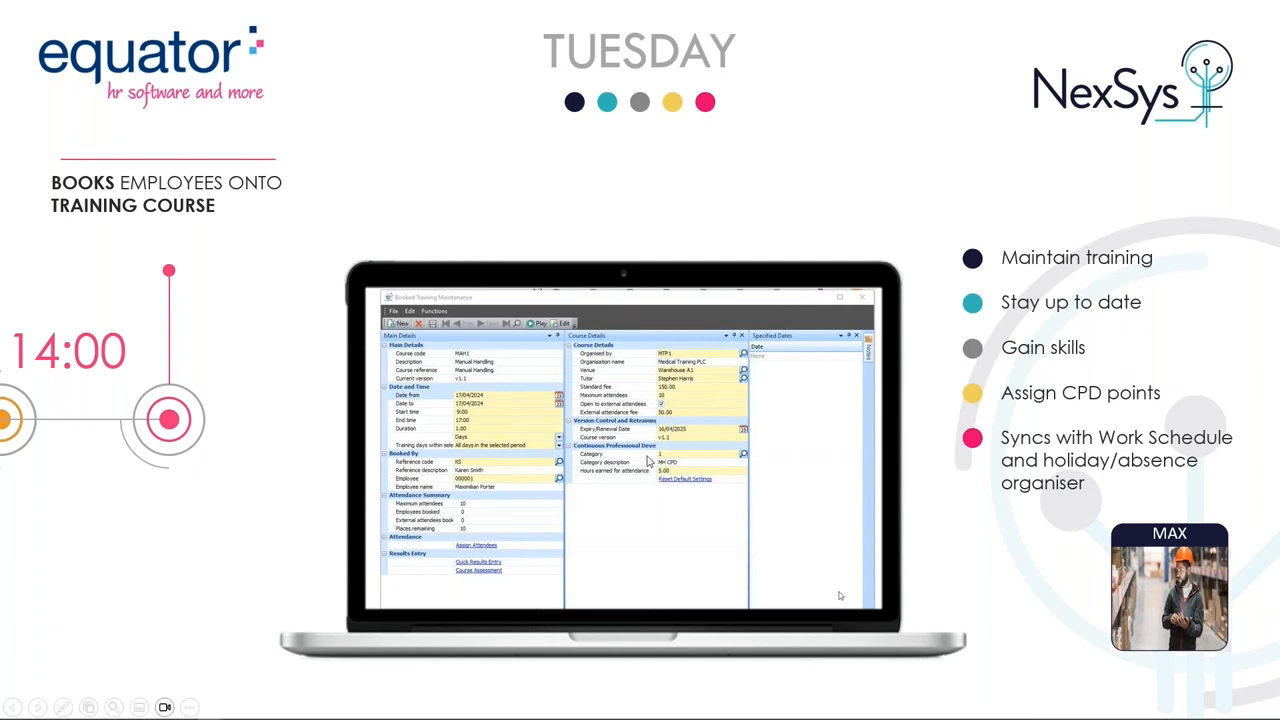
mouse_move(696, 478)
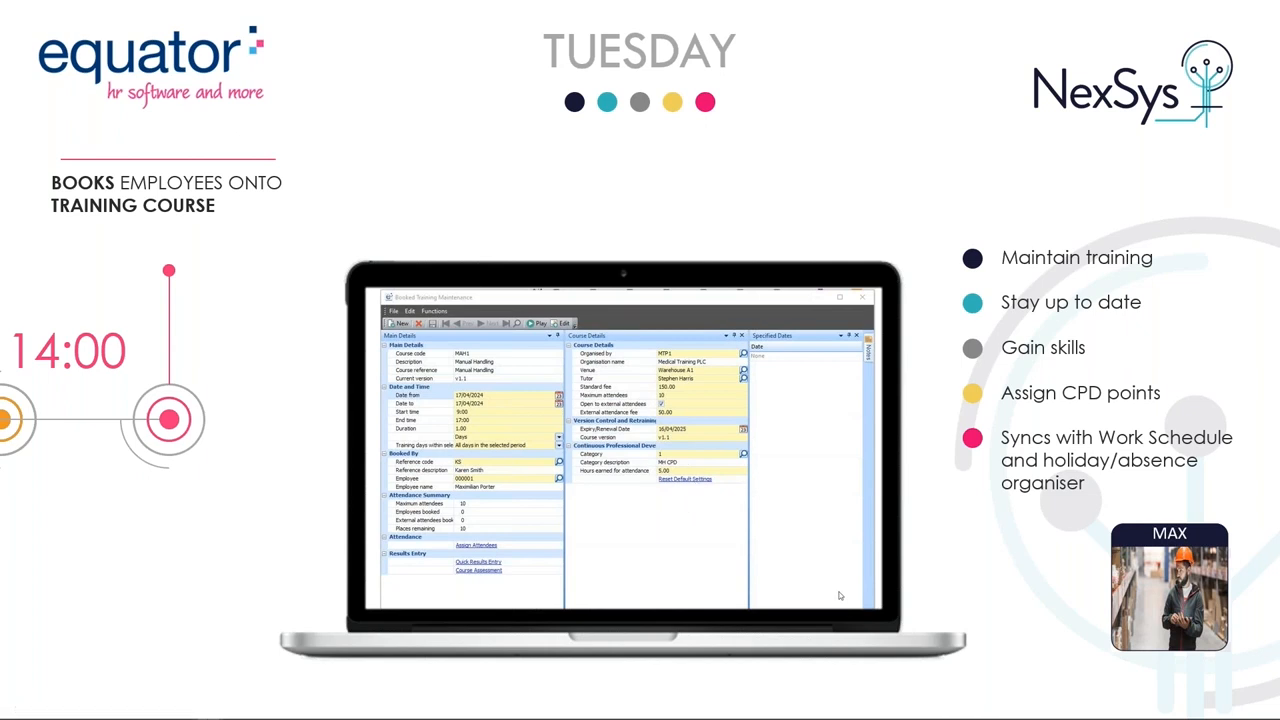
mouse_move(788, 576)
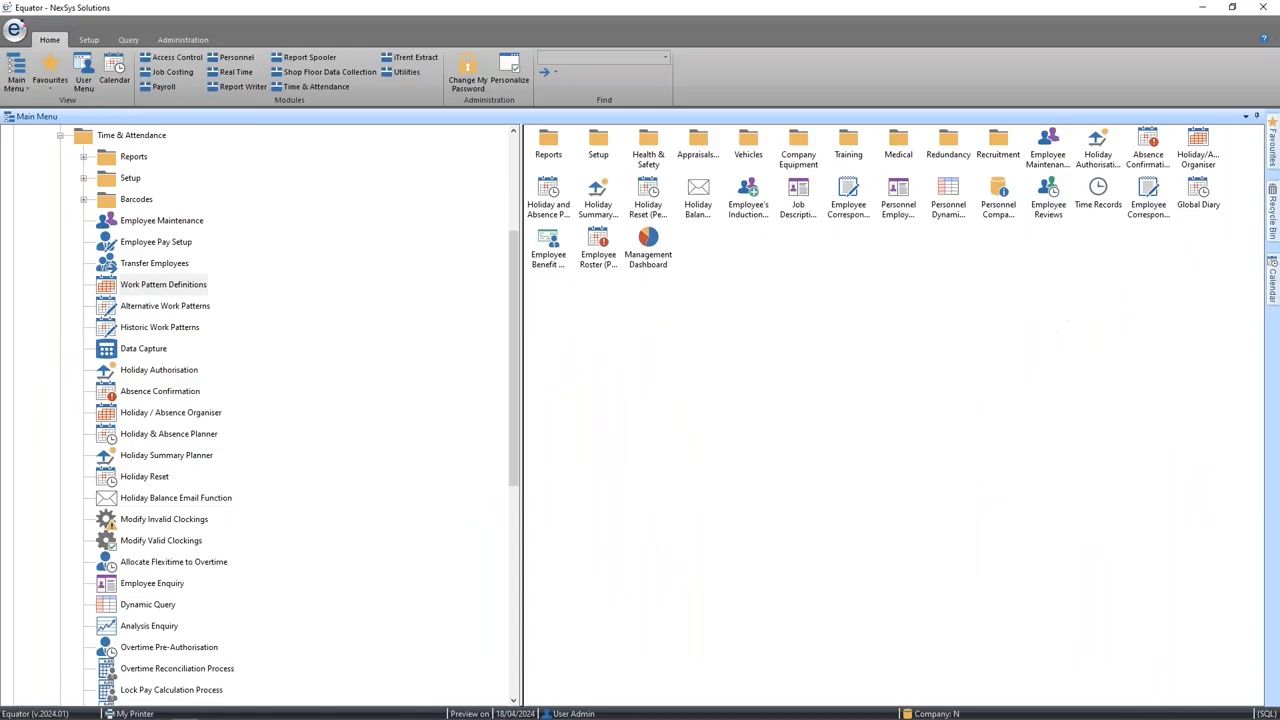
Step: Open Employee Maintenance from the Payroll menu
left_click(16, 136)
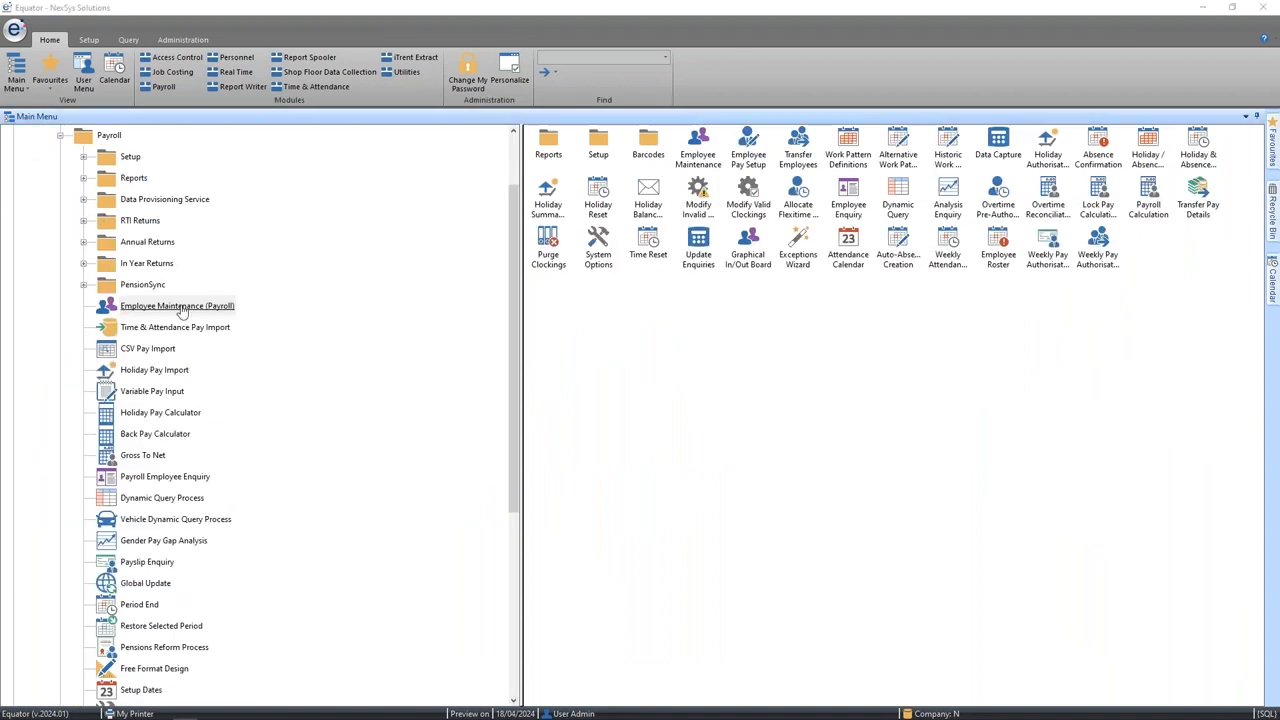
double_click(176, 304)
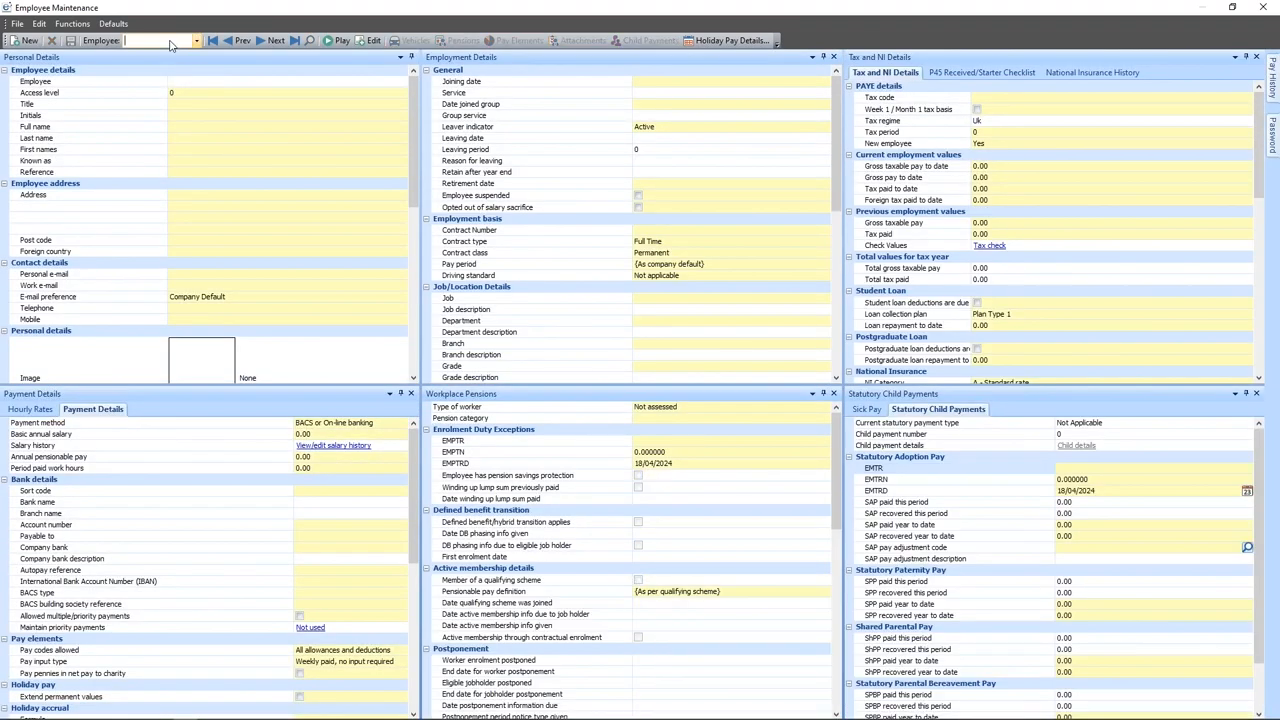
Step: Start employee record 2020202 named Joel Bloggs
type("2020202")
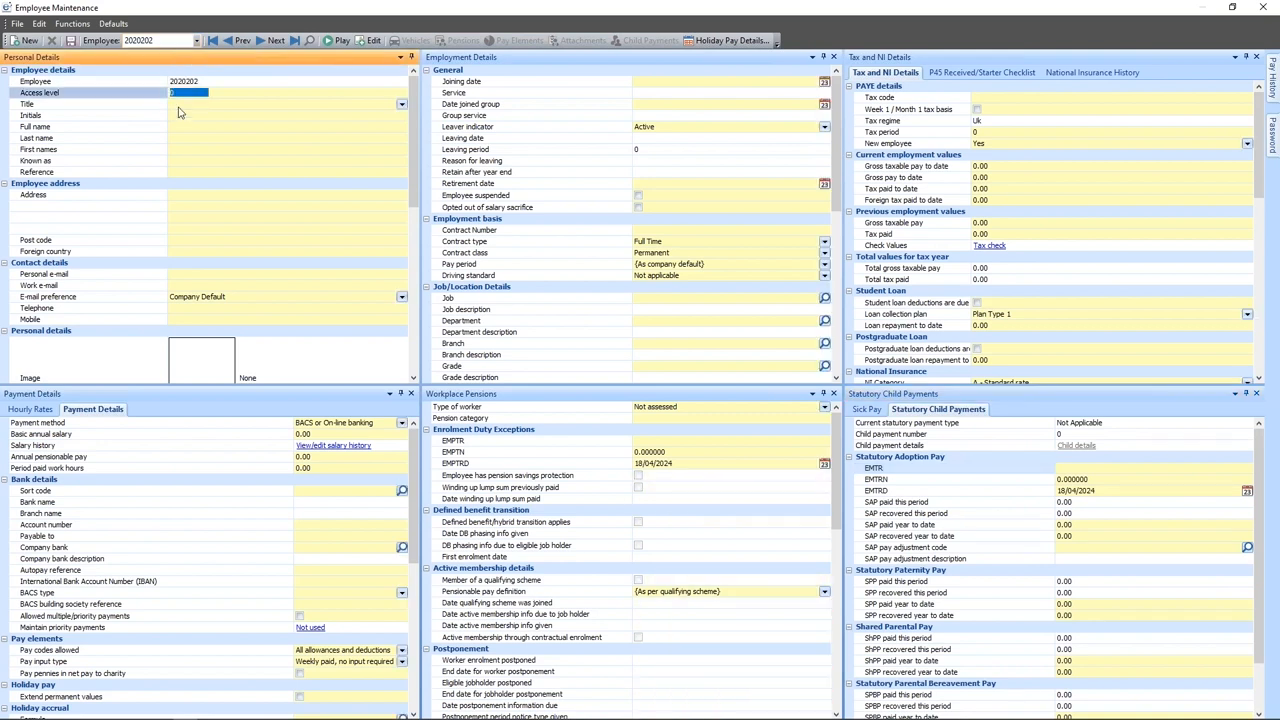
left_click(400, 104)
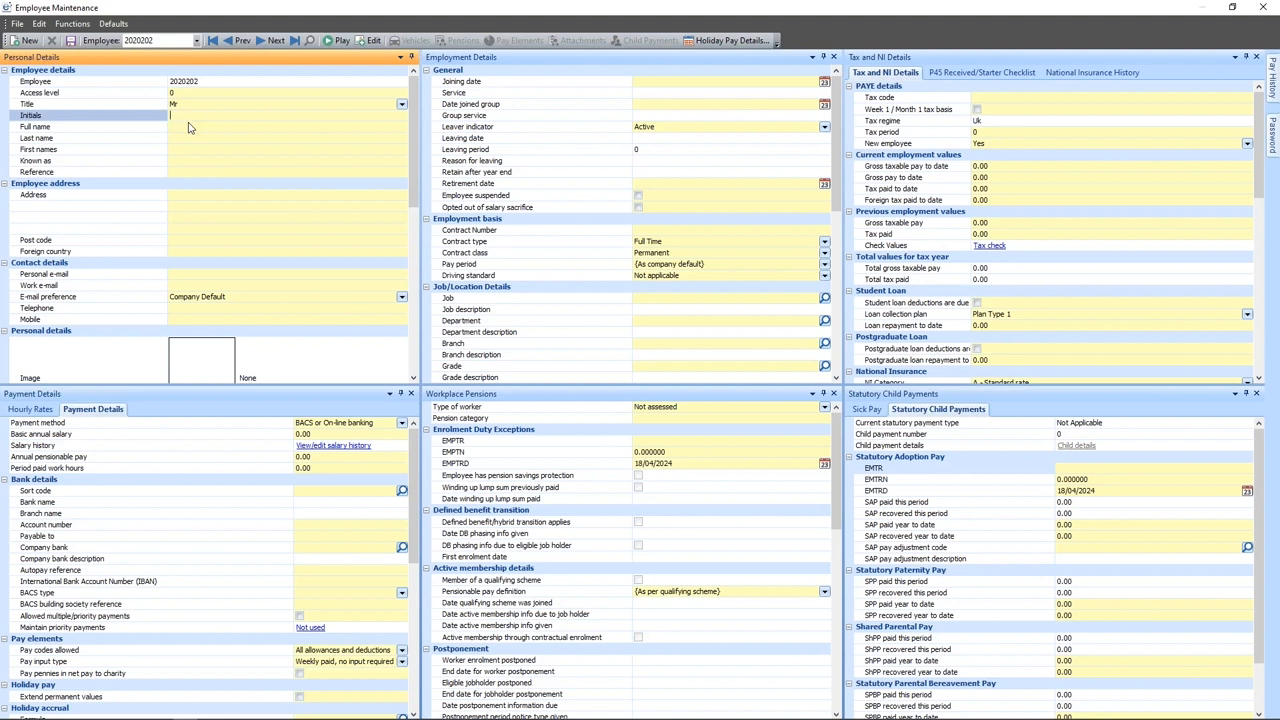
type("Joel")
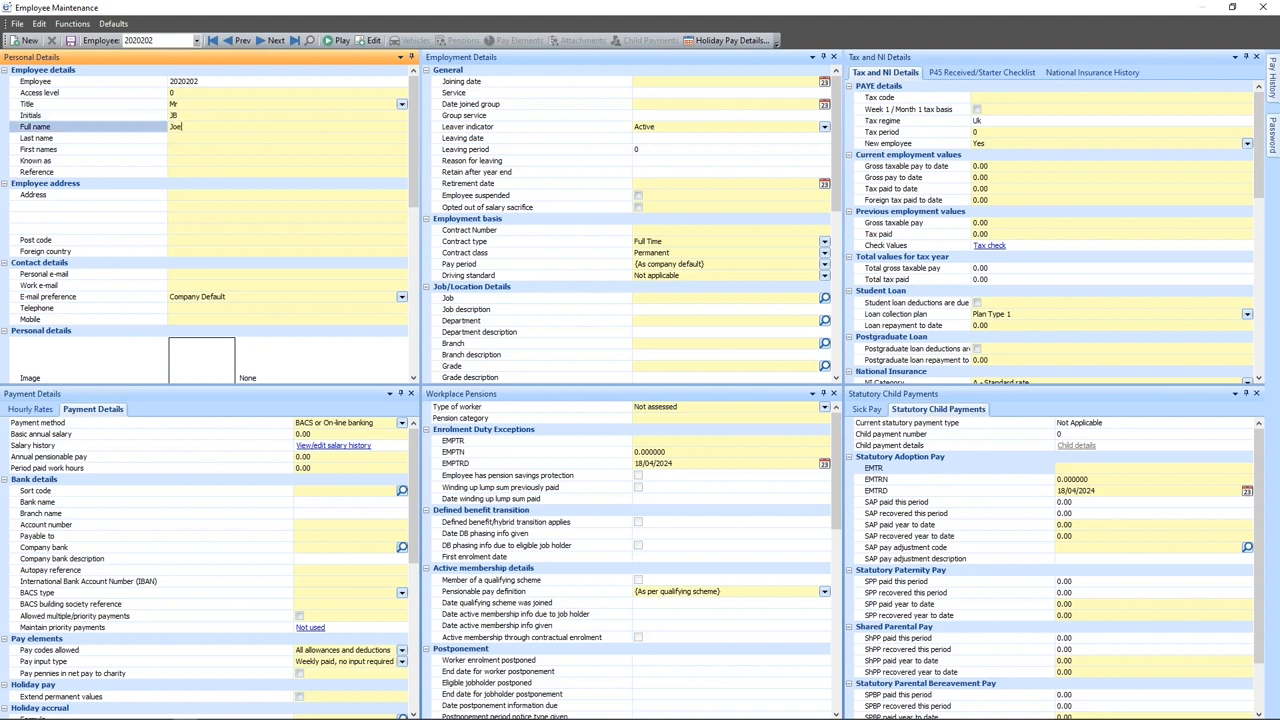
type("Bloggs")
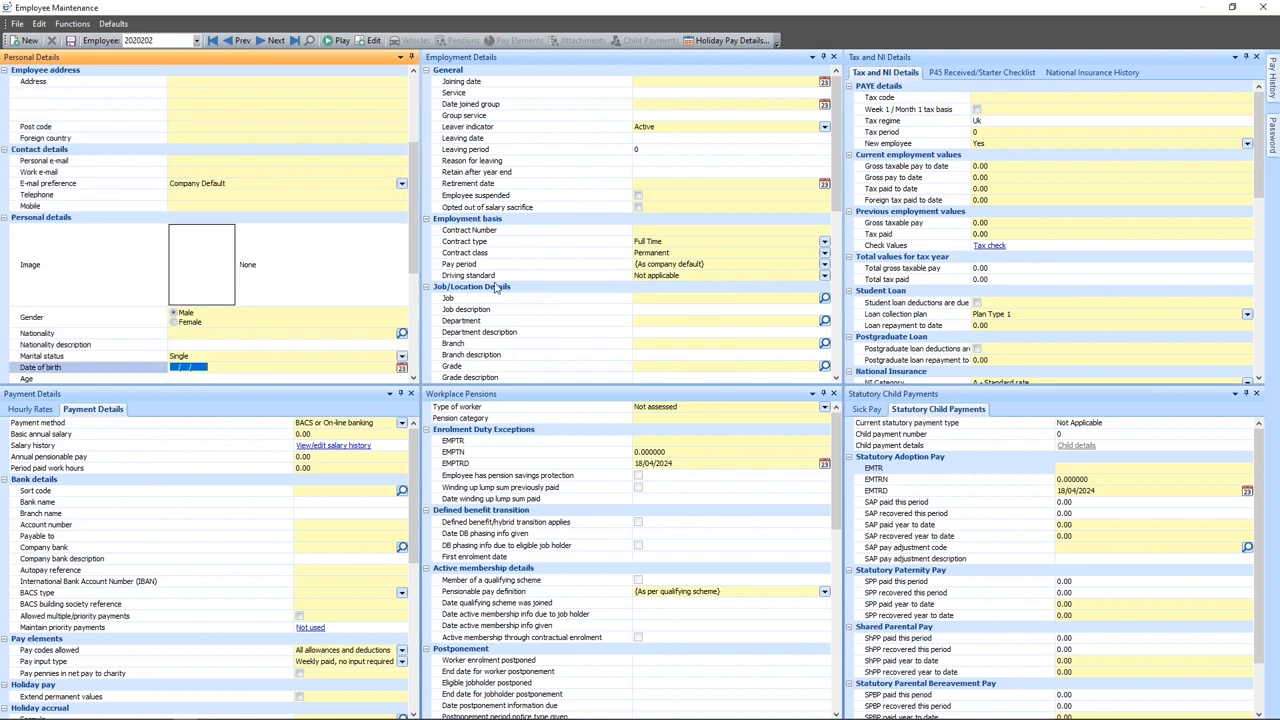
Step: Enter the date of birth and joining date 06/04/2024, acknowledging the warning
type("01/01/1970")
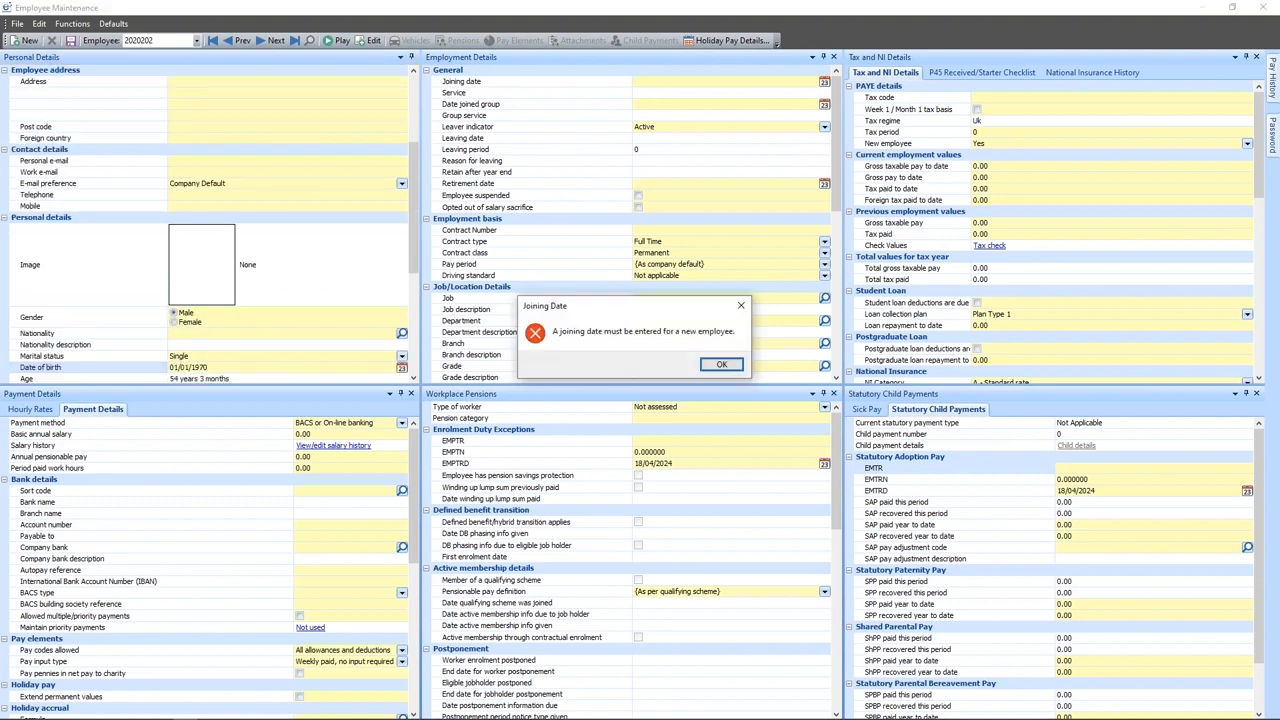
left_click(720, 364)
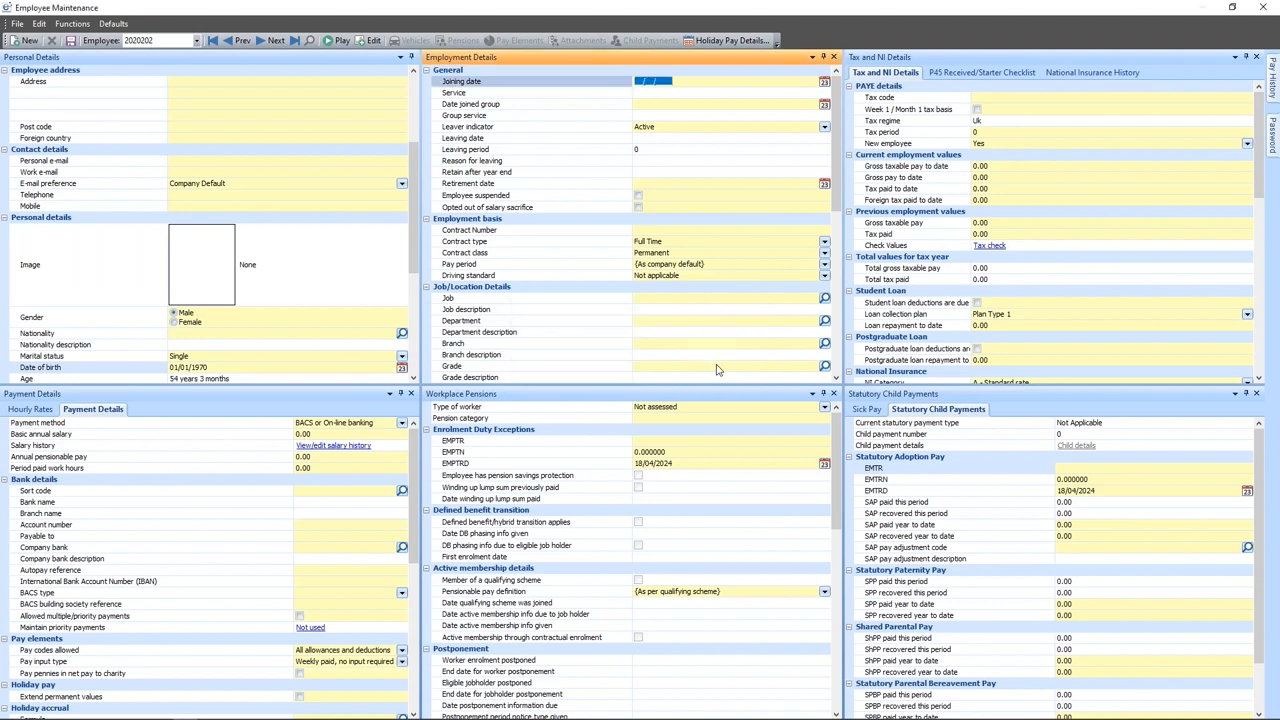
type("06/04/2024")
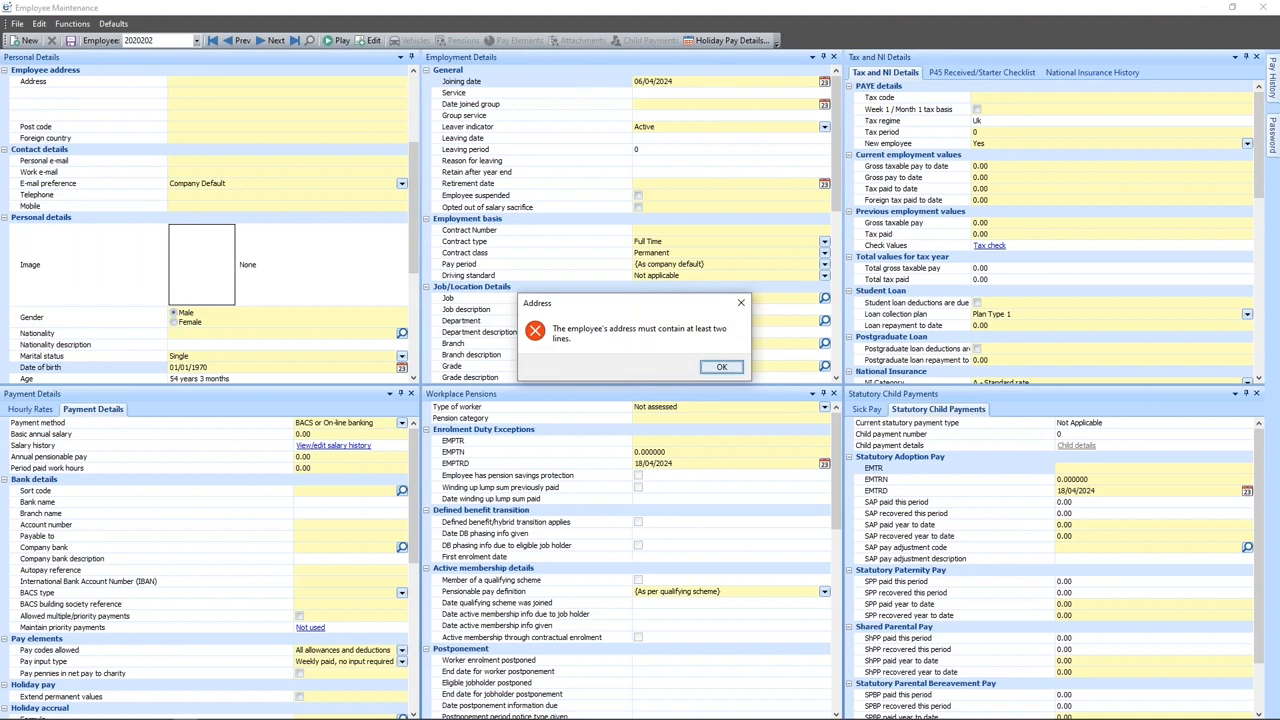
Step: Enter the address lines test house and test street, dismissing each warning
left_click(722, 366)
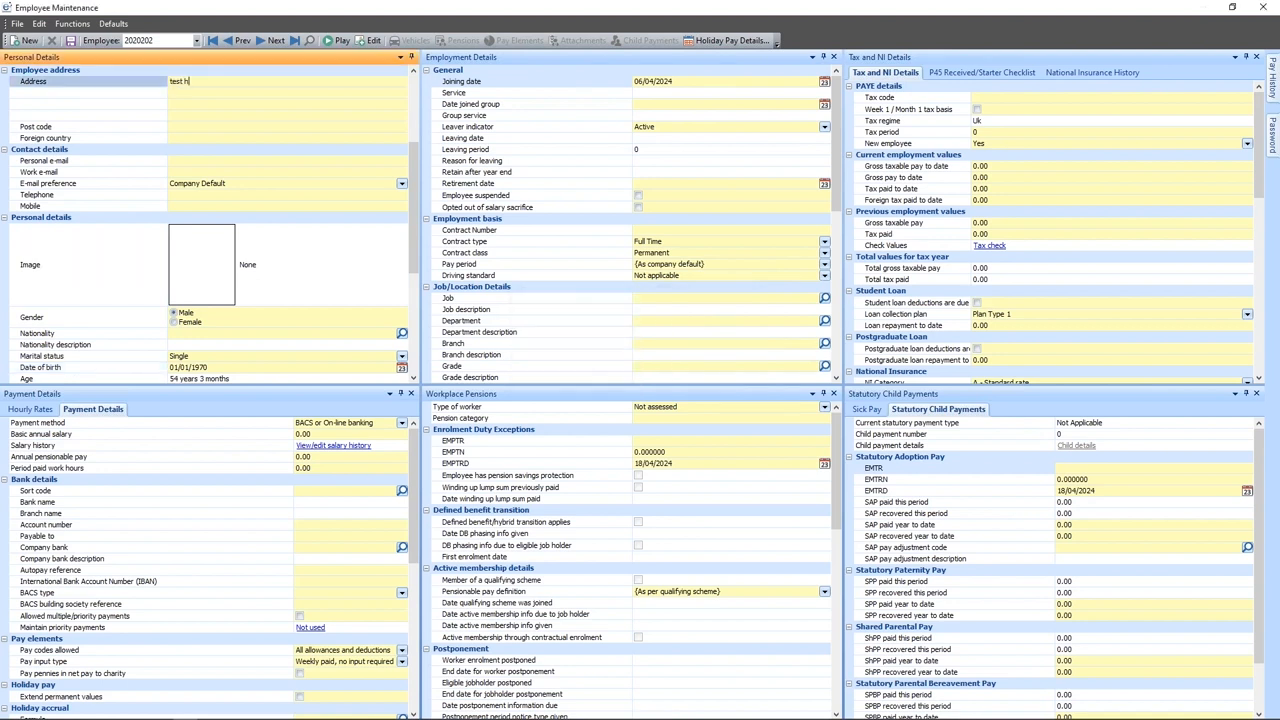
type("ouse")
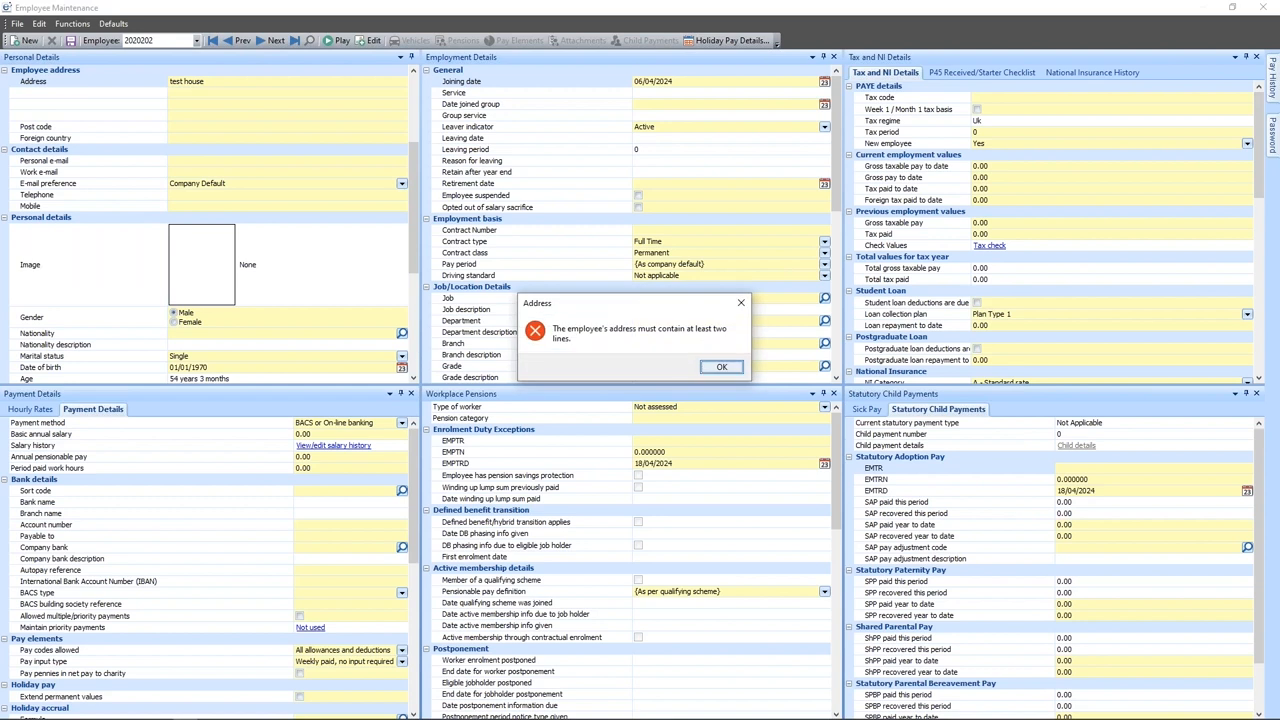
left_click(720, 366)
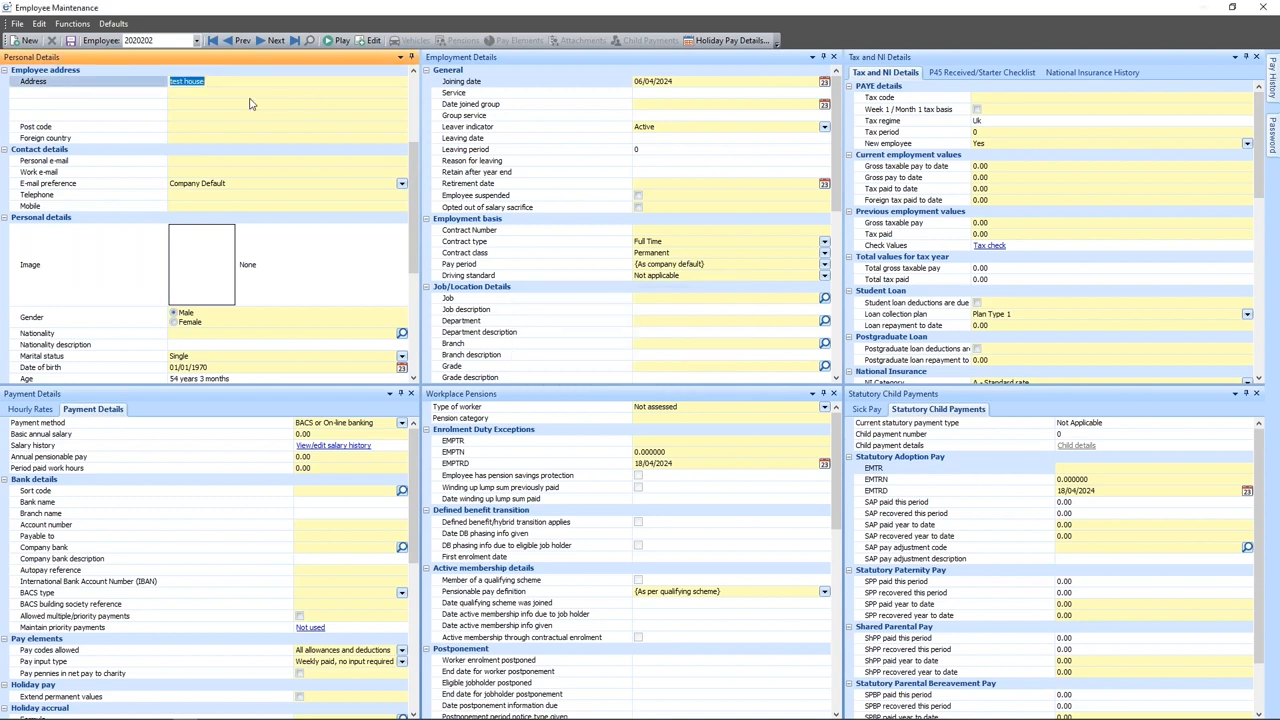
type("test street")
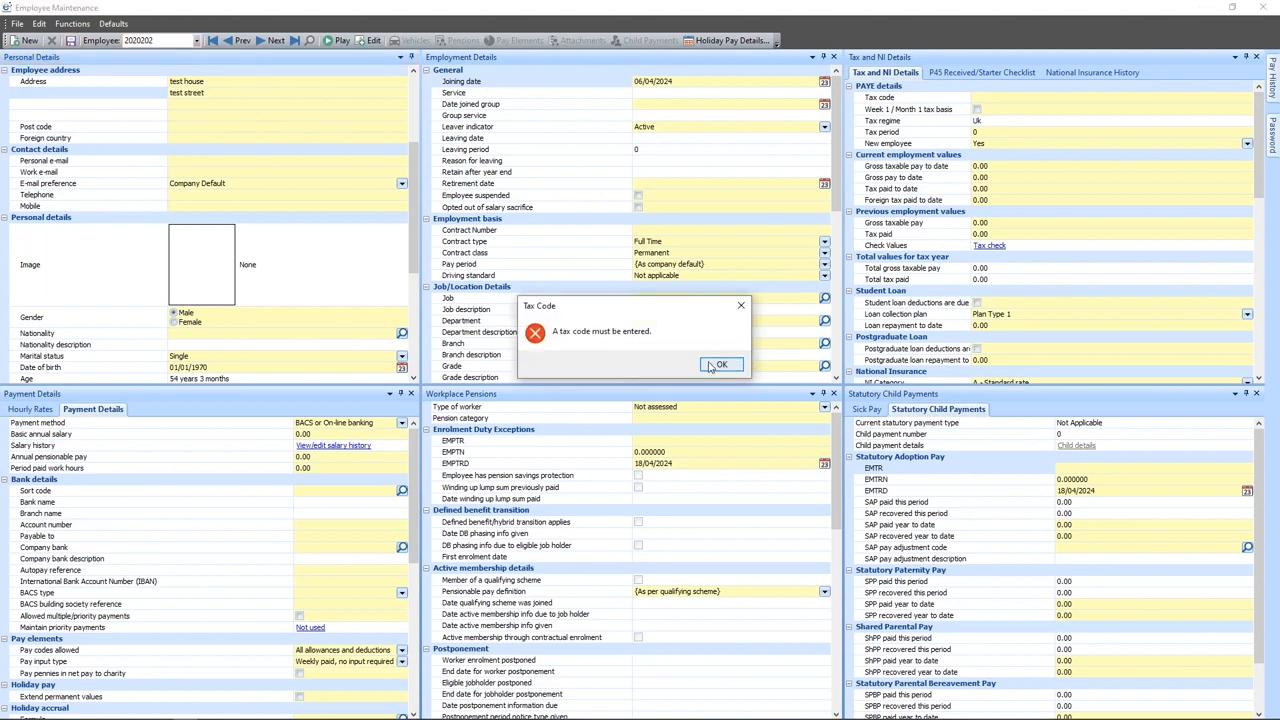
left_click(720, 364)
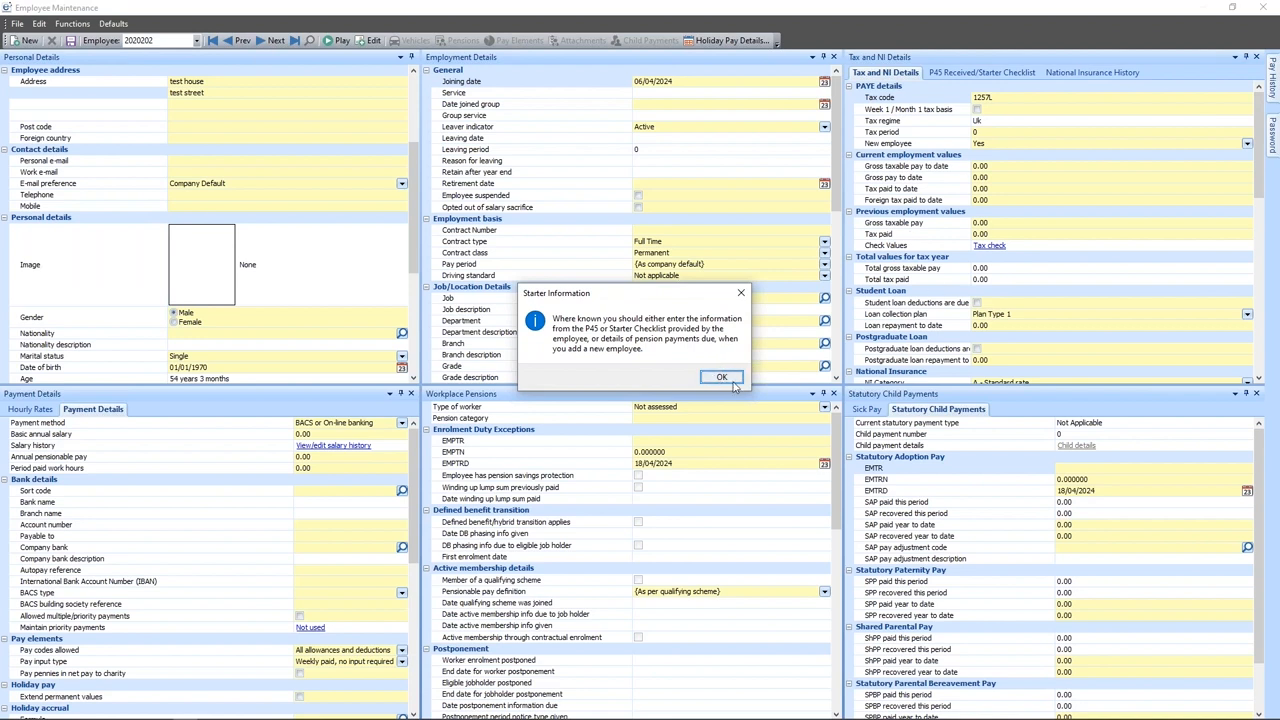
Step: Acknowledge the starter notice and mark student loan deductions as due
left_click(720, 376)
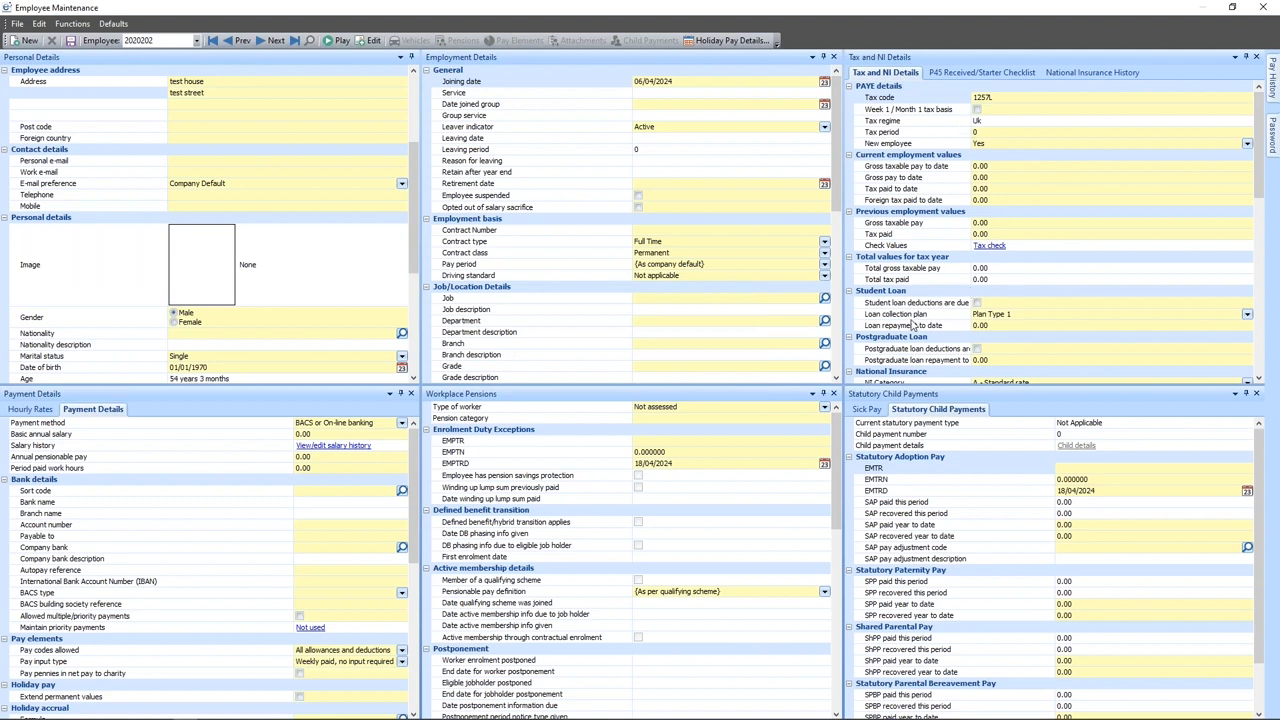
mouse_move(932, 316)
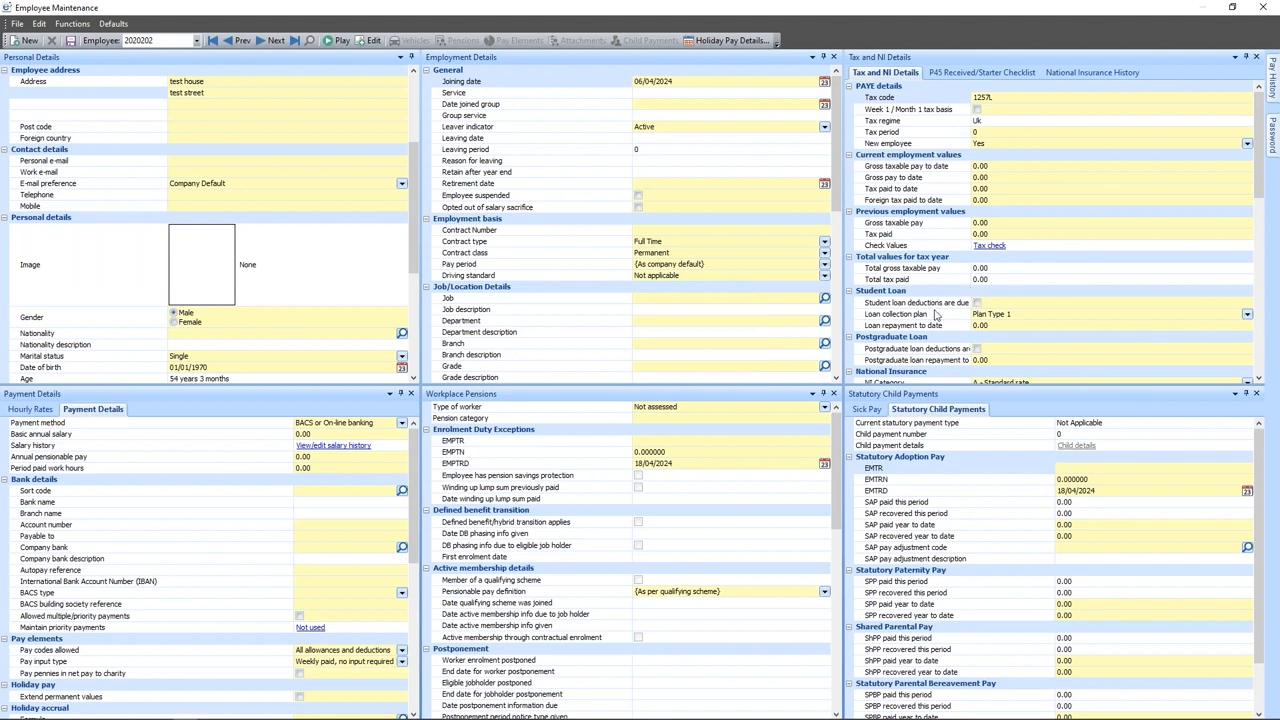
left_click(978, 302)
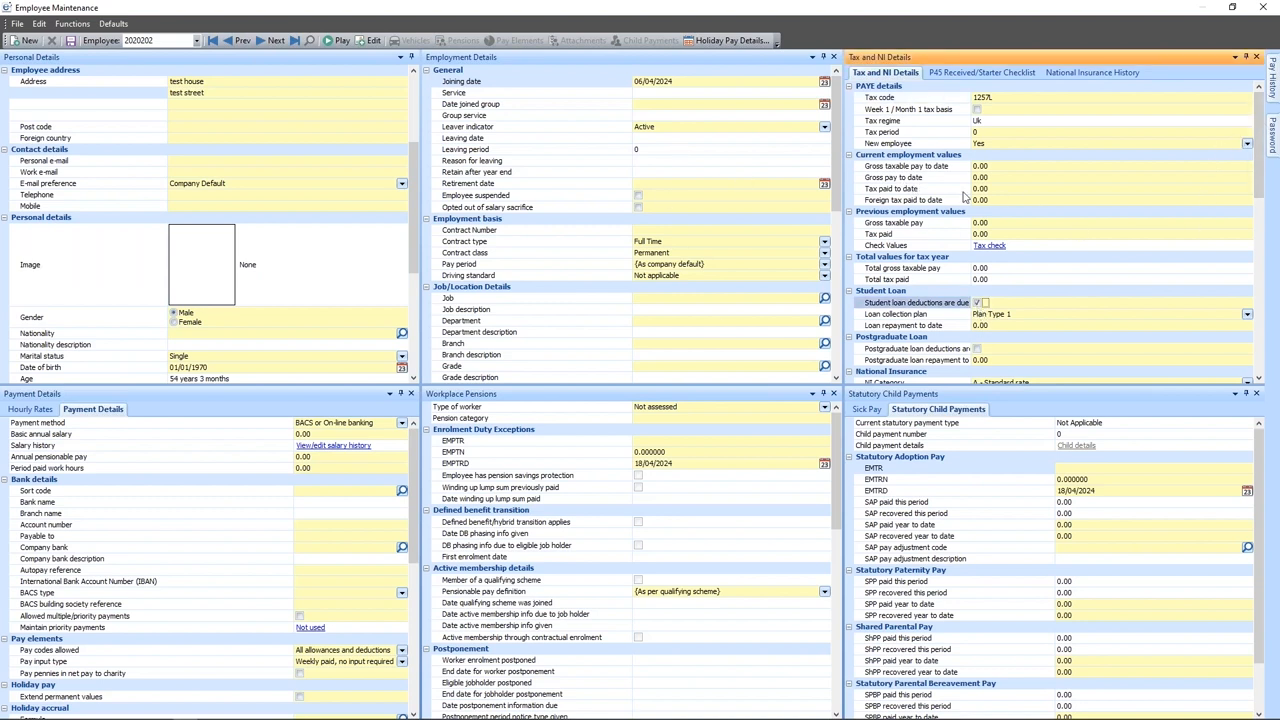
mouse_move(1164, 222)
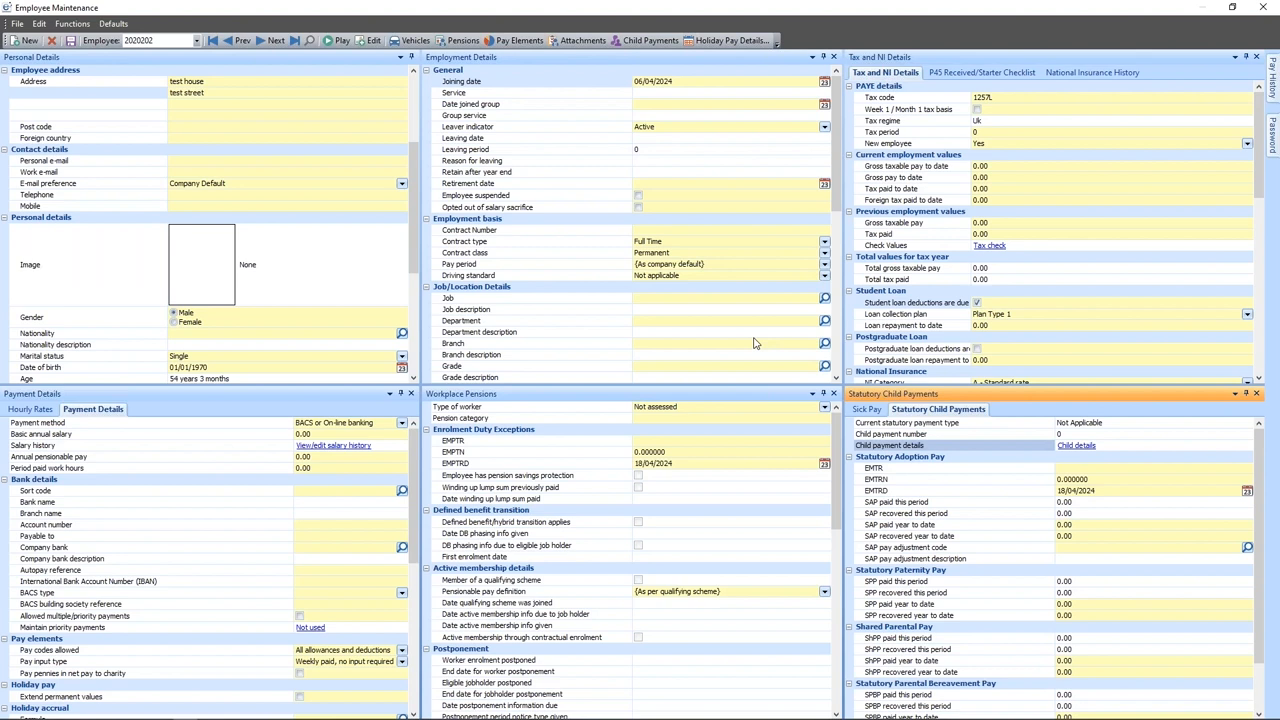
mouse_move(732, 306)
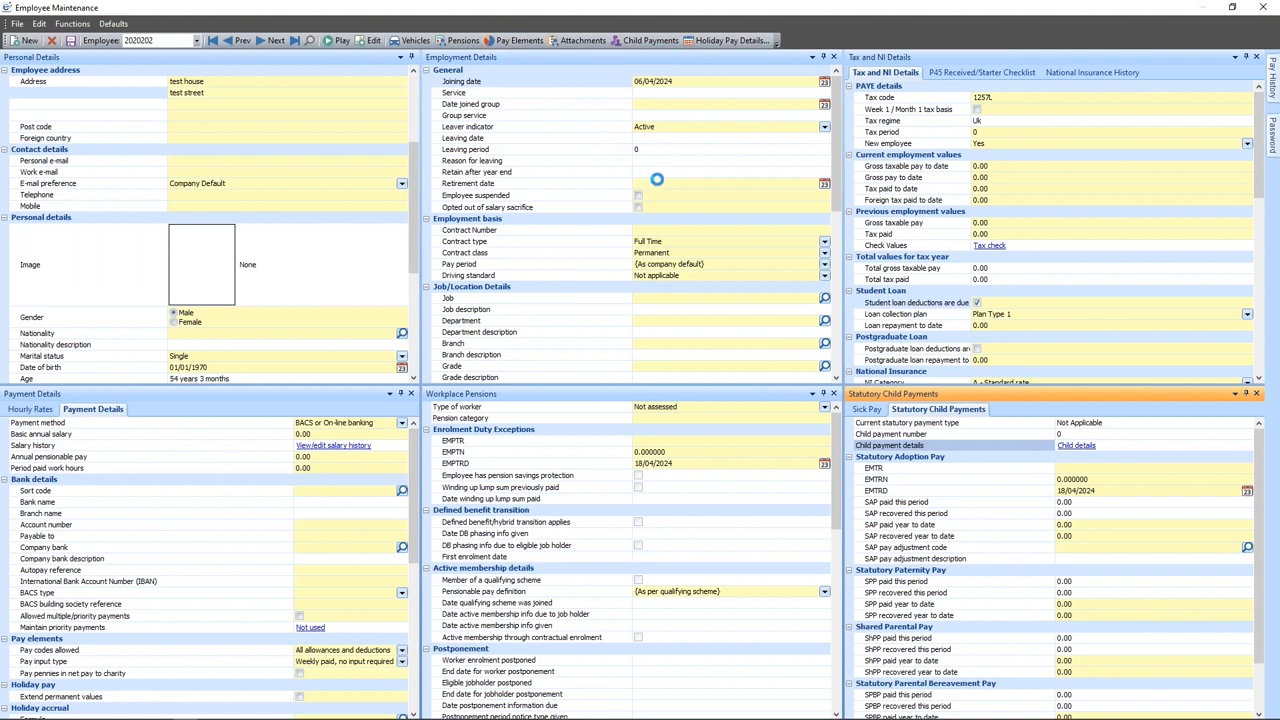
mouse_move(656, 180)
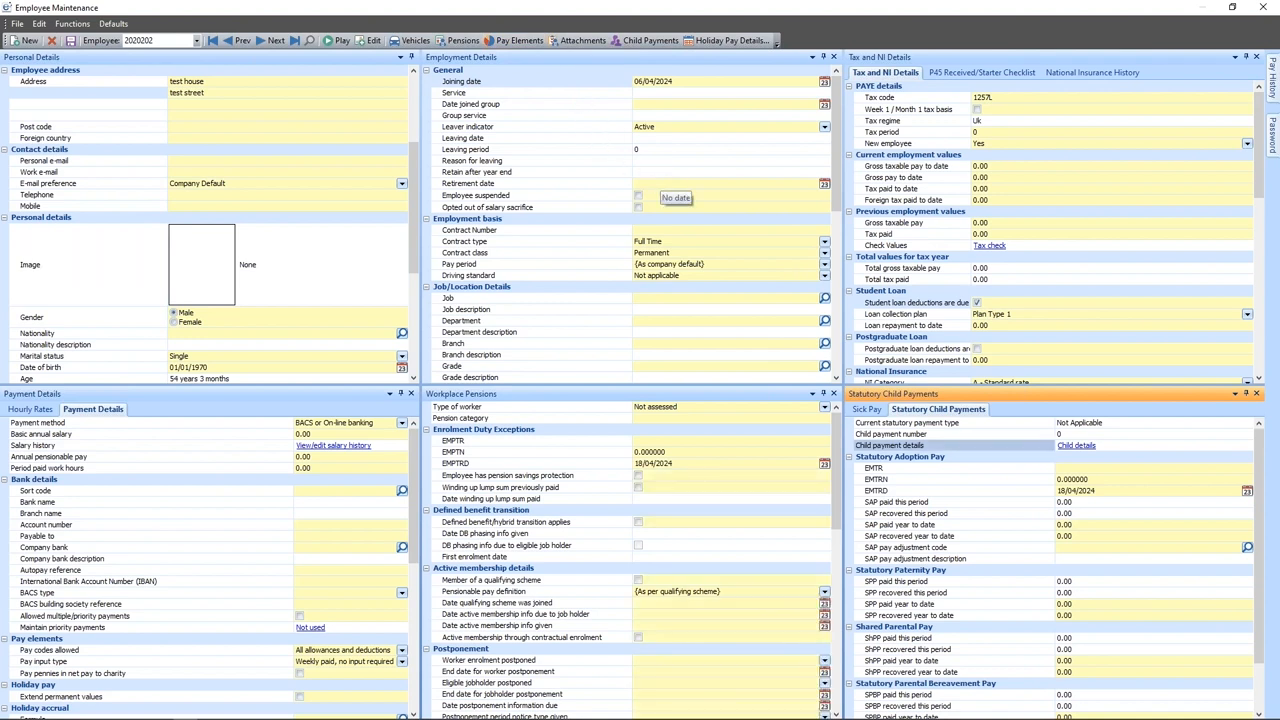
left_click(518, 40)
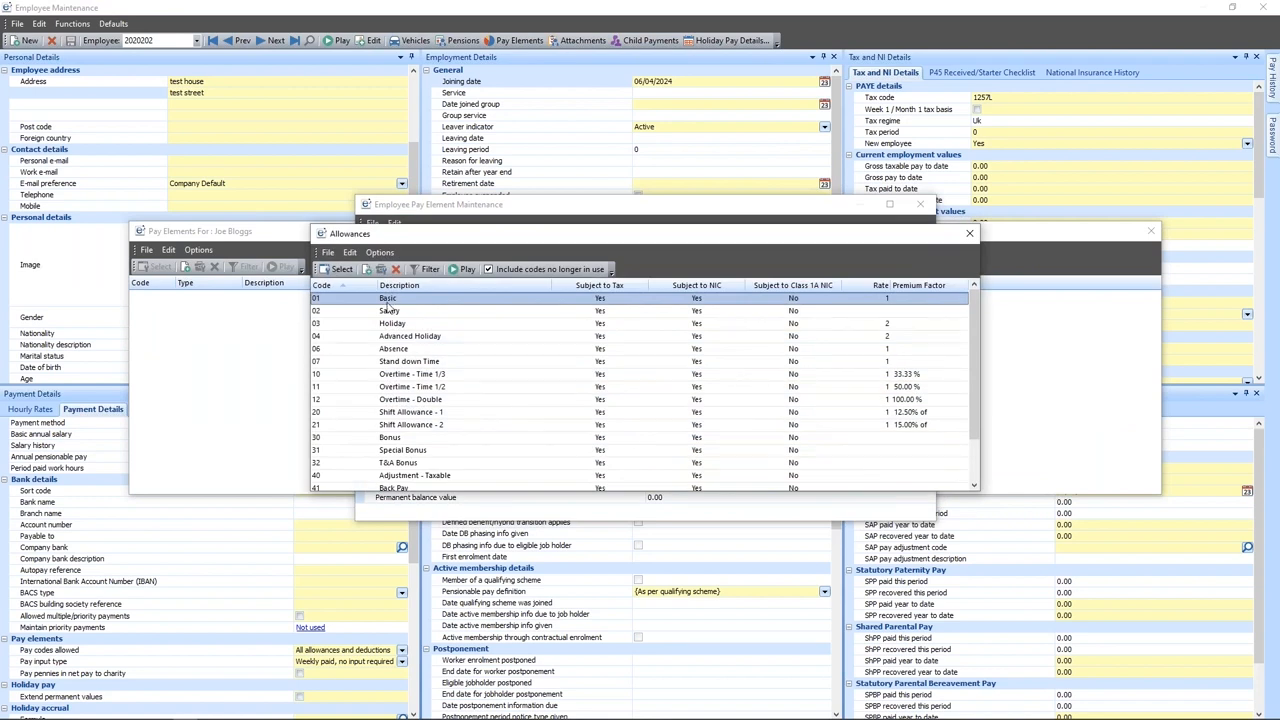
double_click(388, 298)
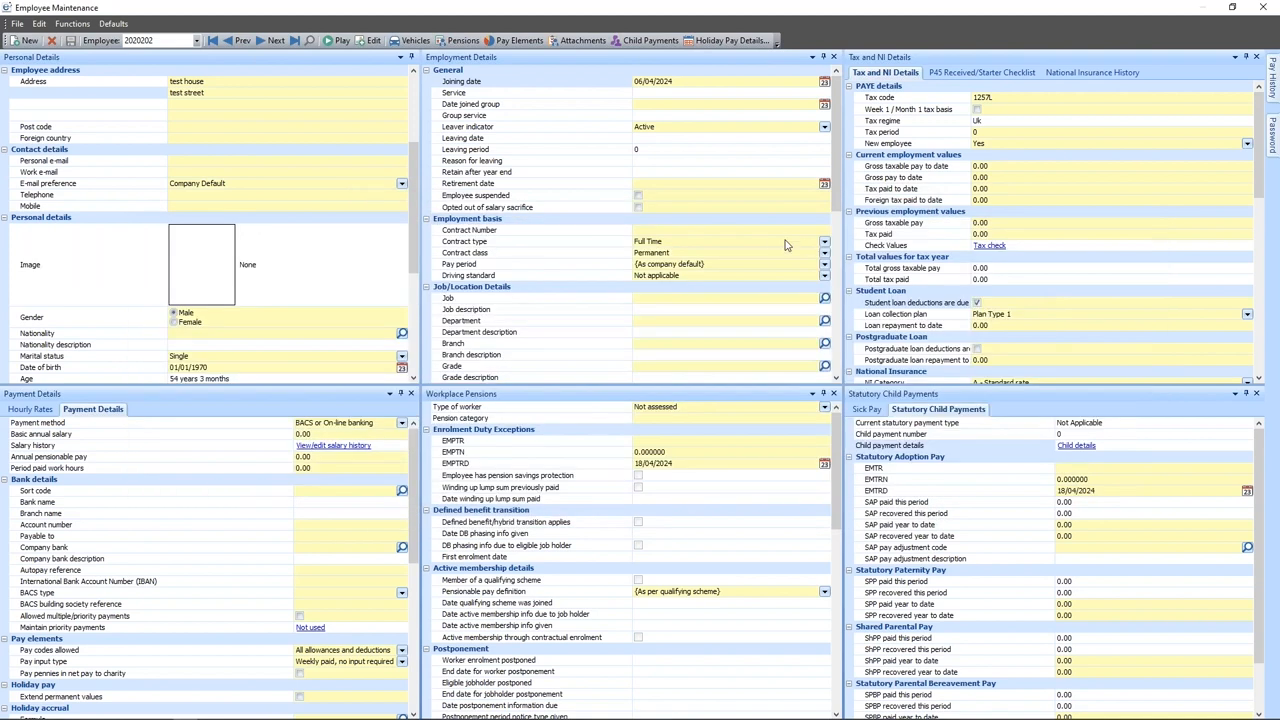
mouse_move(784, 244)
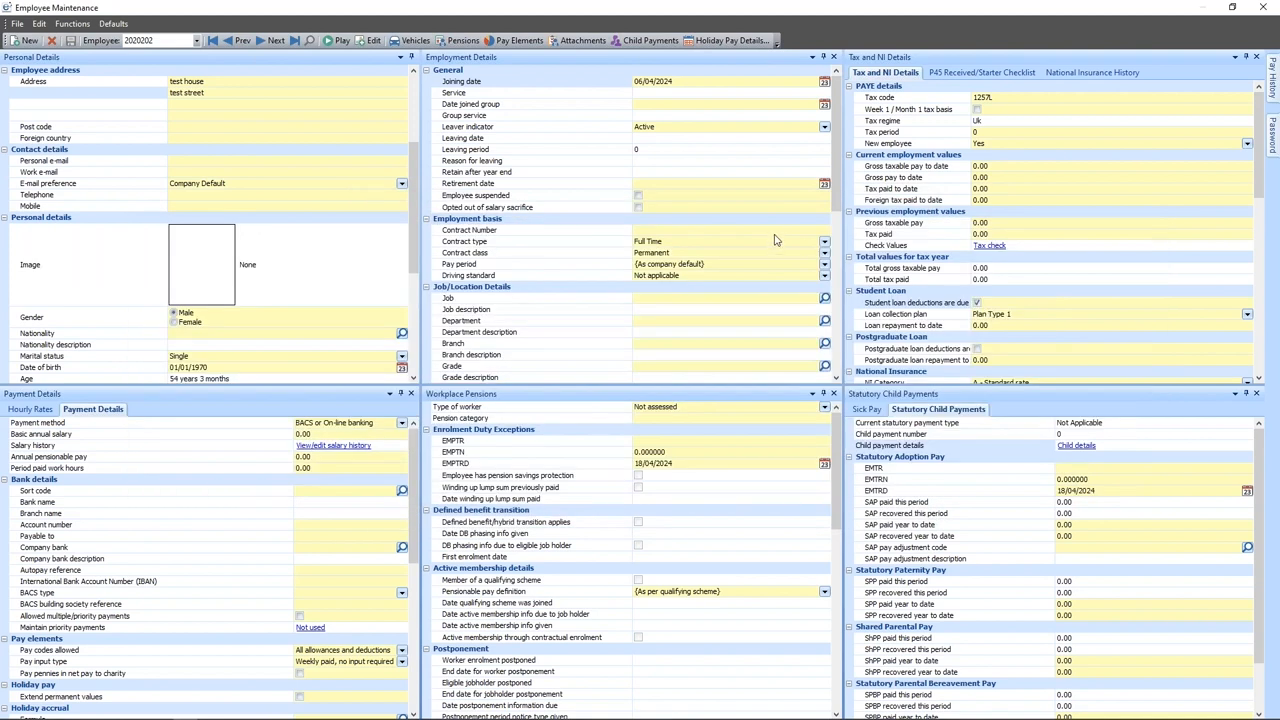
mouse_move(638, 140)
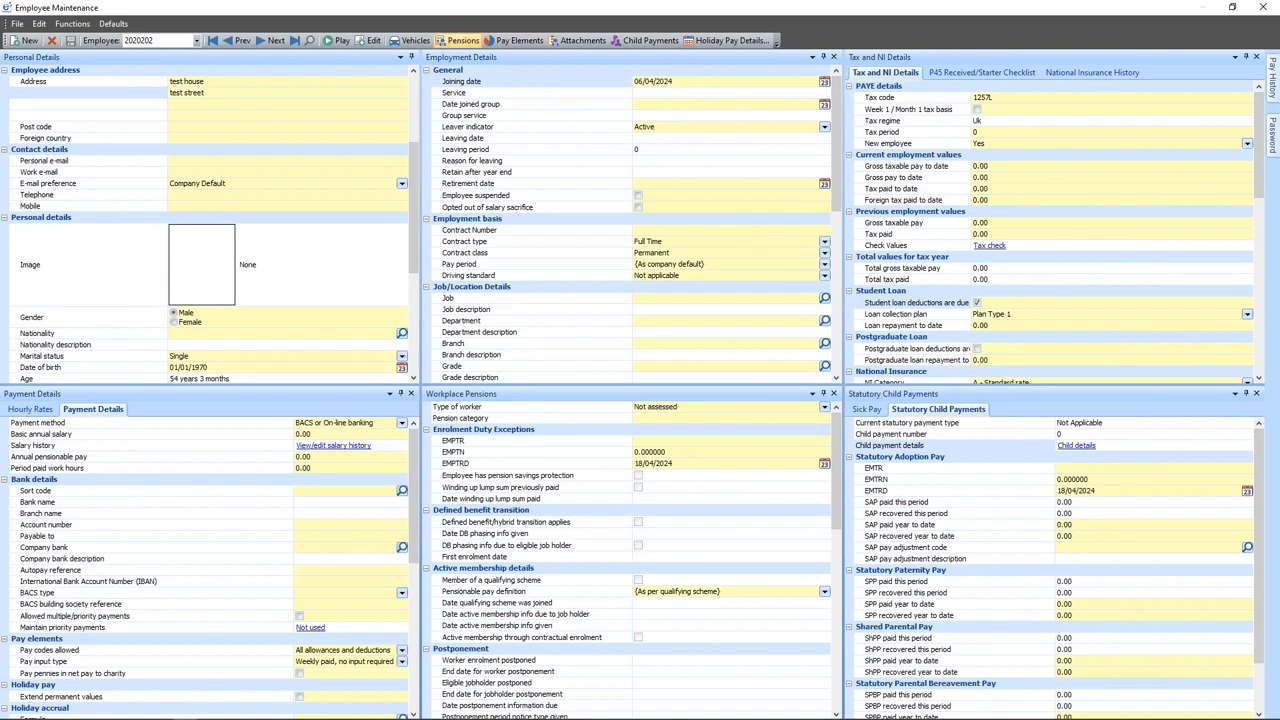
Step: Enrol the employee in the STD Standard Scheme pension, membership 645645, 5% employee contribution, and save
left_click(462, 40)
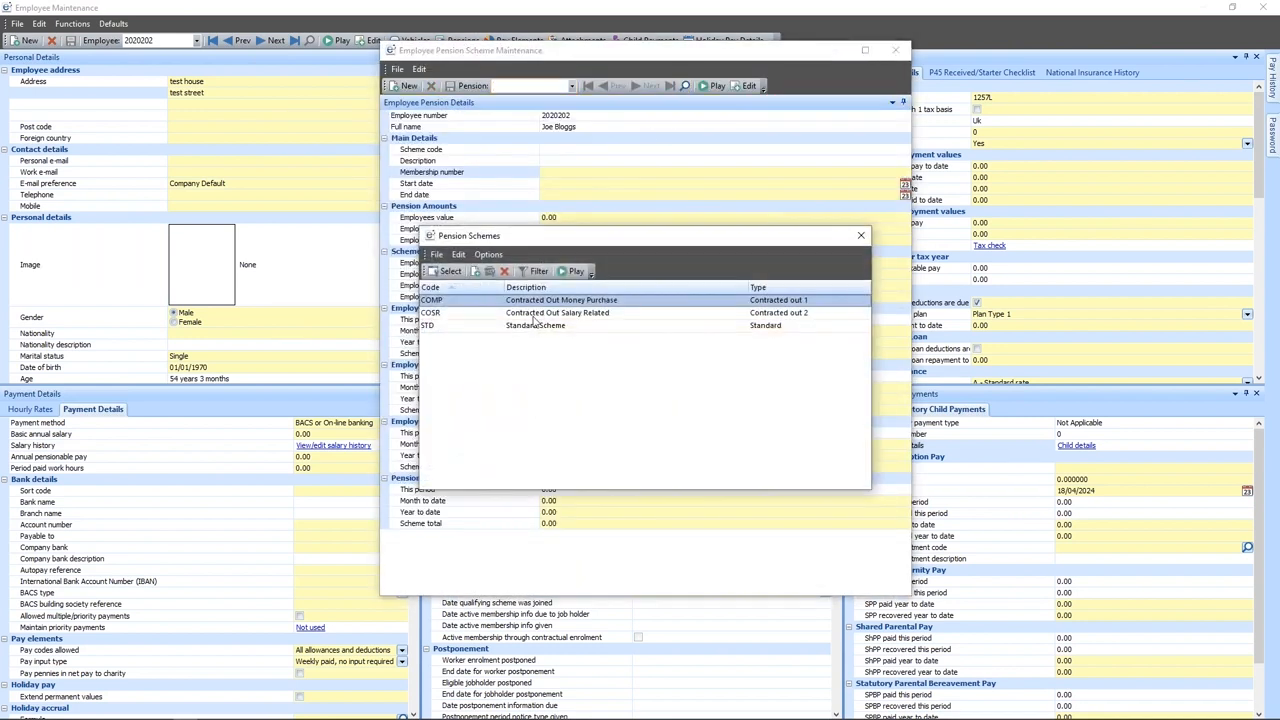
double_click(536, 324)
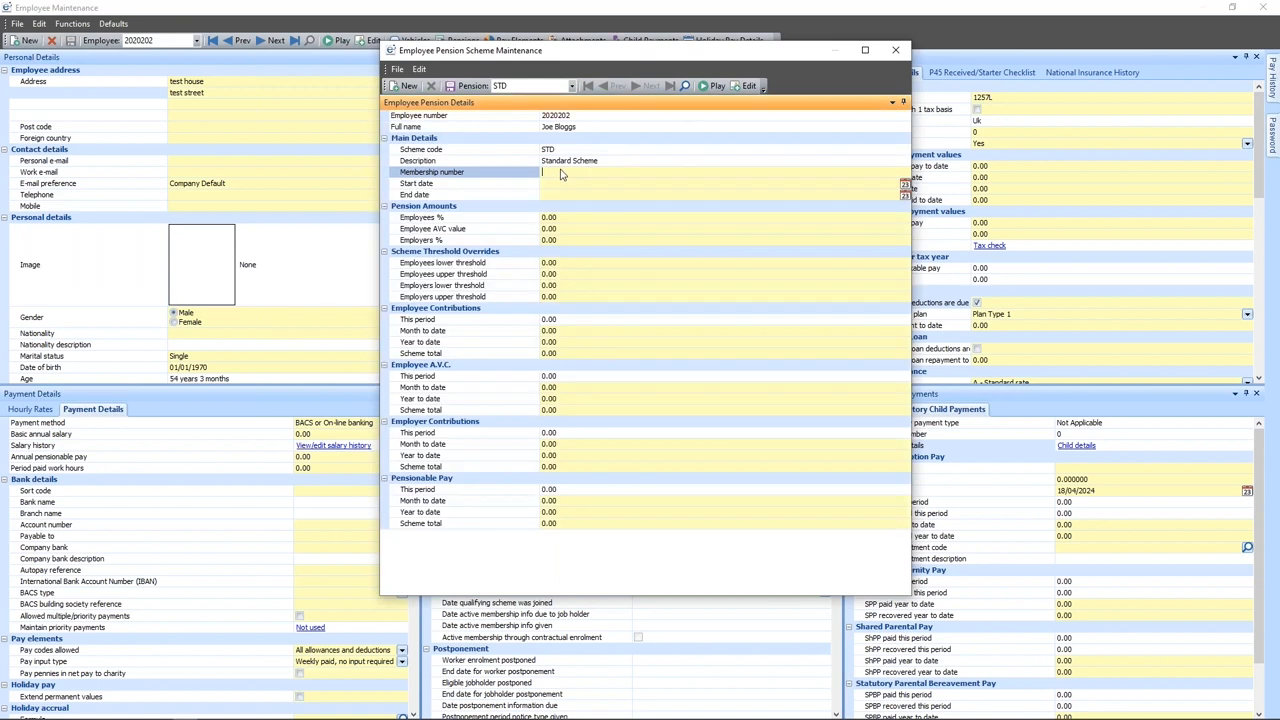
type("645645")
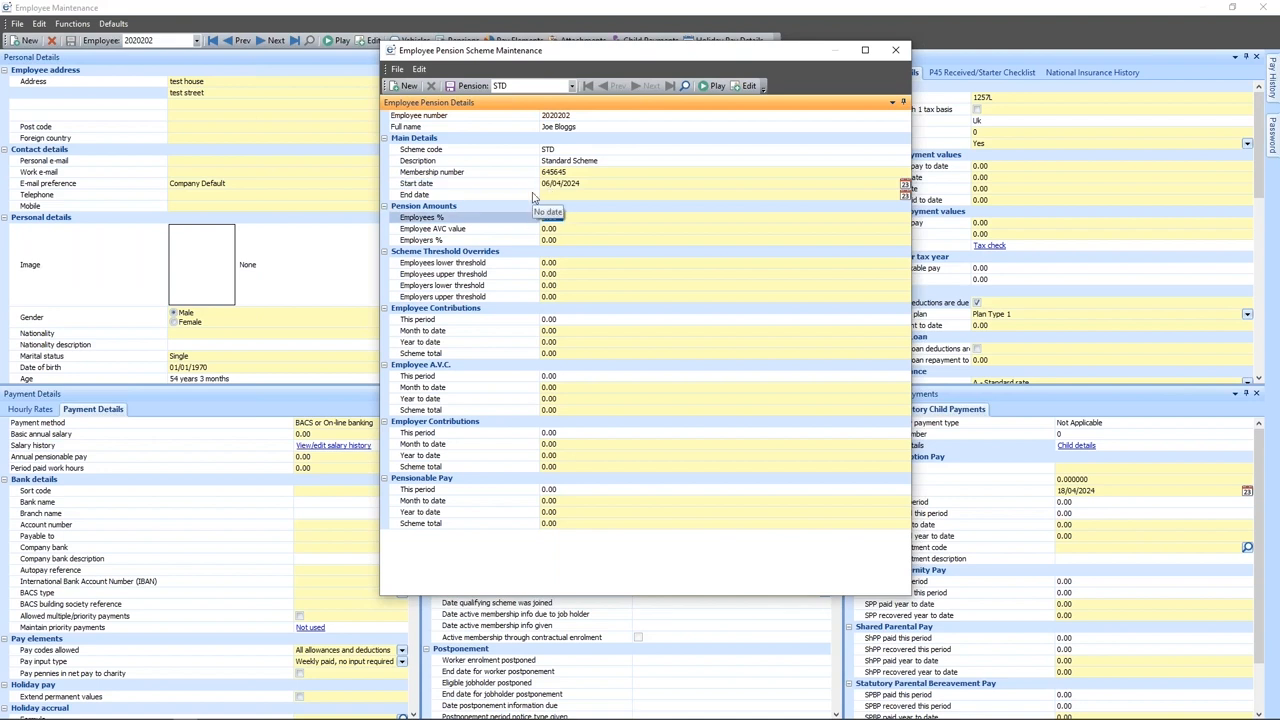
left_click(548, 240)
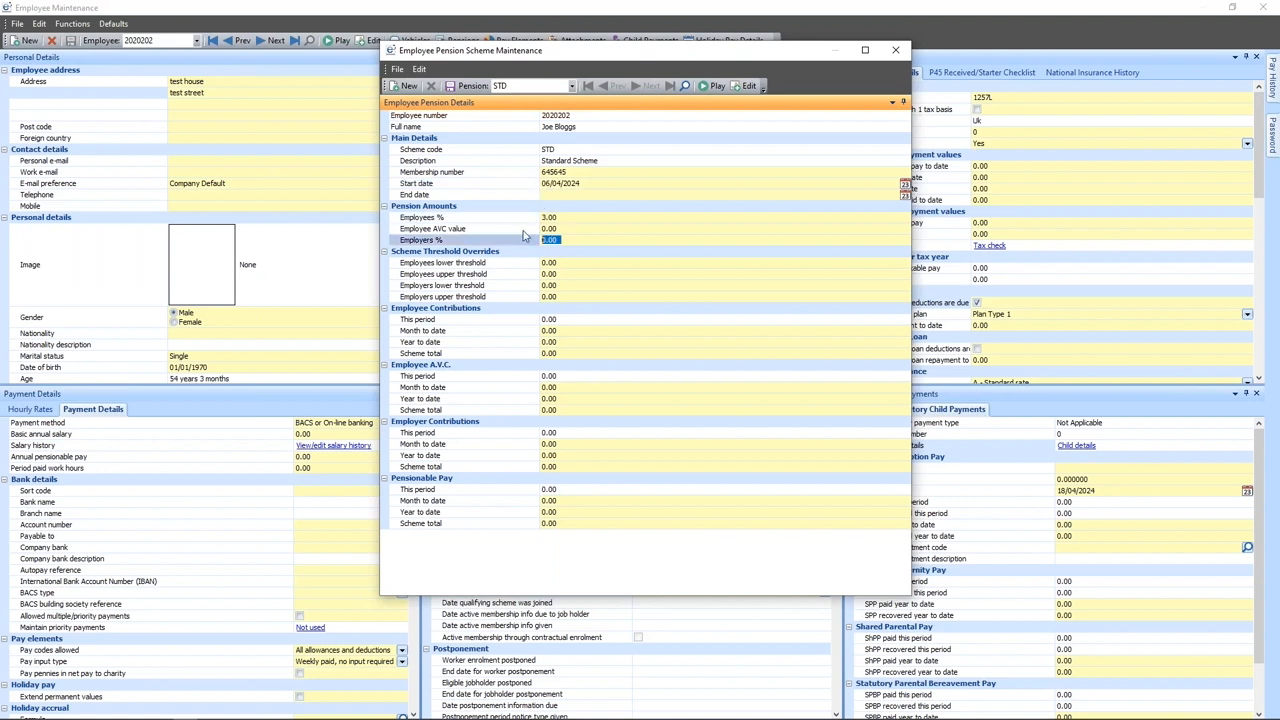
type("5")
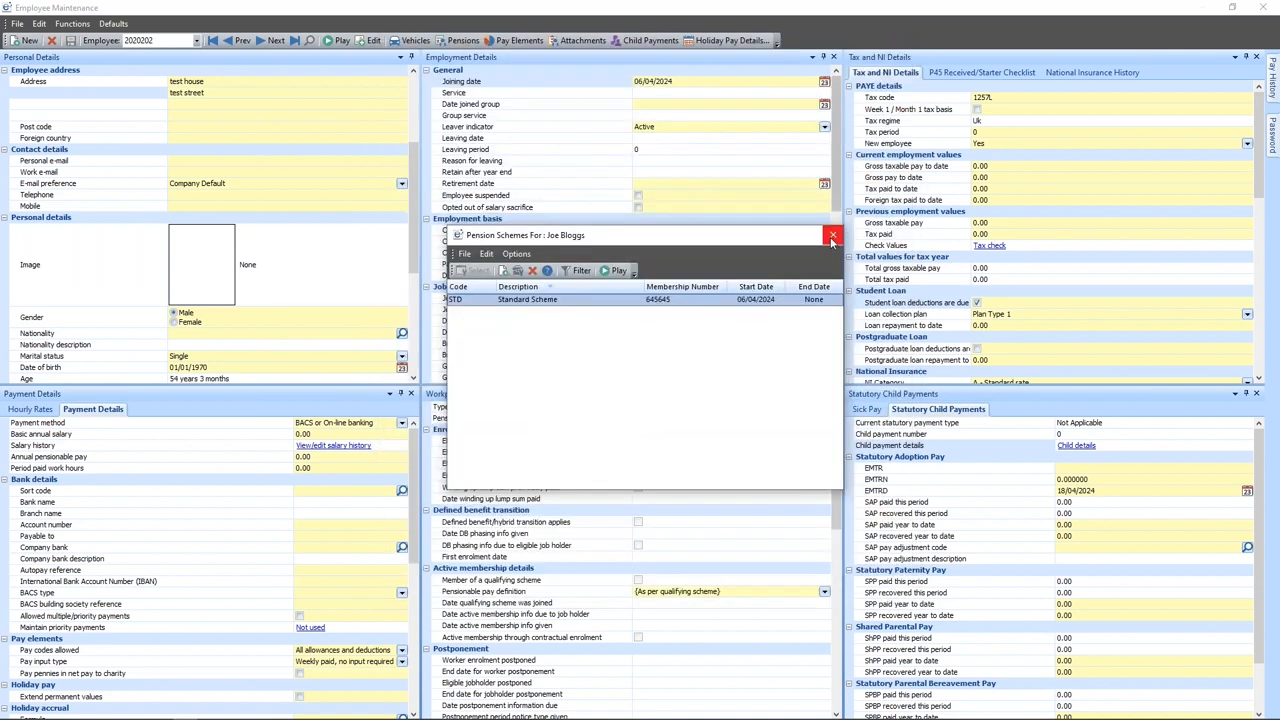
left_click(832, 236)
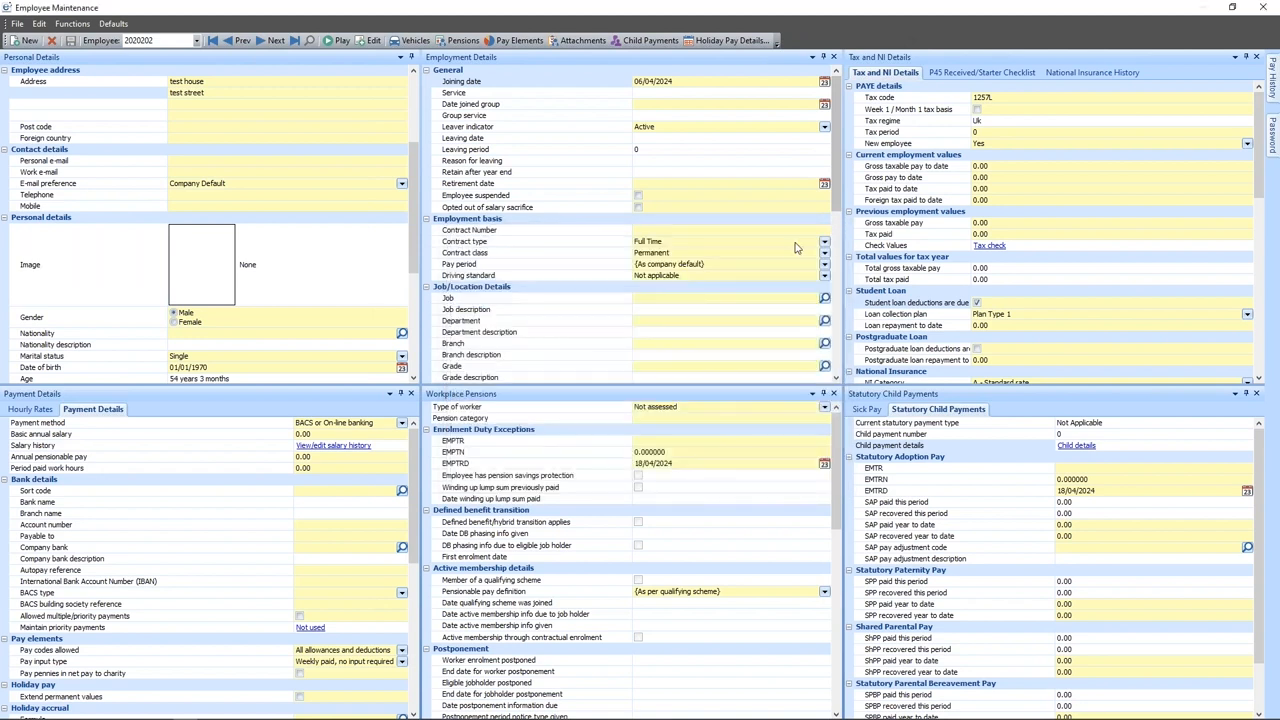
mouse_move(576, 94)
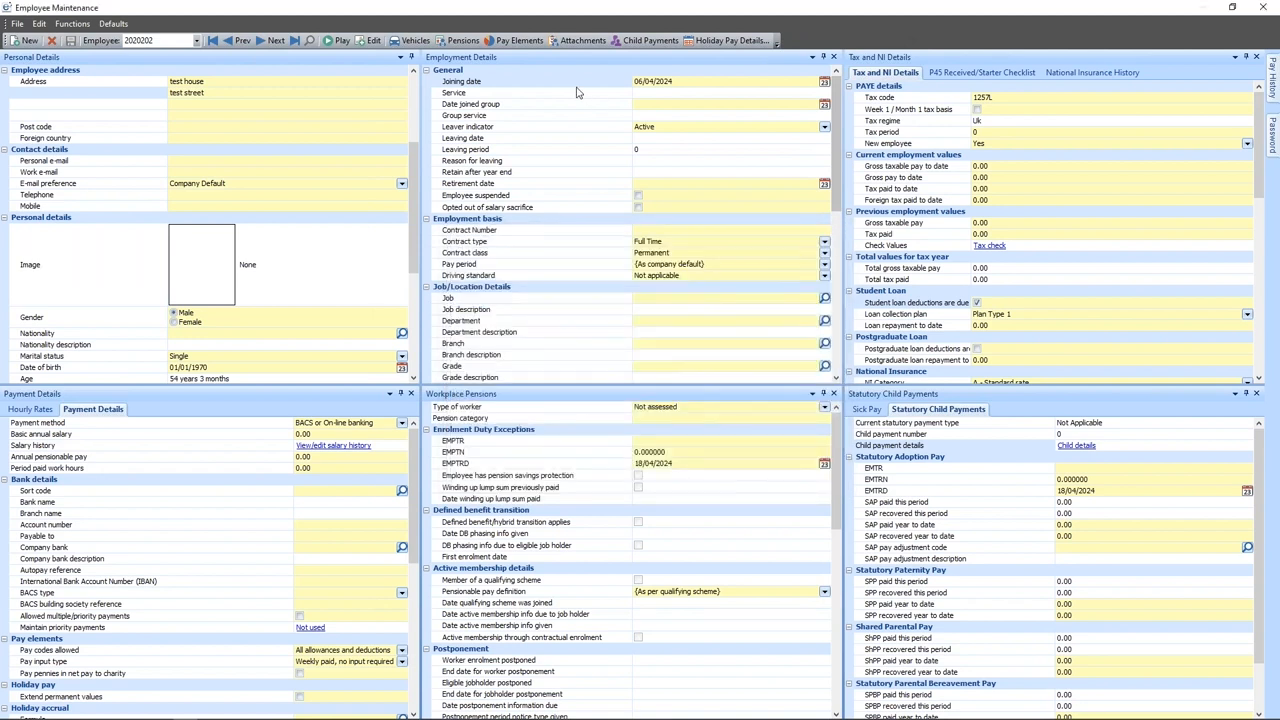
mouse_move(584, 40)
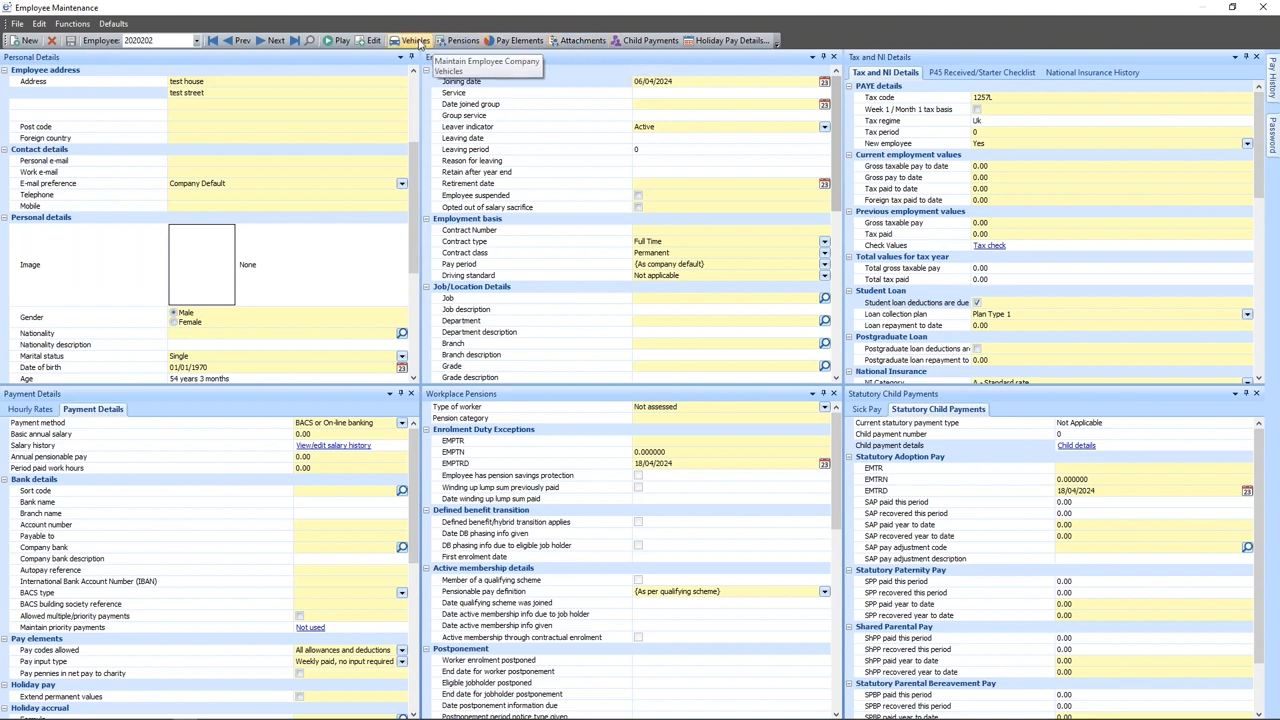
mouse_move(416, 44)
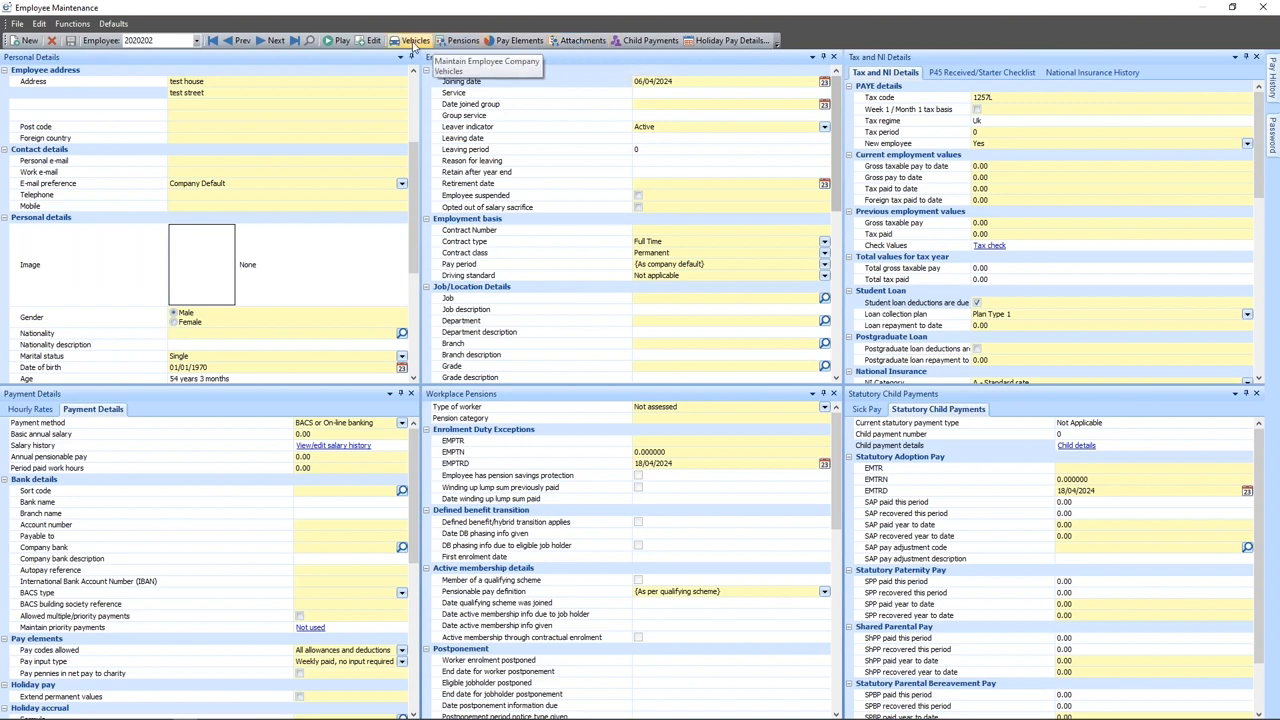
mouse_move(648, 40)
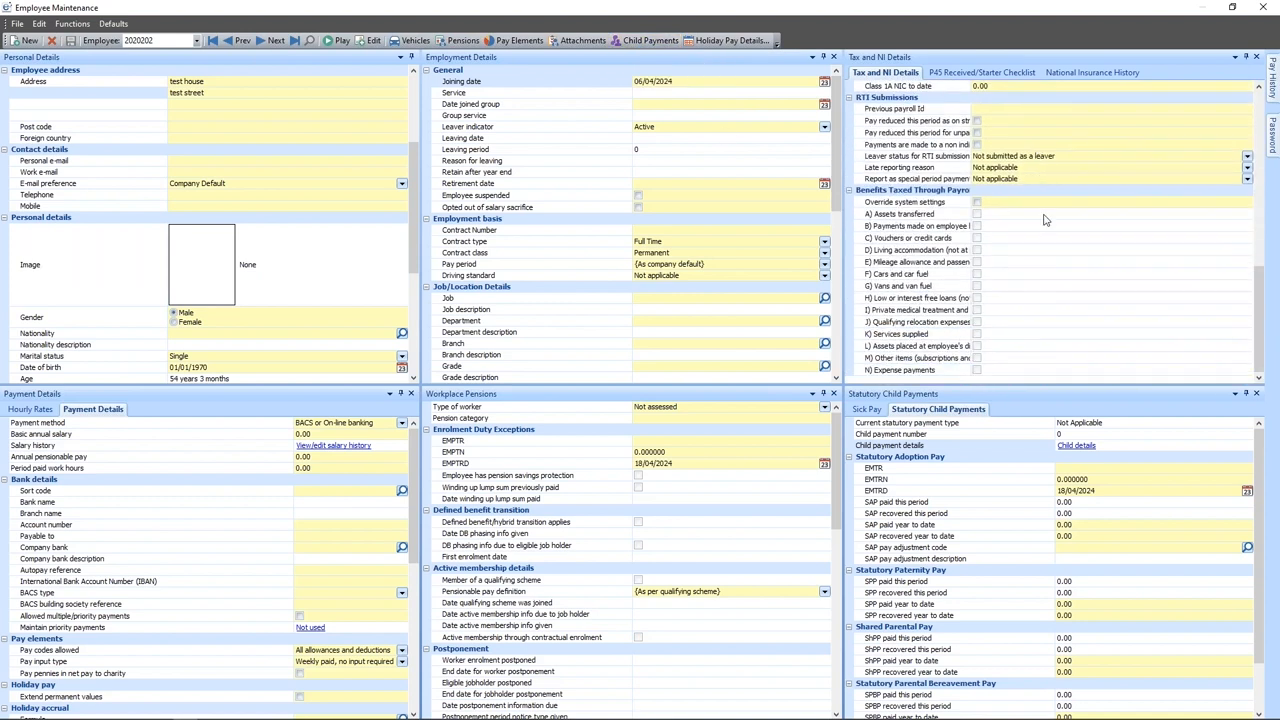
mouse_move(996, 212)
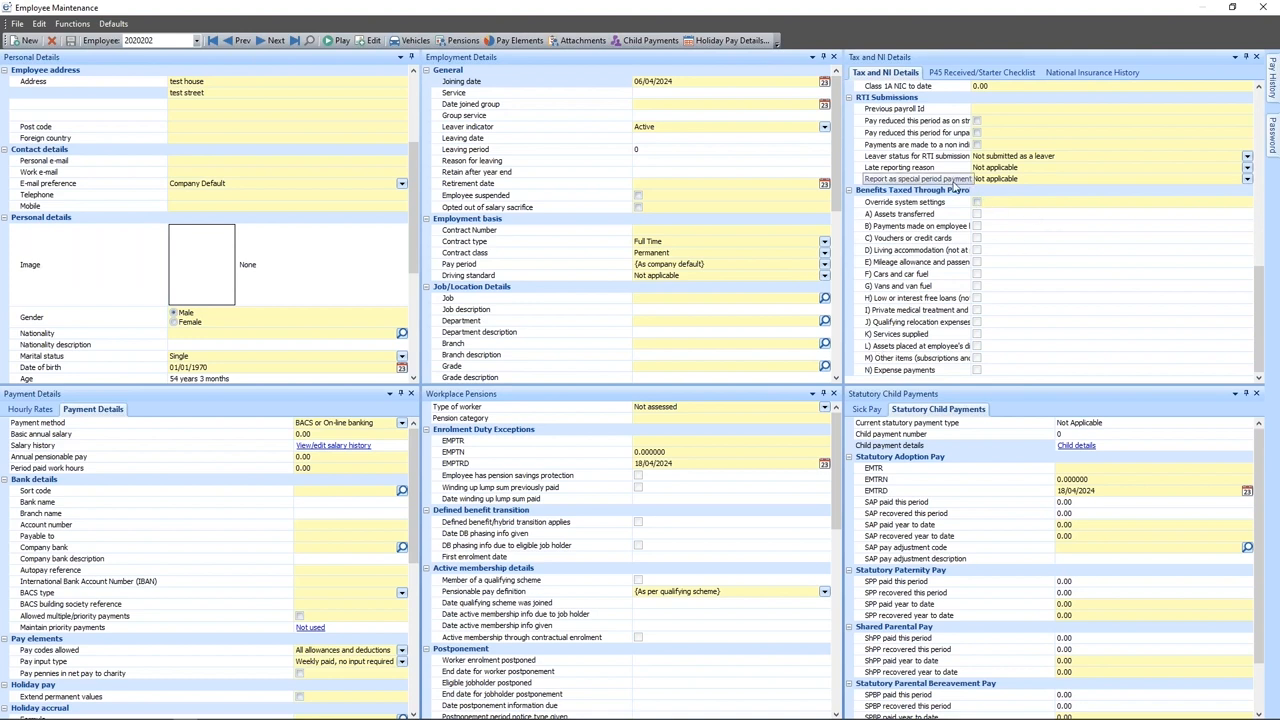
Step: Override system benefit settings and tax cars and car fuel through payroll
left_click(978, 202)
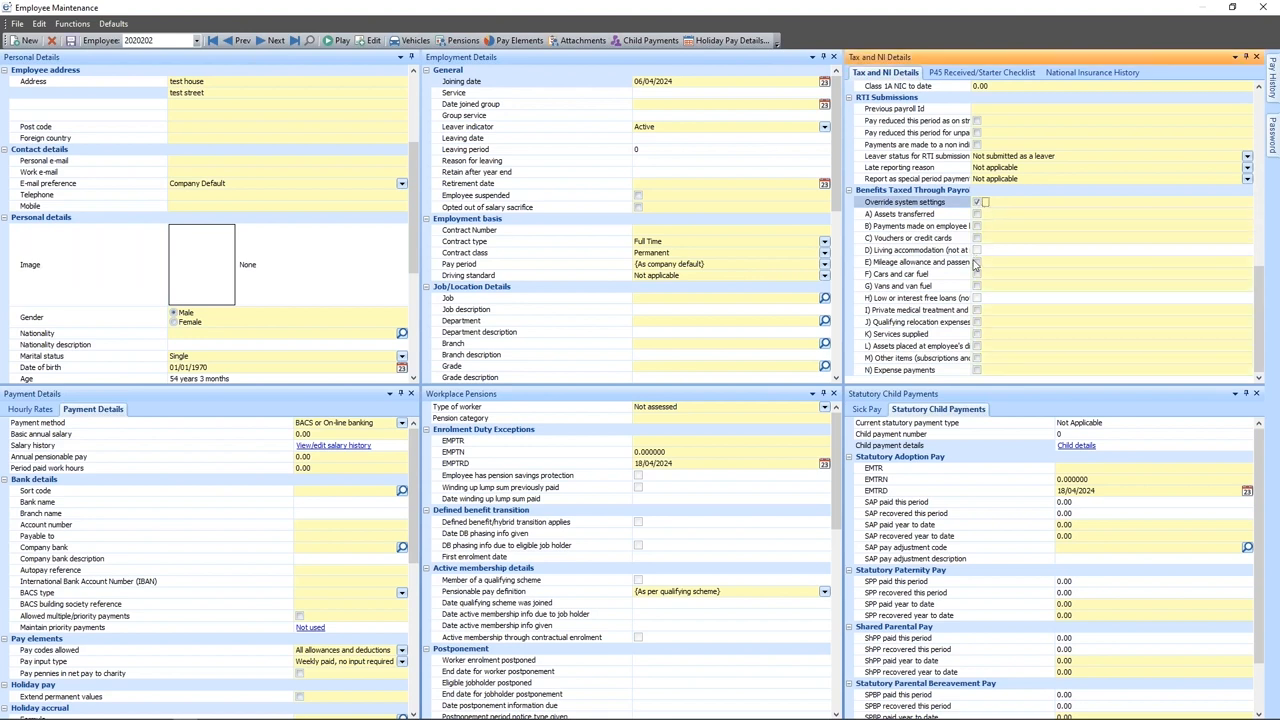
mouse_move(978, 264)
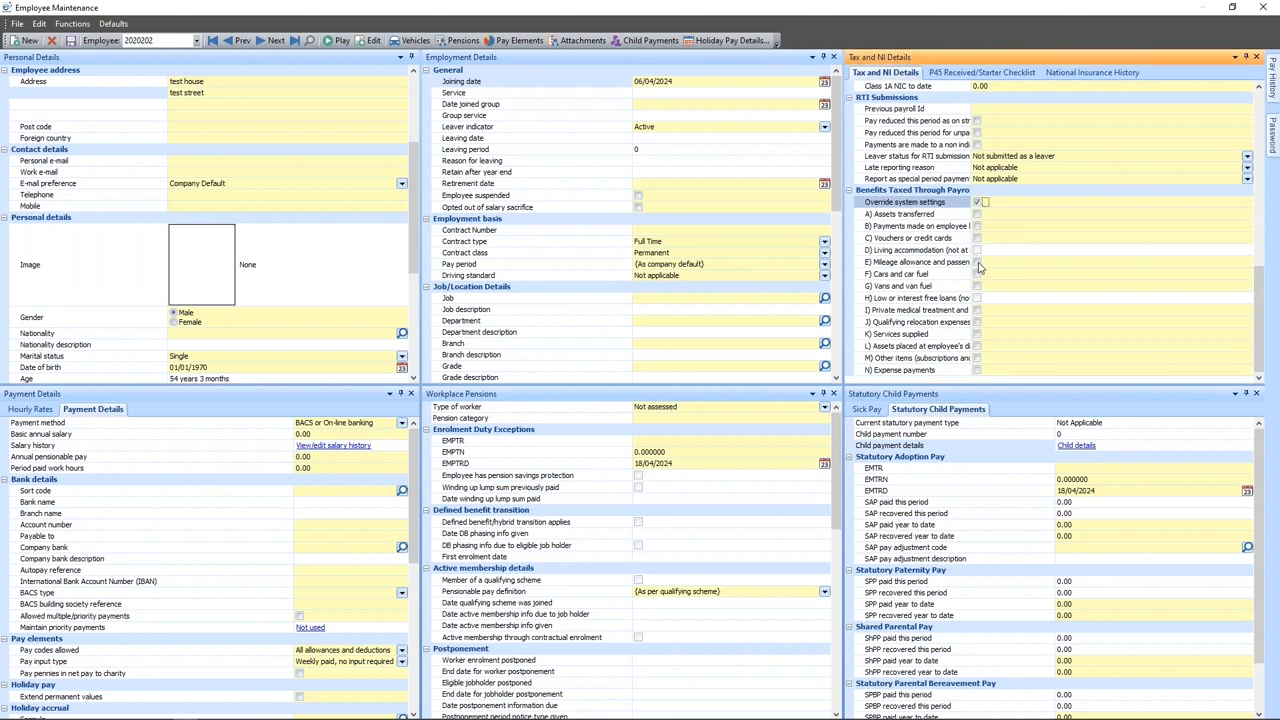
left_click(984, 272)
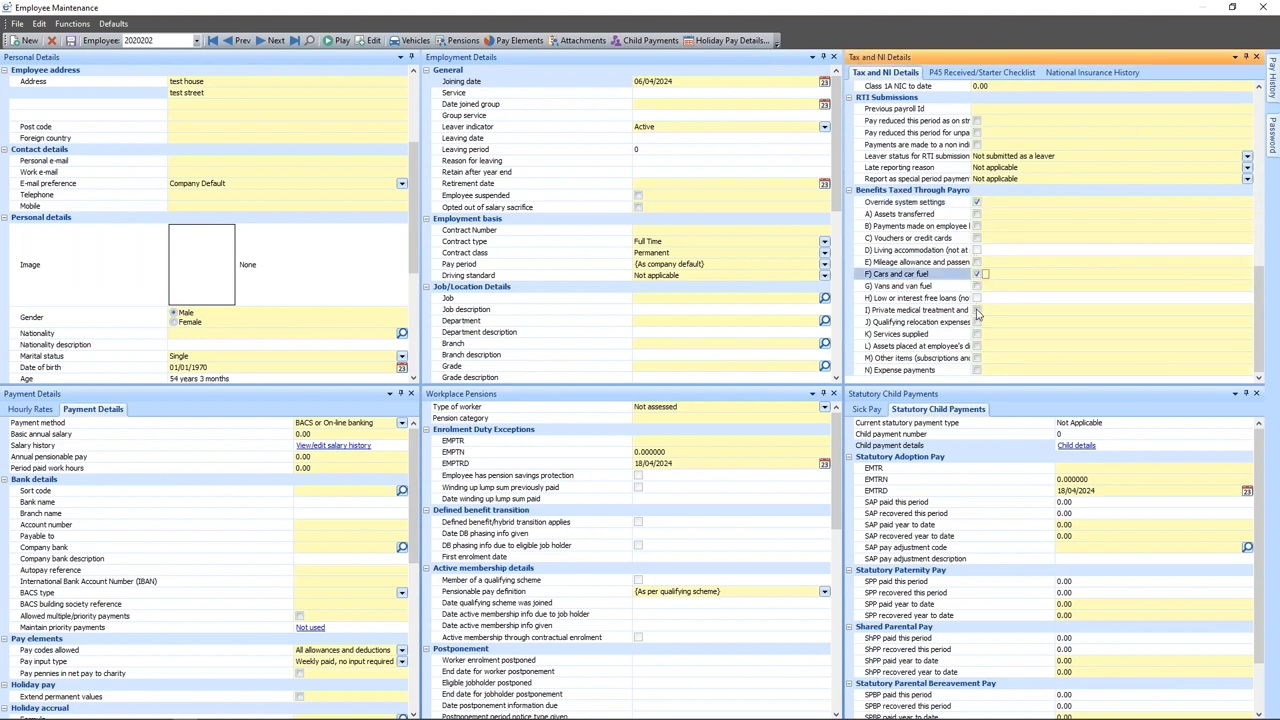
left_click(976, 310)
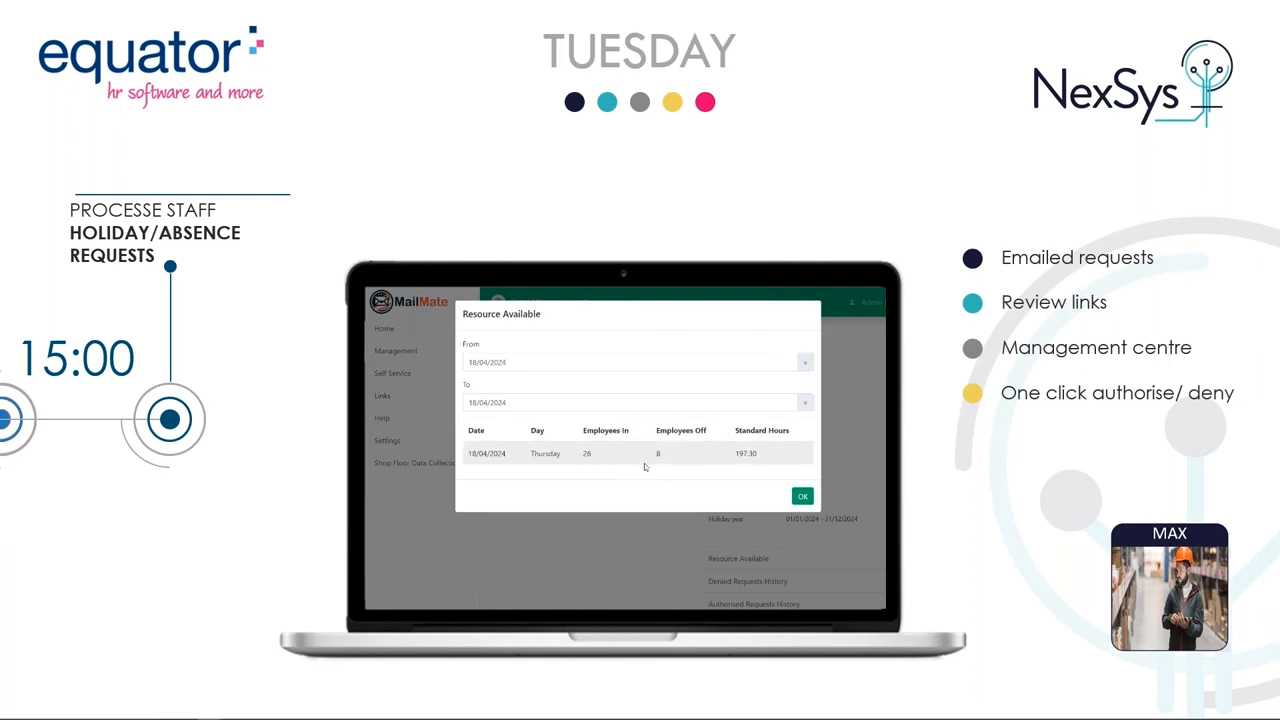
Step: Close the resource availability summary and view the Management staff roster
left_click(802, 496)
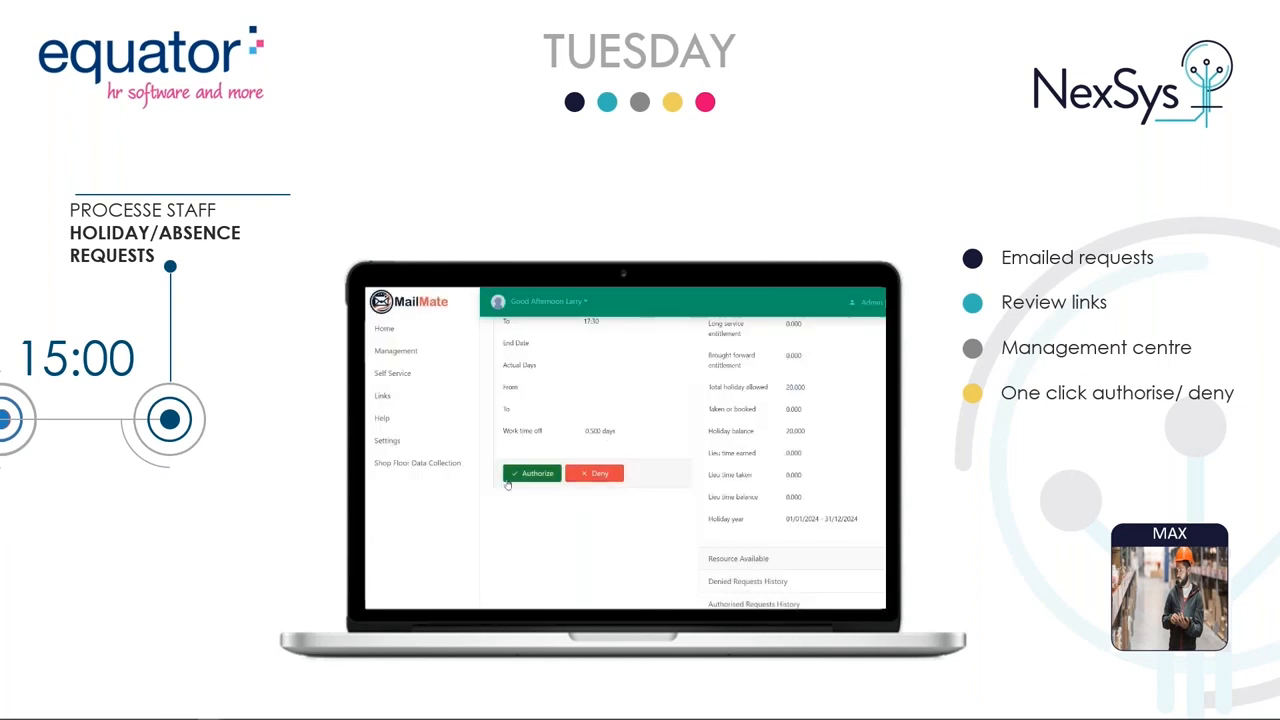
left_click(396, 350)
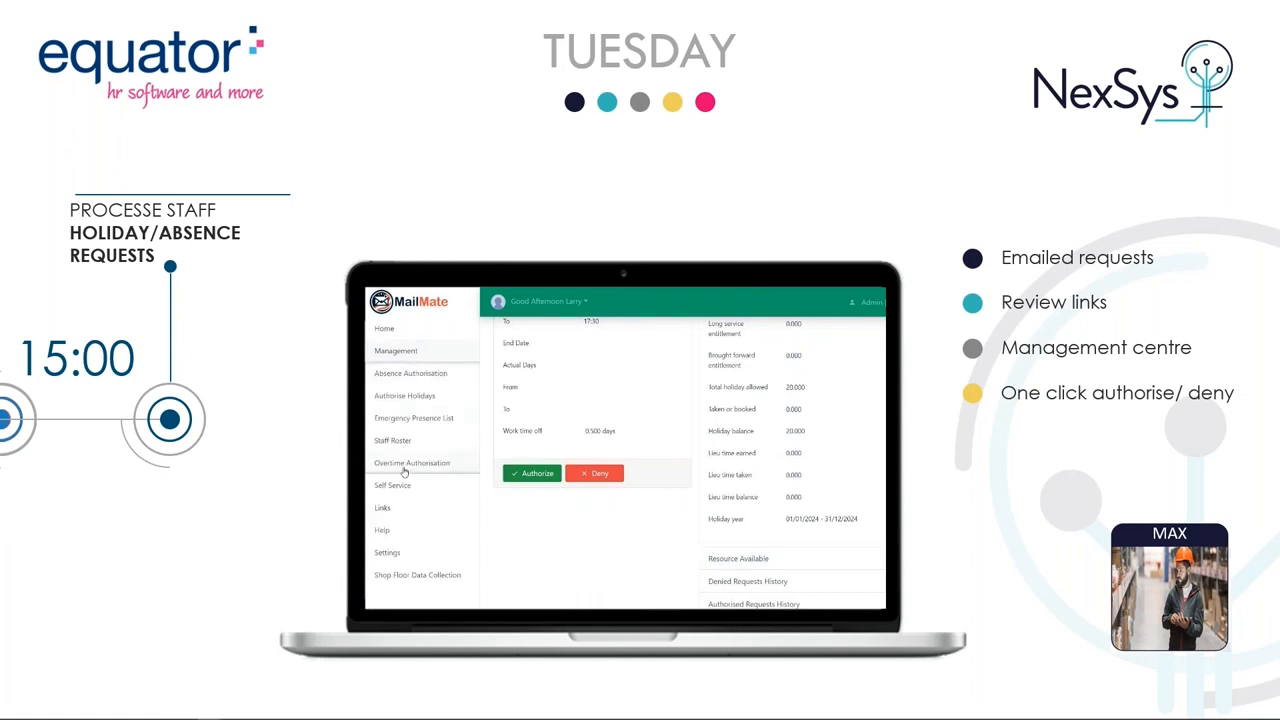
left_click(392, 442)
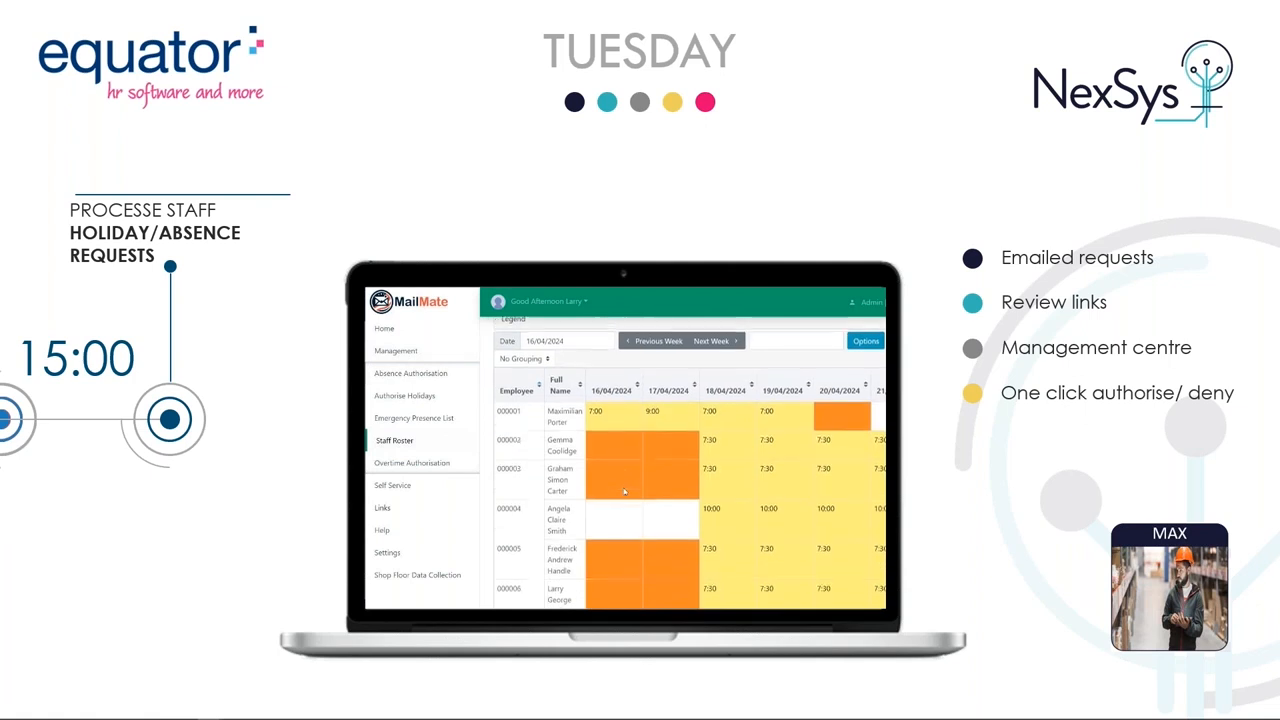
scroll("down", 3)
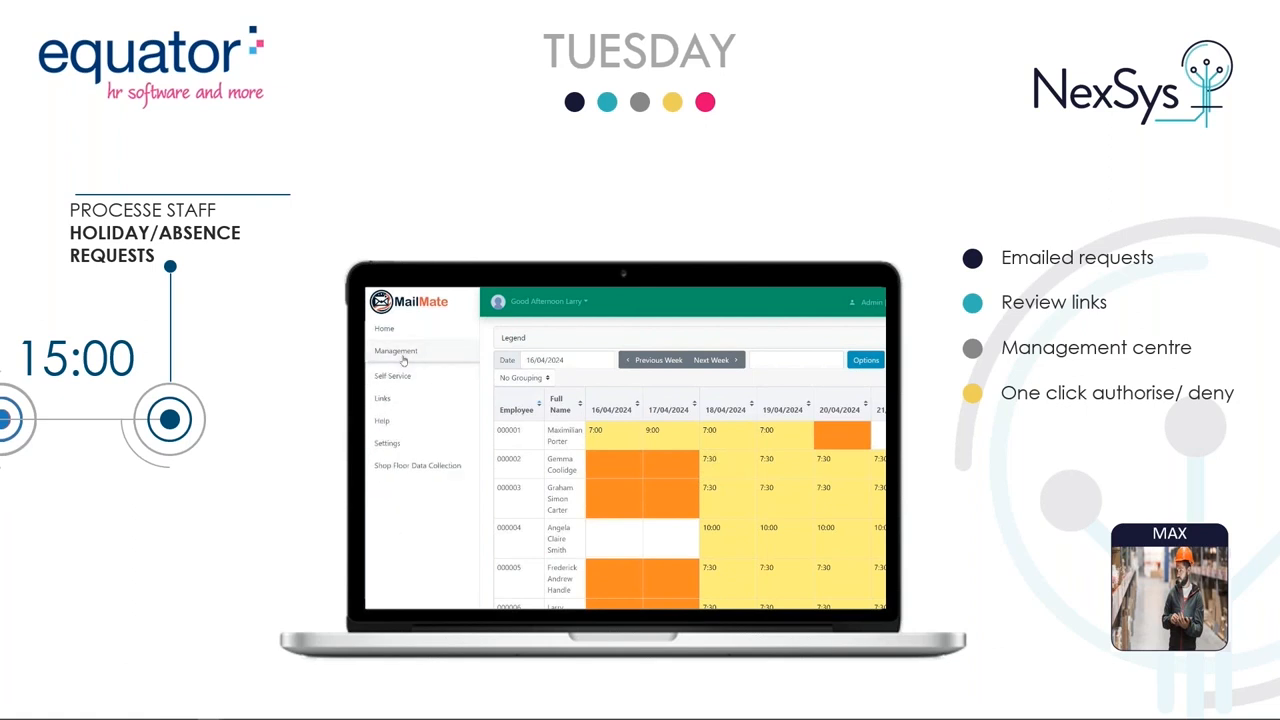
Step: Authorise the second pending holiday request and confirm it from the email link
left_click(406, 396)
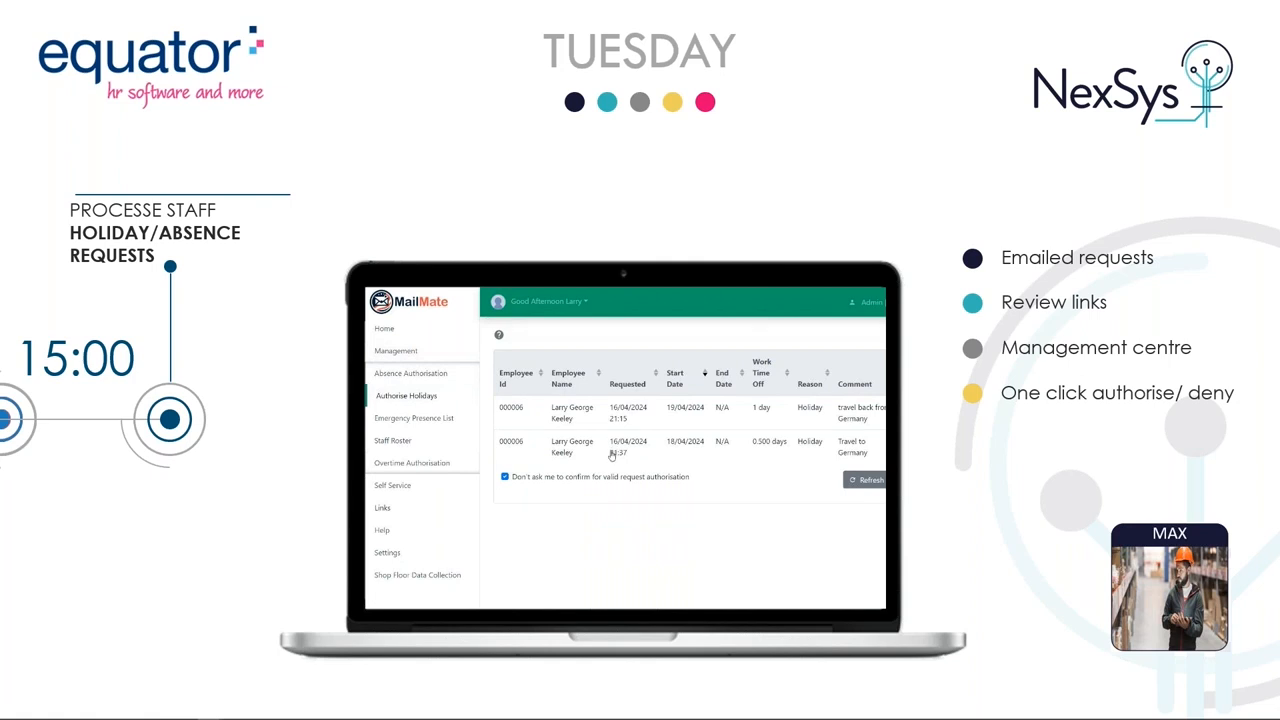
left_click(618, 446)
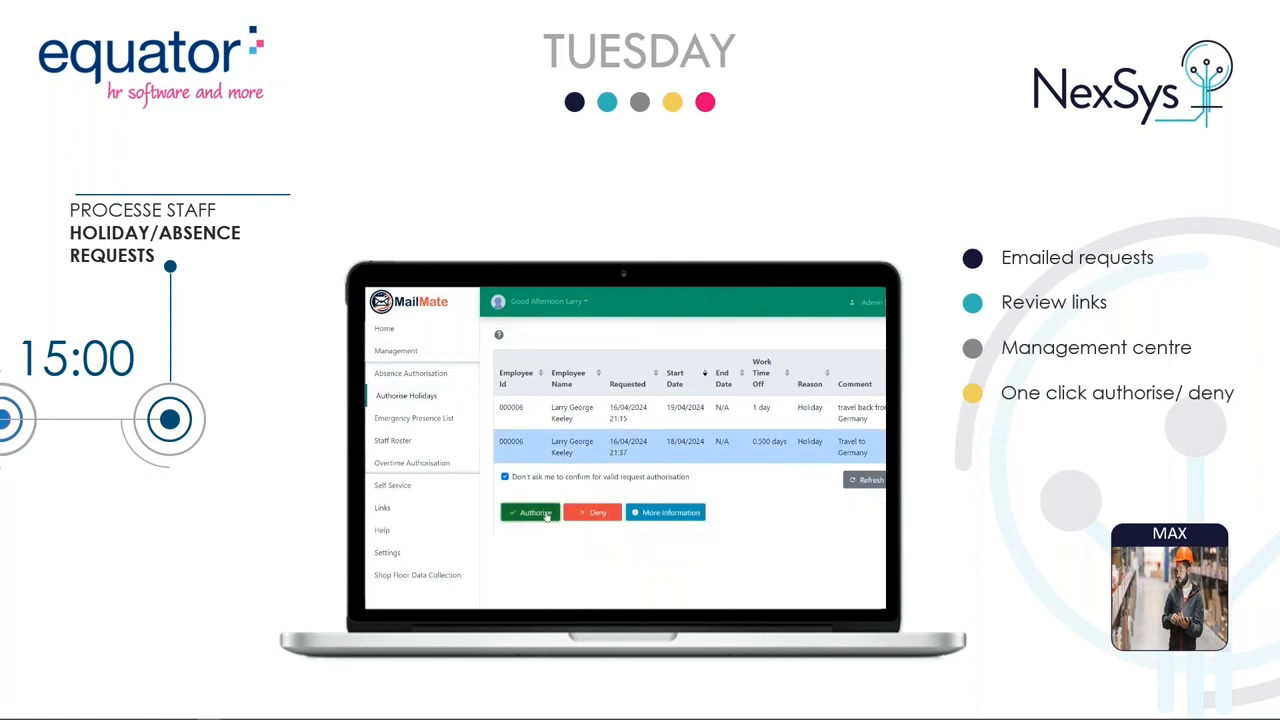
left_click(530, 512)
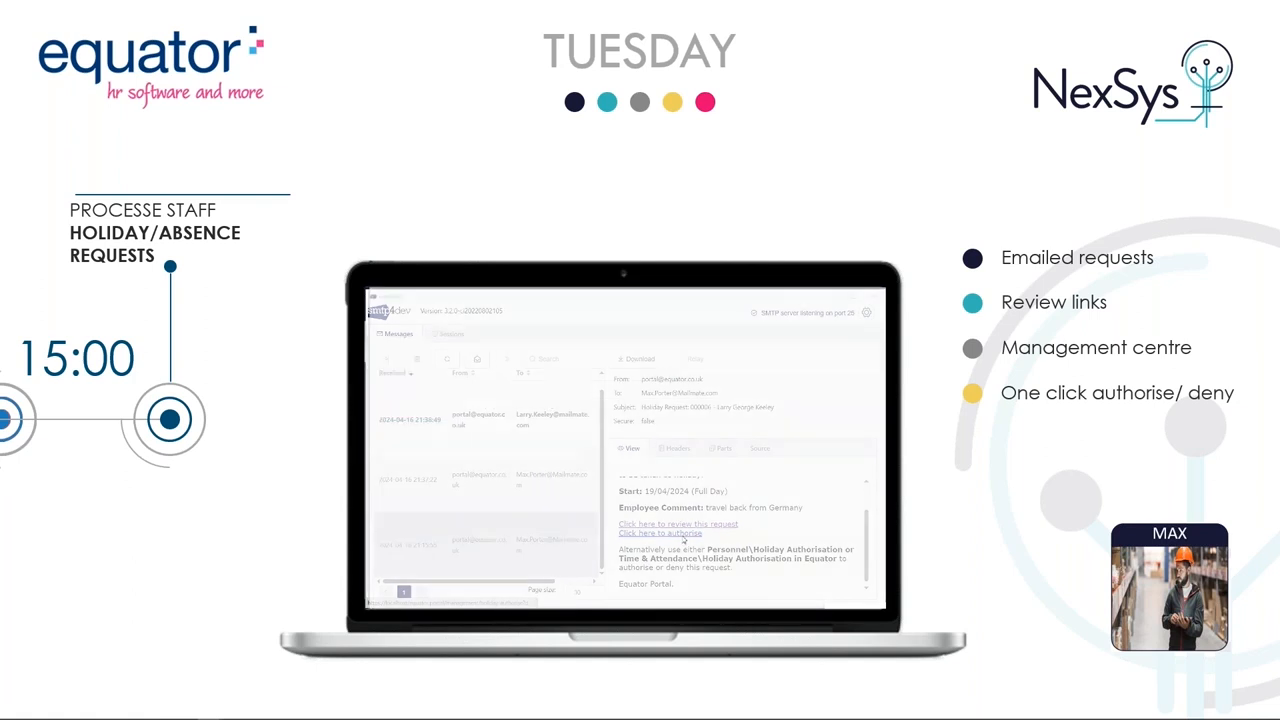
left_click(660, 532)
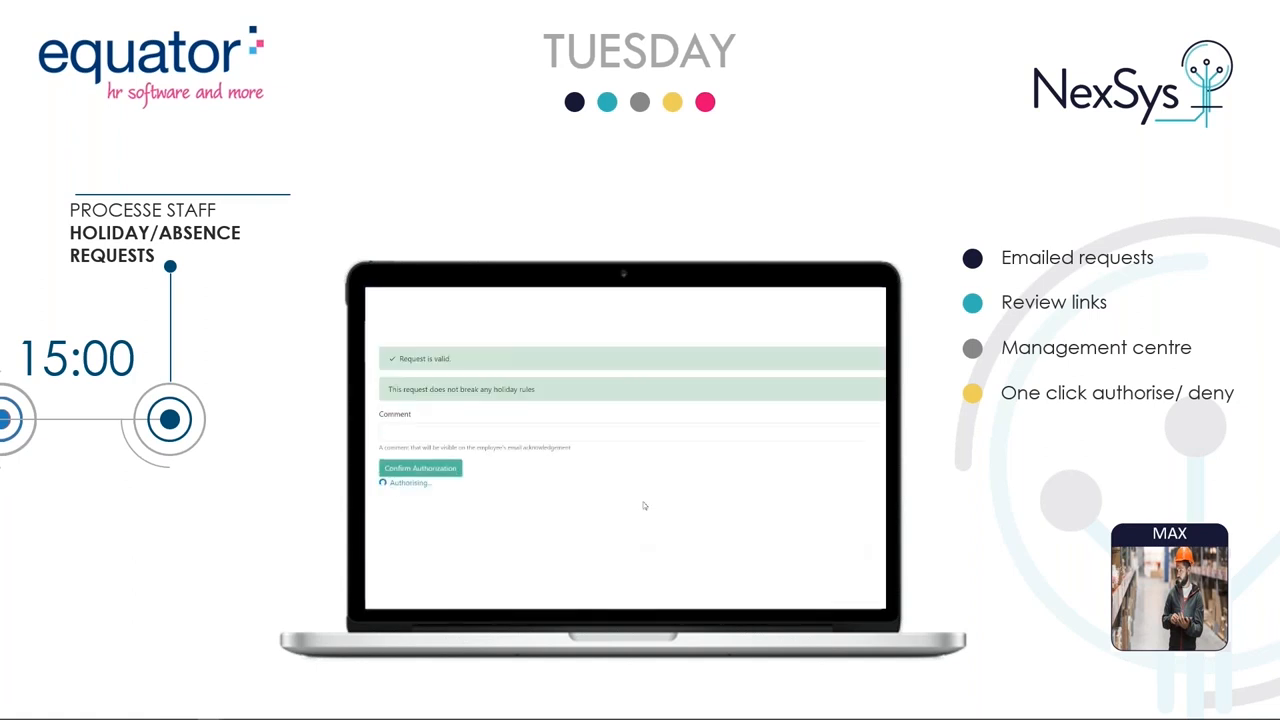
left_click(420, 468)
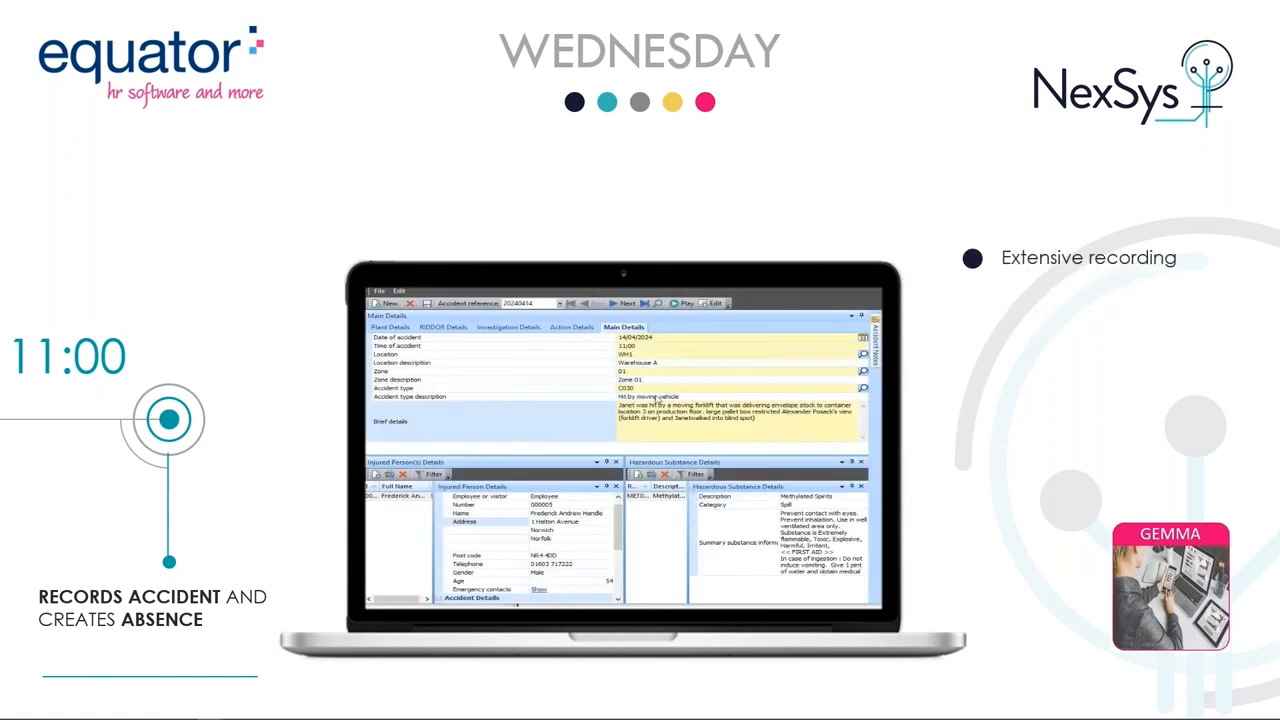
mouse_move(644, 448)
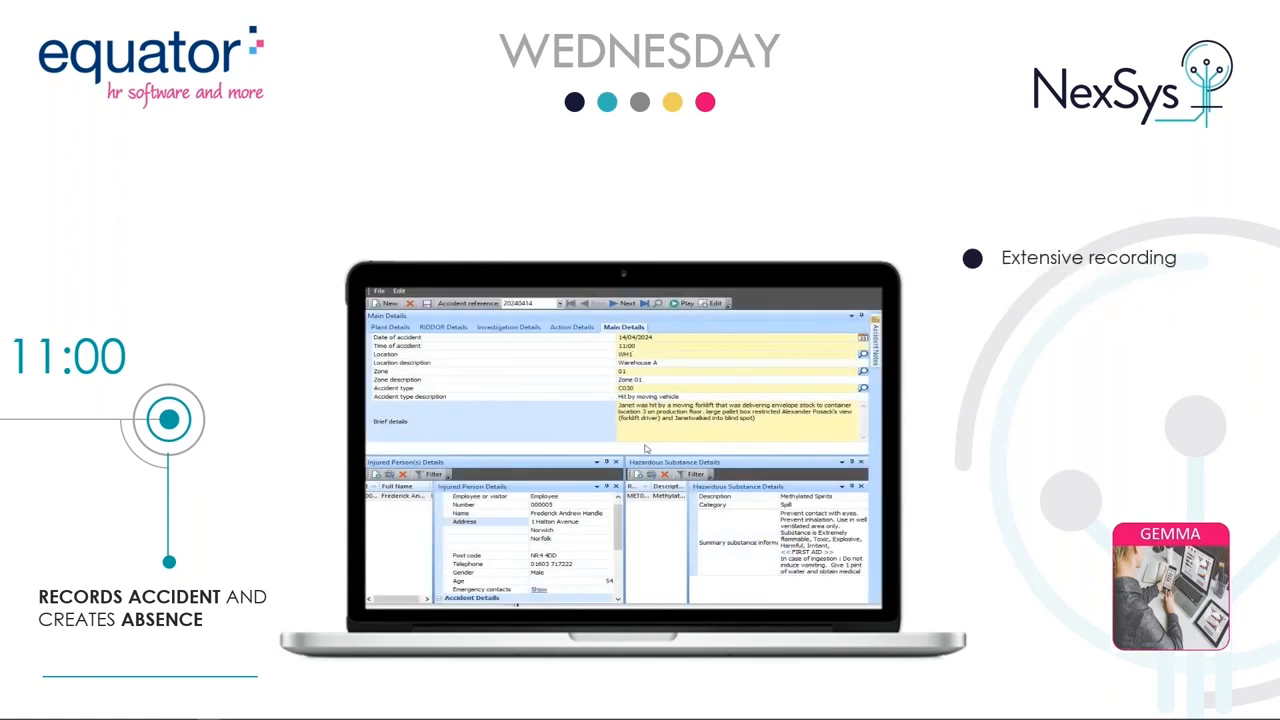
Step: View the accident's action details, then its plant details showing the forklift truck
left_click(572, 328)
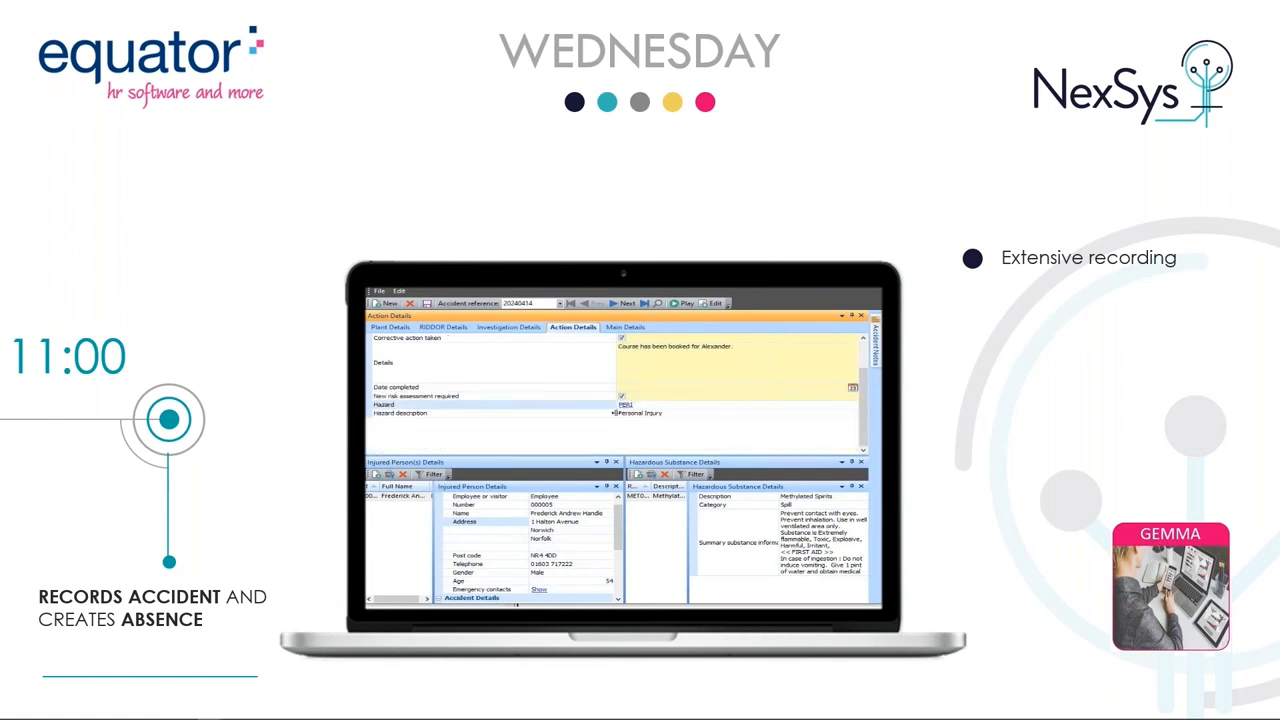
left_click(510, 328)
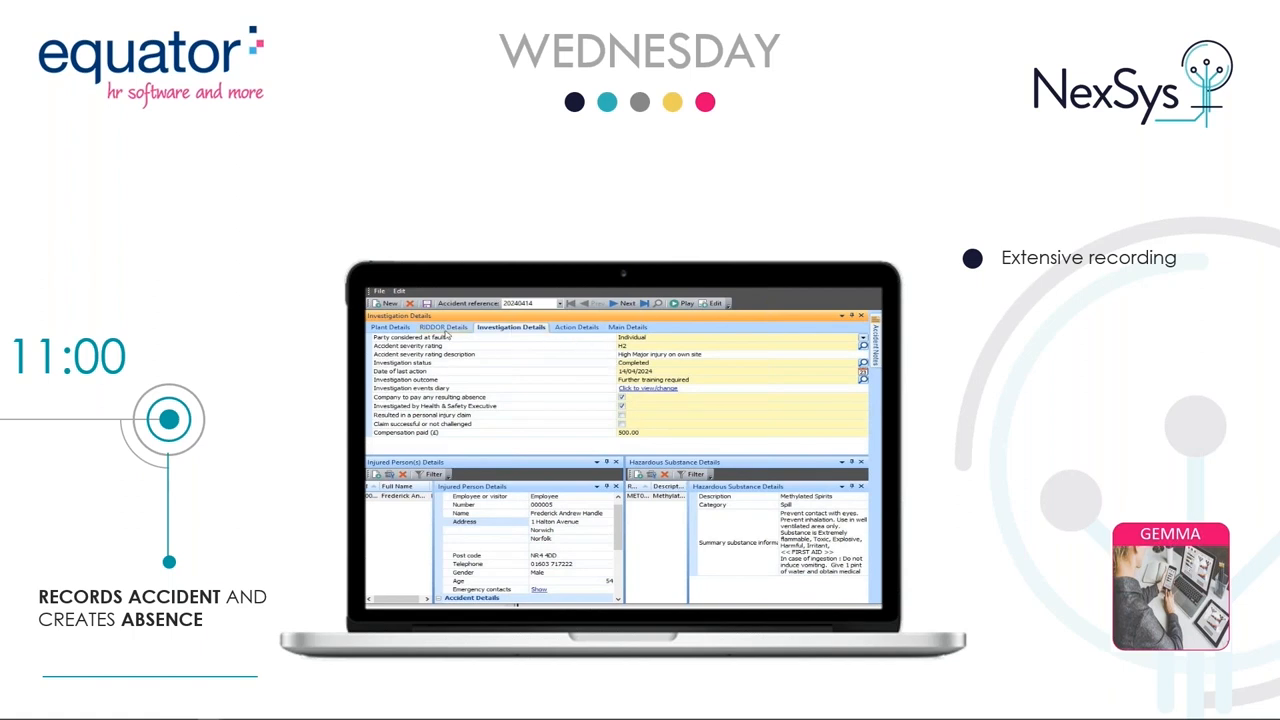
left_click(390, 328)
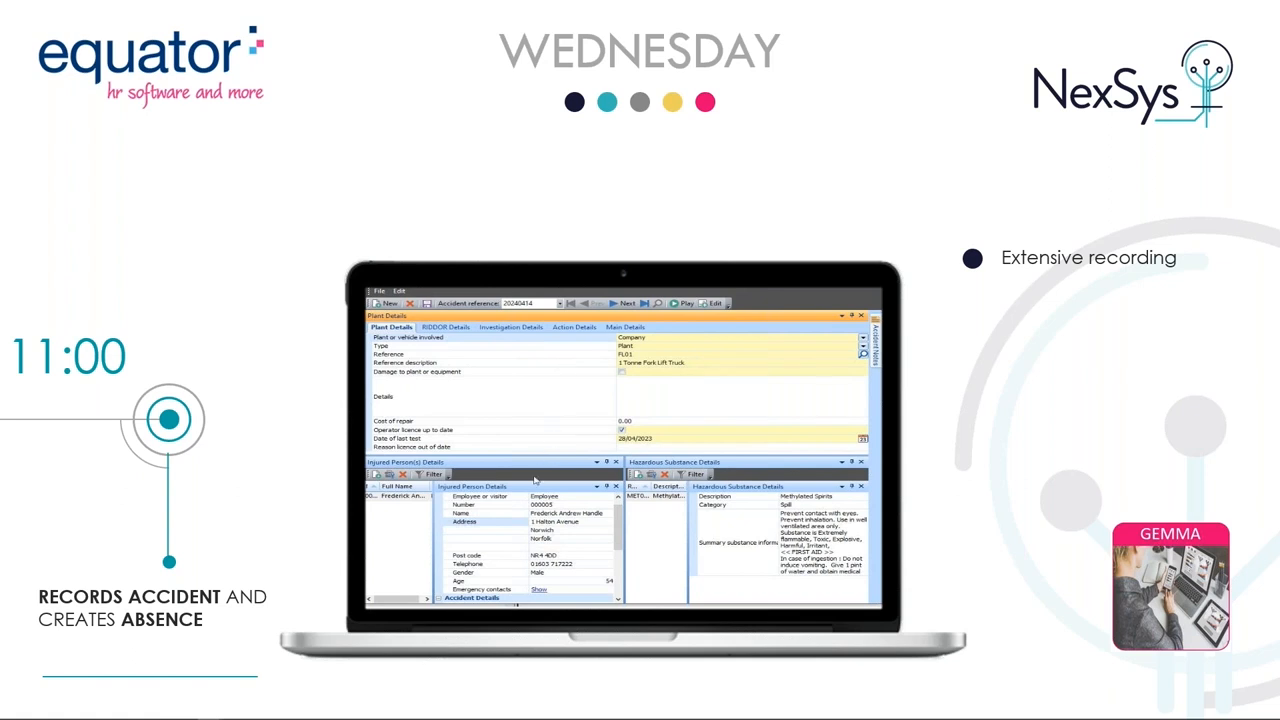
scroll("down", 3)
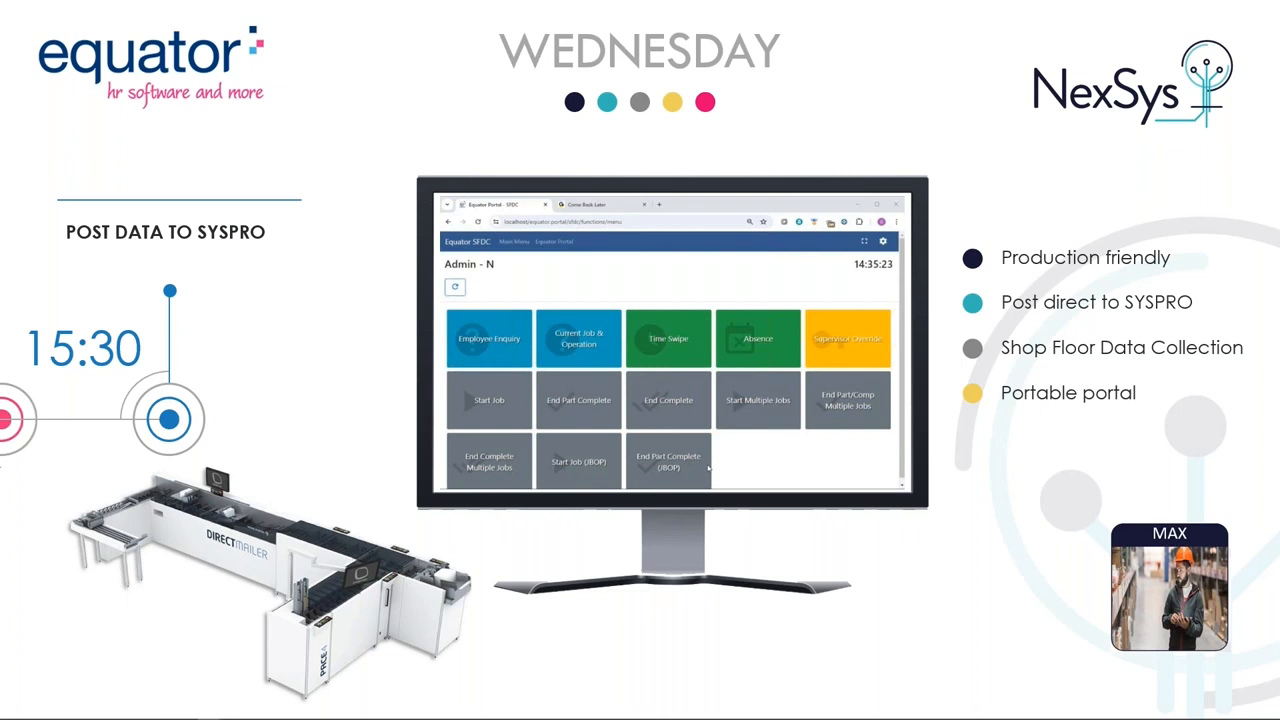
Step: Post a Start Job (JBOP) booking for the job in shop floor data collection
left_click(578, 460)
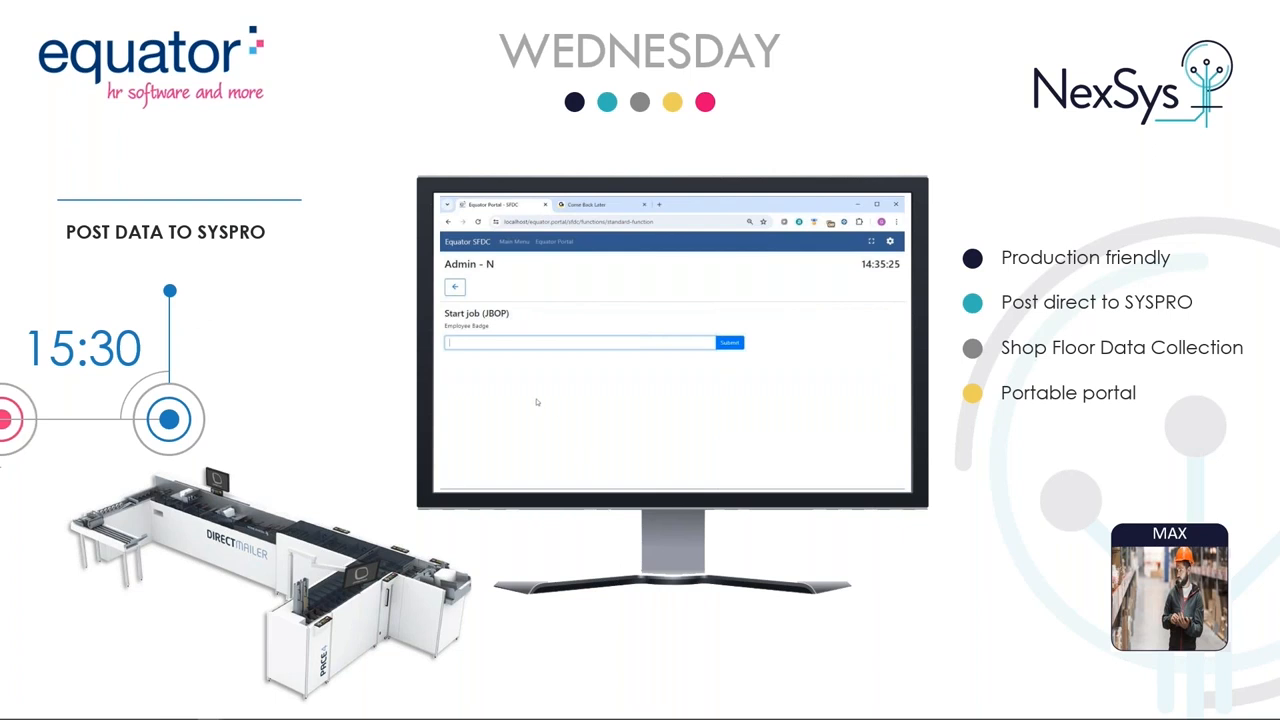
left_click(730, 344)
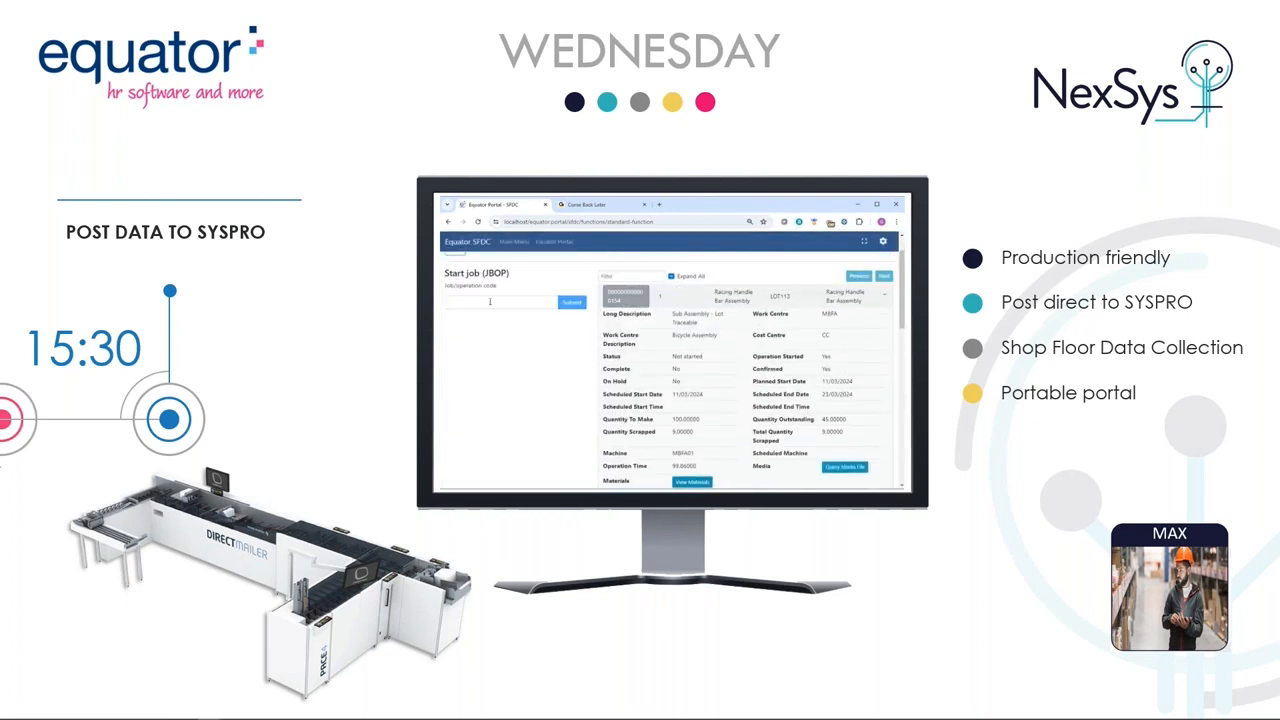
left_click(572, 302)
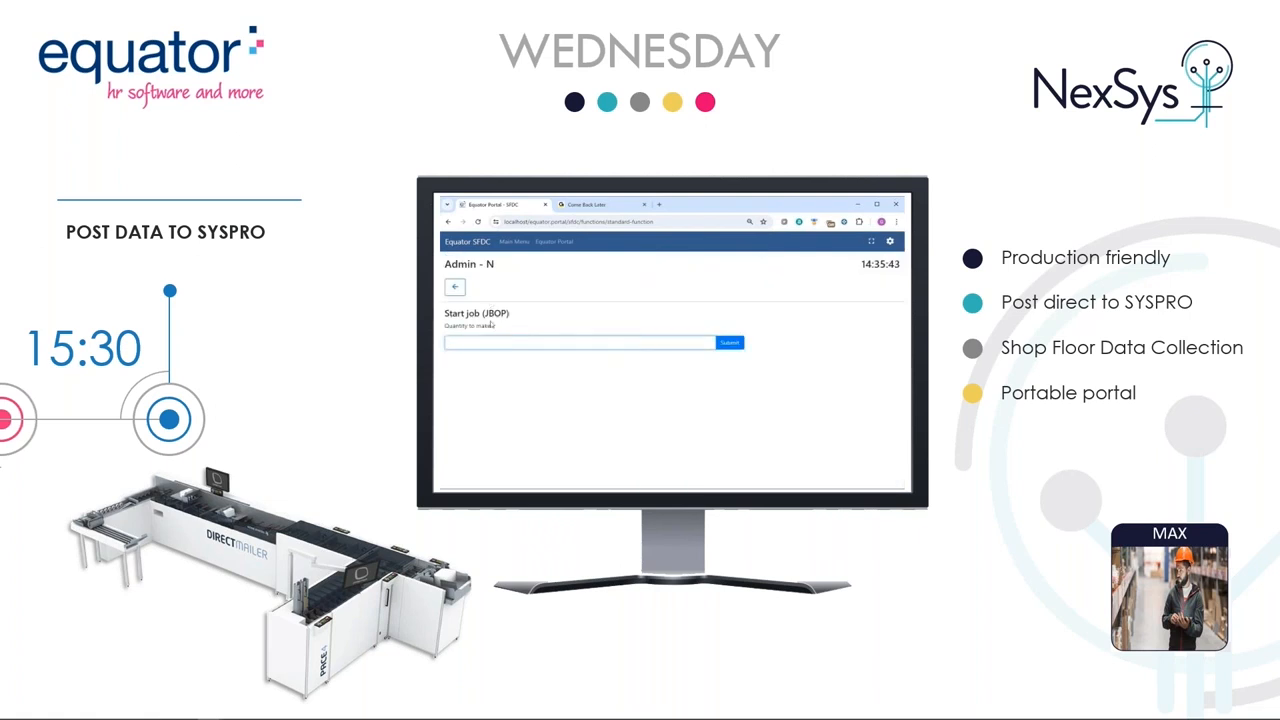
left_click(728, 342)
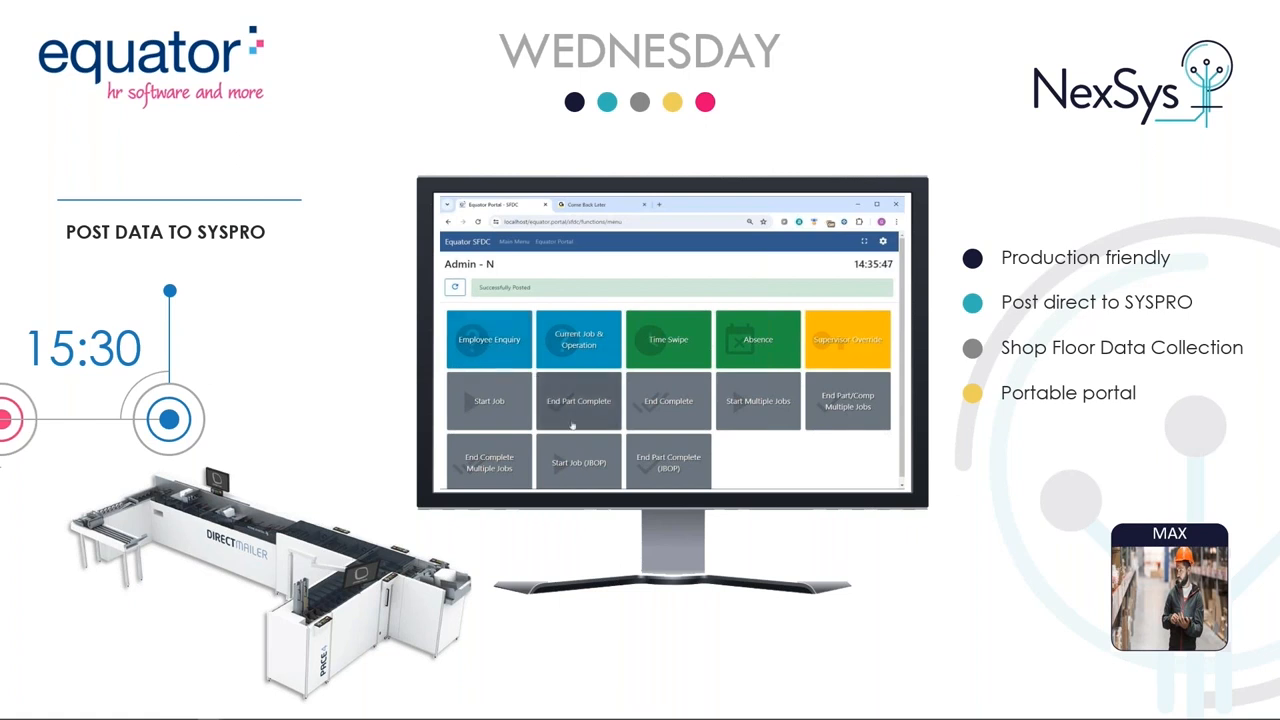
Step: Record an End Part Complete (JBOP) booking with quantity 10 completed
left_click(668, 460)
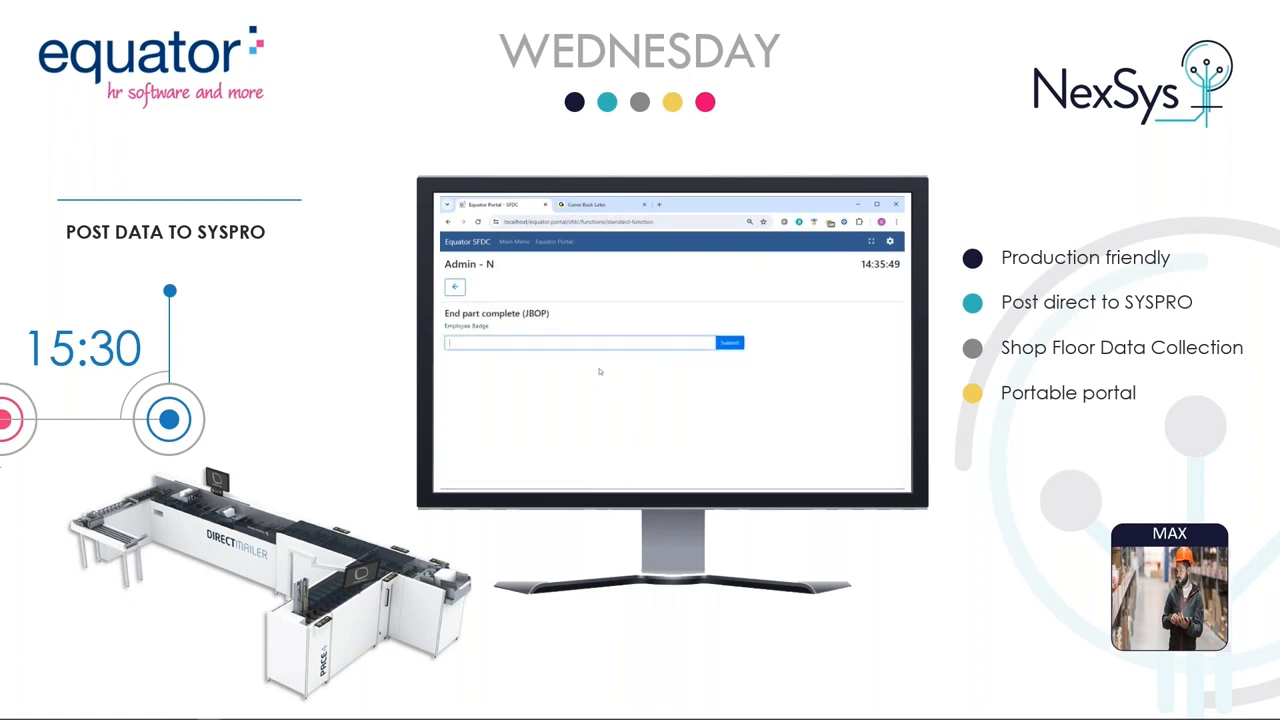
left_click(728, 344)
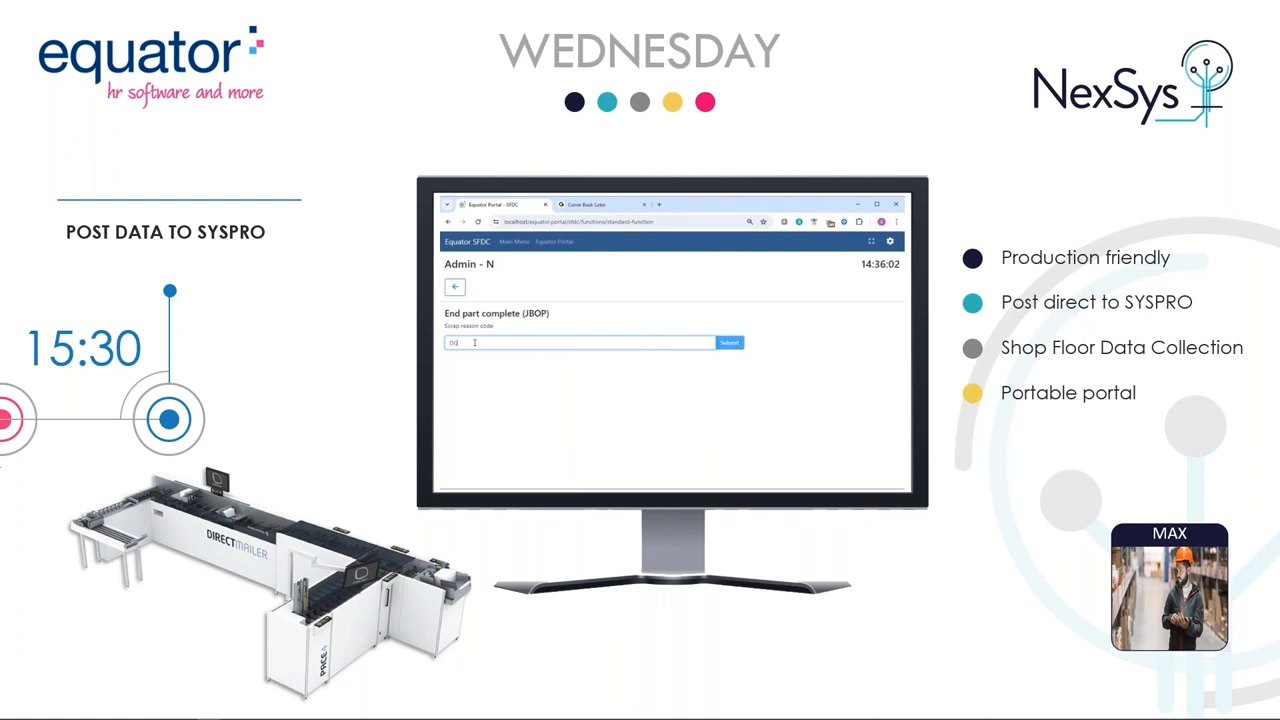
left_click(728, 342)
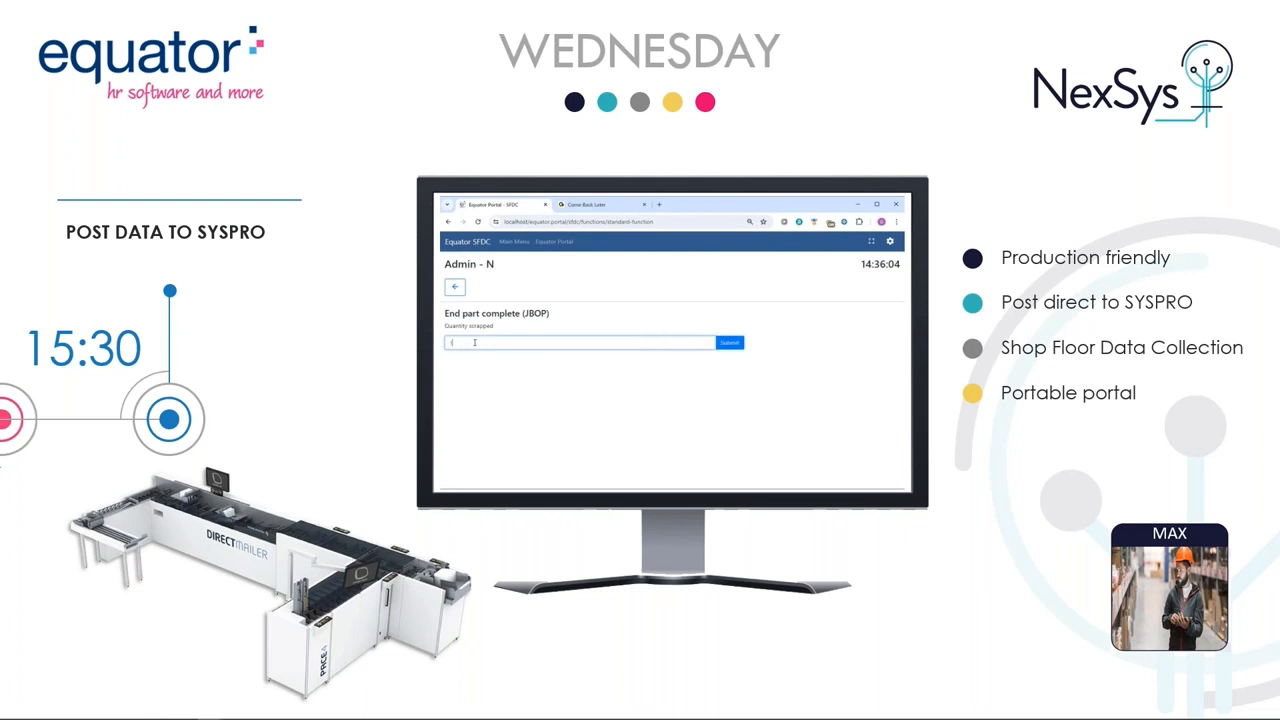
type("10")
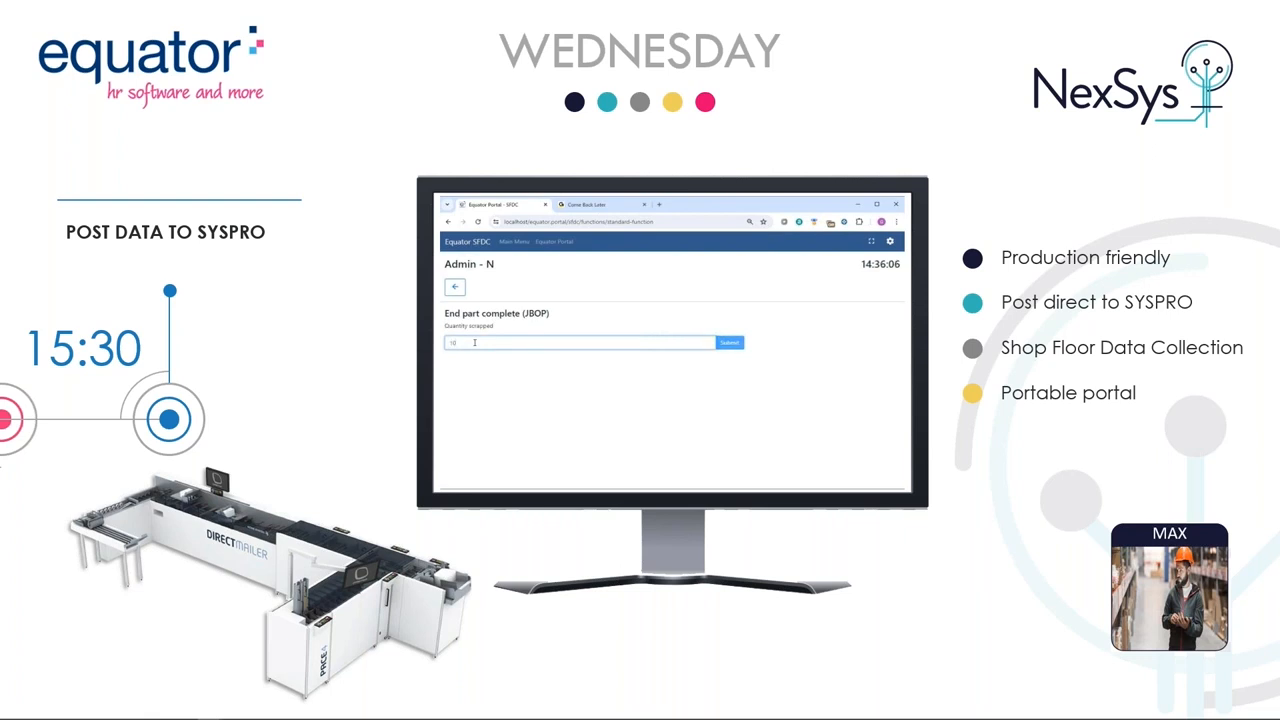
left_click(728, 342)
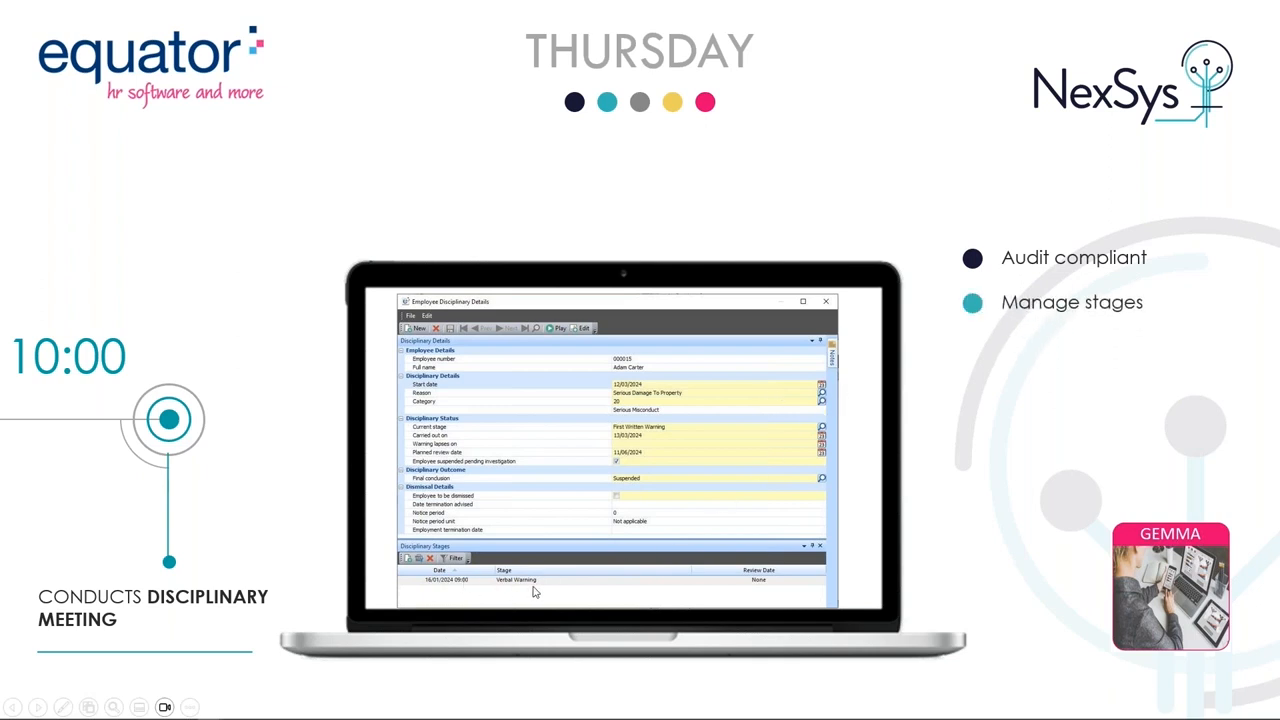
mouse_move(656, 440)
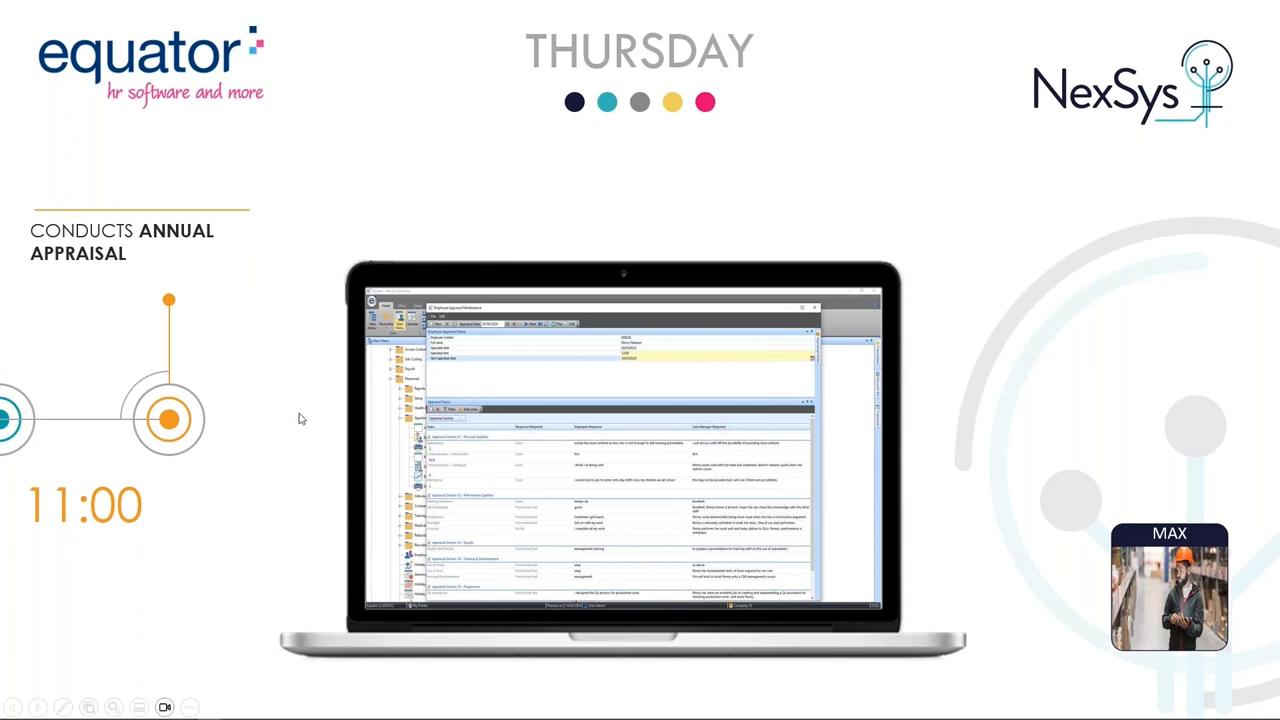
mouse_move(518, 260)
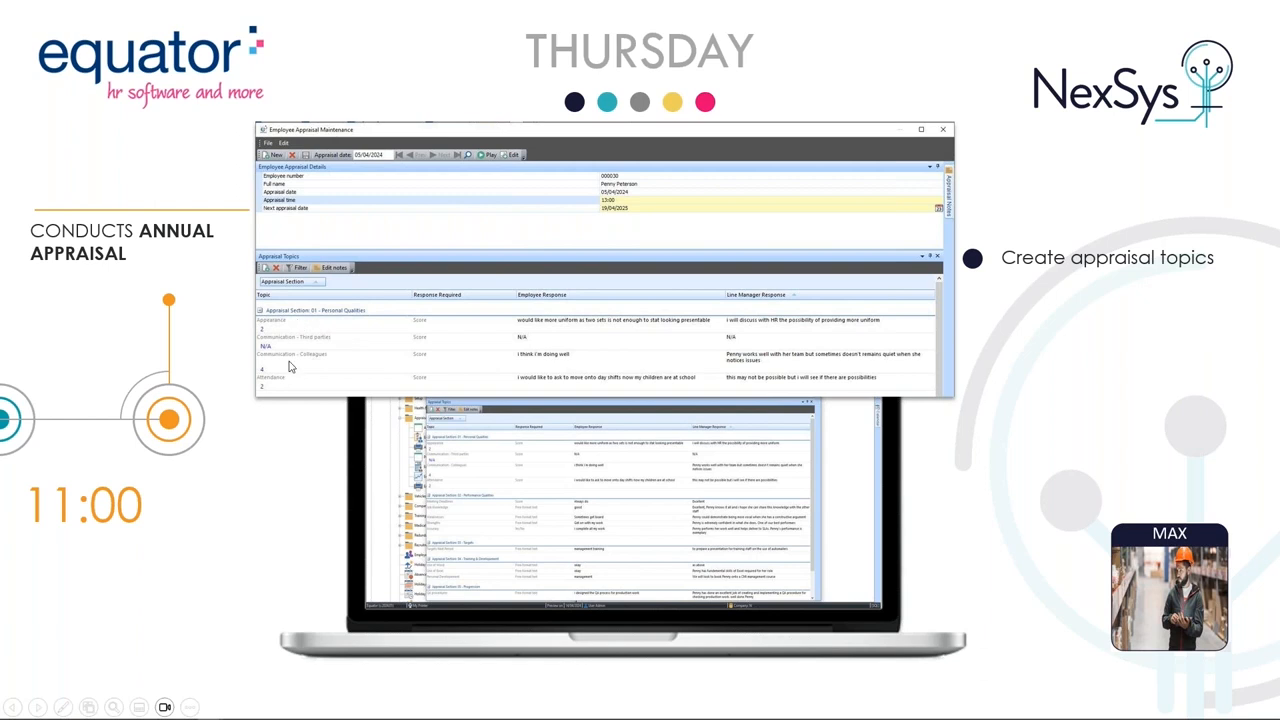
mouse_move(512, 536)
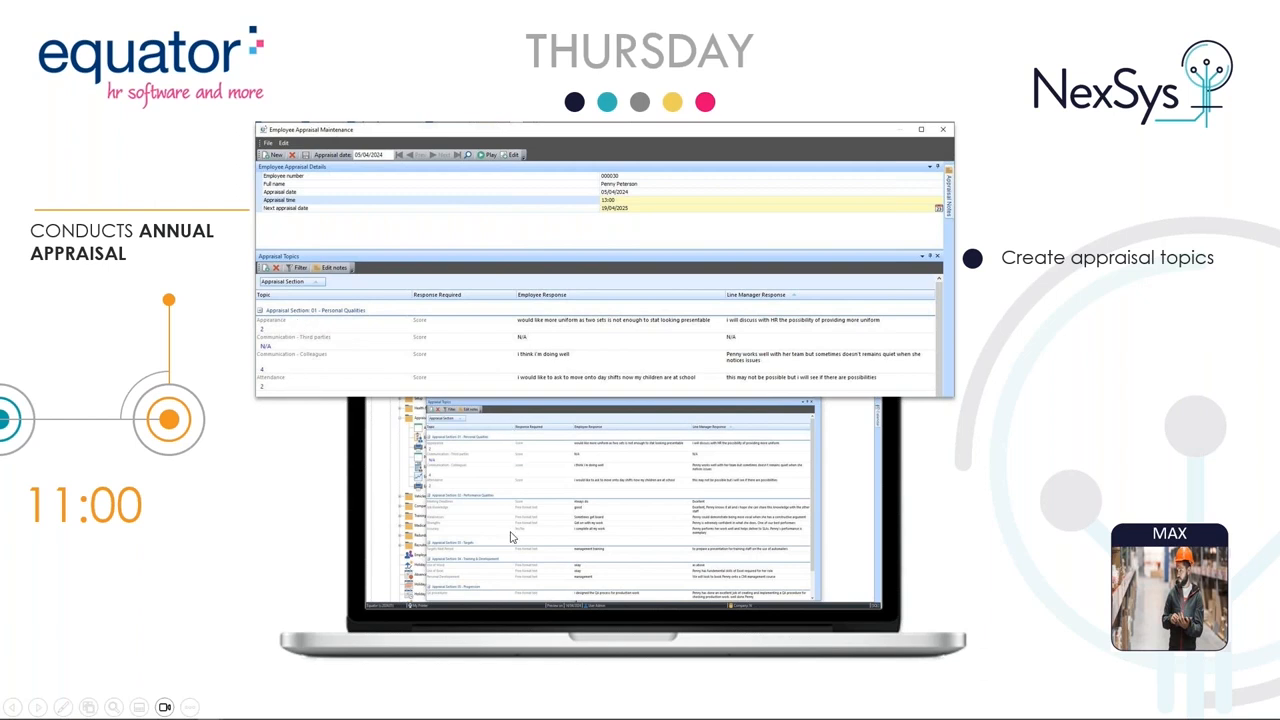
mouse_move(704, 300)
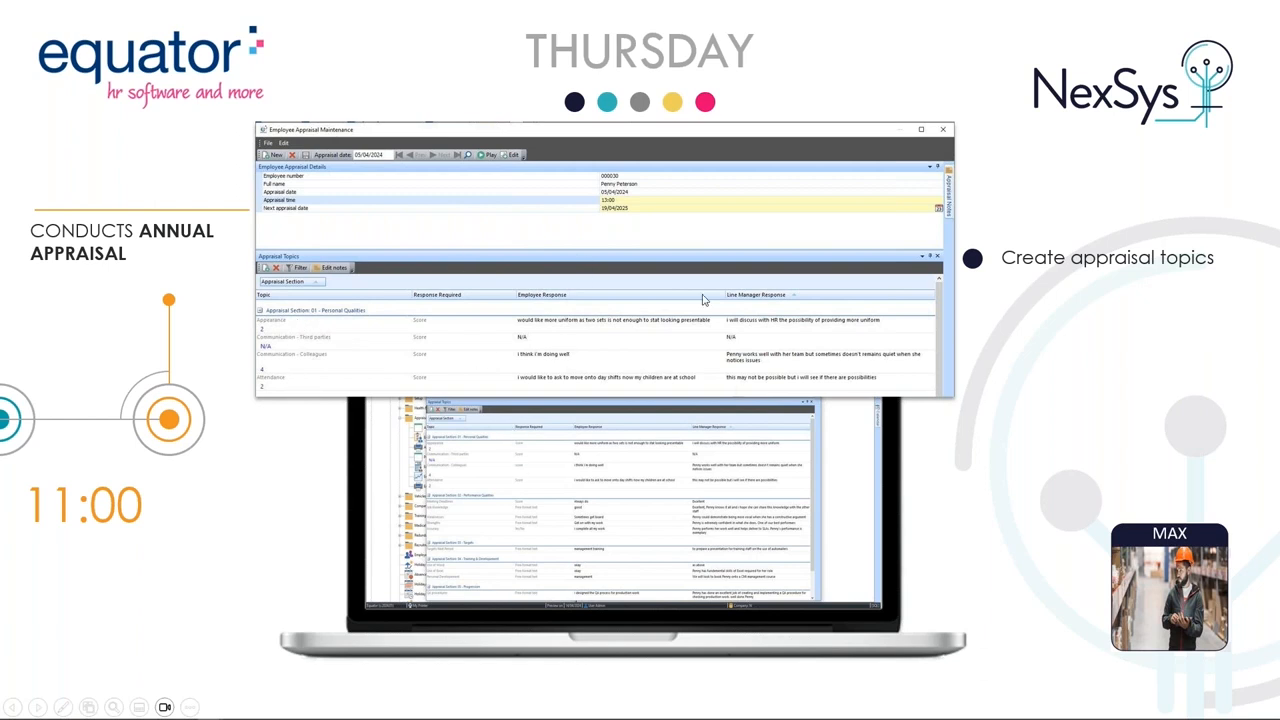
mouse_move(600, 344)
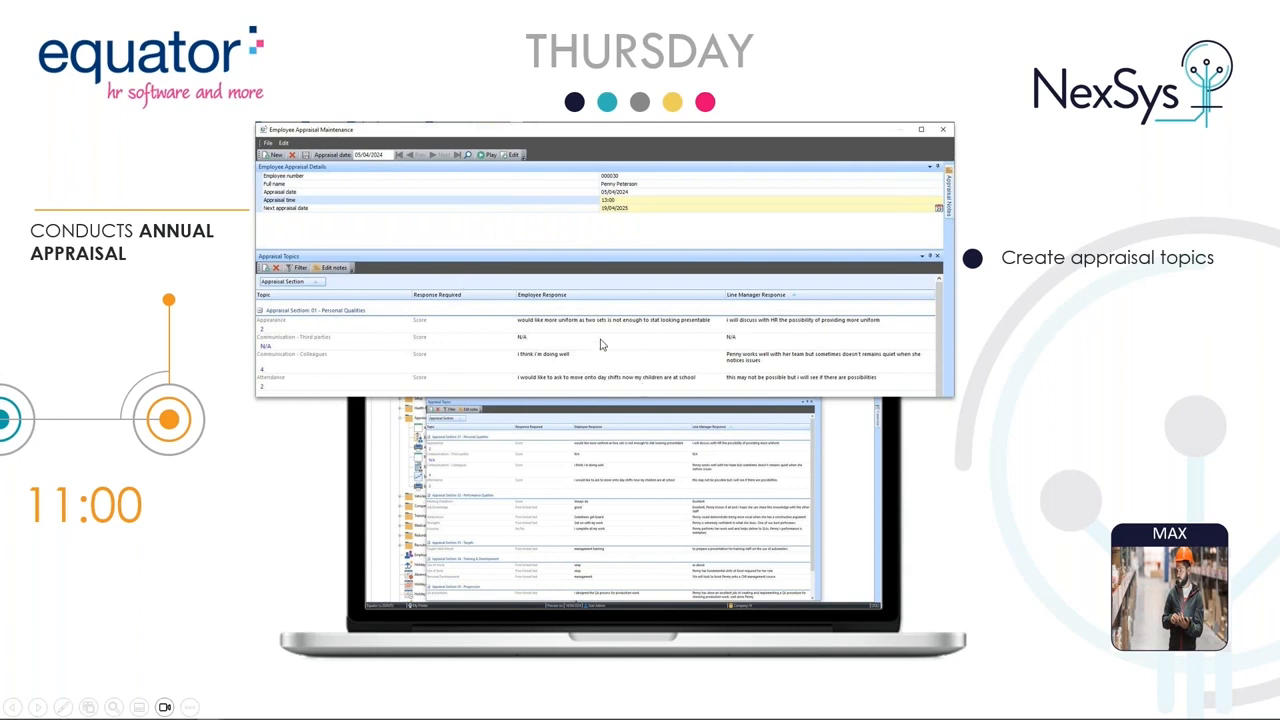
mouse_move(608, 338)
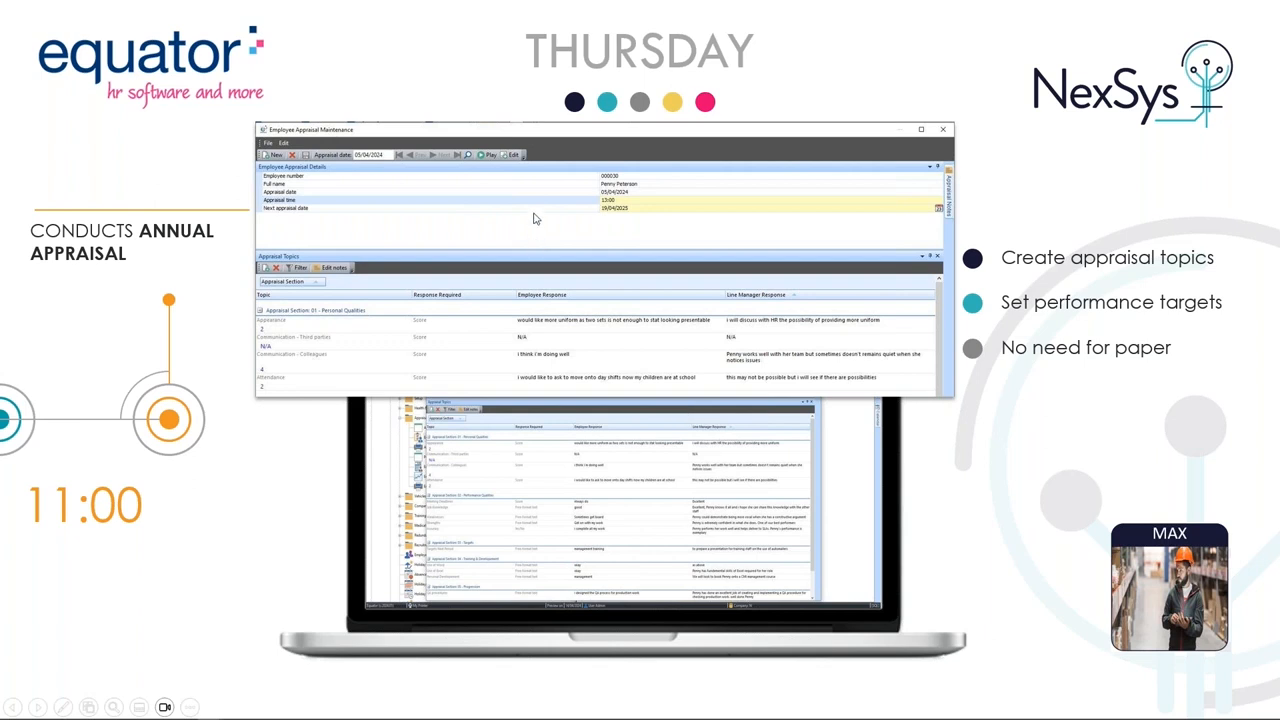
mouse_move(516, 160)
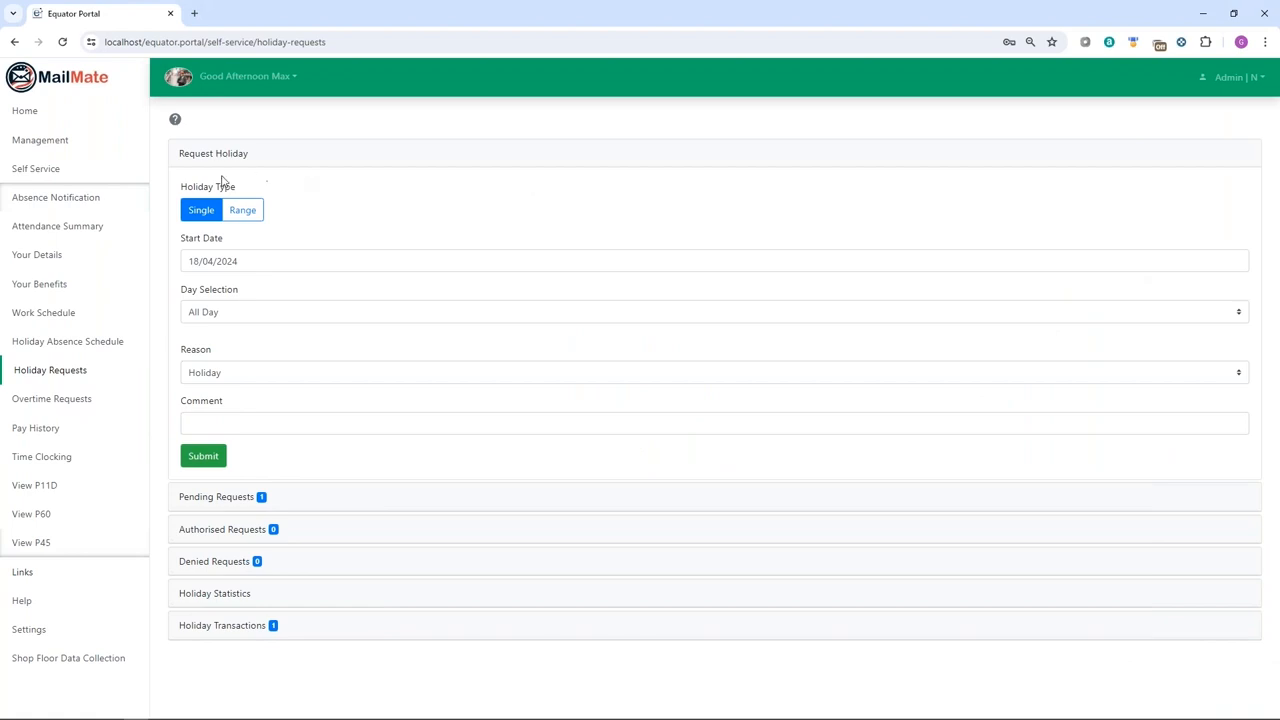
mouse_move(36, 486)
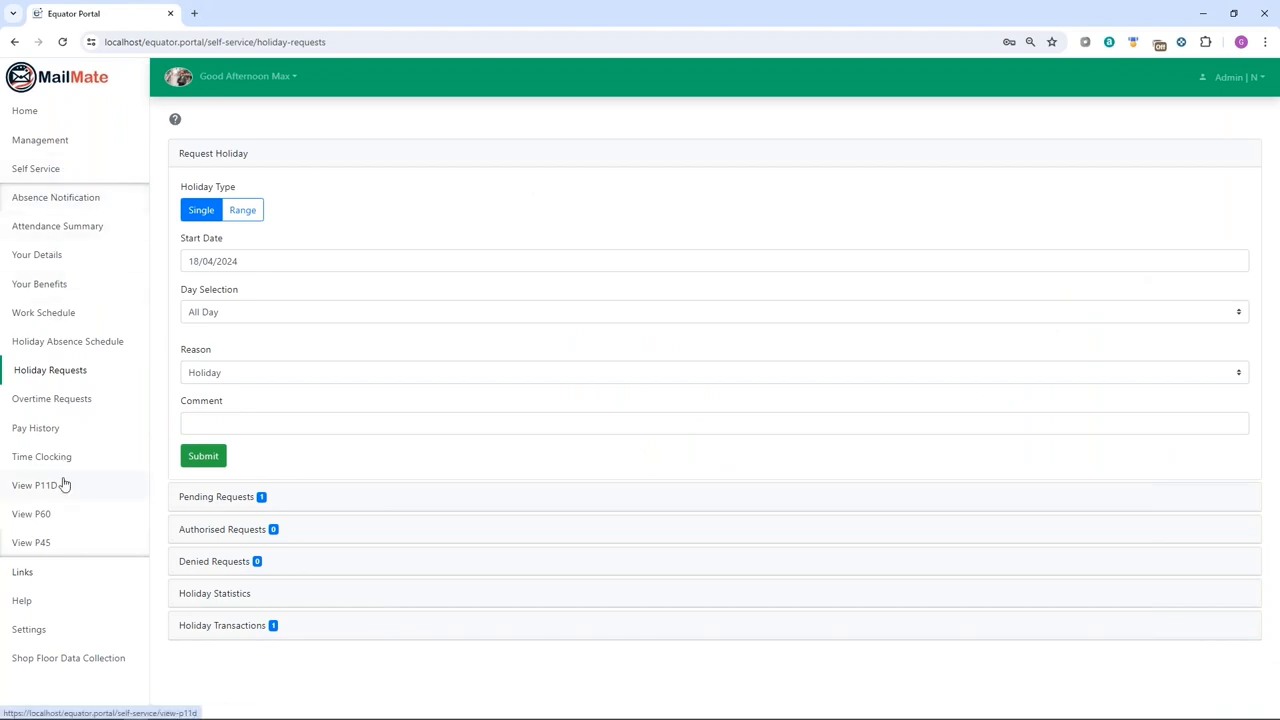
Step: Review the Pension, Car and General benefit details, then collapse the General section
left_click(40, 284)
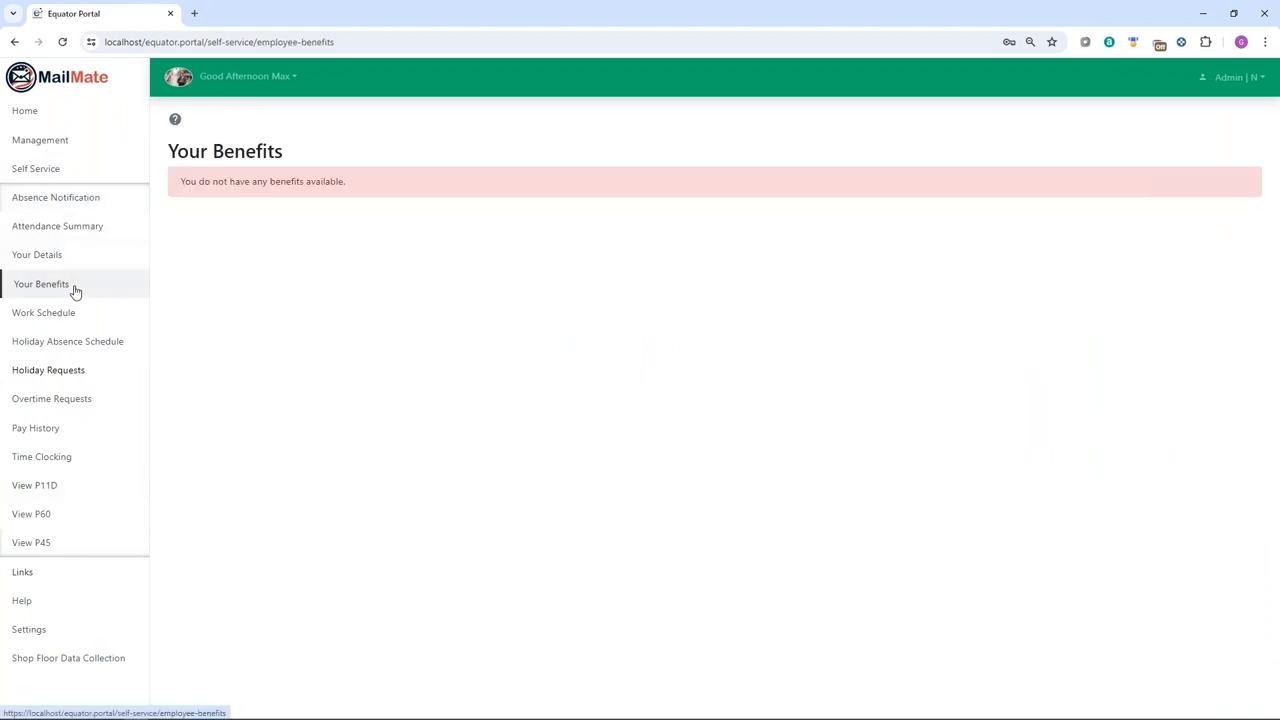
left_click(40, 284)
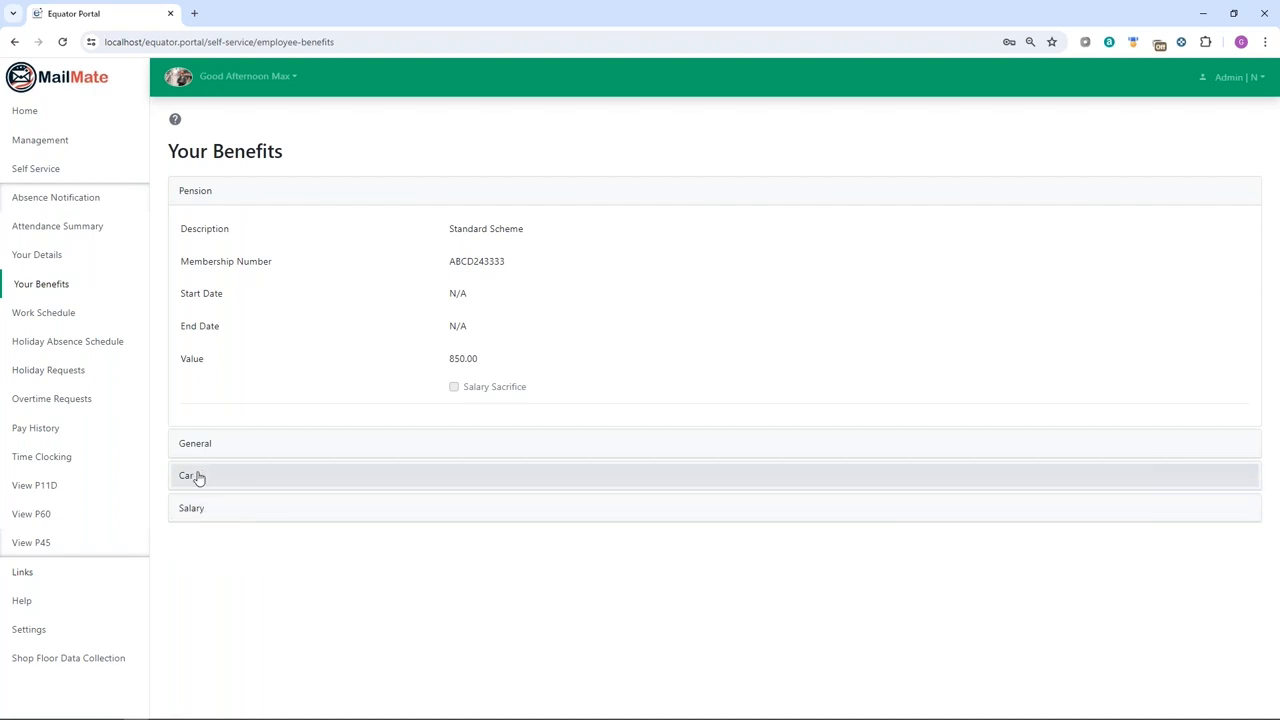
left_click(186, 476)
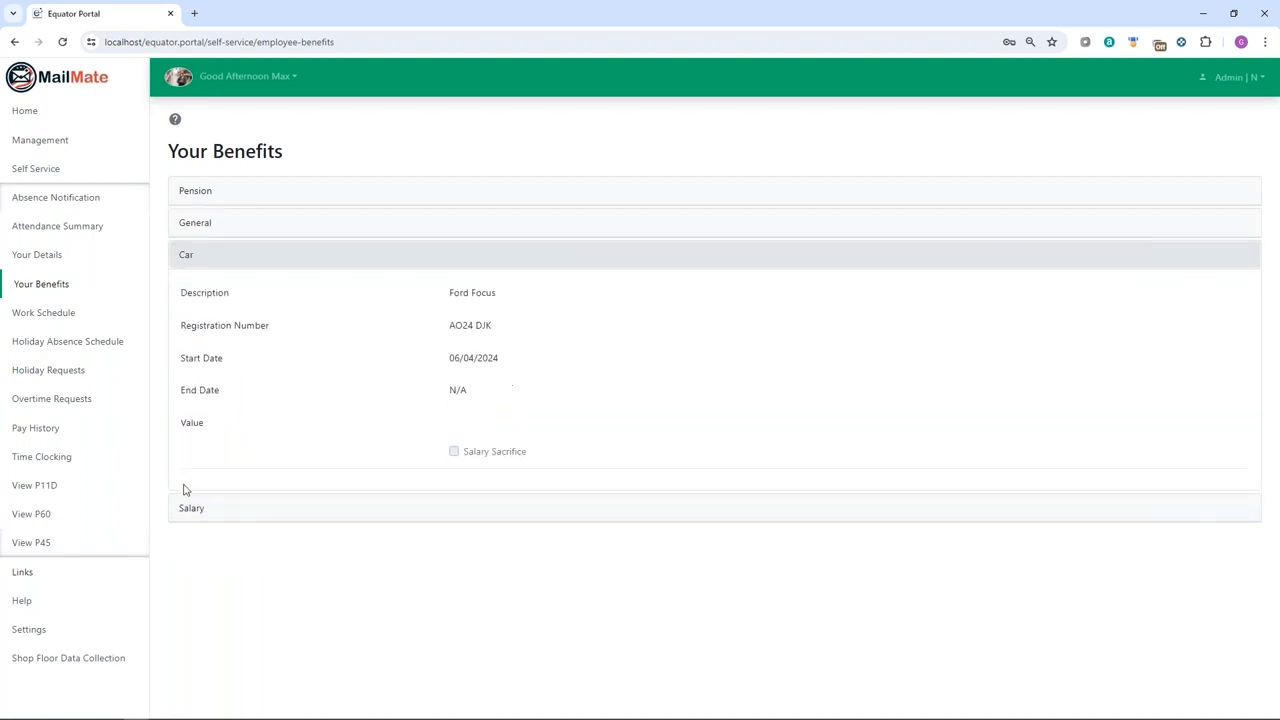
left_click(192, 508)
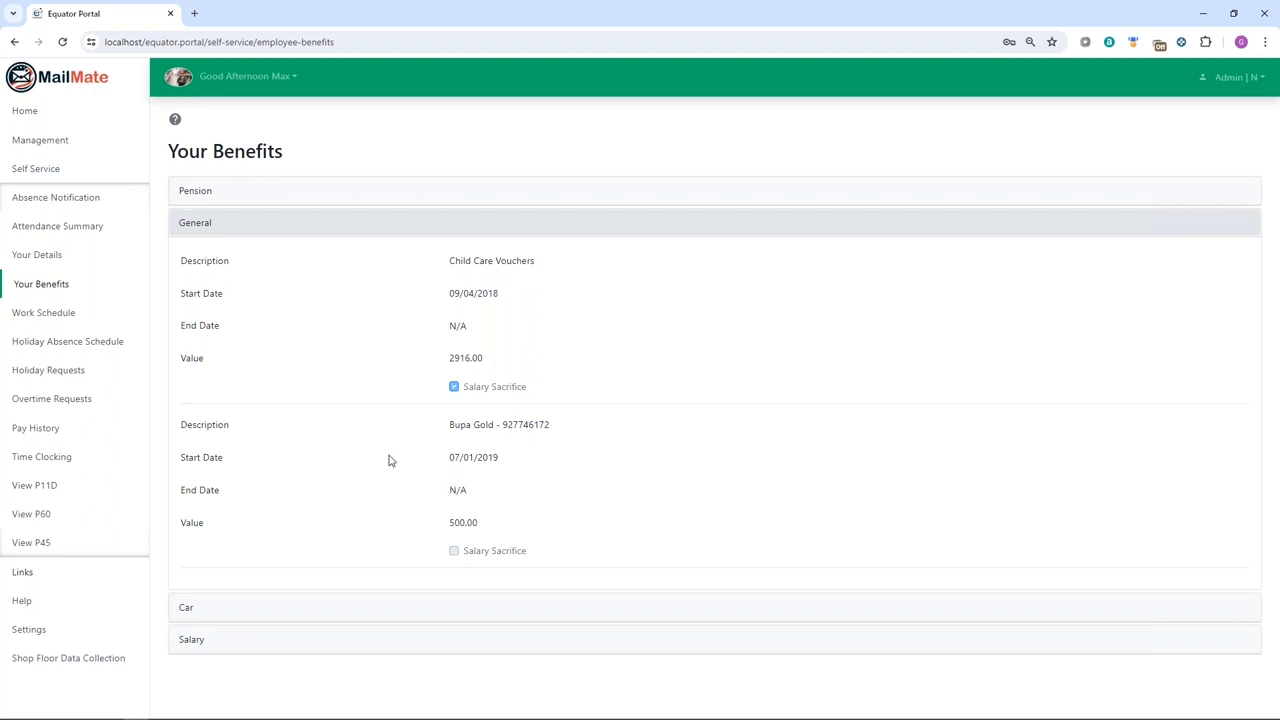
mouse_move(388, 456)
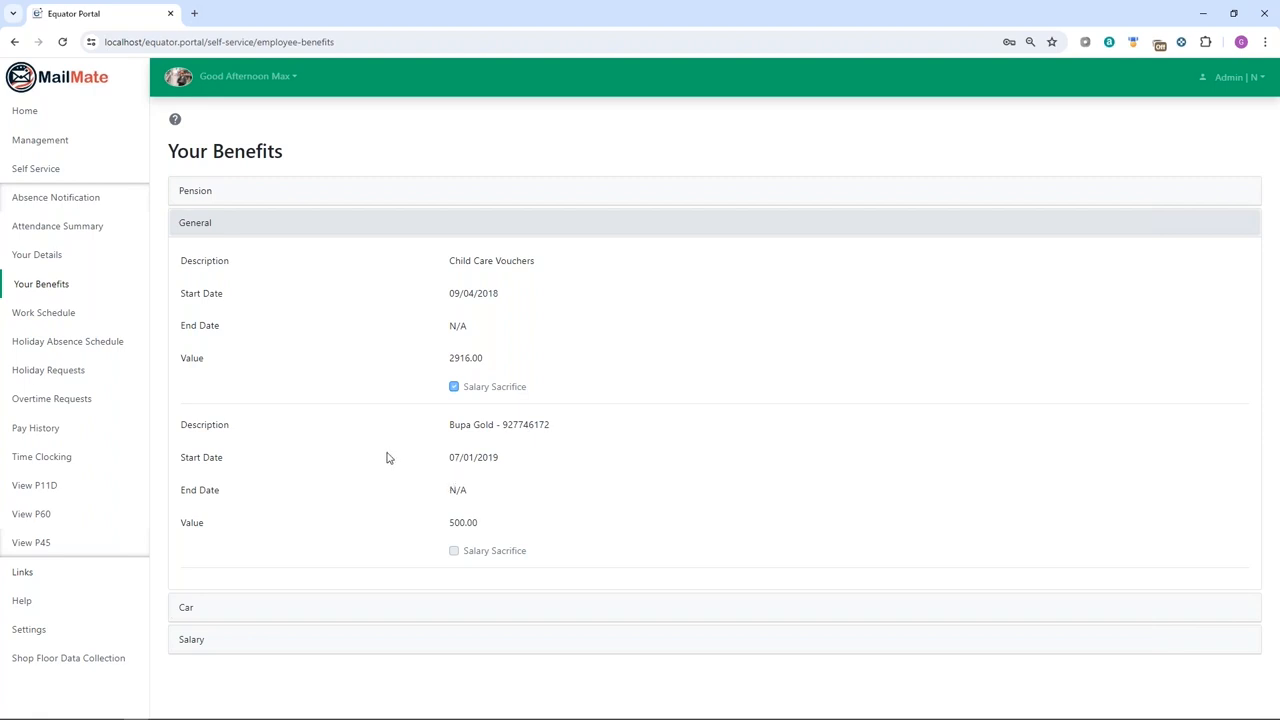
mouse_move(236, 256)
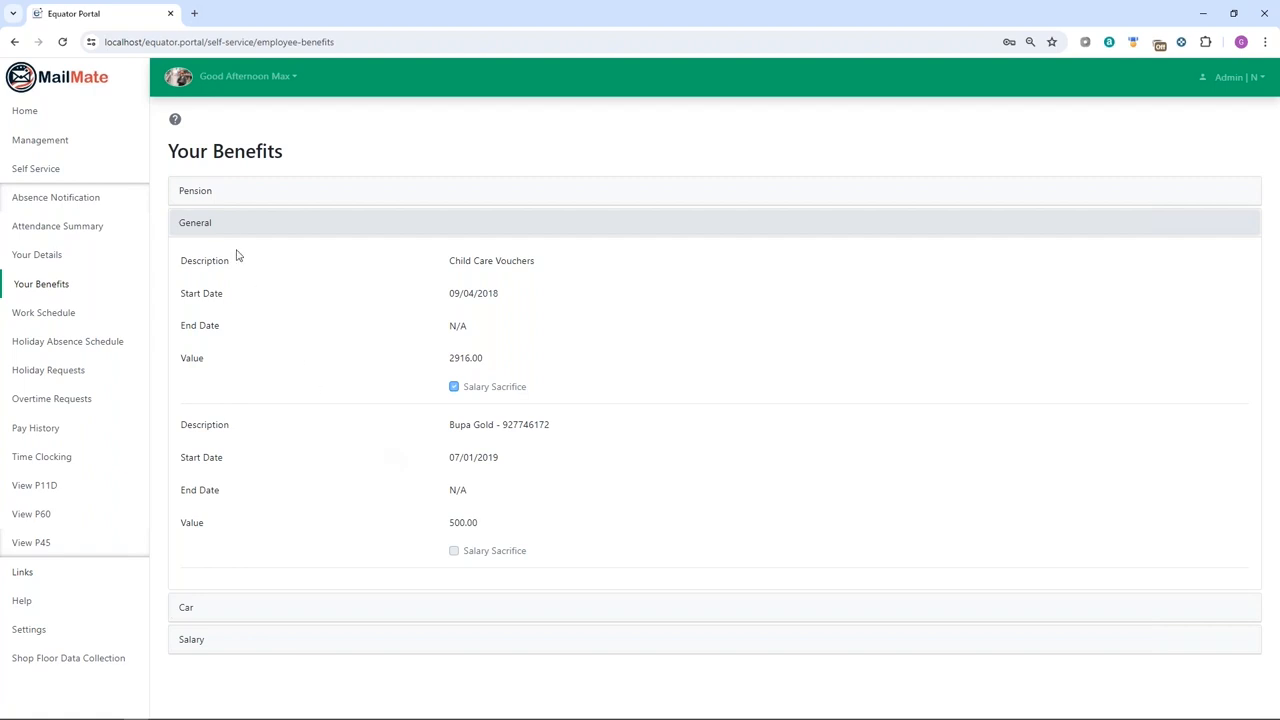
left_click(196, 222)
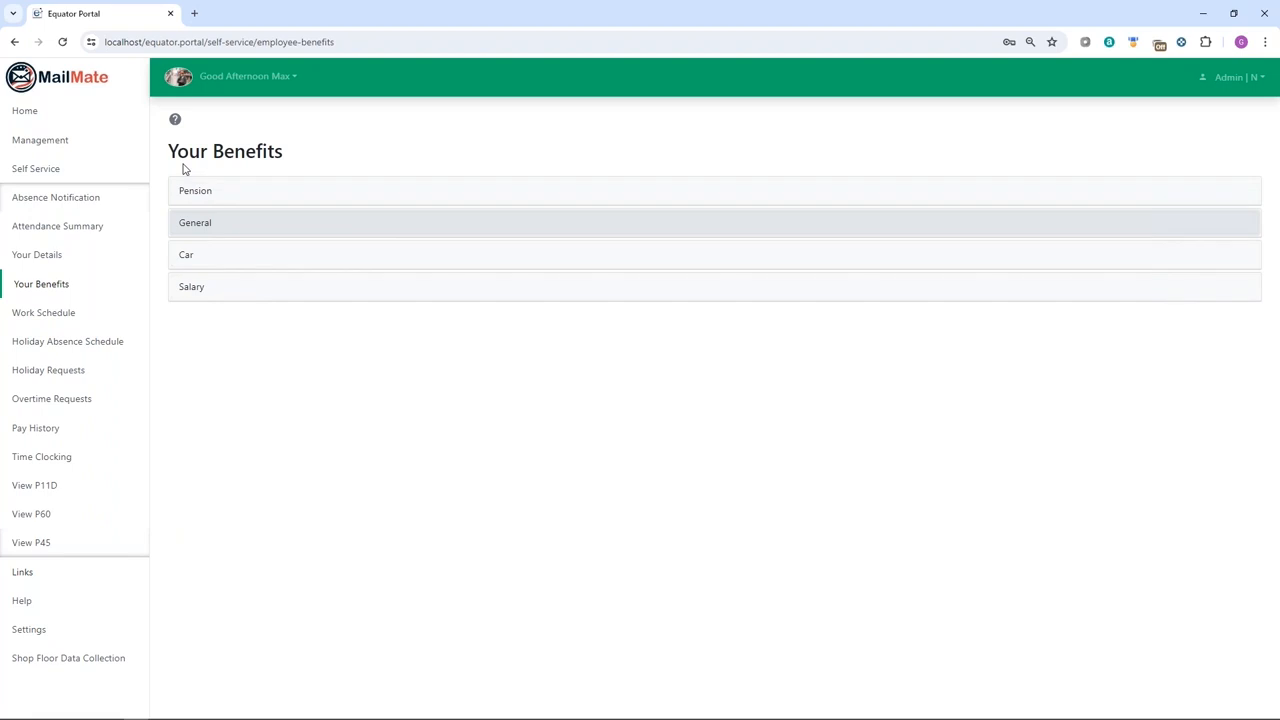
Step: View the 2023-2024 P11D form as a PDF and close the preview
left_click(36, 428)
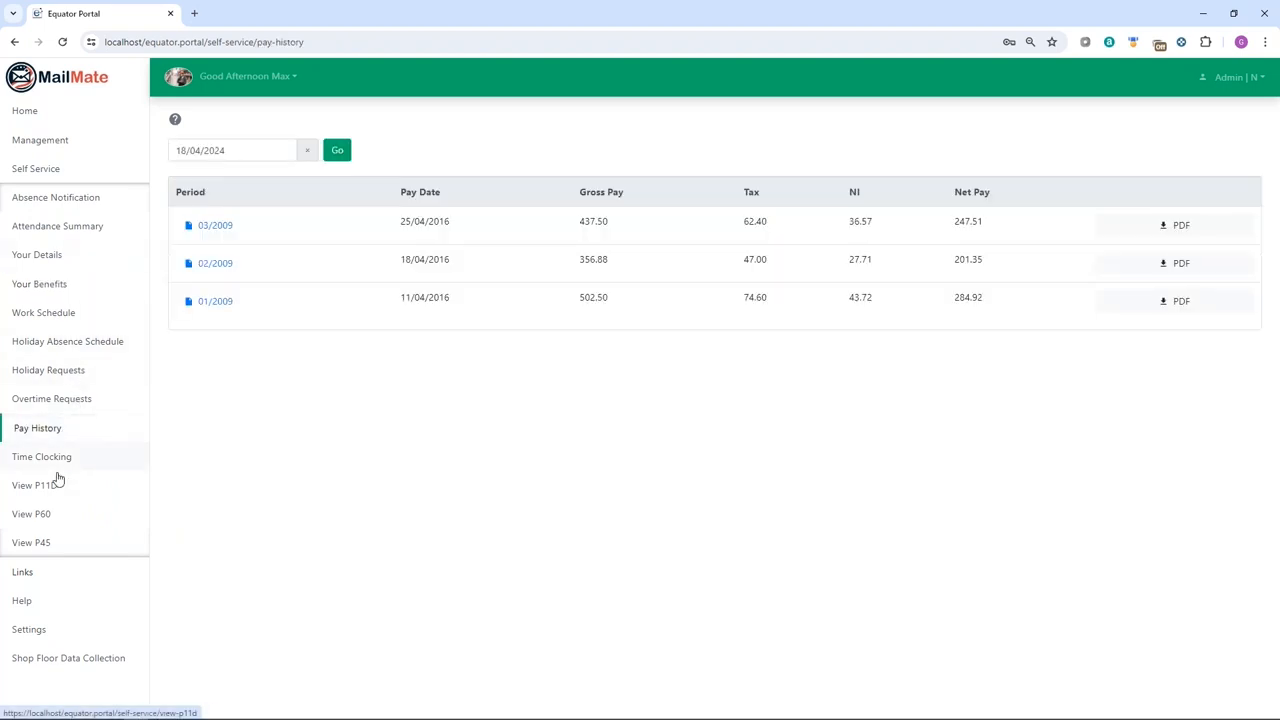
left_click(36, 486)
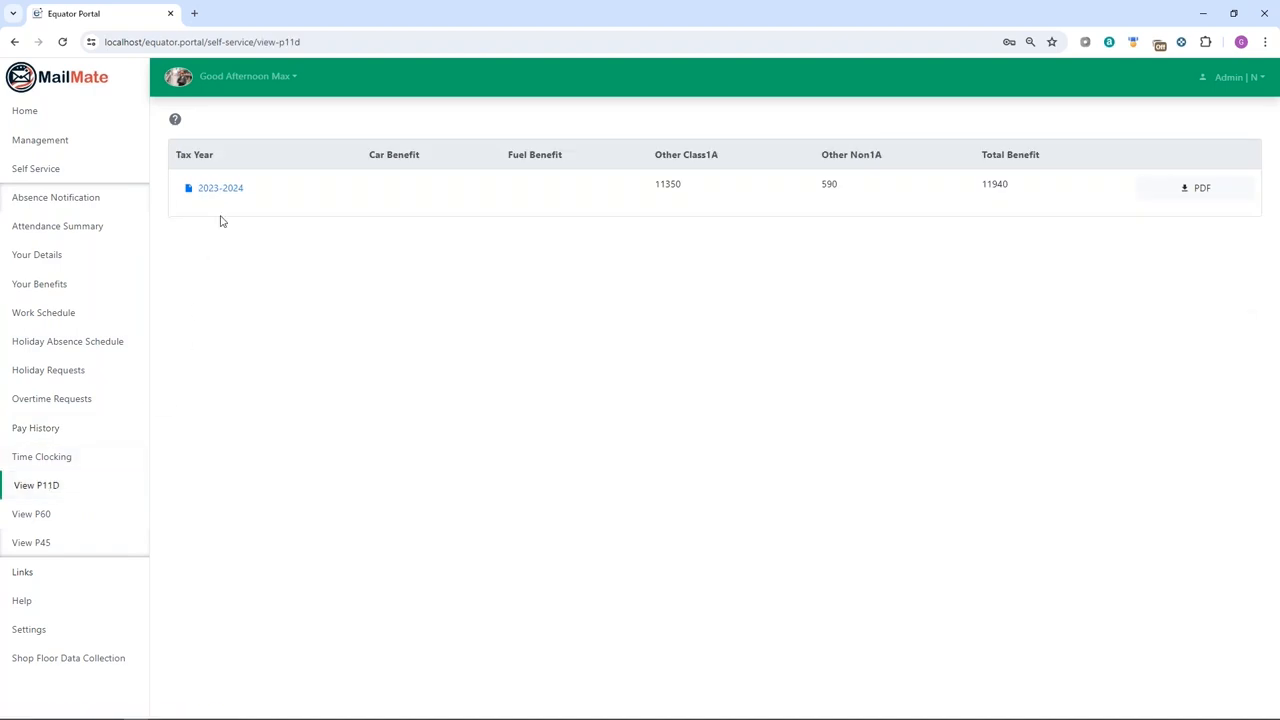
left_click(220, 188)
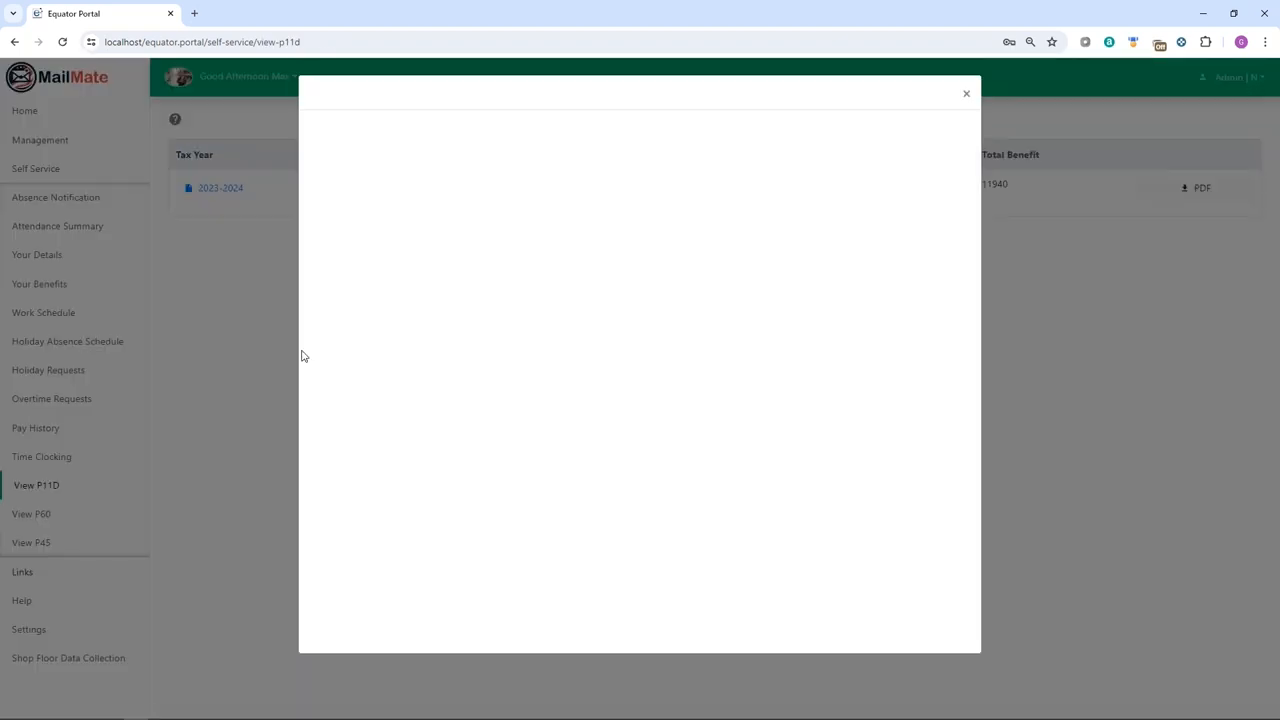
mouse_move(470, 418)
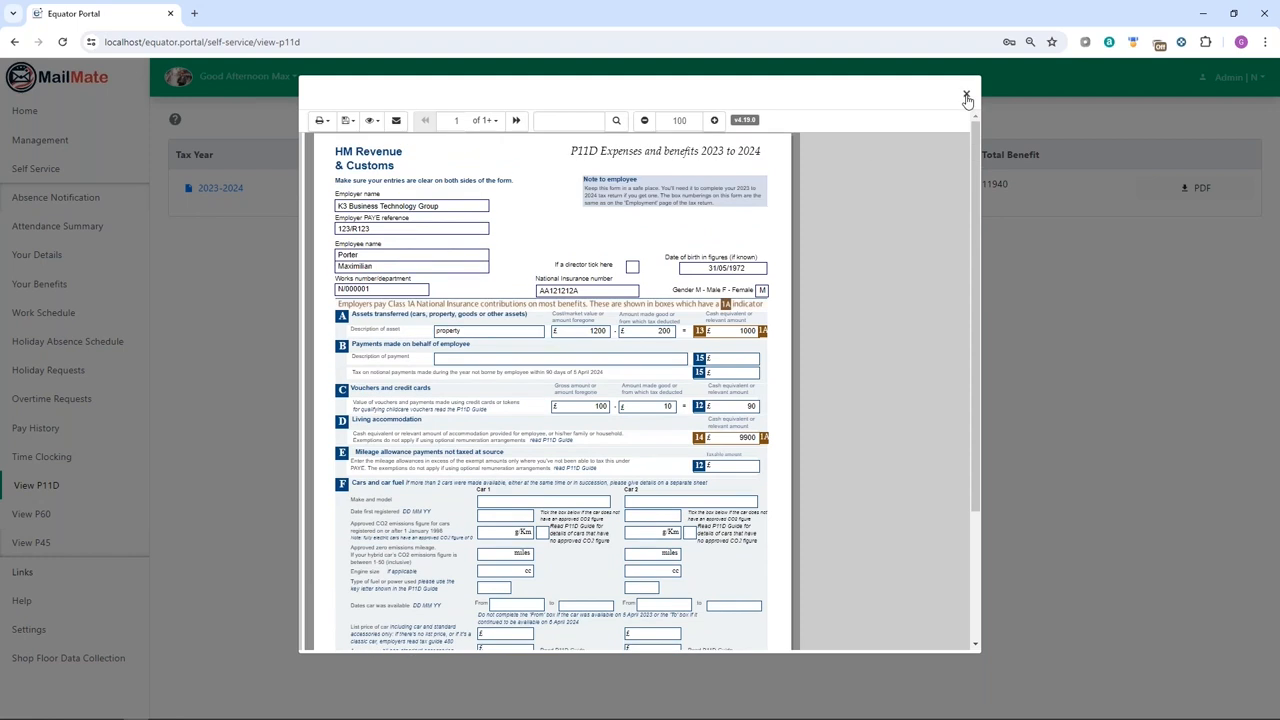
left_click(966, 96)
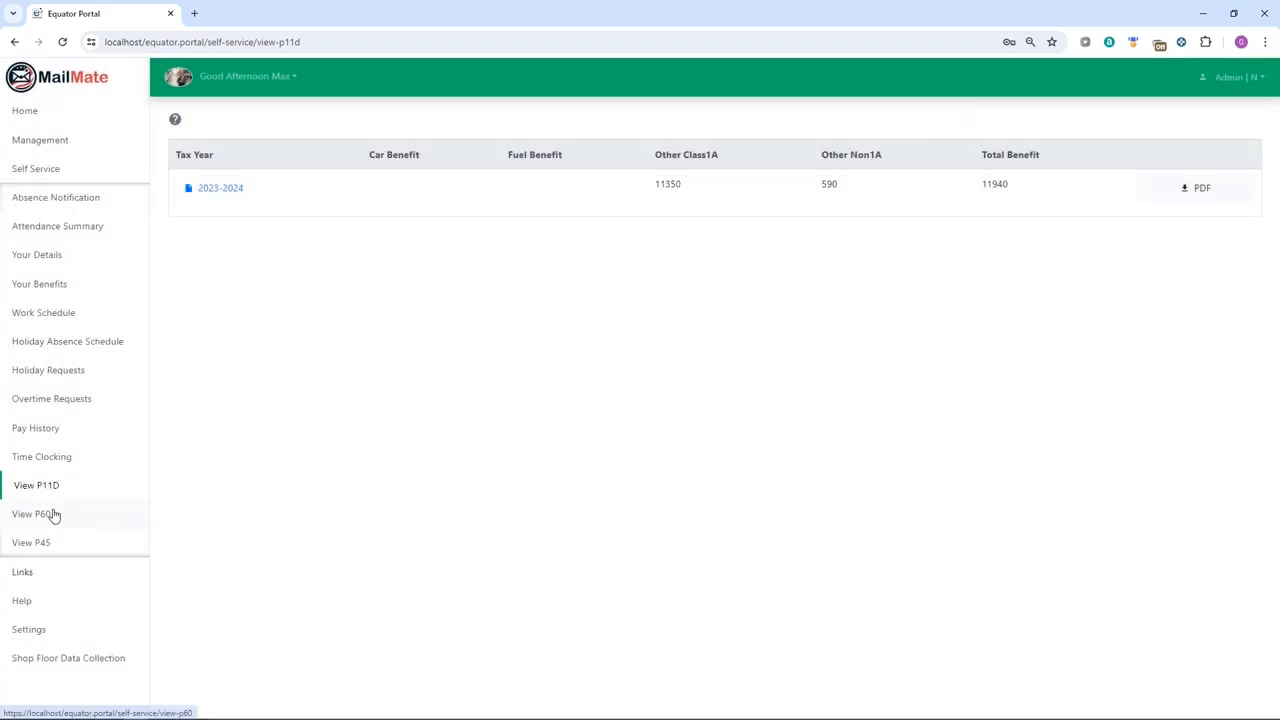
Step: Review the P60 and P45 pages, then expand the Management options in the sidebar
left_click(32, 512)
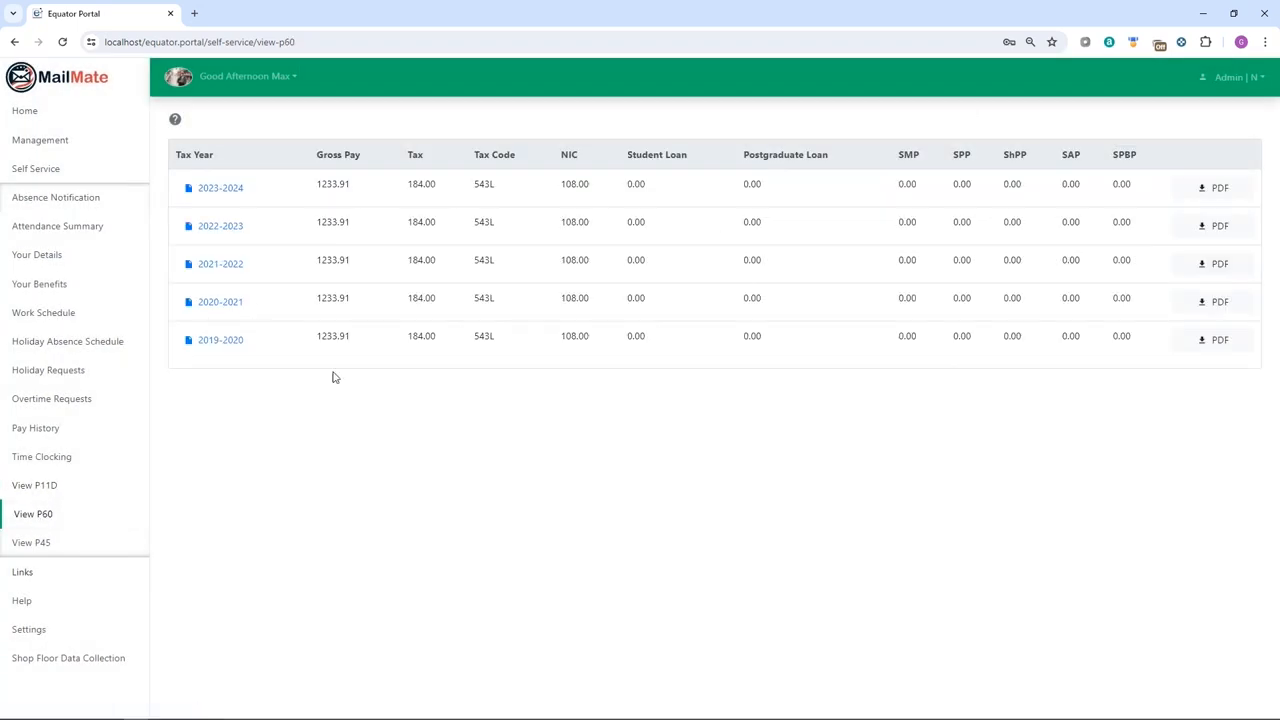
left_click(32, 542)
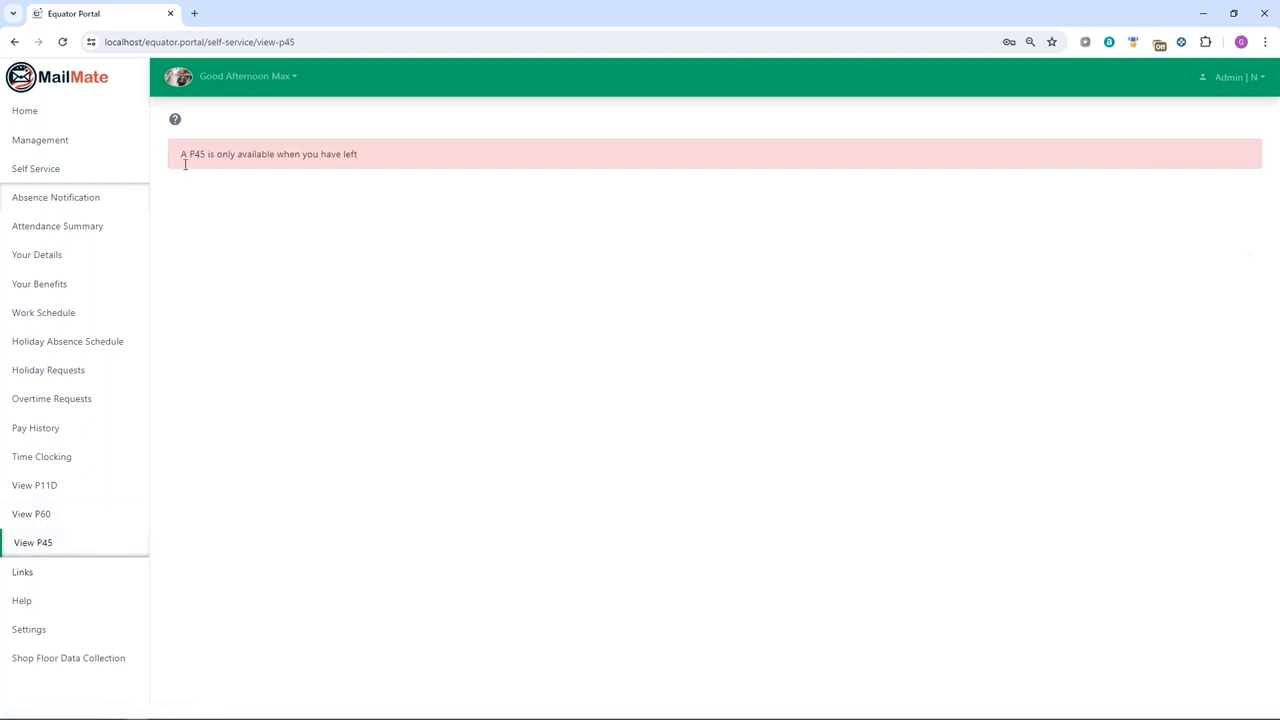
mouse_move(266, 284)
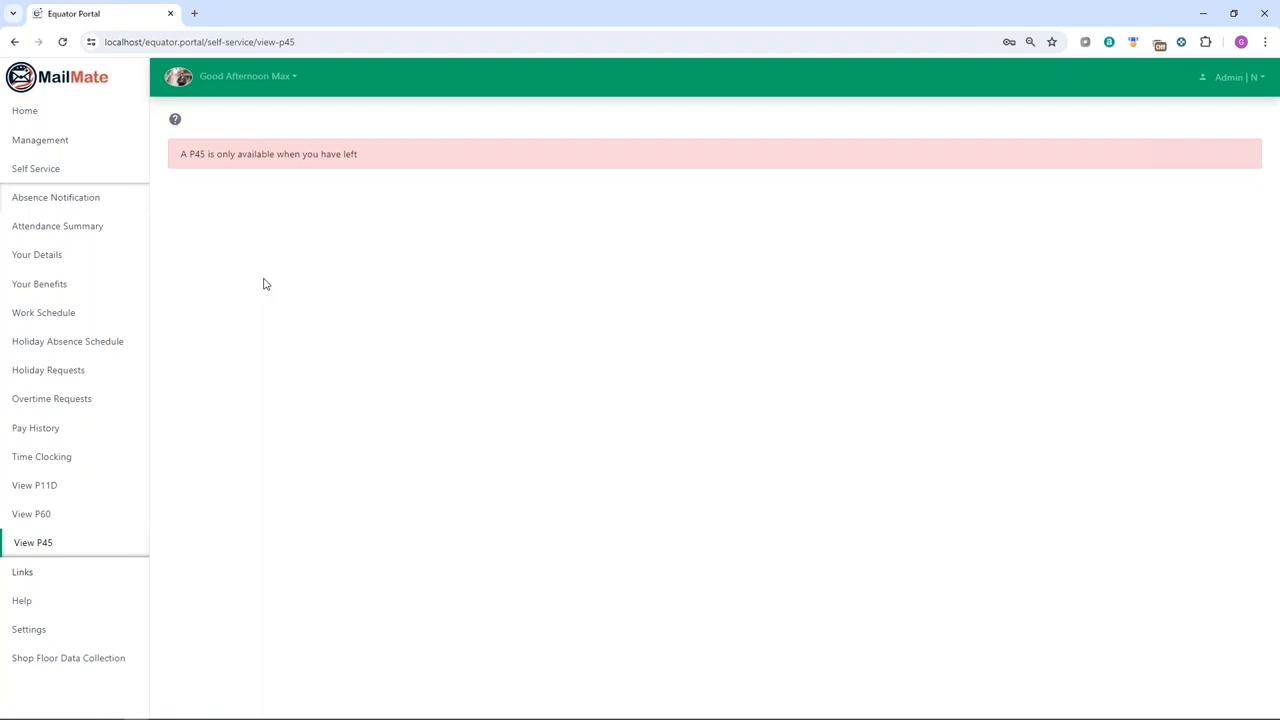
mouse_move(198, 148)
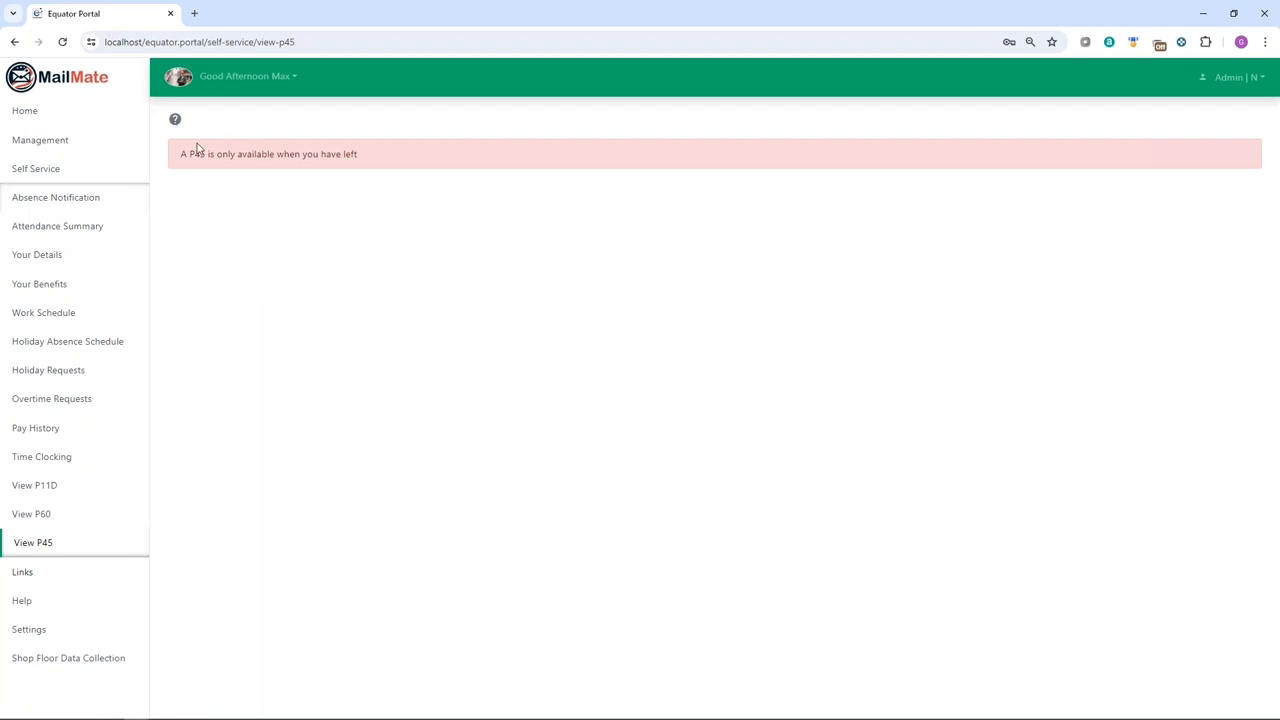
mouse_move(180, 248)
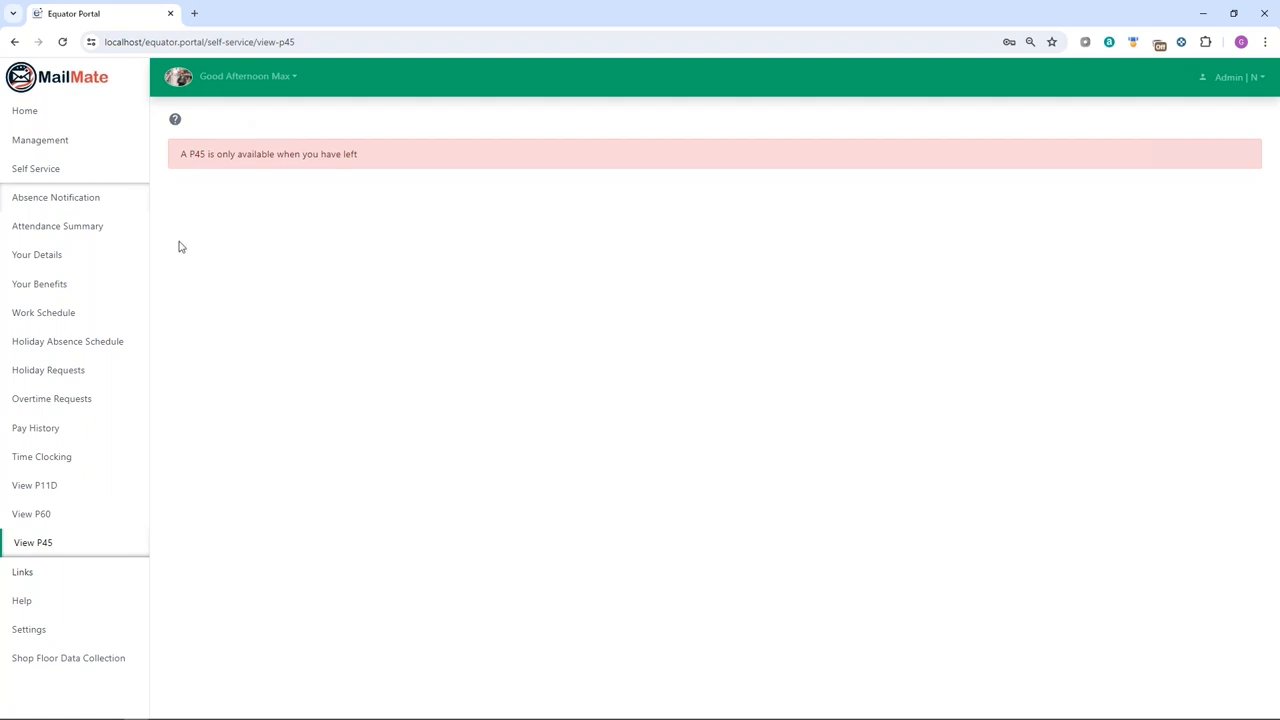
mouse_move(68, 198)
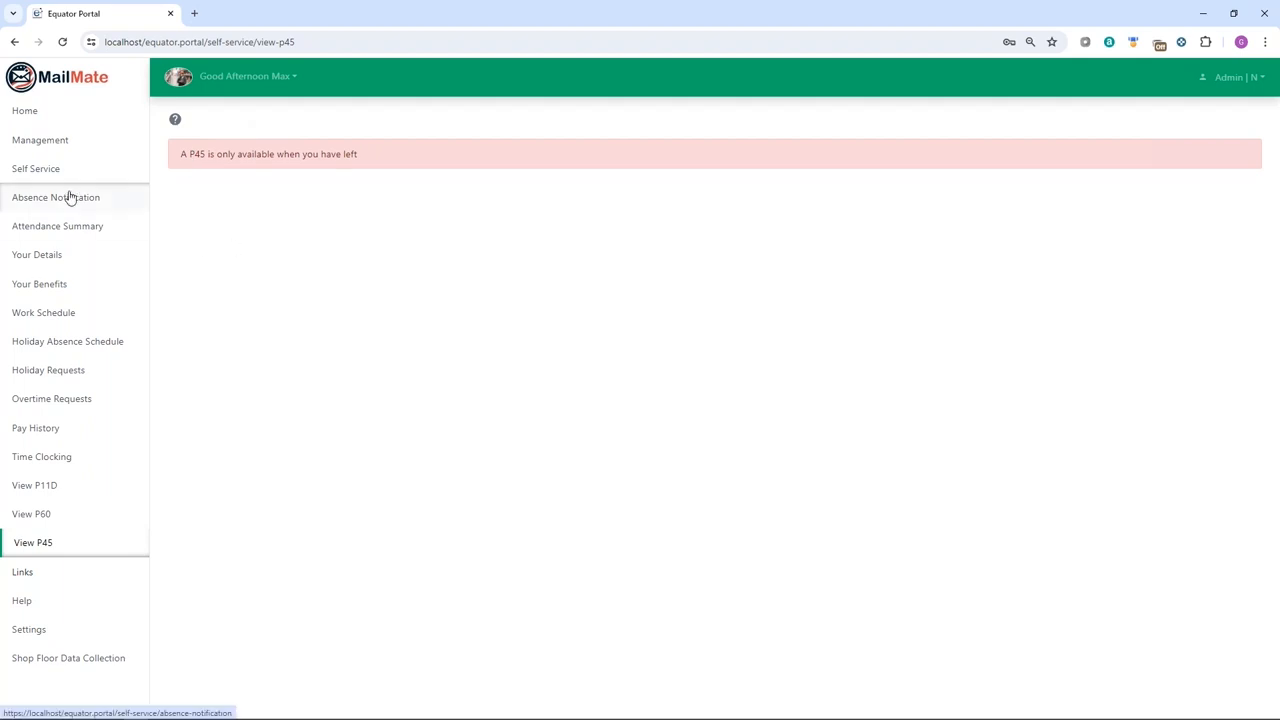
left_click(40, 140)
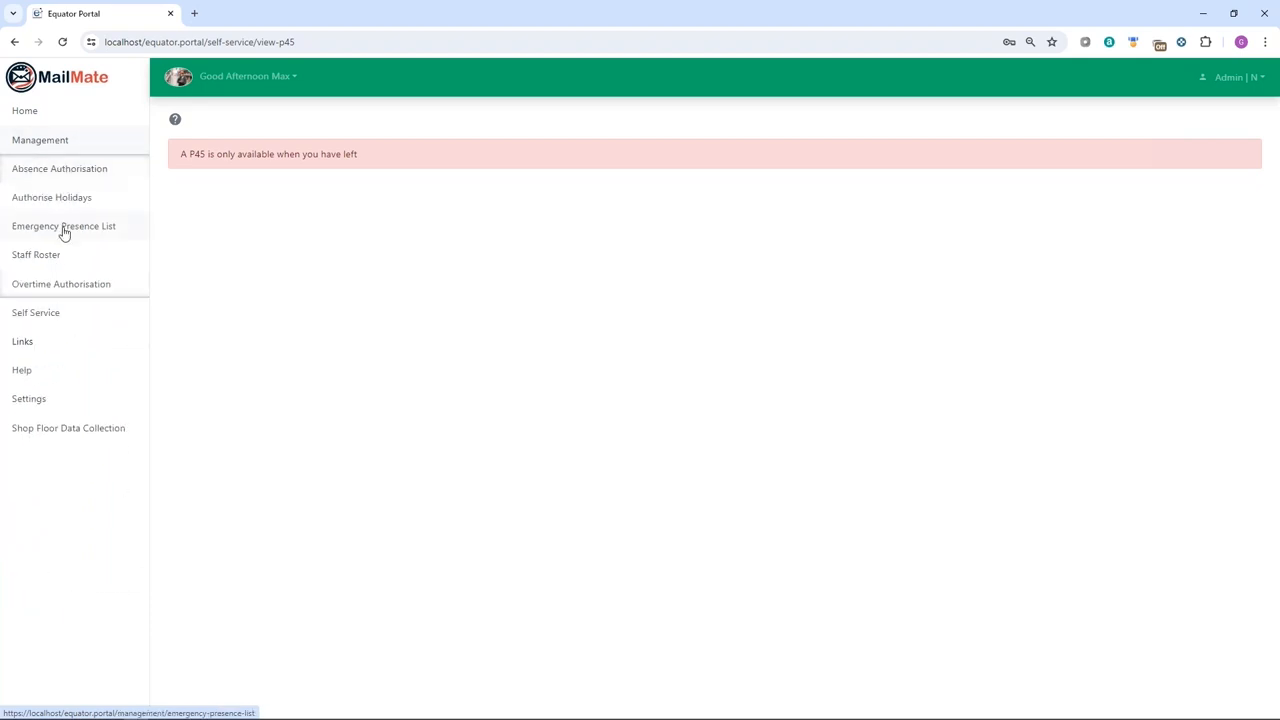
Step: Show the Emergency Presence List of employees accounted for under Management
left_click(64, 226)
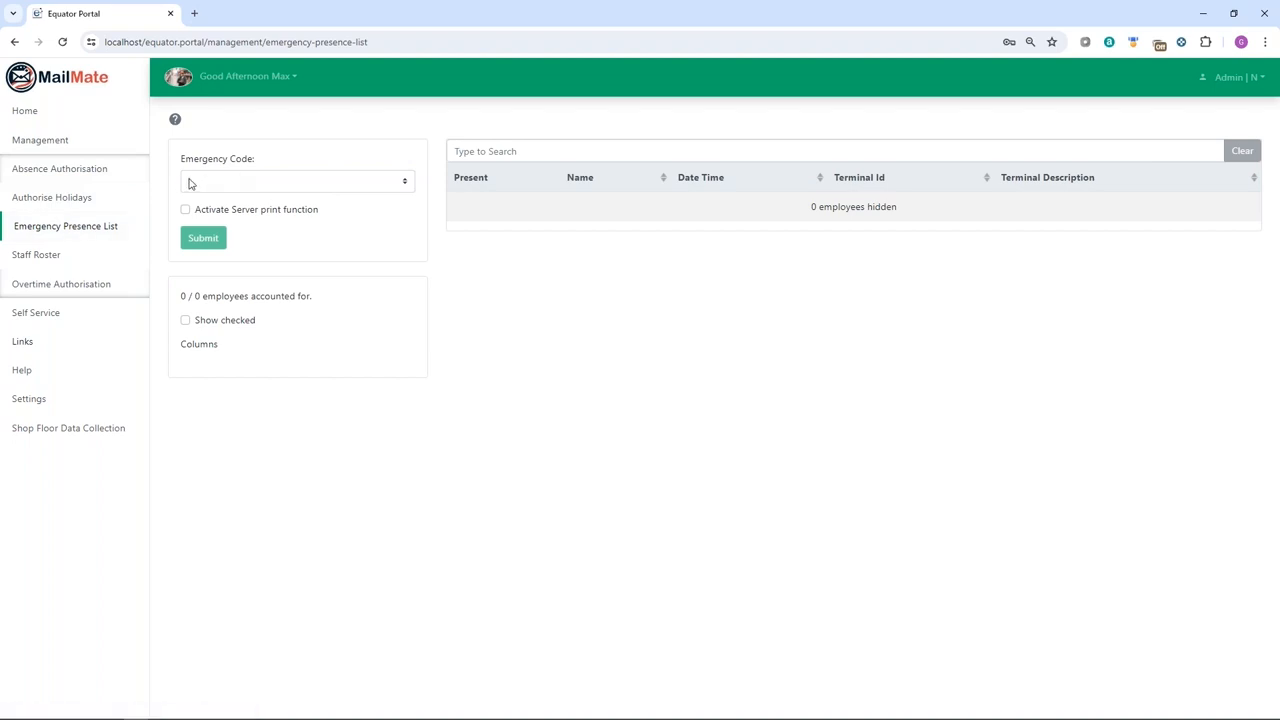
mouse_move(698, 504)
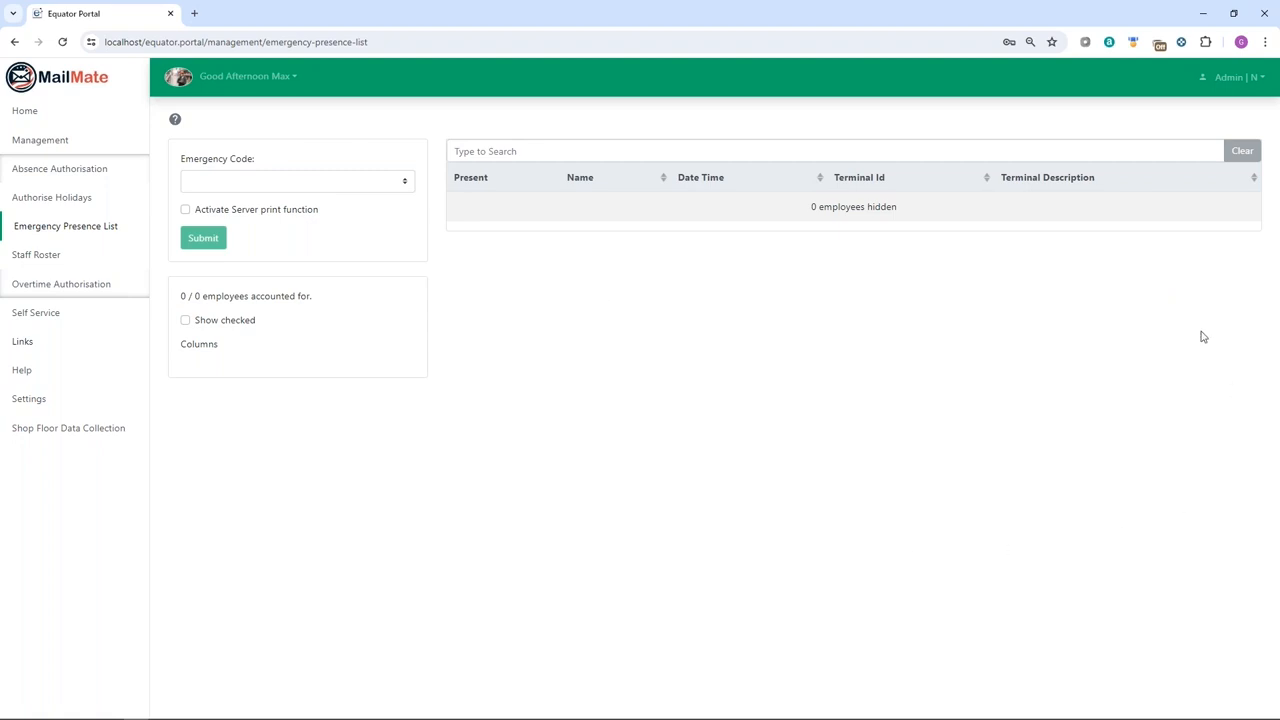
mouse_move(536, 292)
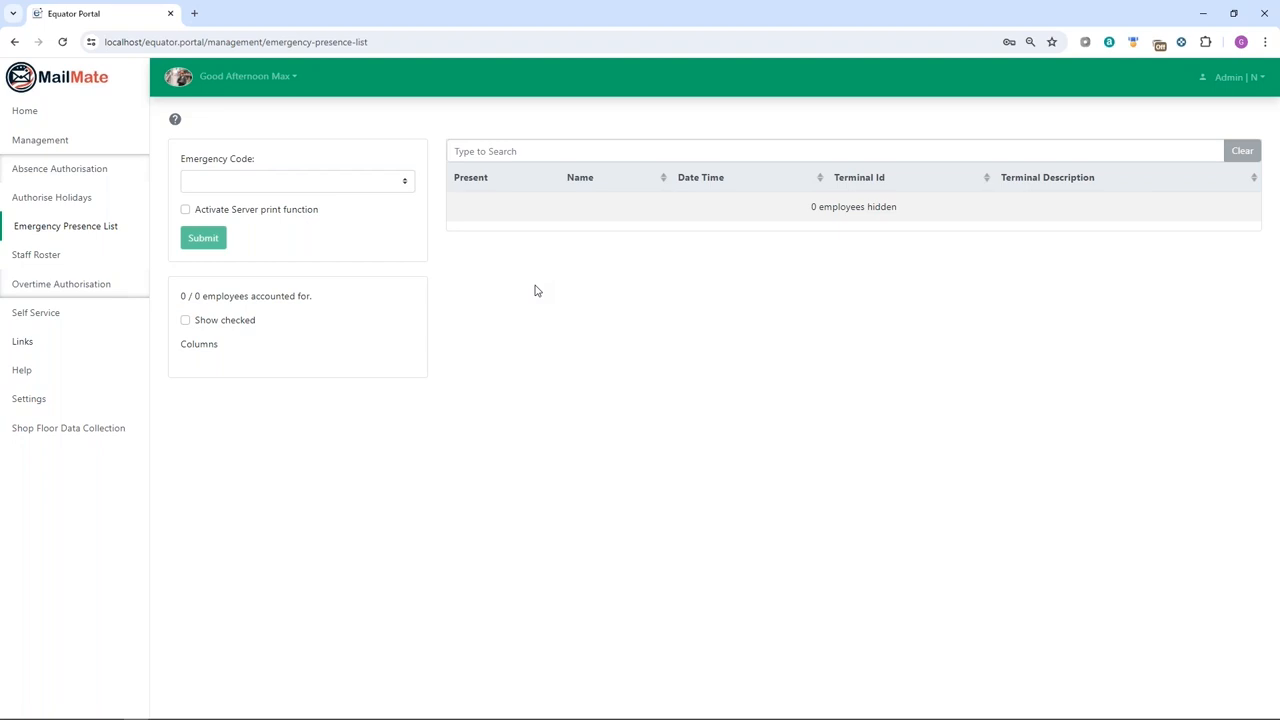
mouse_move(420, 252)
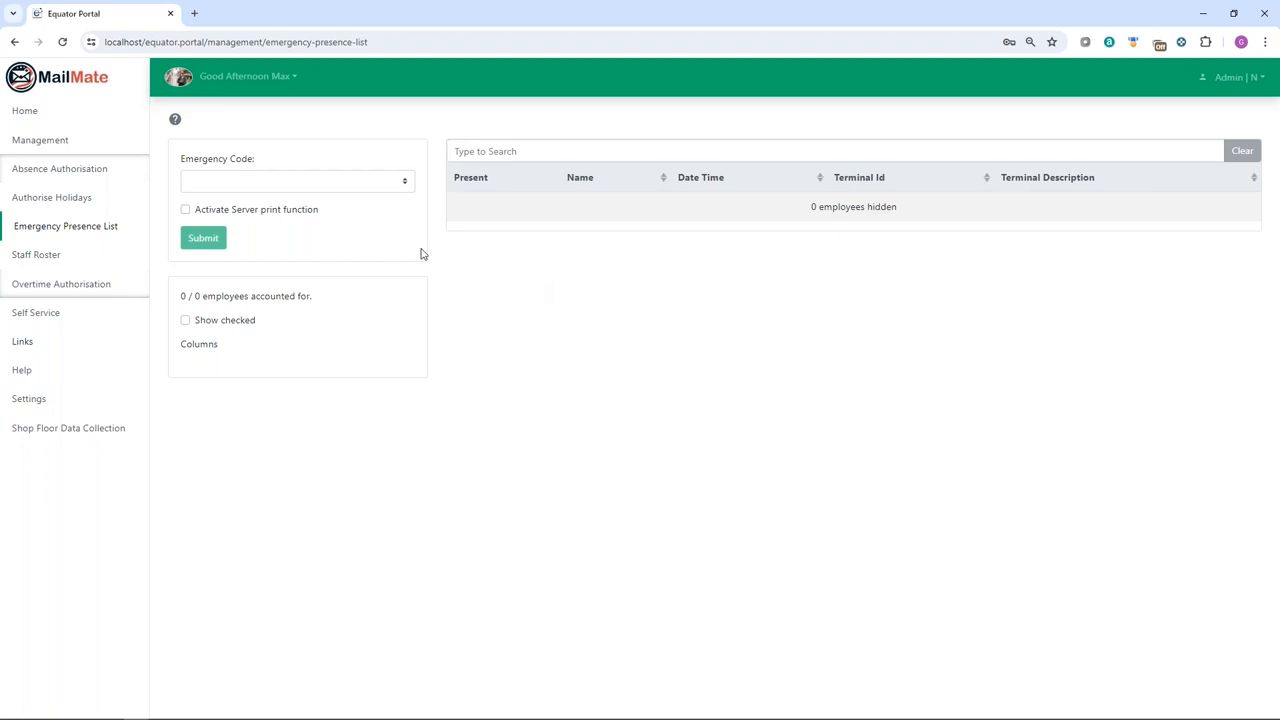
mouse_move(276, 220)
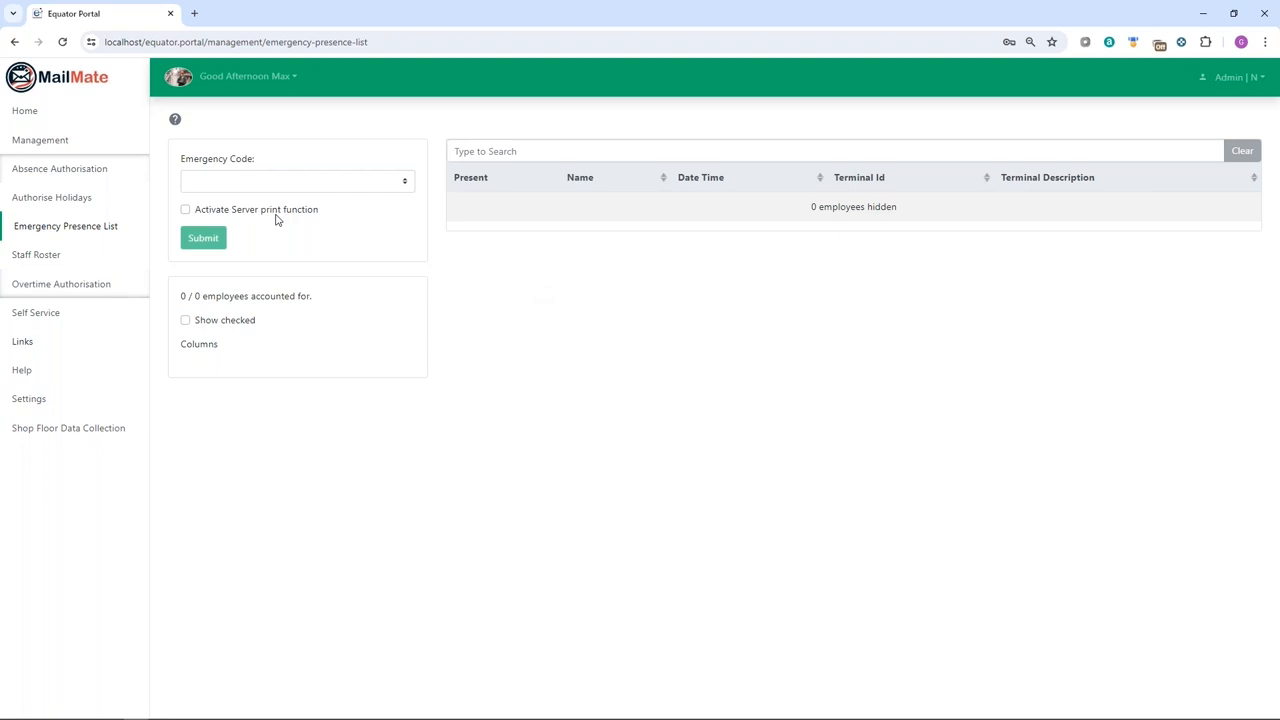
mouse_move(224, 204)
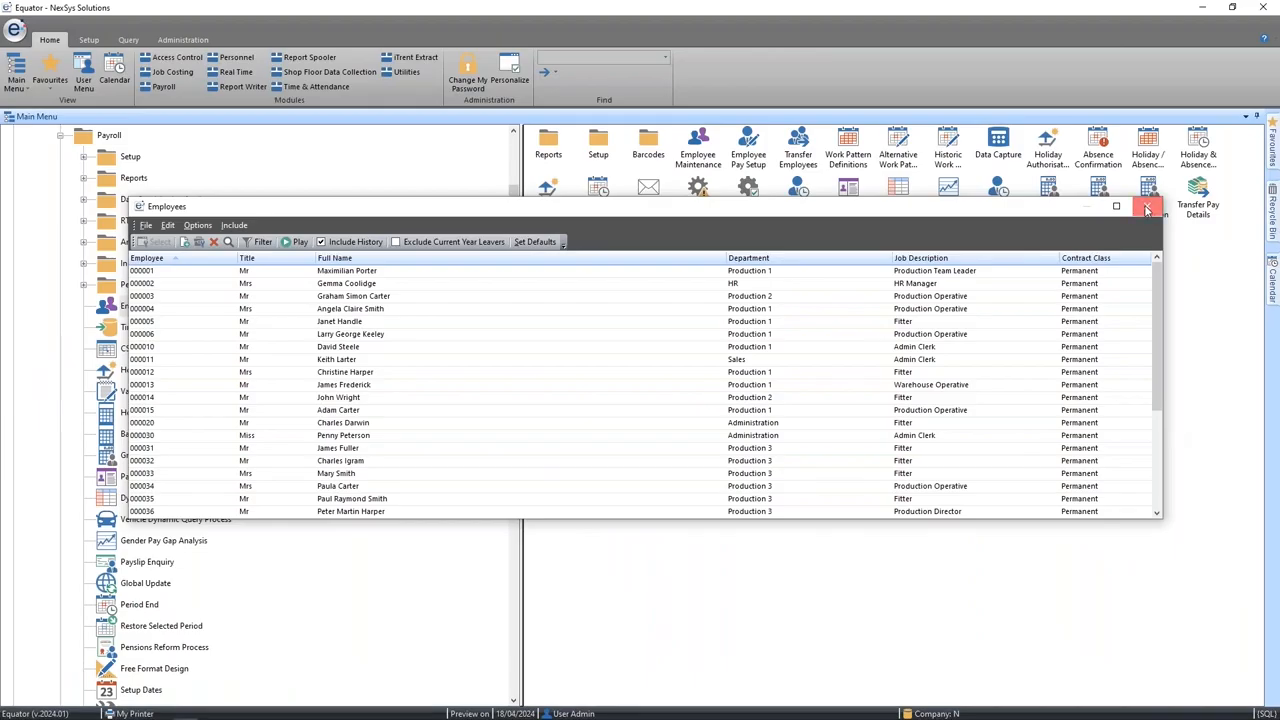
Step: Close the Employees window and launch the Exceptions Wizard from the Time & Attendance tree
left_click(1148, 210)
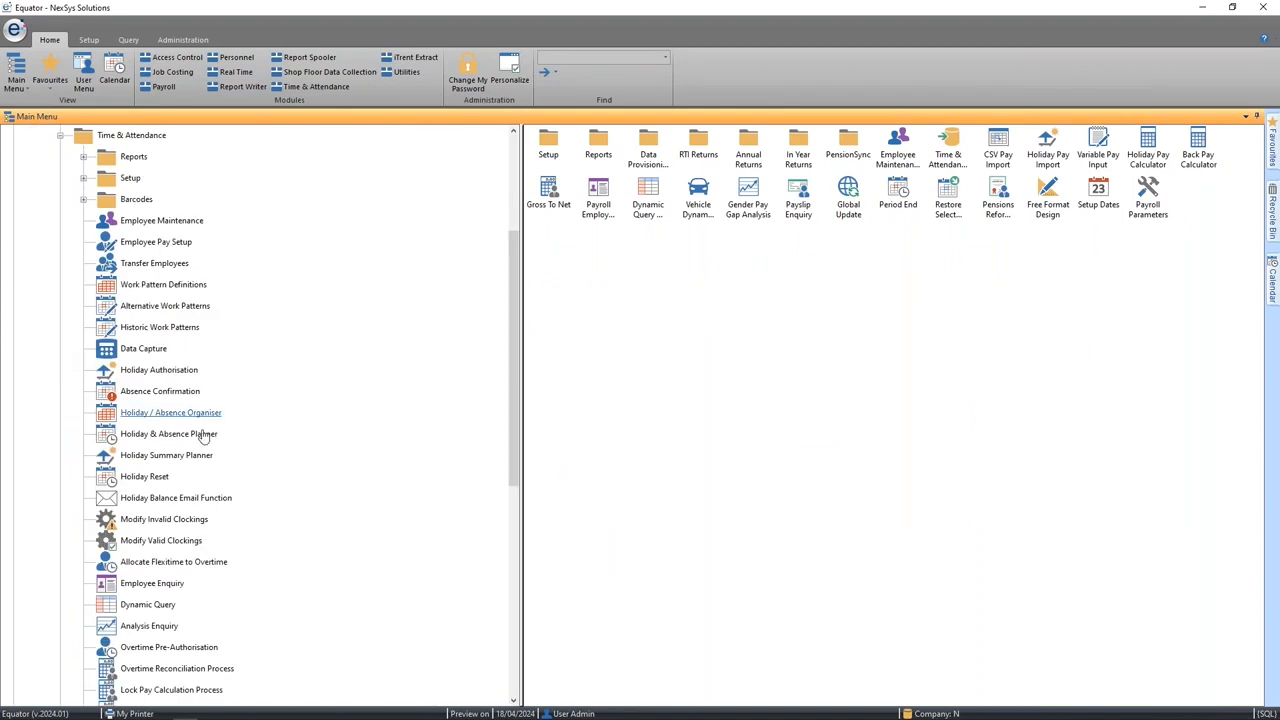
scroll("down", 3)
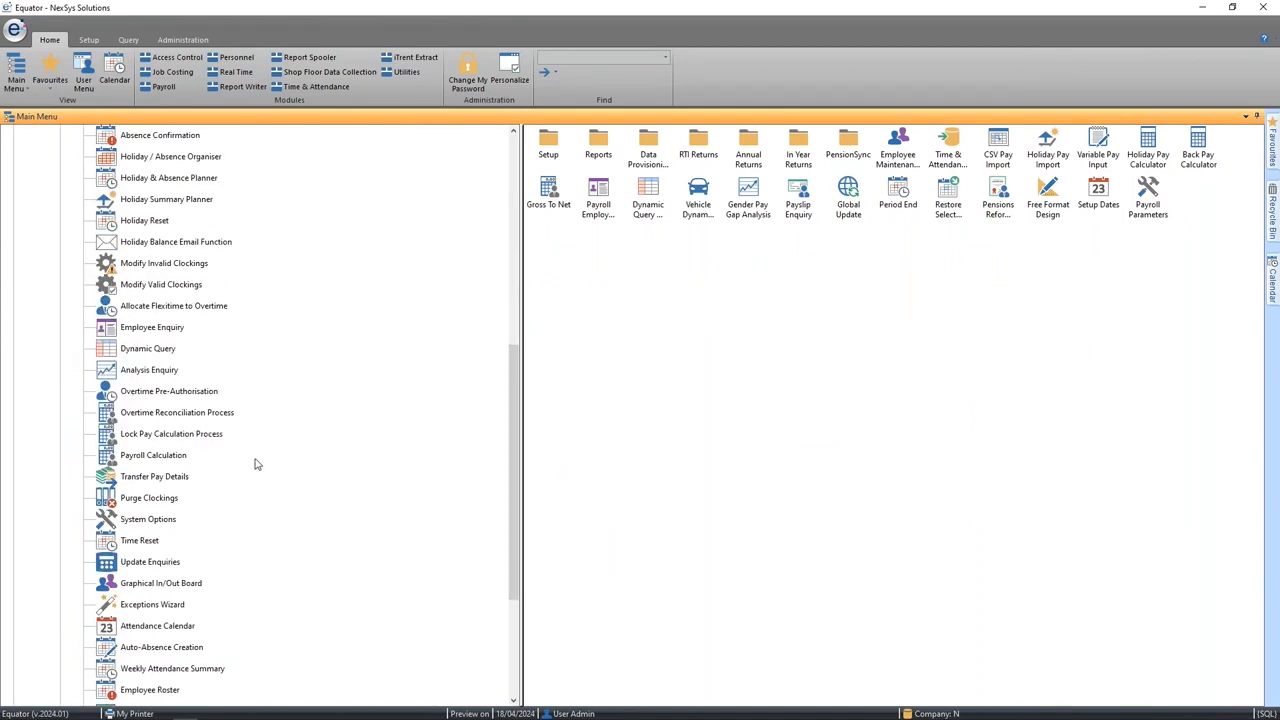
scroll("down", 3)
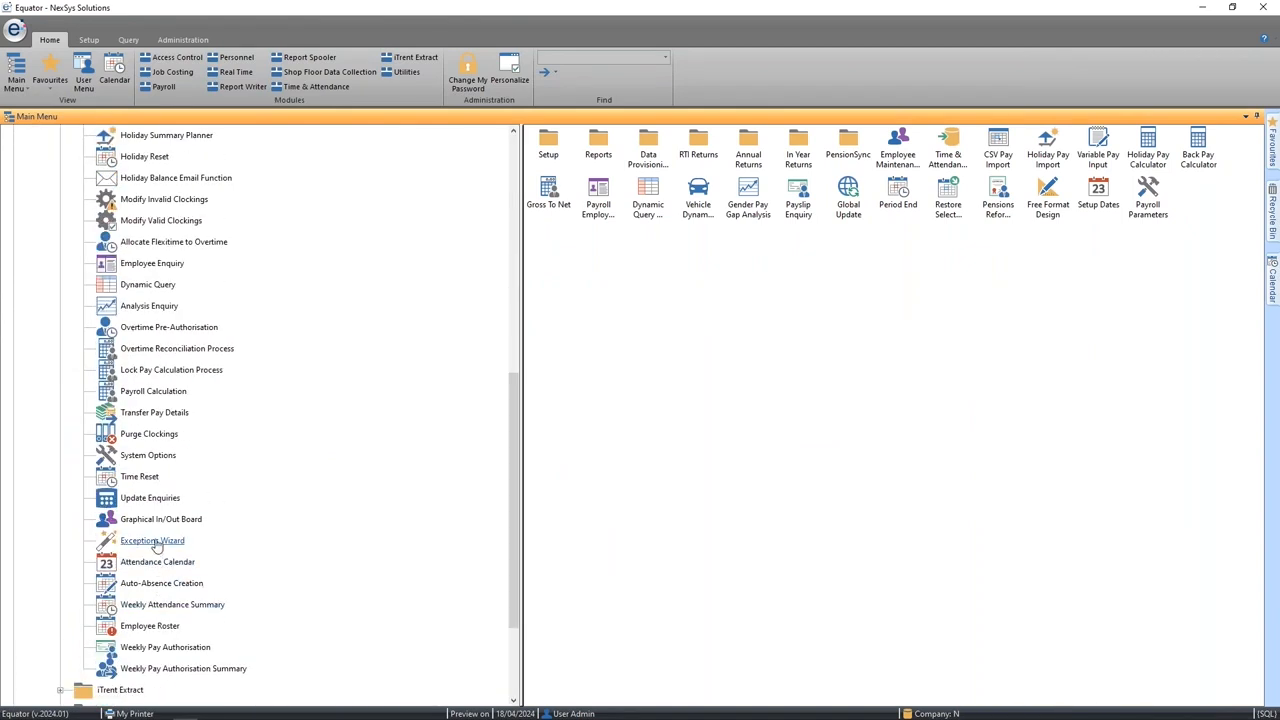
left_click(152, 540)
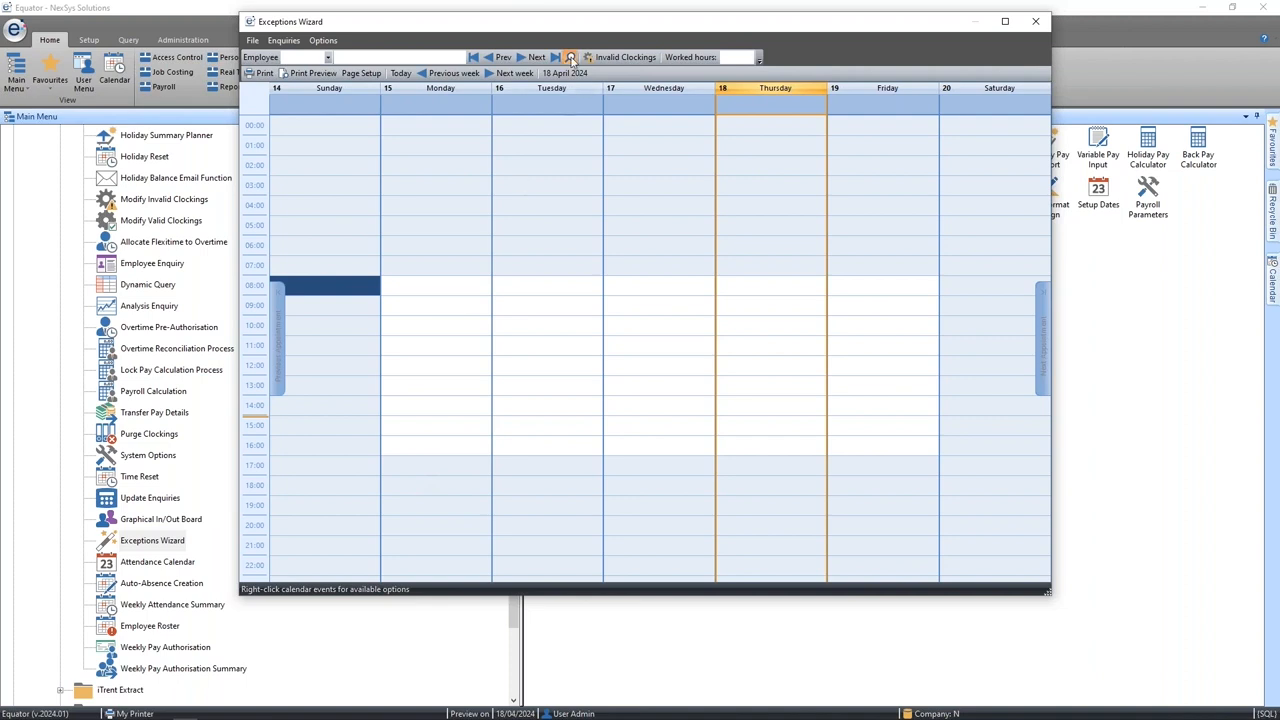
Step: Add a manual day for the employee's Monday missing clocking, giving 7:30 worked
left_click(570, 56)
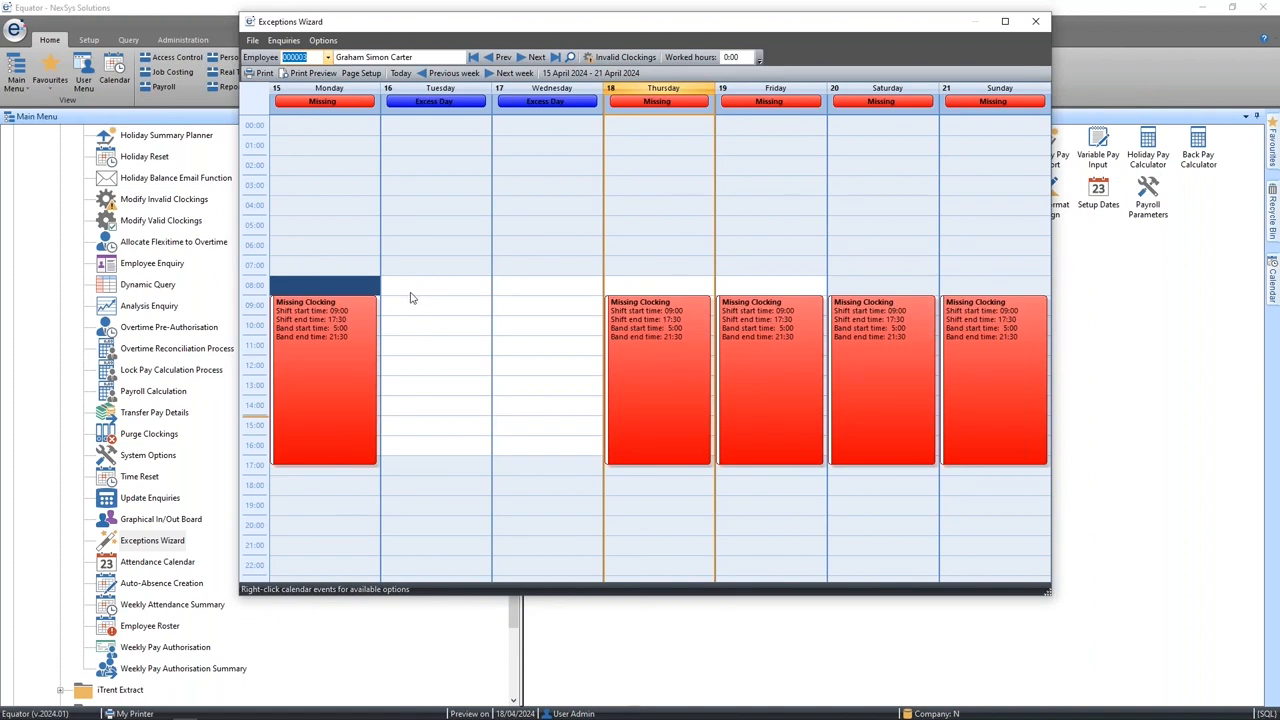
mouse_move(308, 356)
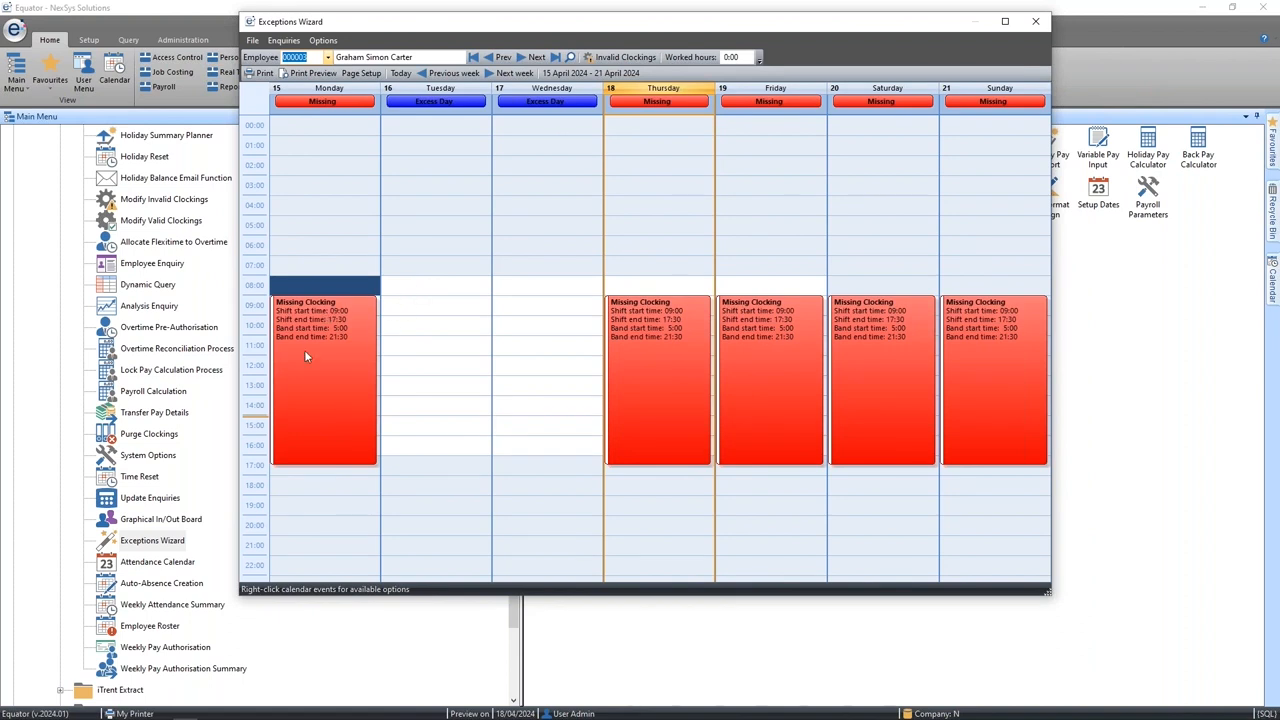
right_click(308, 356)
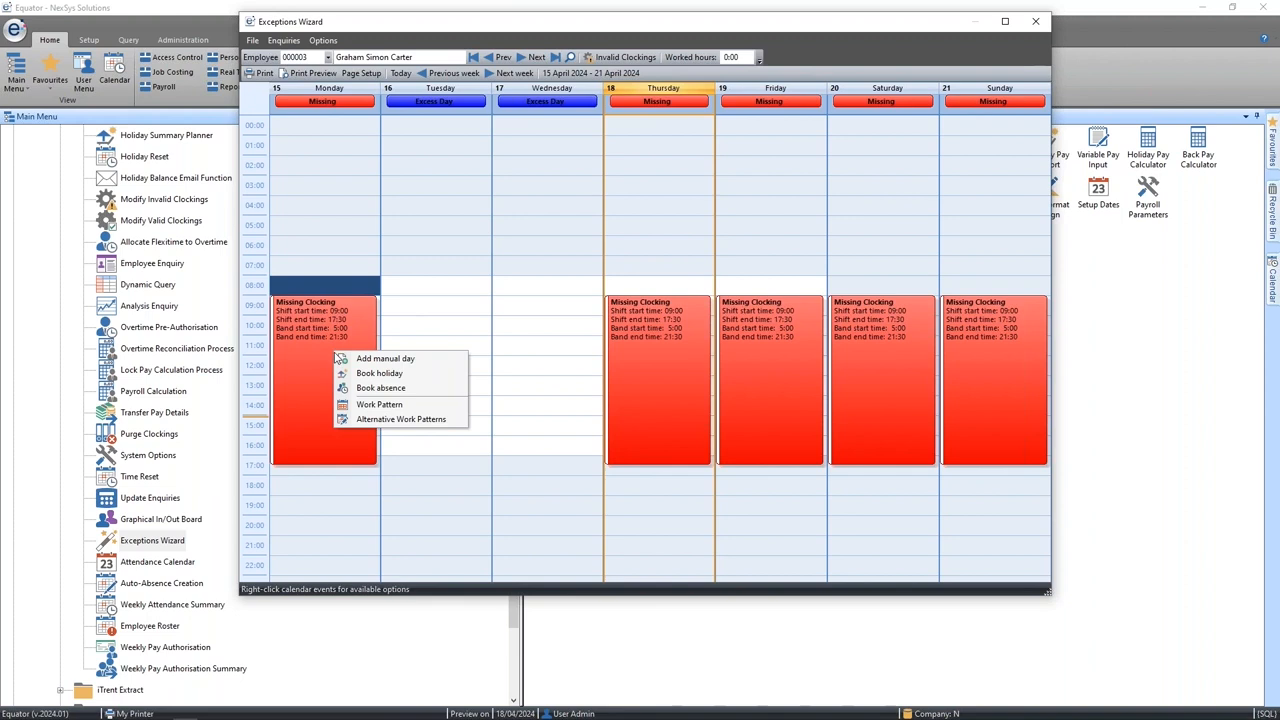
left_click(348, 364)
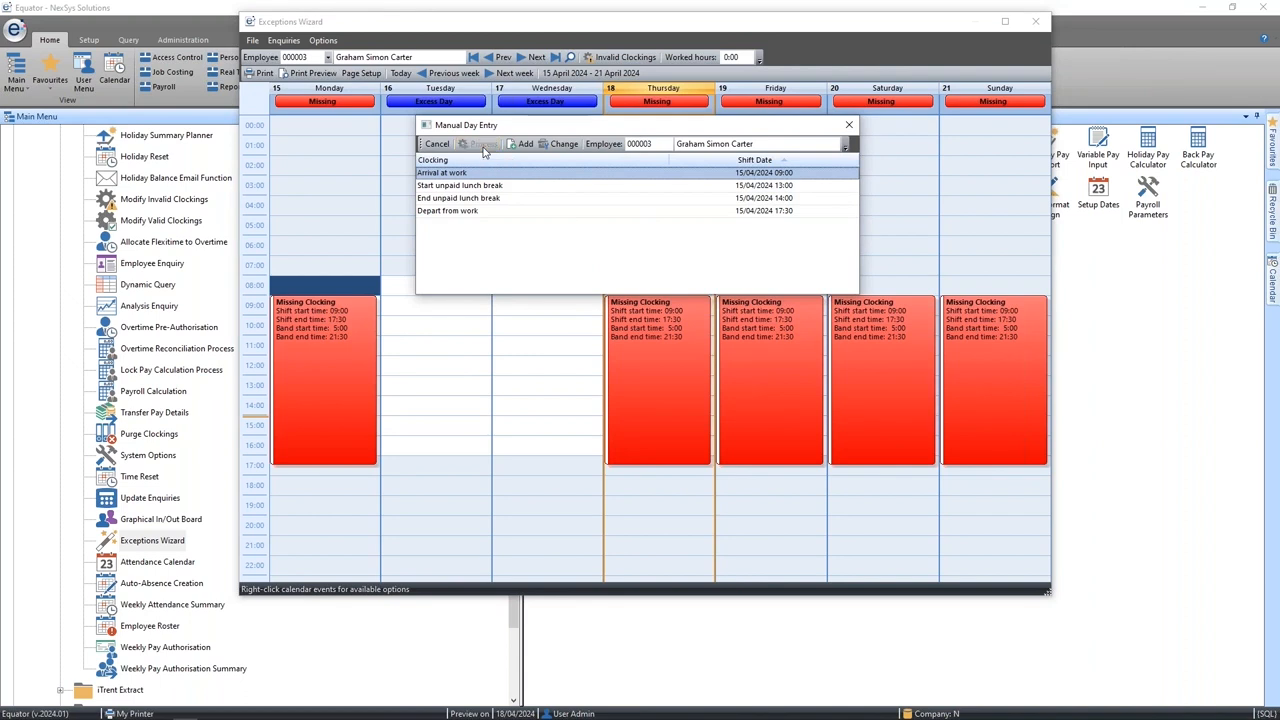
left_click(478, 144)
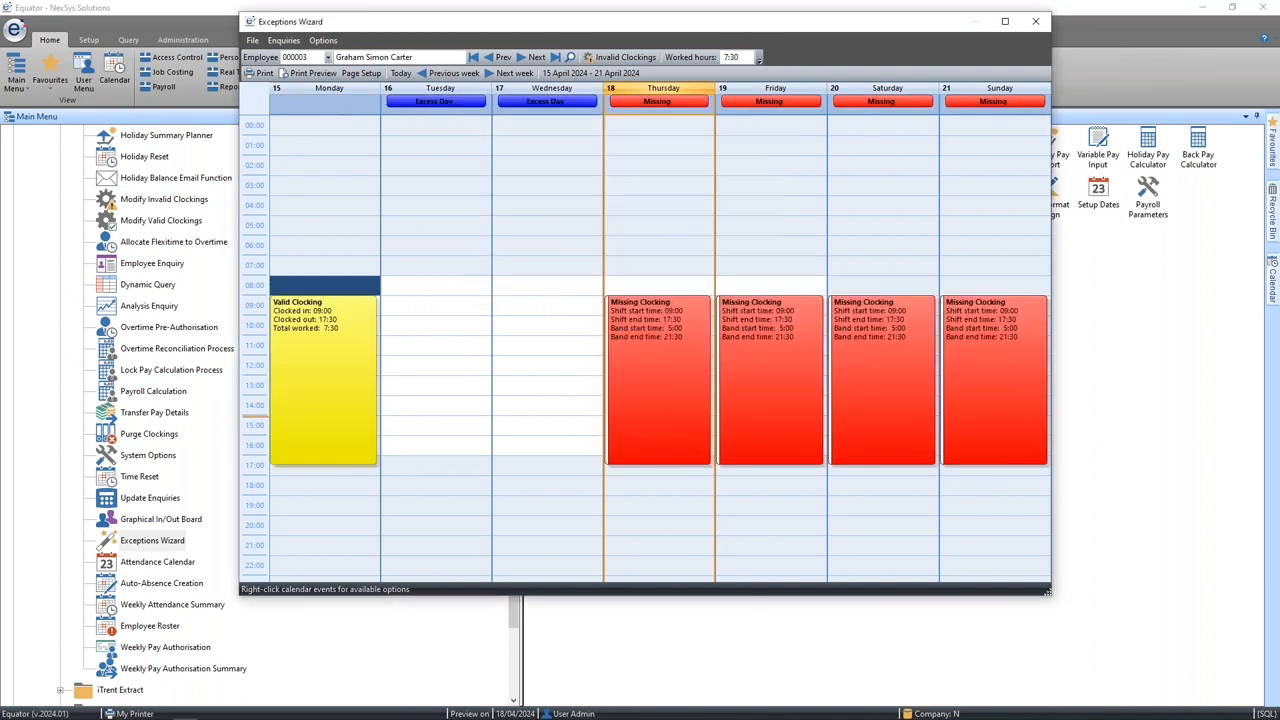
mouse_move(570, 56)
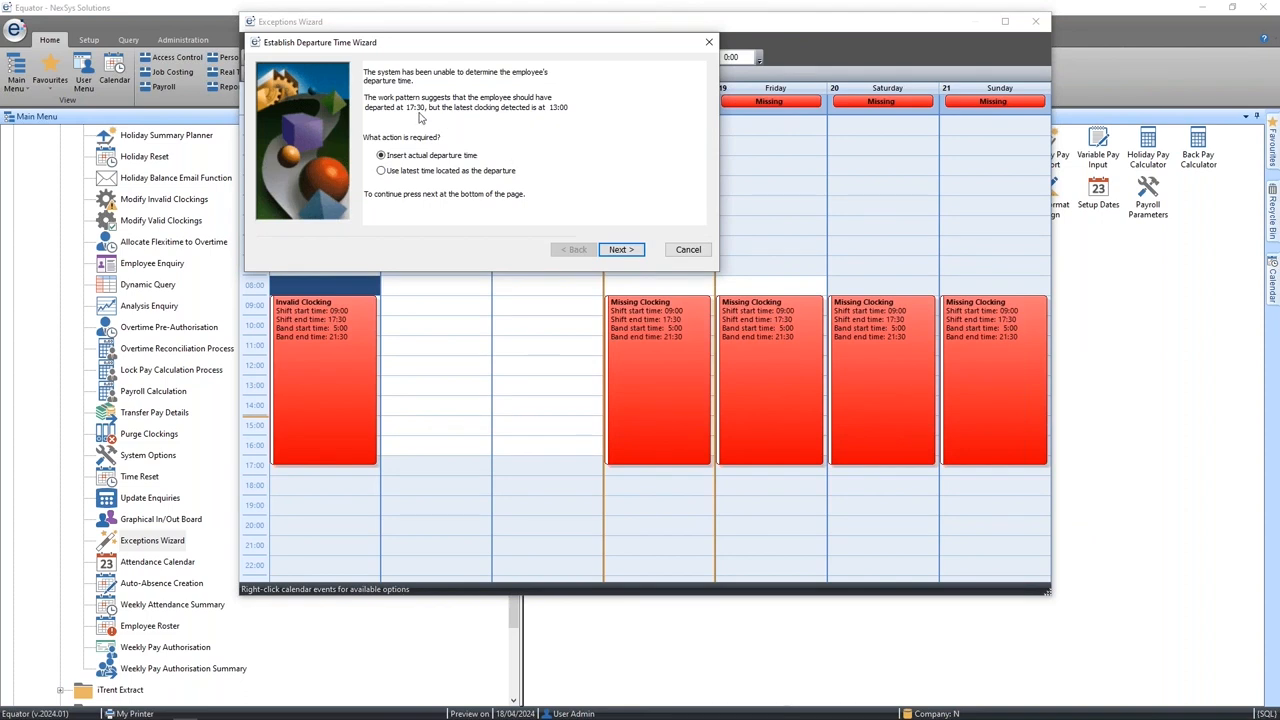
mouse_move(436, 120)
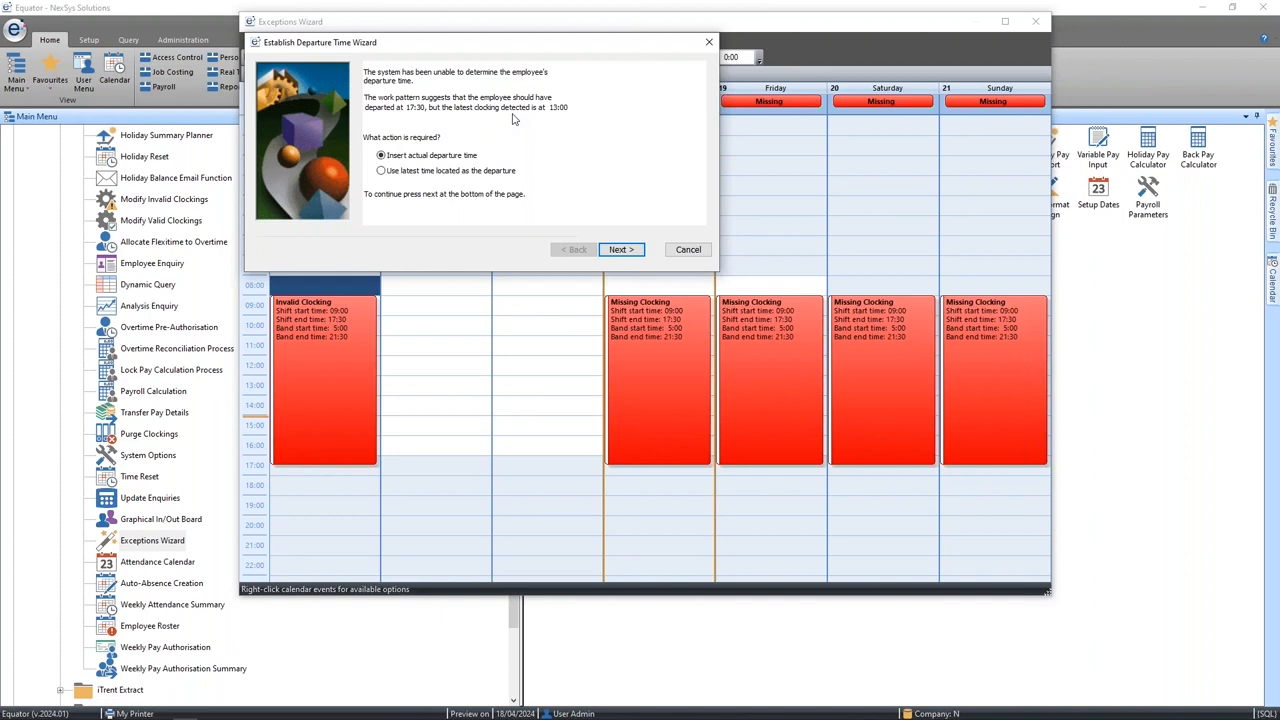
mouse_move(510, 120)
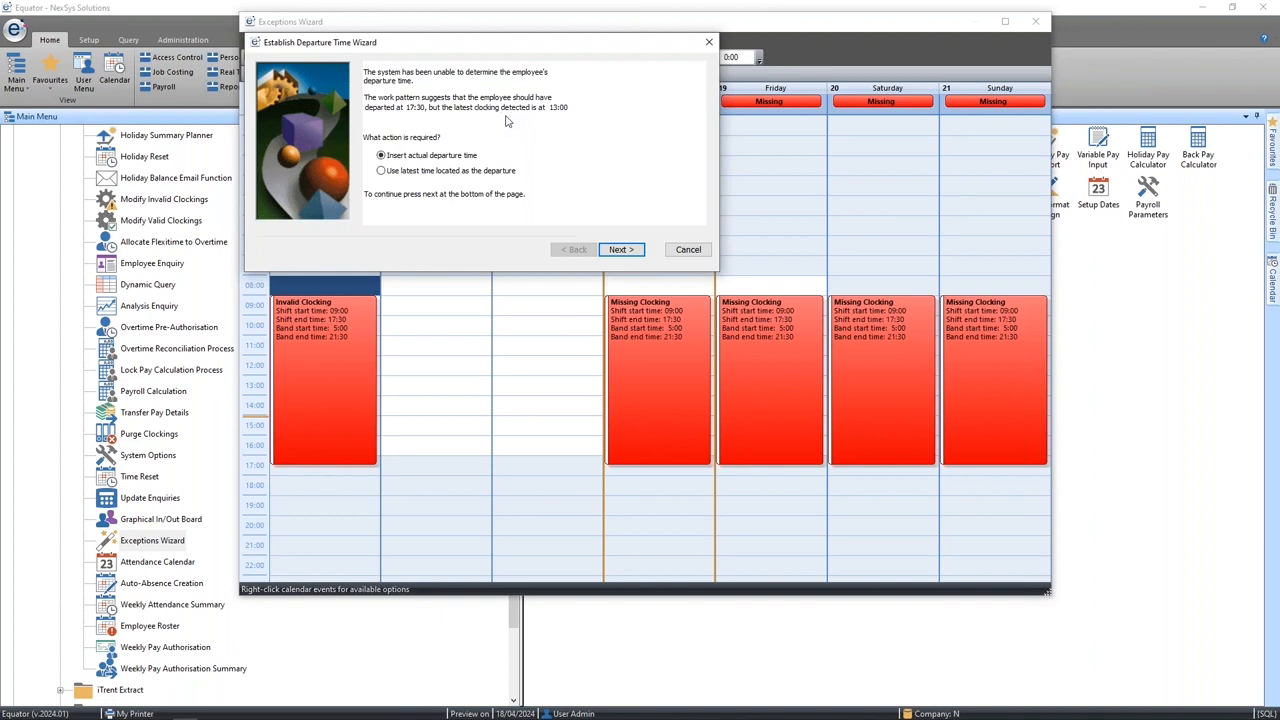
Step: Use the latest clocking as Monday's departure time and record a Hospital absence for the early finish
left_click(380, 170)
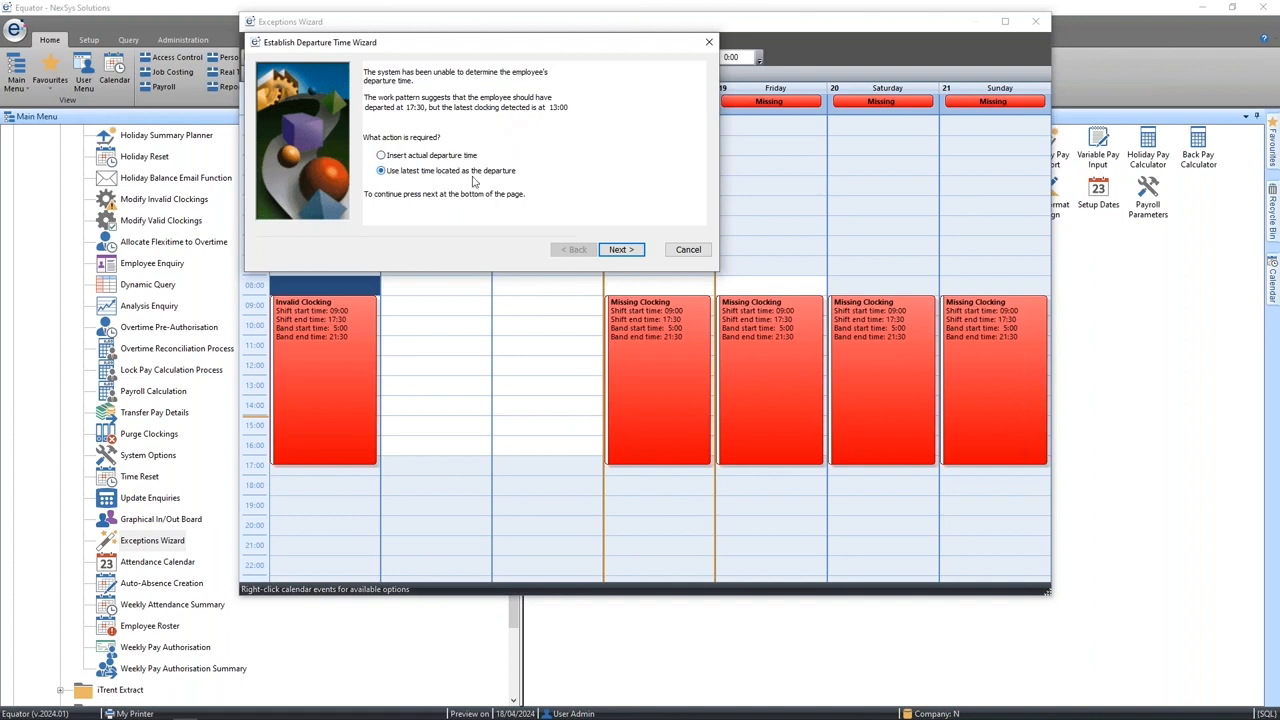
left_click(620, 248)
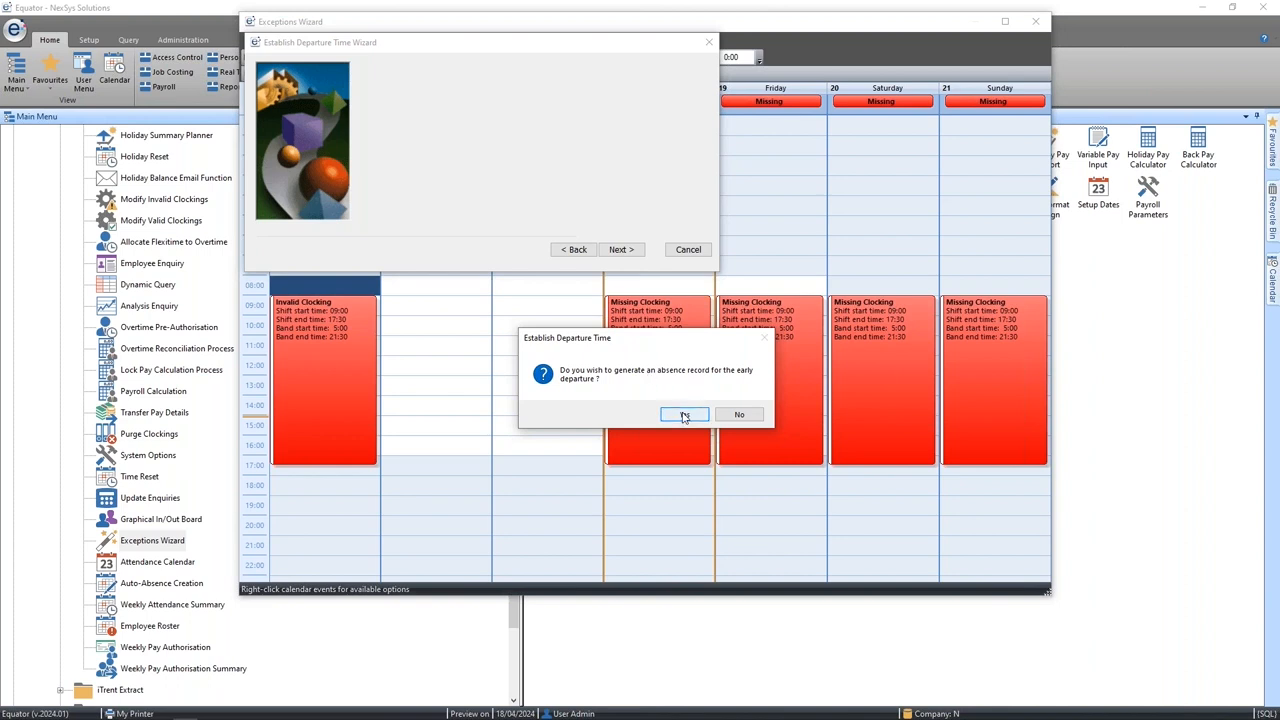
left_click(684, 414)
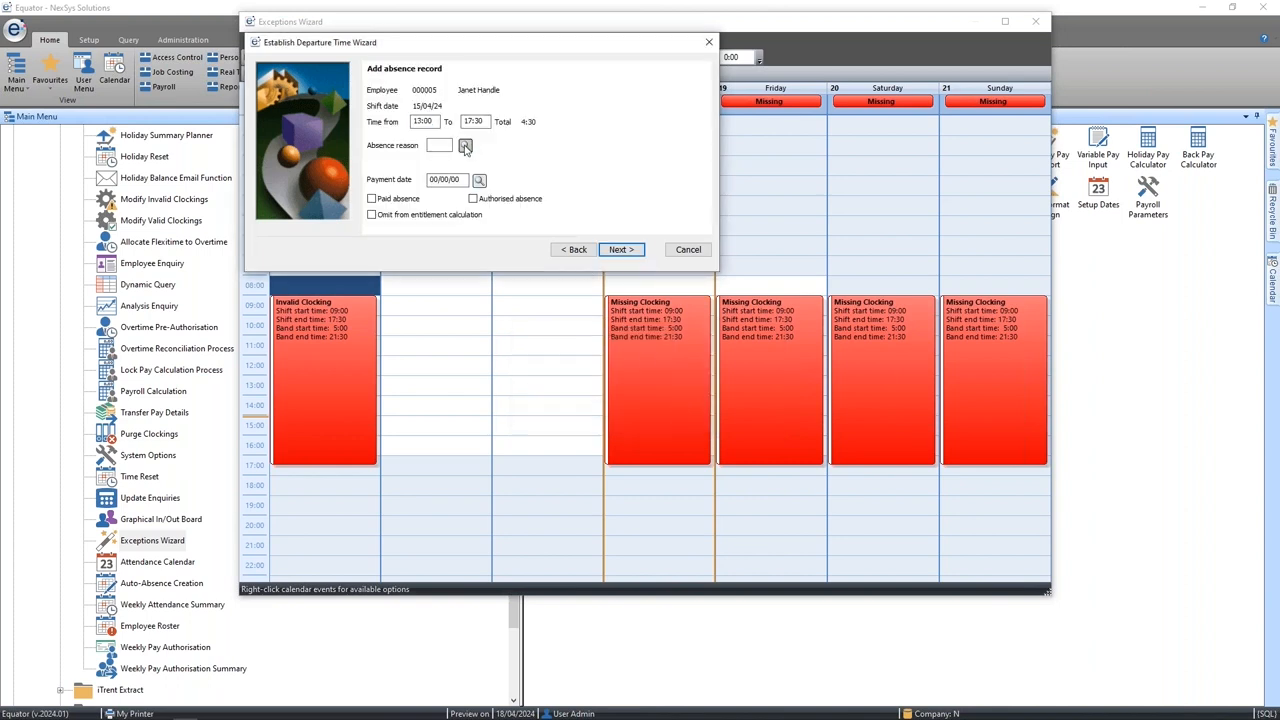
left_click(464, 146)
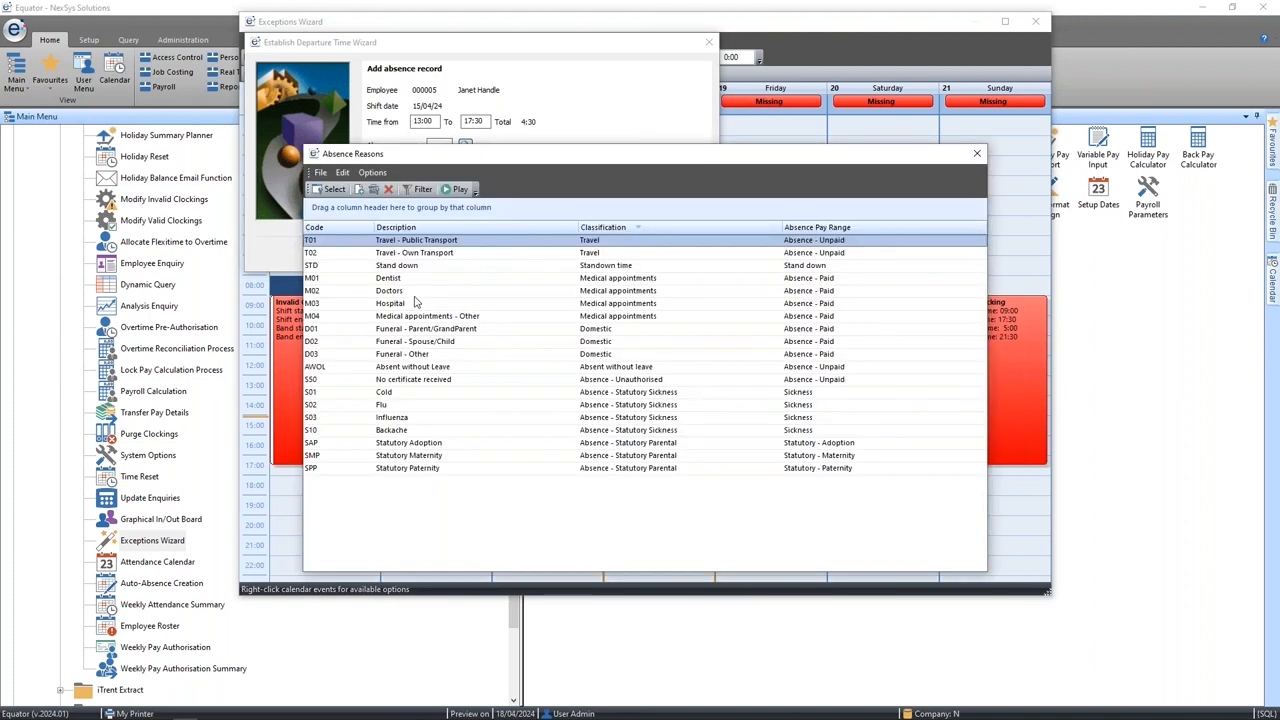
double_click(390, 304)
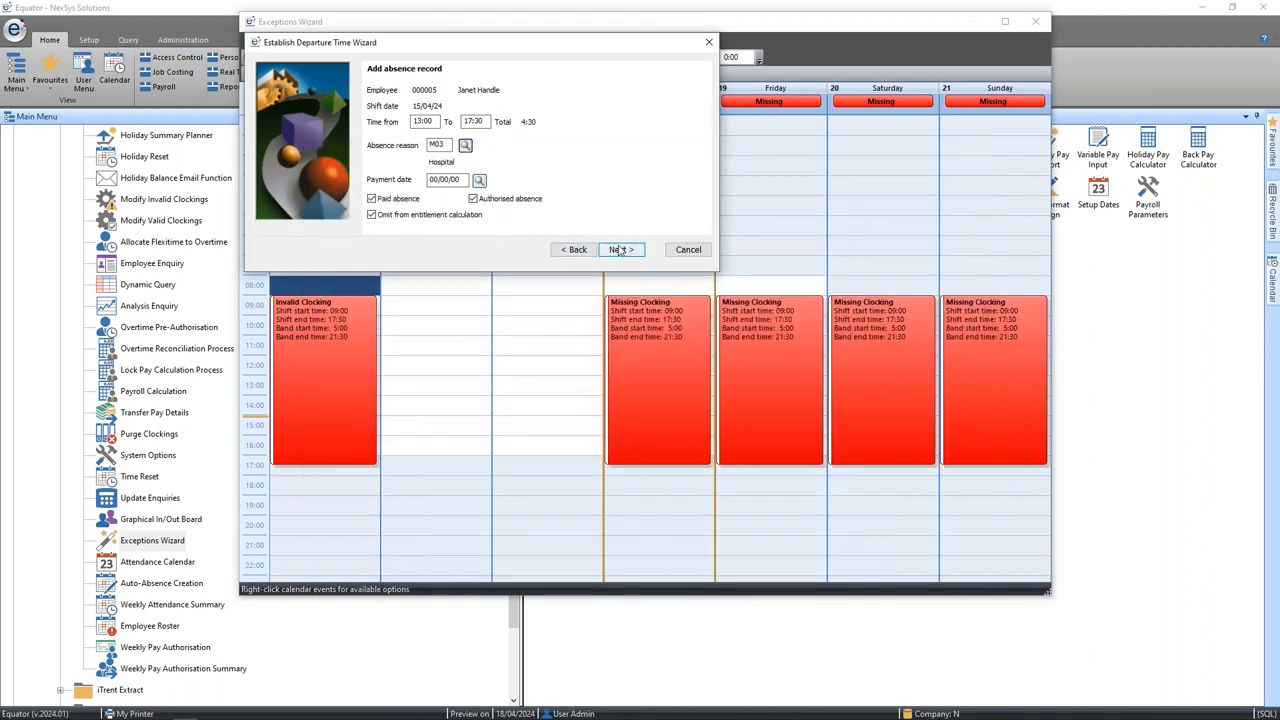
Step: Finish the departure wizard, accept and validate Monday's corrections, then bring up the employee lookup
left_click(620, 248)
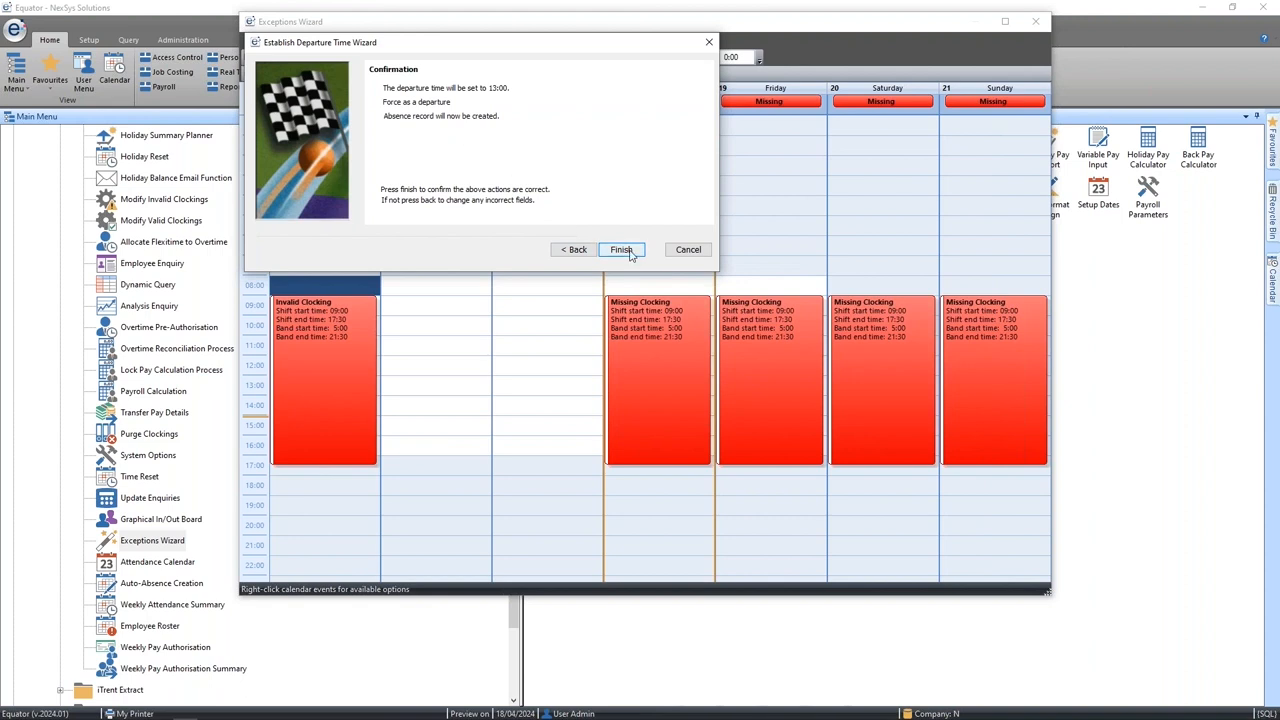
left_click(620, 248)
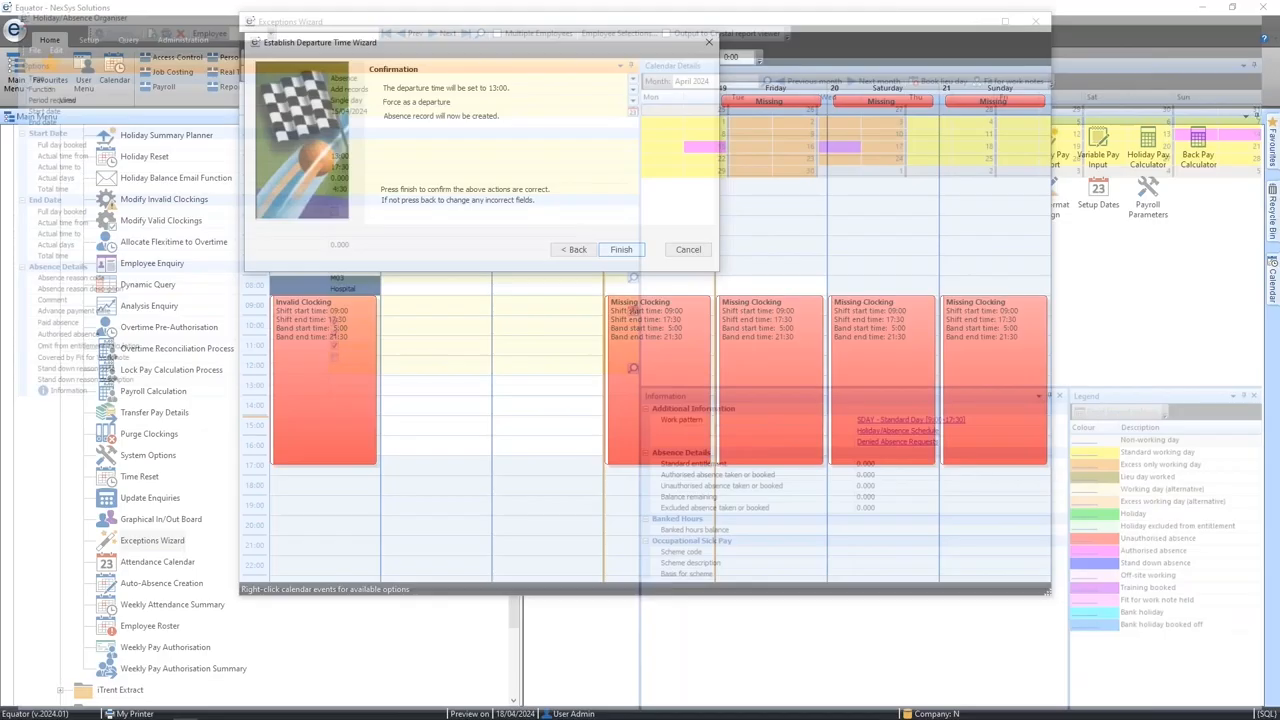
left_click(620, 248)
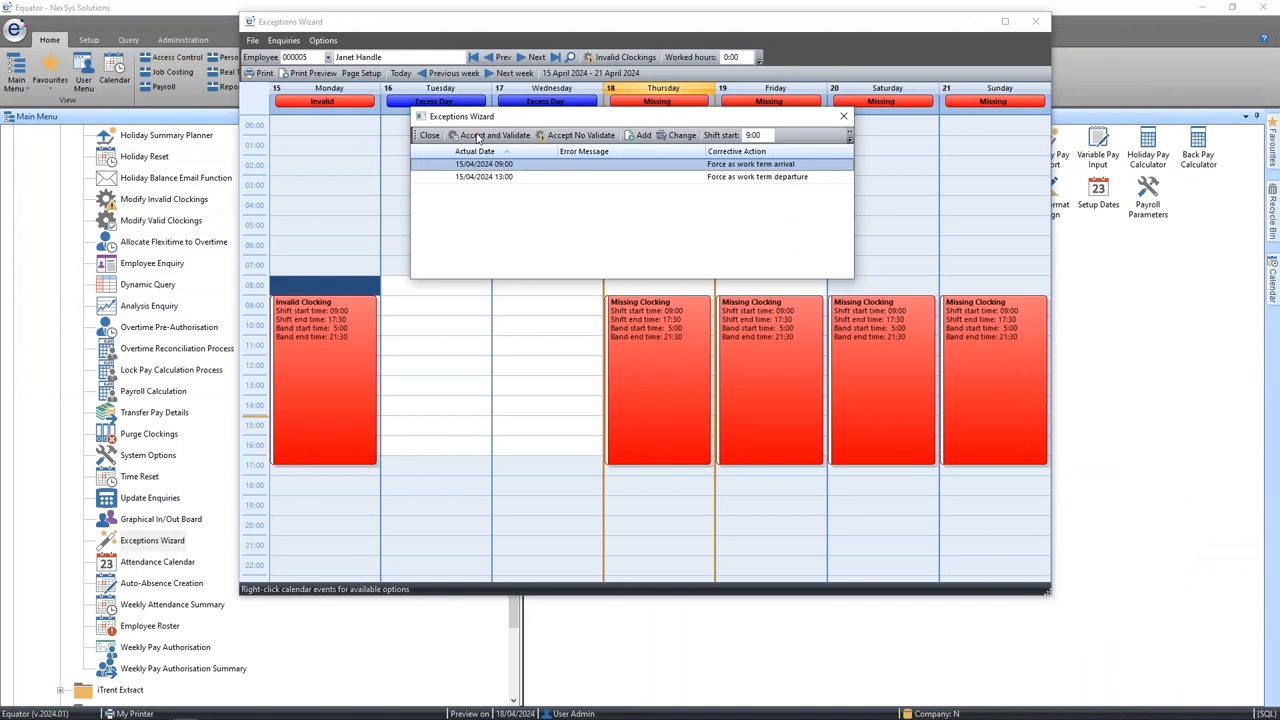
left_click(496, 136)
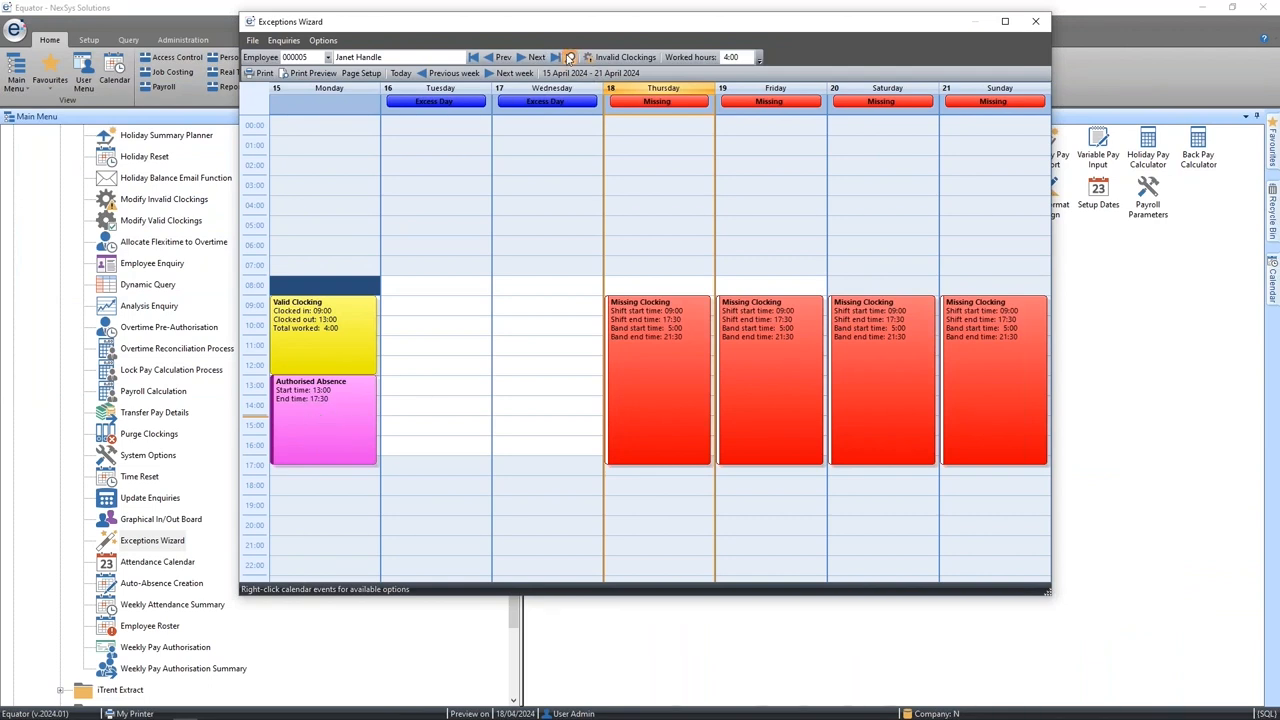
left_click(570, 56)
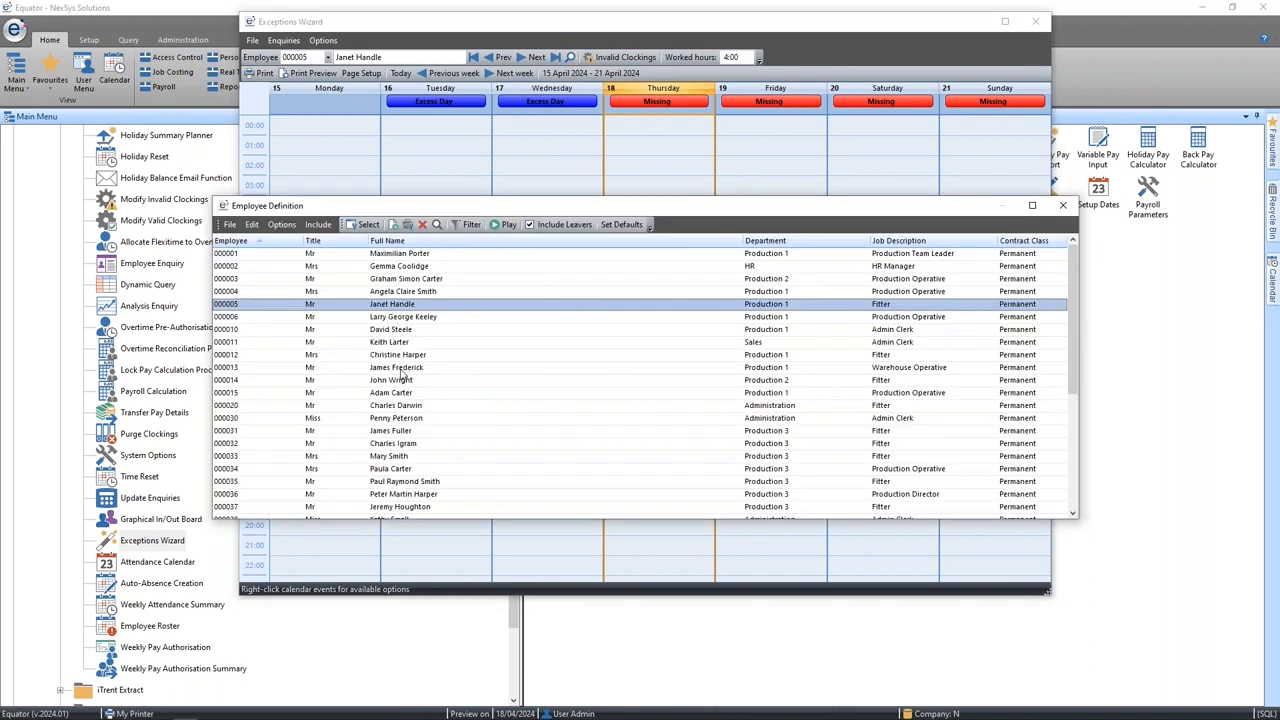
Step: Select the next employee and accept the night-shift corrective actions for Thursday and Friday
left_click(1062, 204)
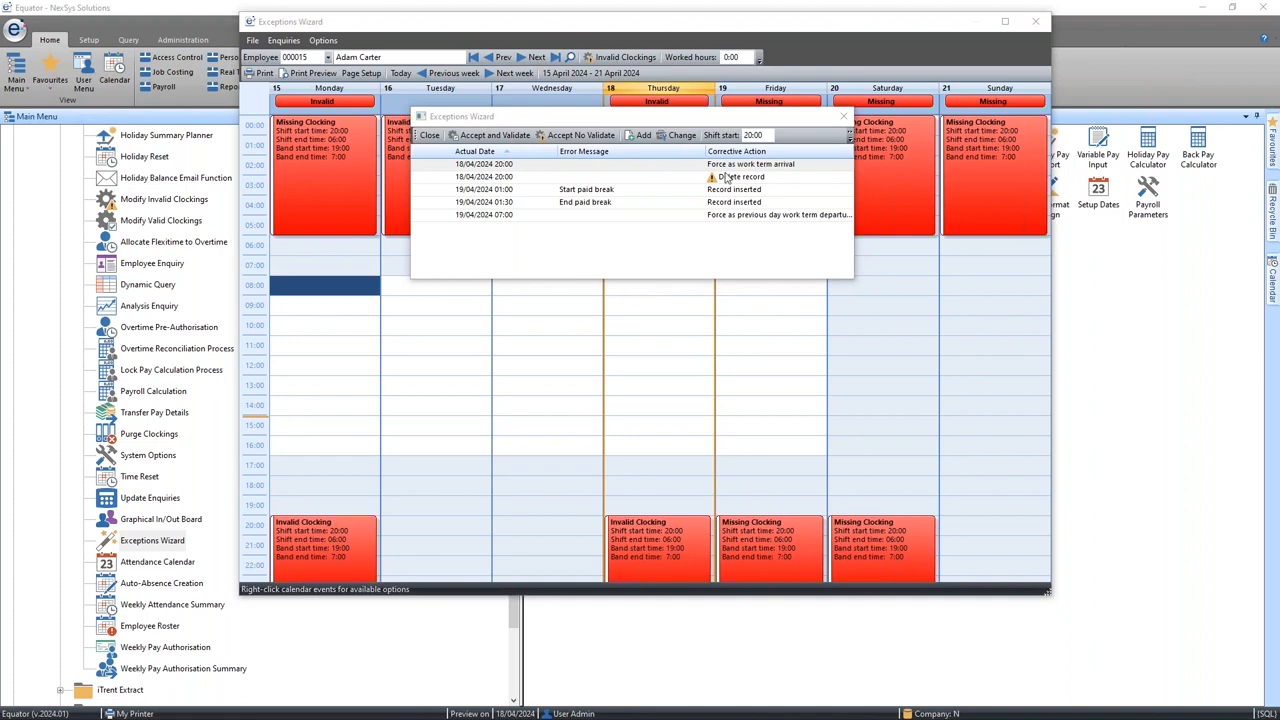
mouse_move(728, 184)
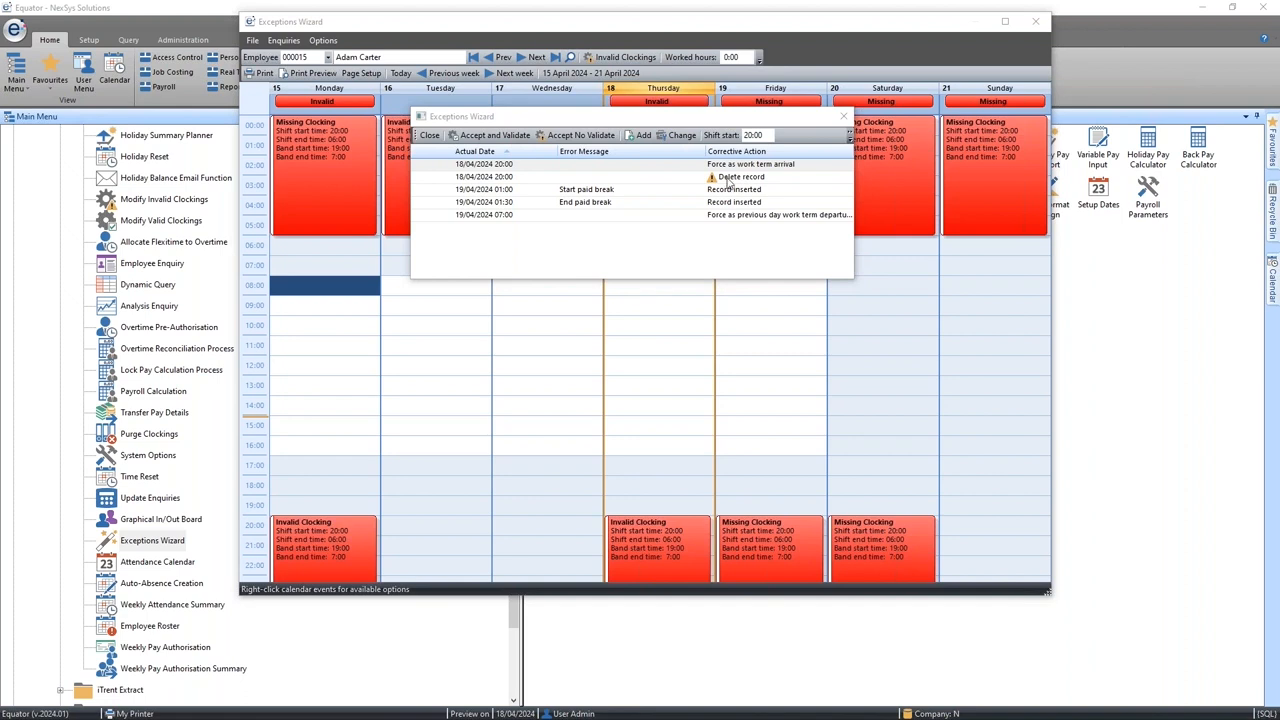
left_click(600, 176)
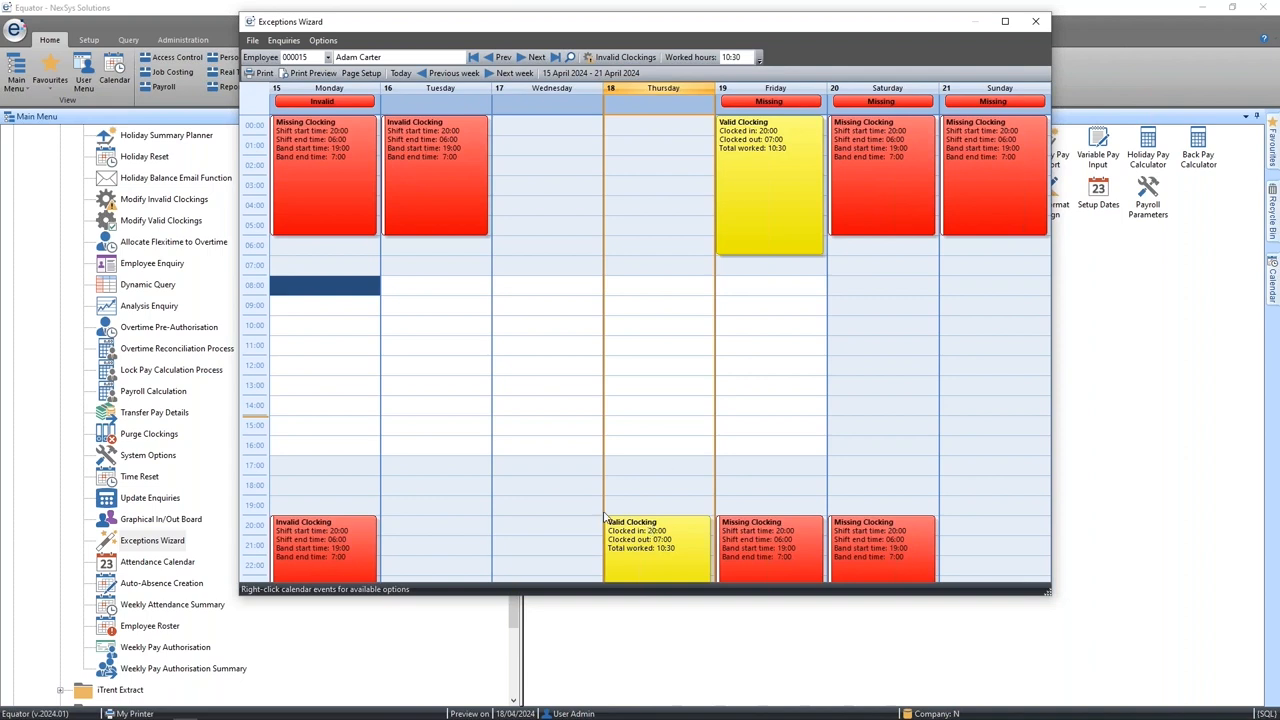
mouse_move(900, 136)
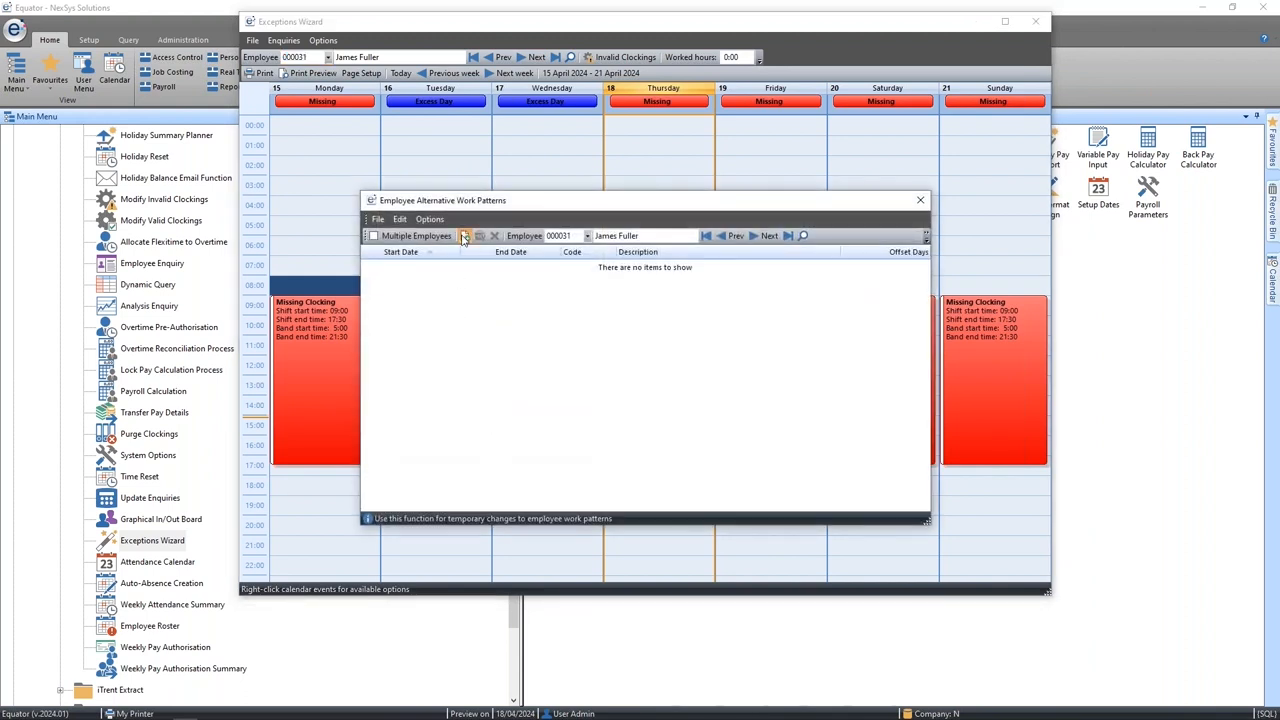
Step: Create an alternative STD 9-5 work pattern from 16/04/2024 to 17/04/2024 and close the list
left_click(464, 236)
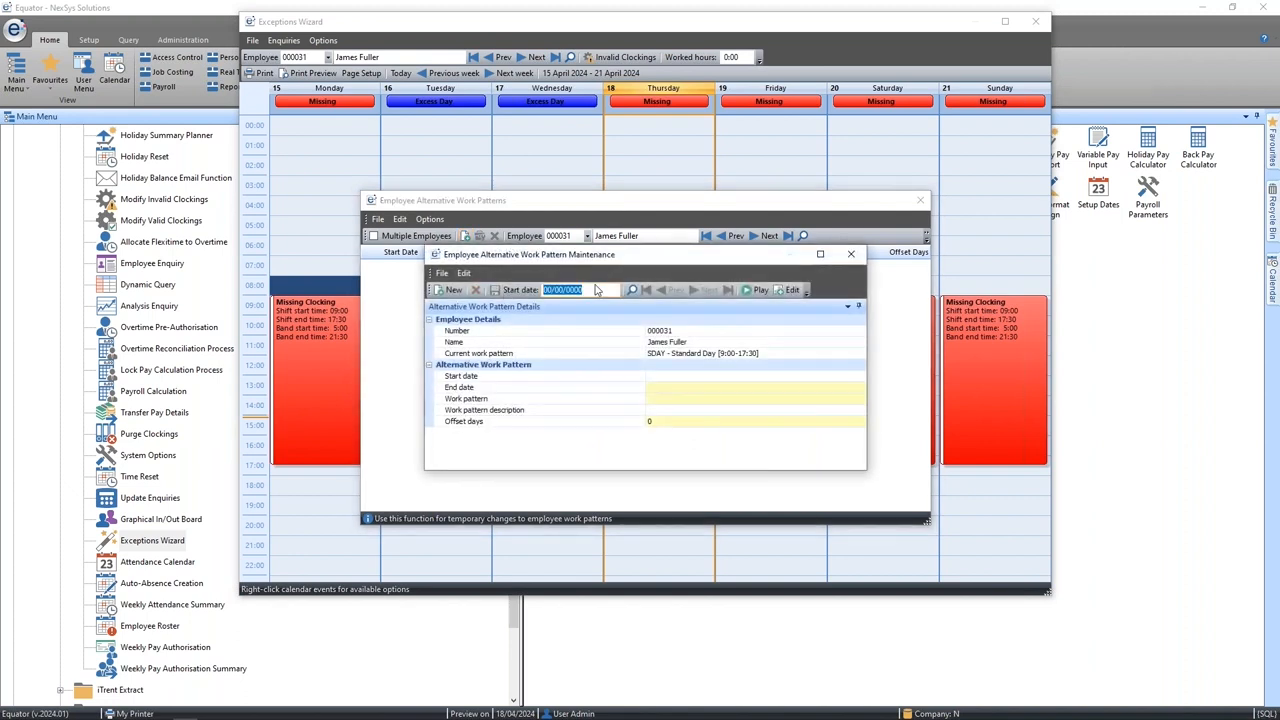
left_click(632, 288)
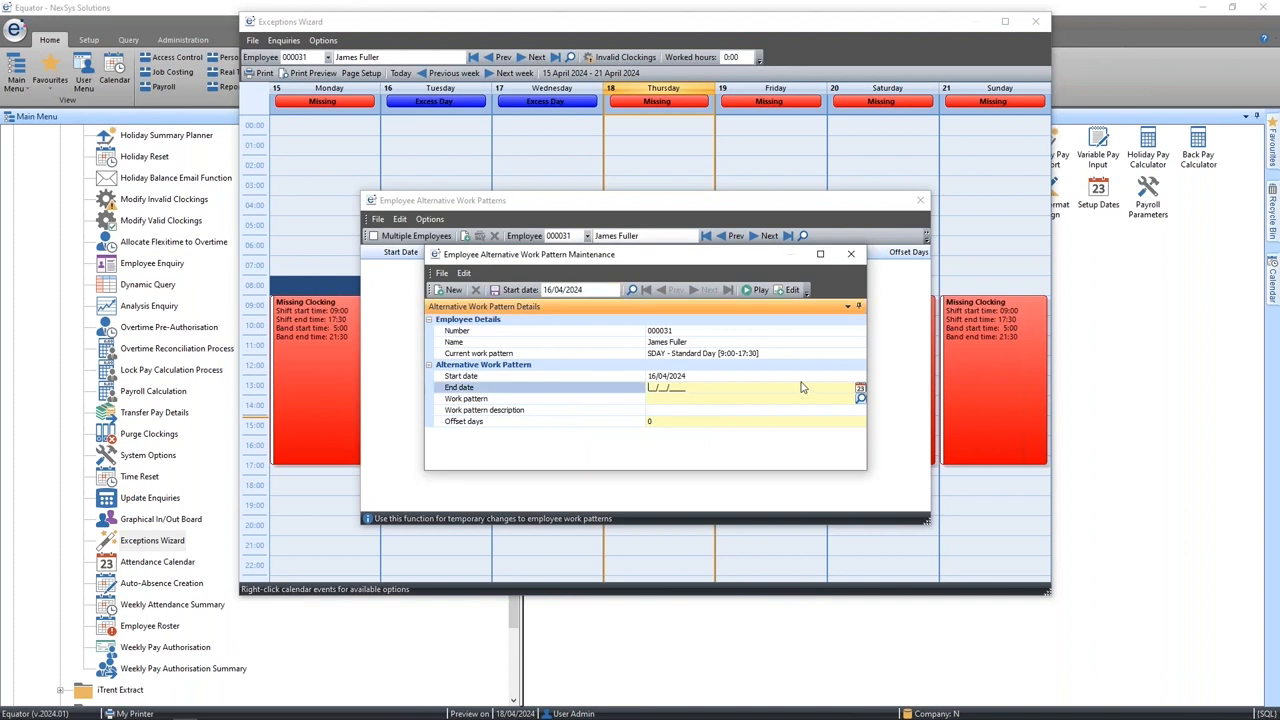
left_click(860, 388)
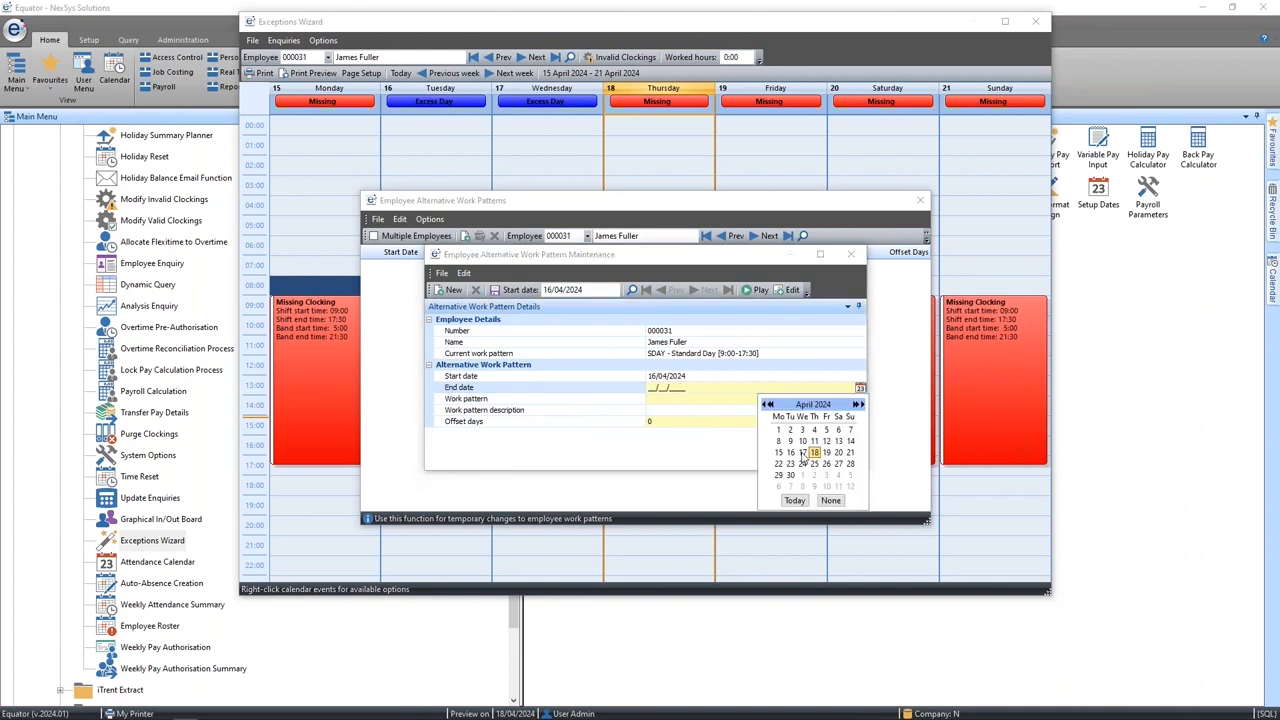
left_click(802, 452)
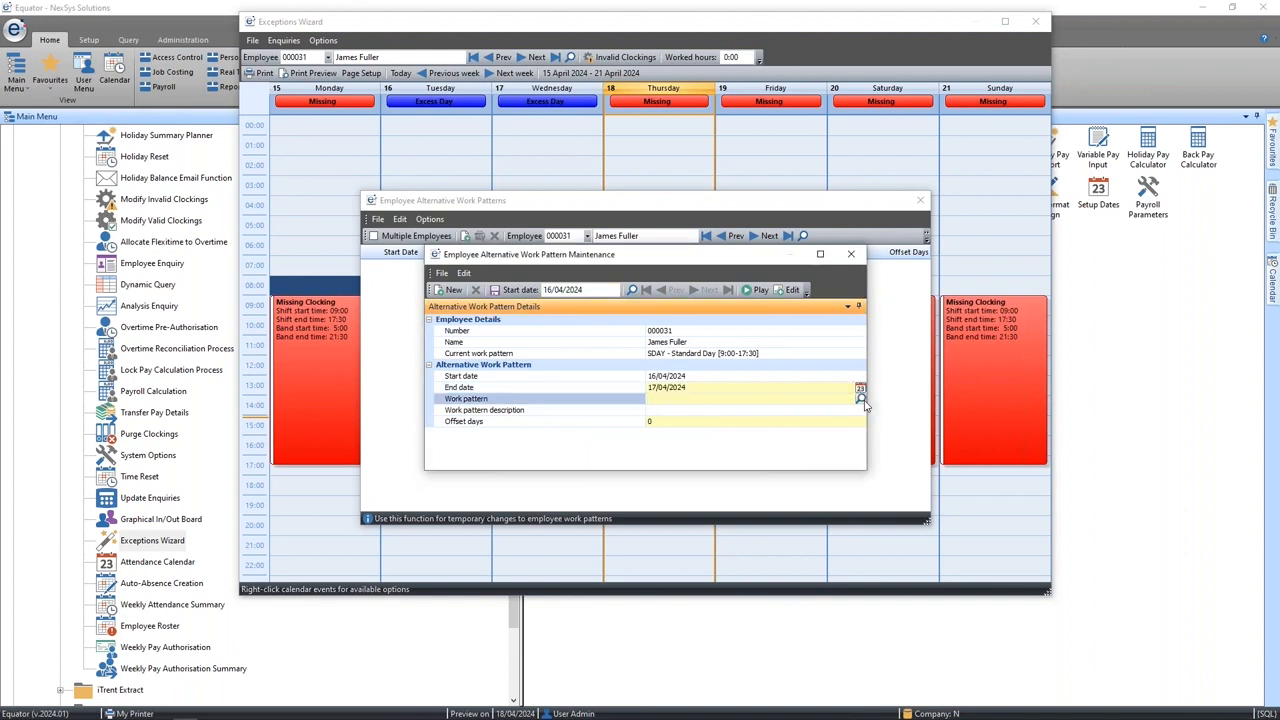
left_click(862, 398)
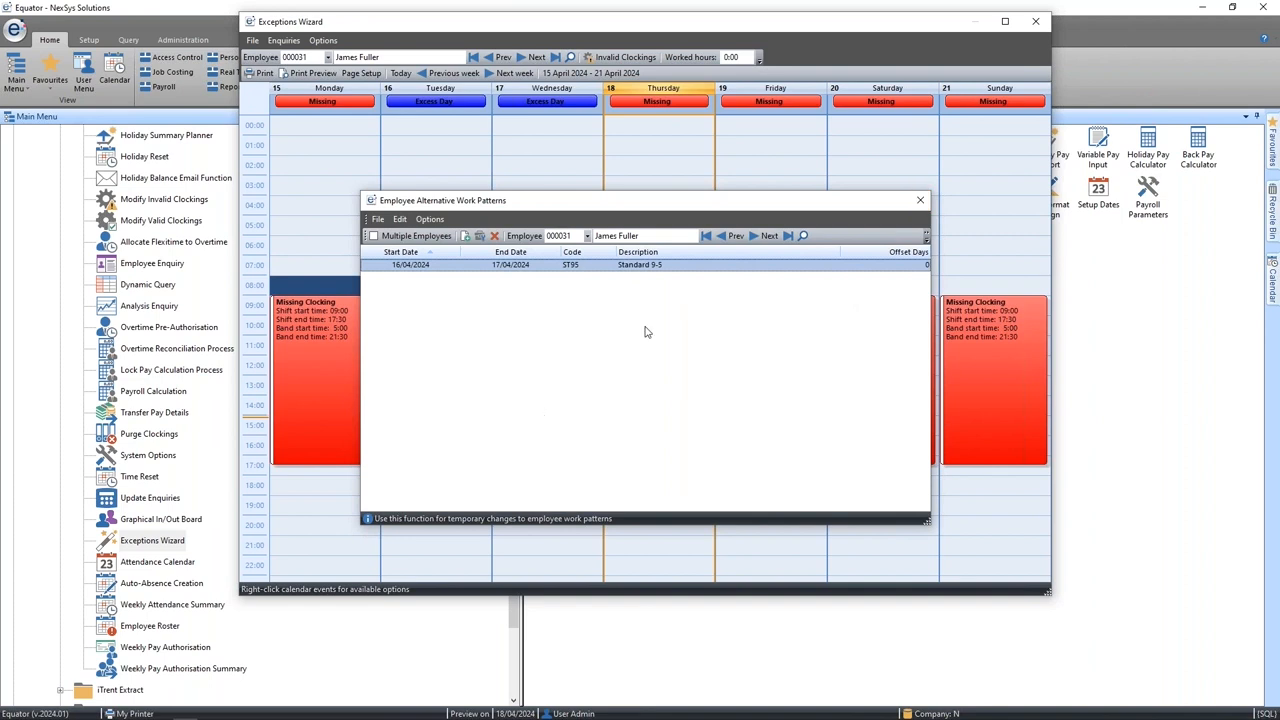
left_click(920, 200)
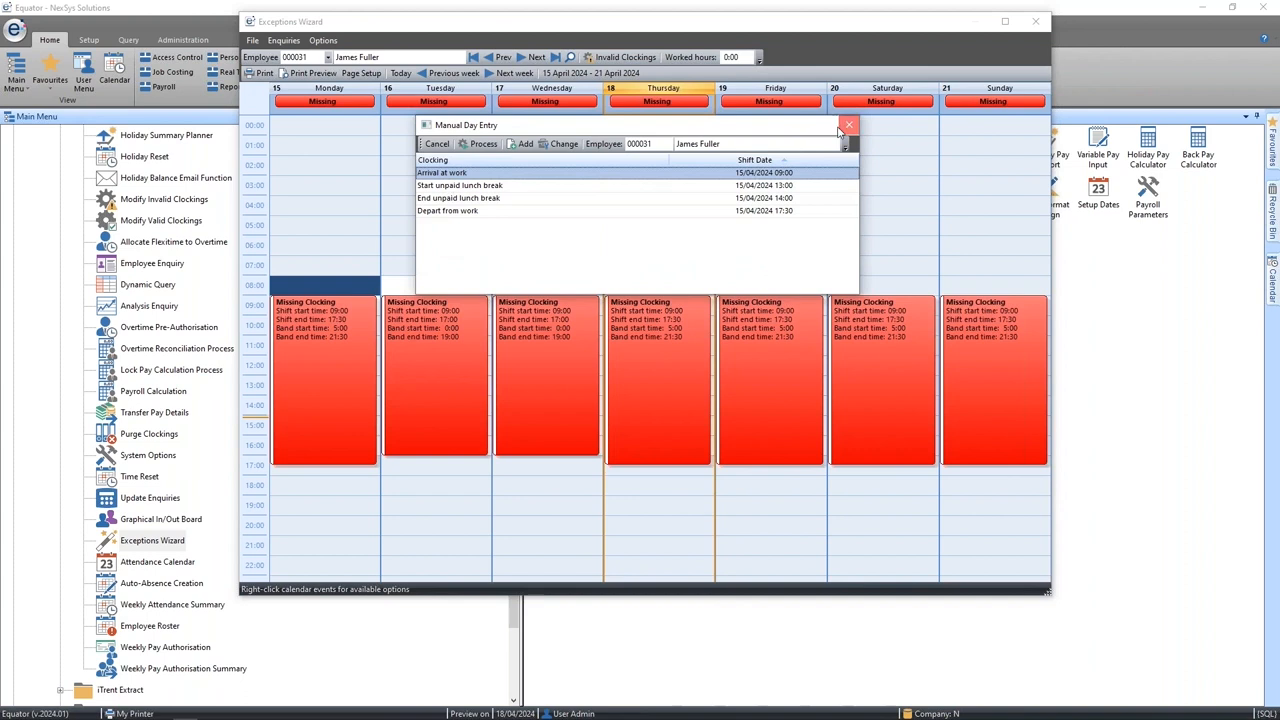
Step: Cancel the manual day entry and book Monday 15 April as a holiday with a reason from the lookup
left_click(848, 124)
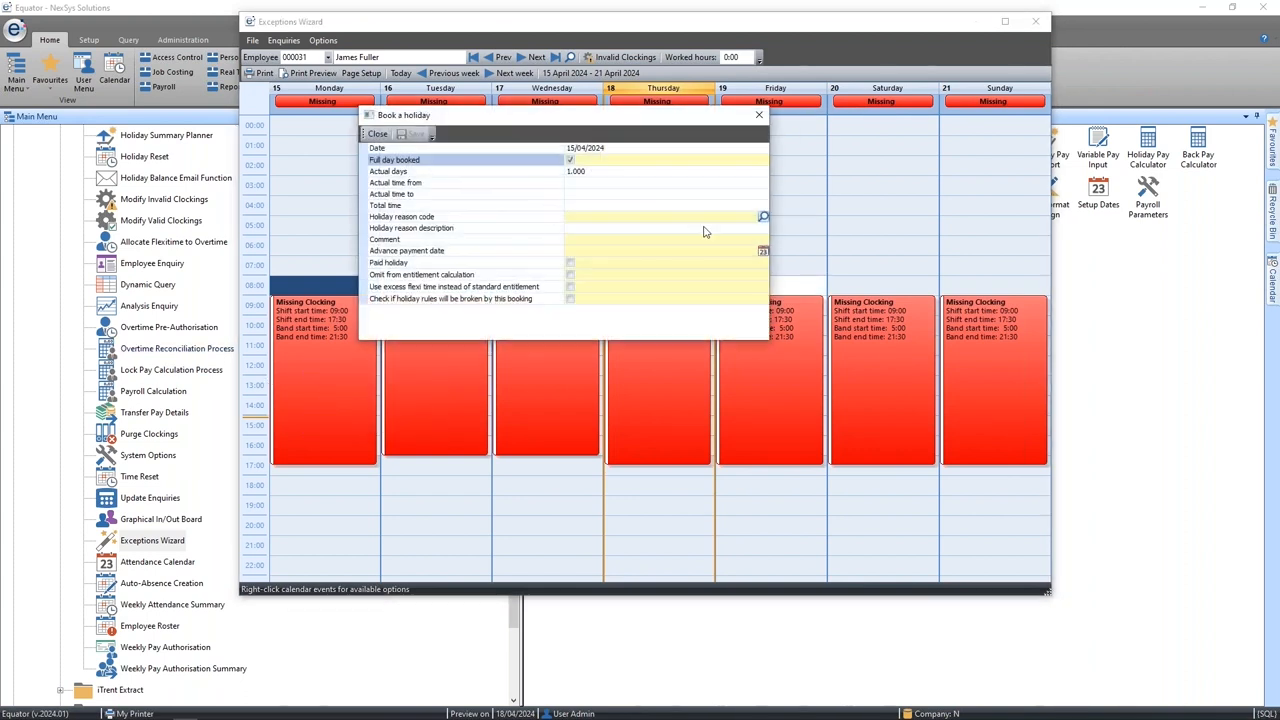
left_click(764, 216)
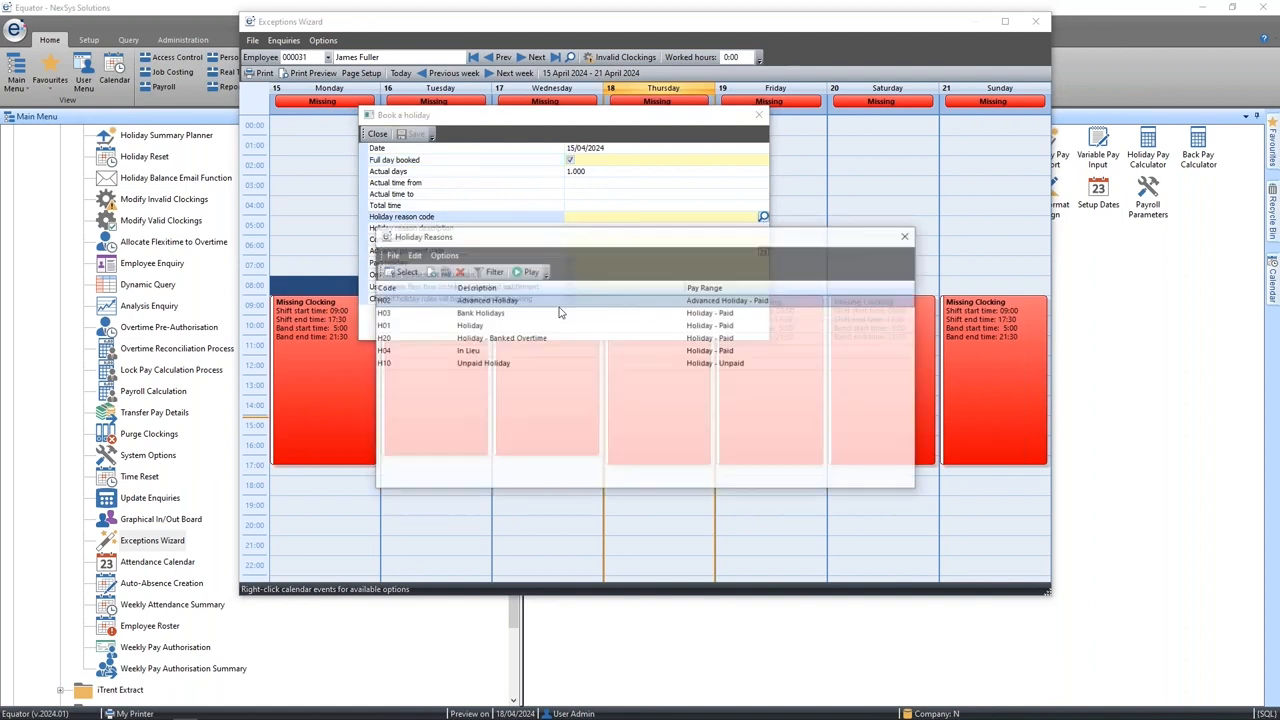
double_click(470, 324)
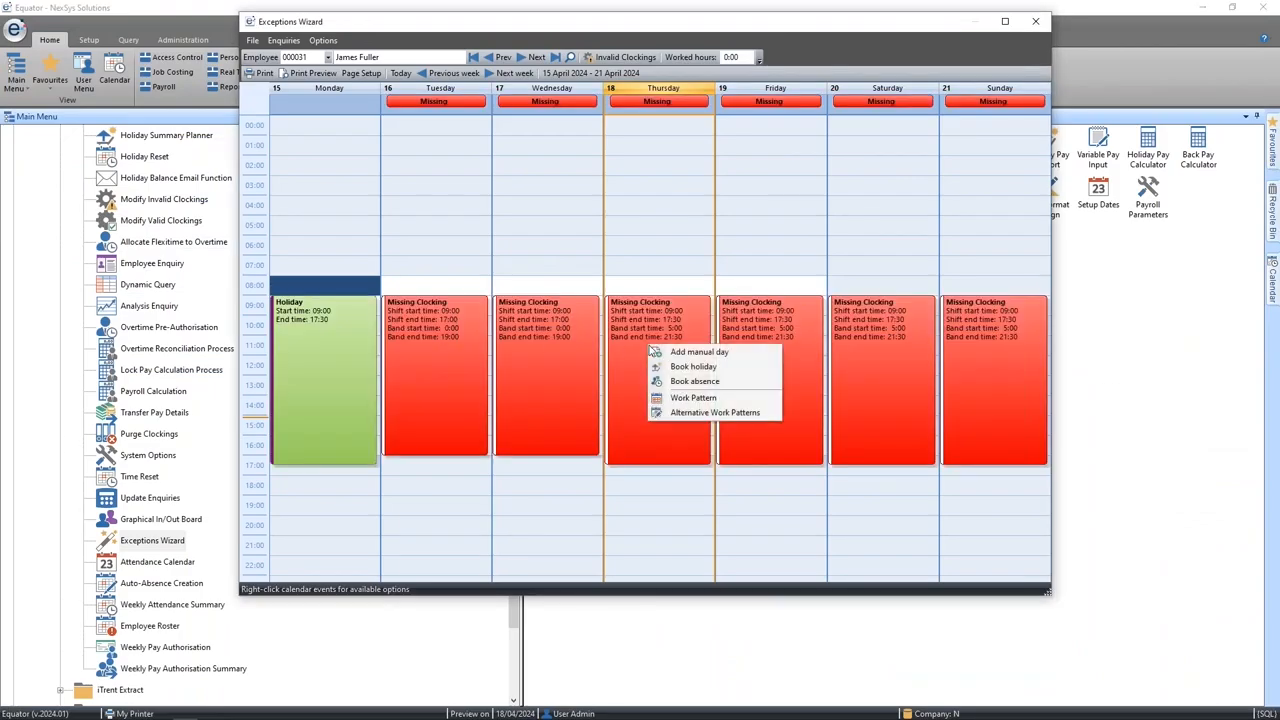
Step: Book Thursday as a paid absence with reason H03 Hospital and save it
left_click(694, 380)
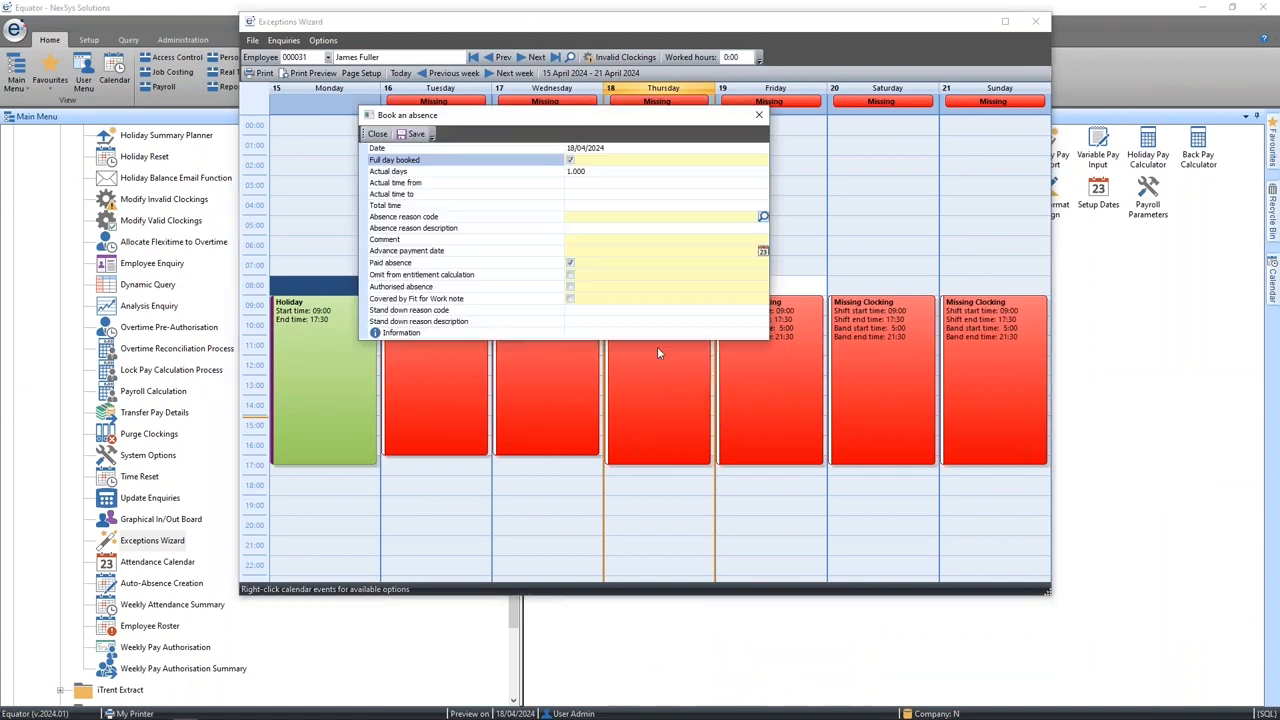
left_click(764, 216)
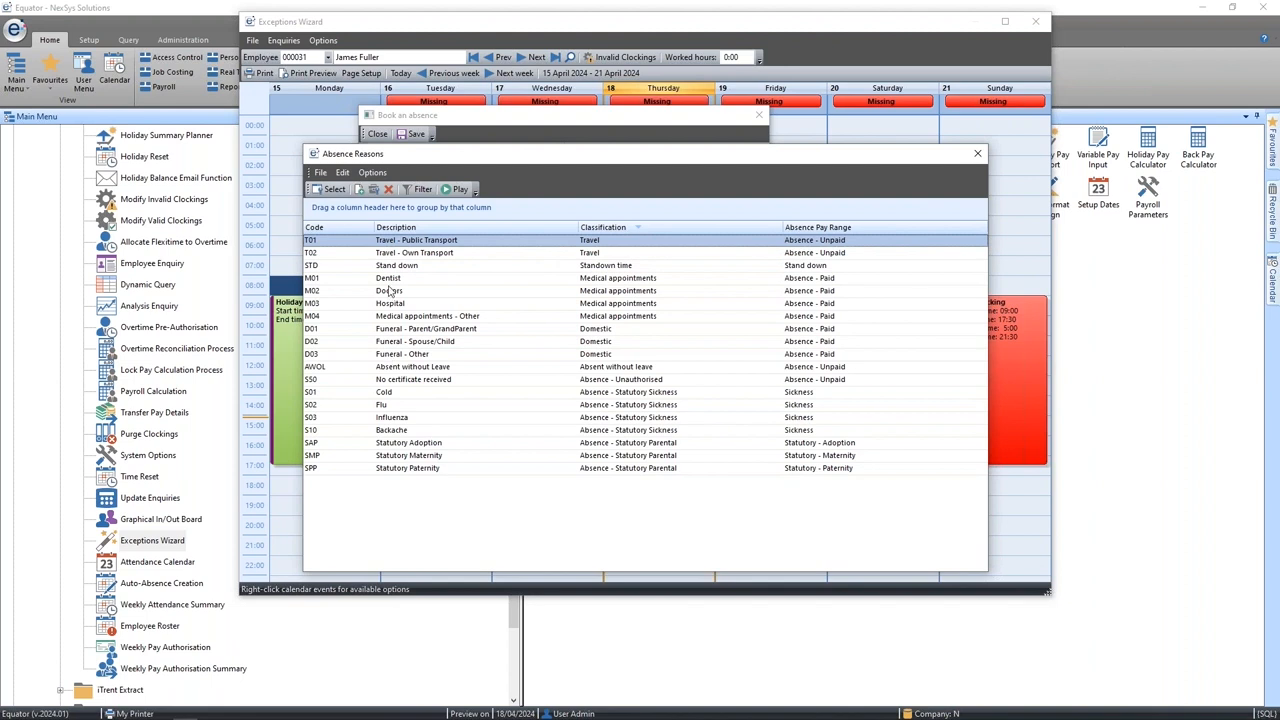
double_click(390, 304)
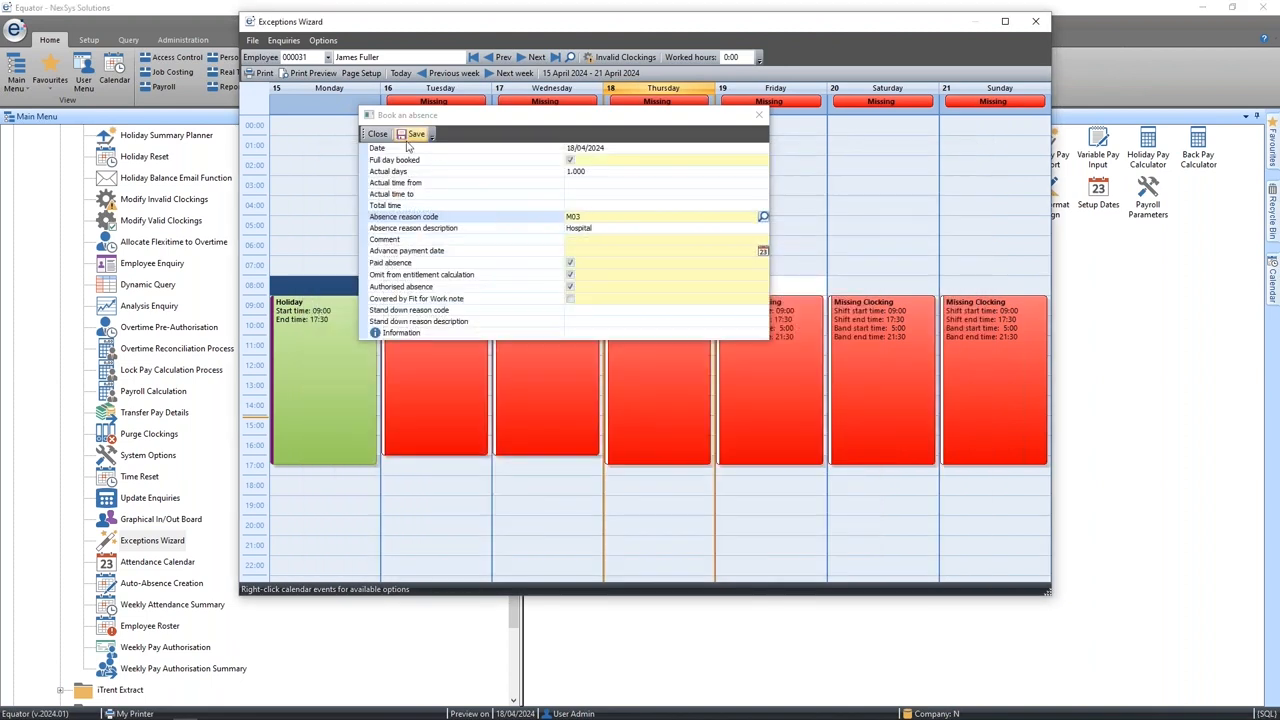
left_click(376, 132)
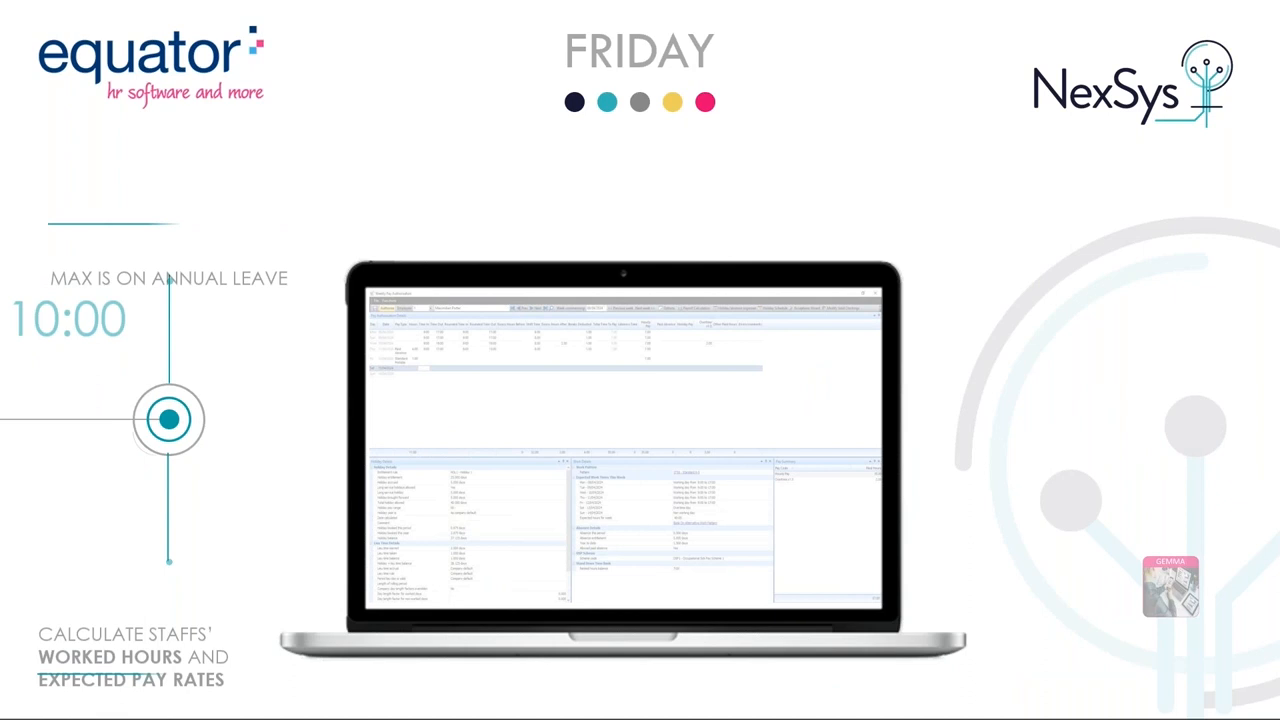
mouse_move(392, 210)
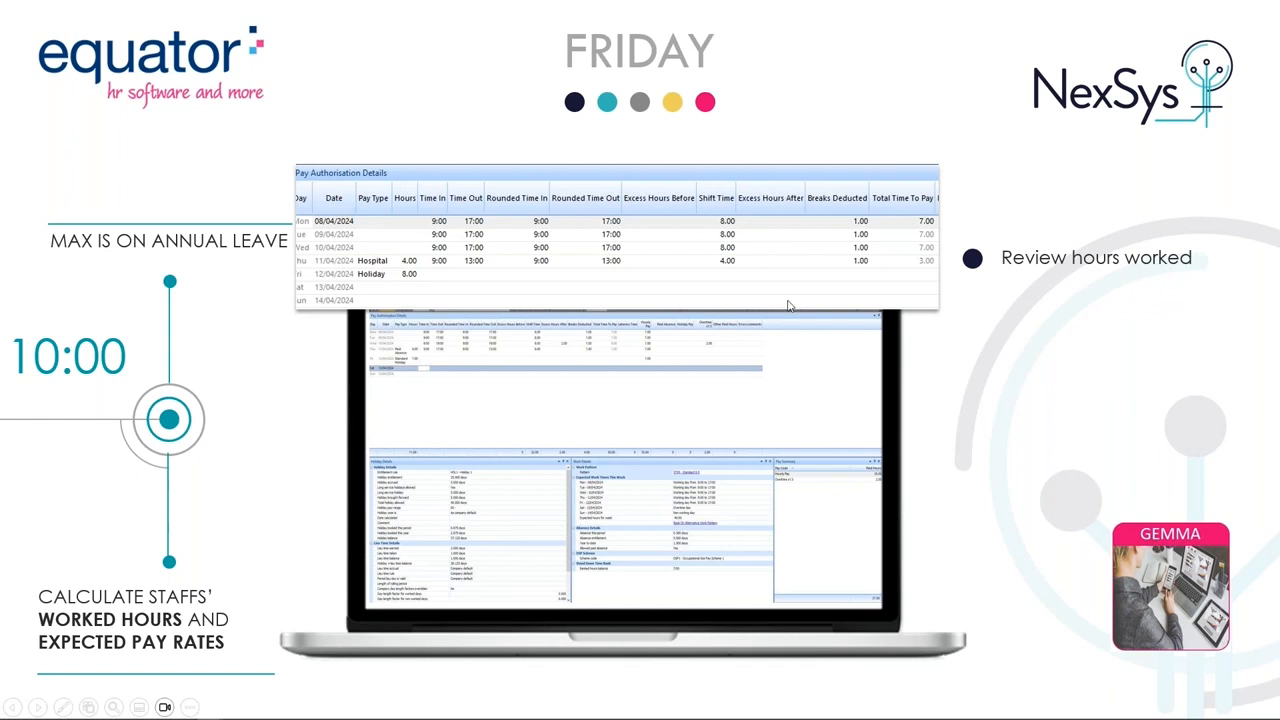
mouse_move(580, 232)
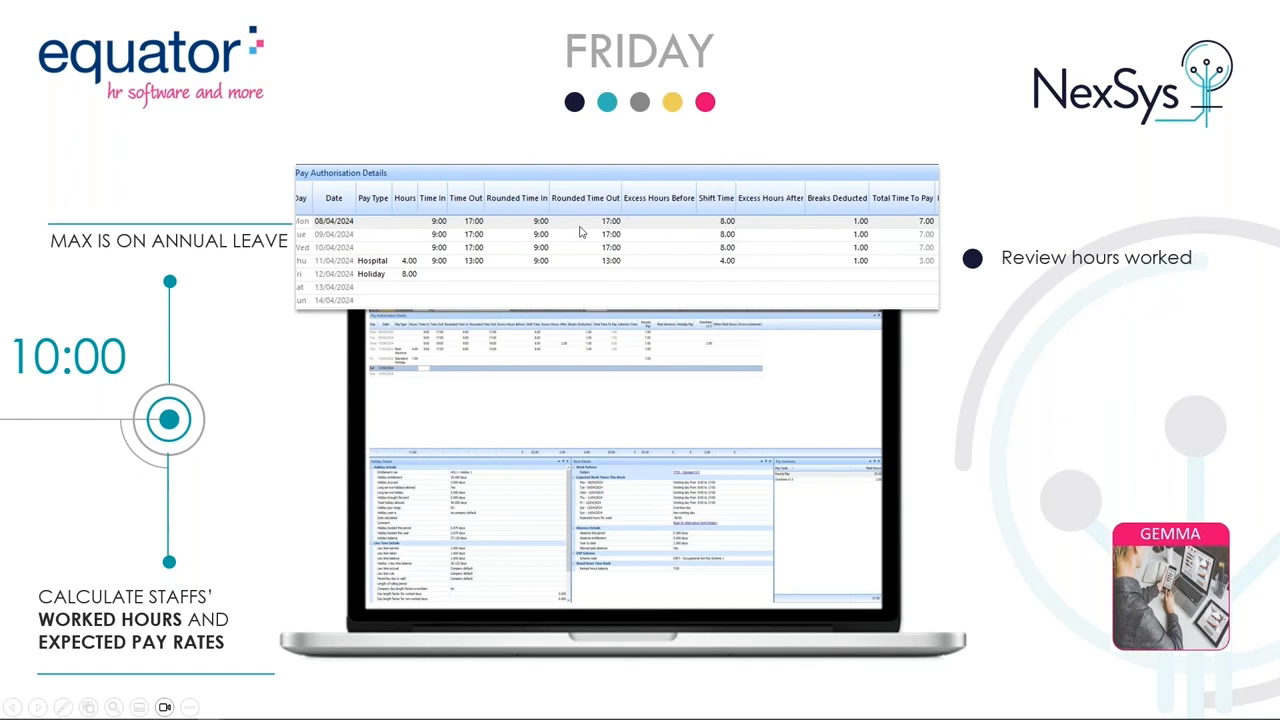
mouse_move(784, 244)
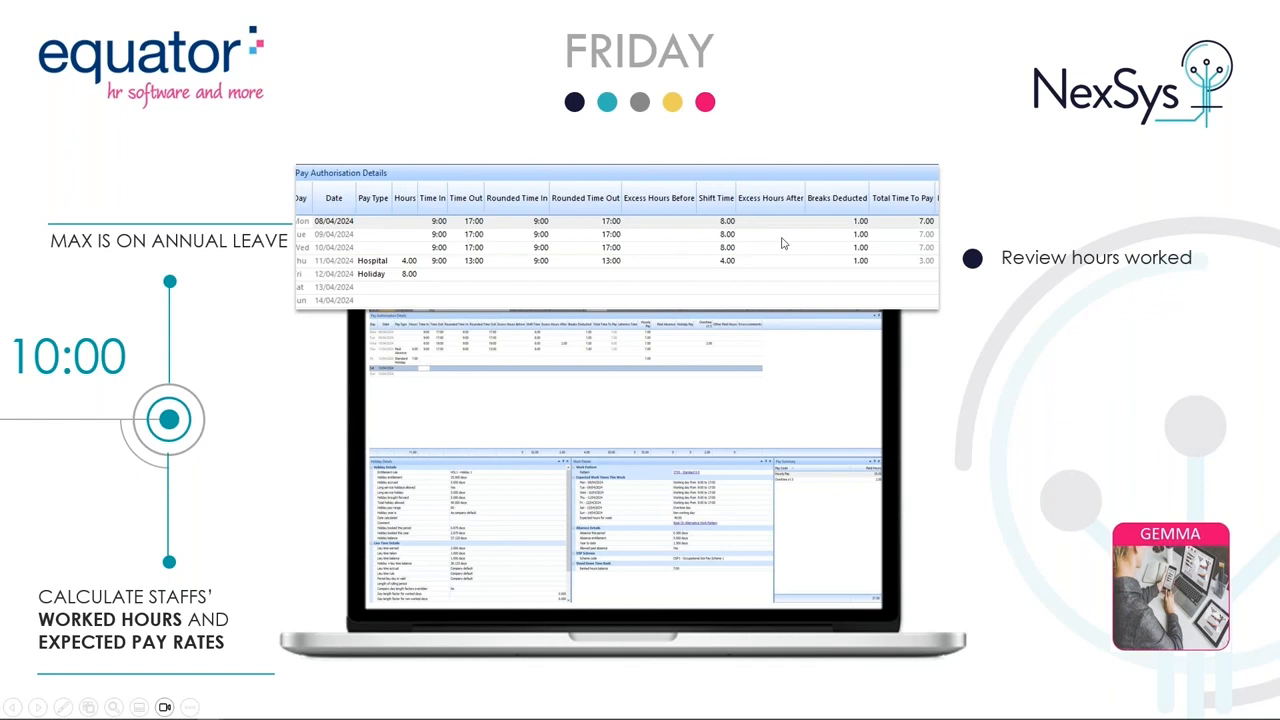
mouse_move(744, 244)
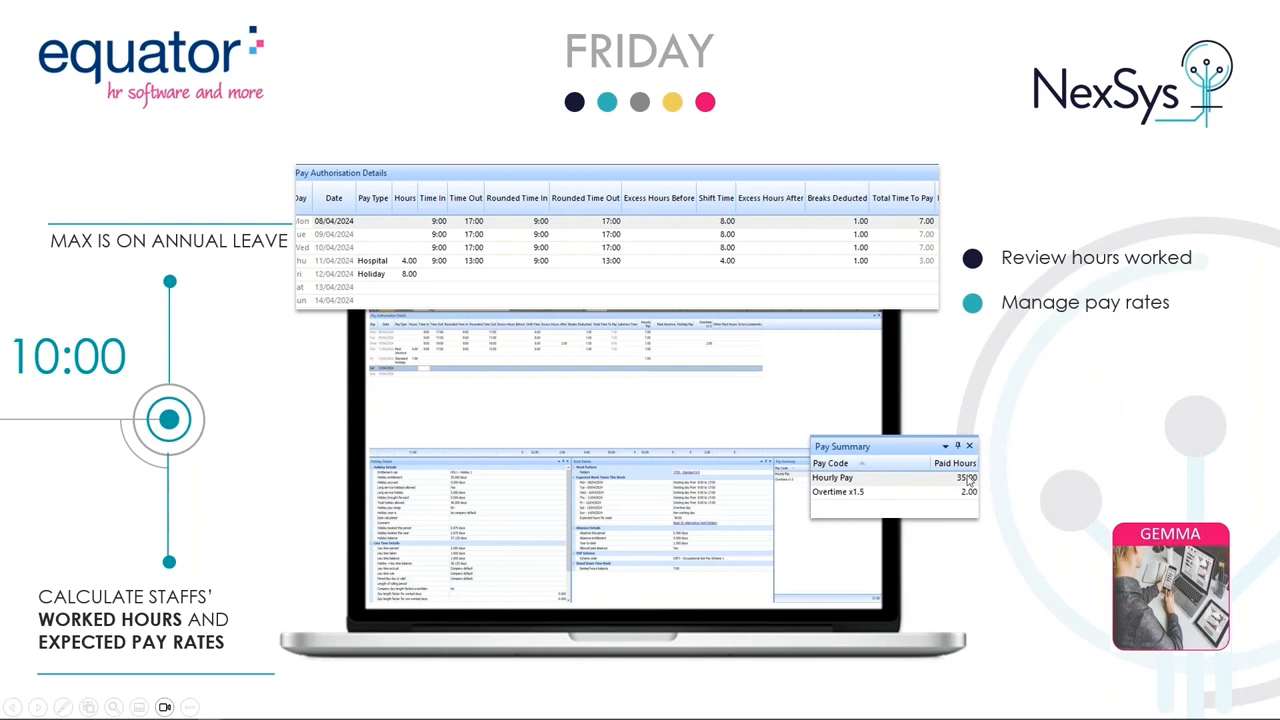
mouse_move(968, 504)
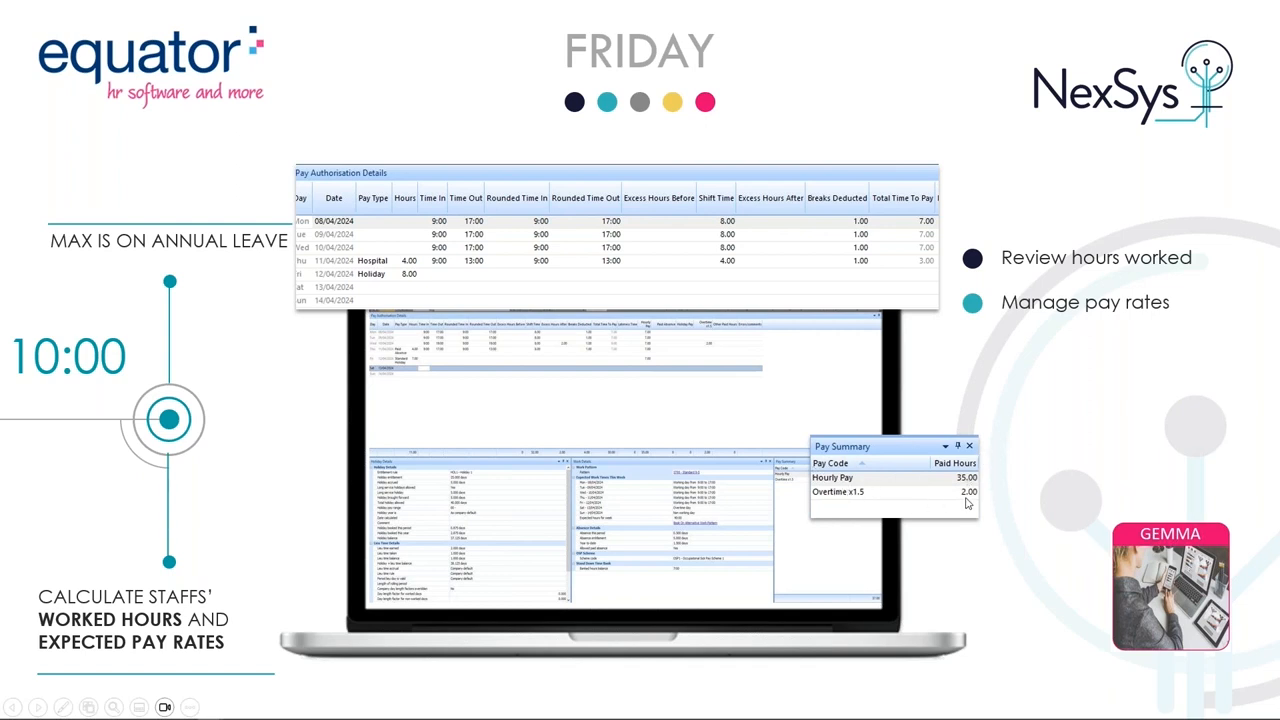
mouse_move(910, 362)
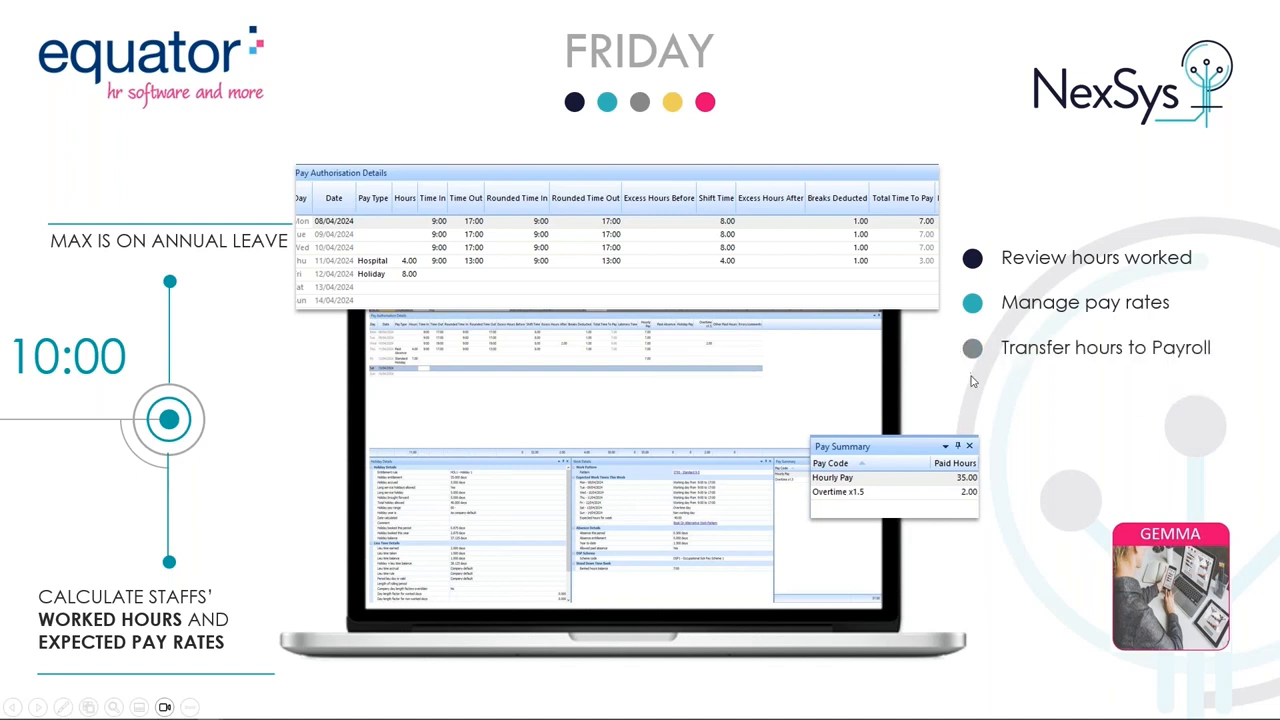
mouse_move(824, 424)
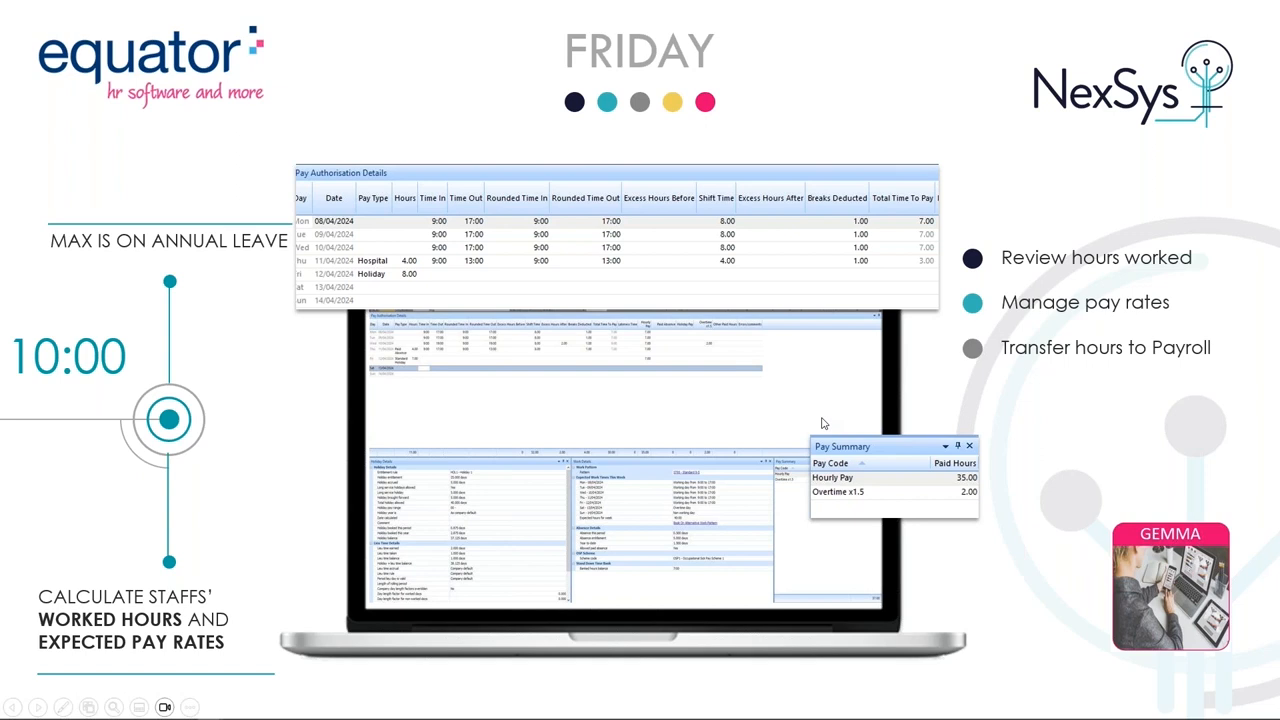
mouse_move(934, 384)
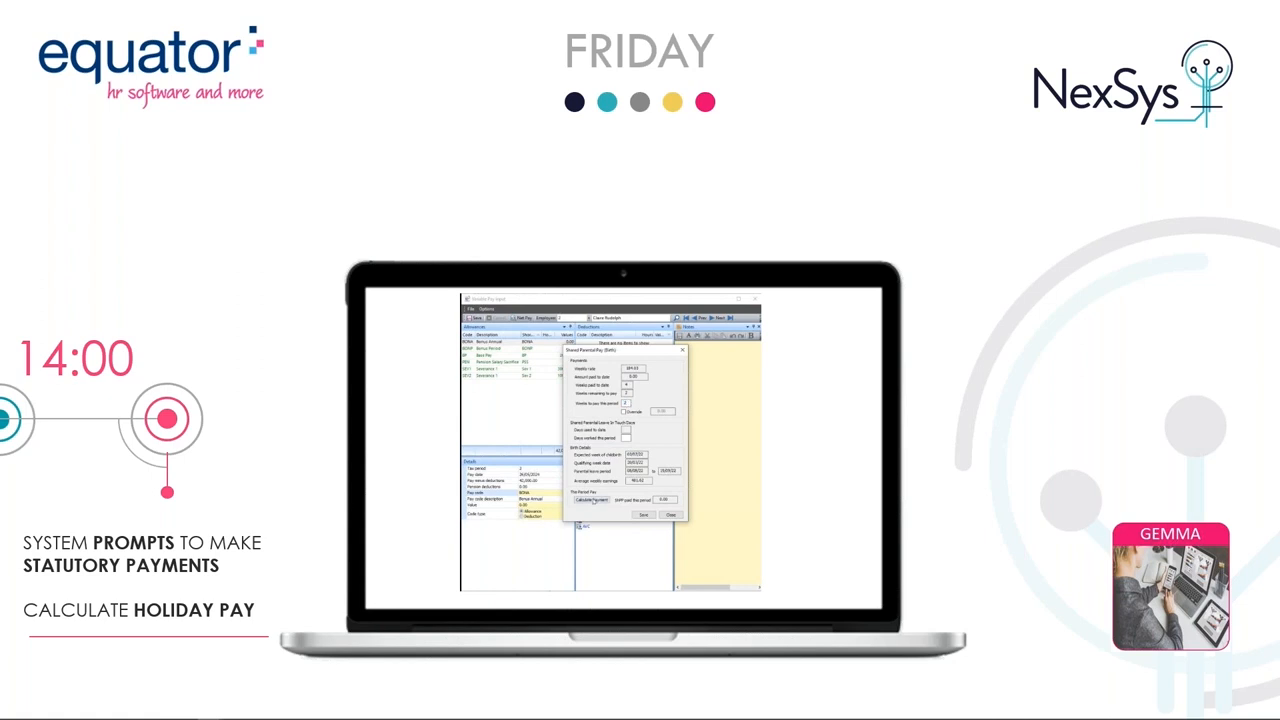
Step: Reveal the 14:00 slide's Holiday Pay Calculation summary and its three bullets
left_click(590, 500)
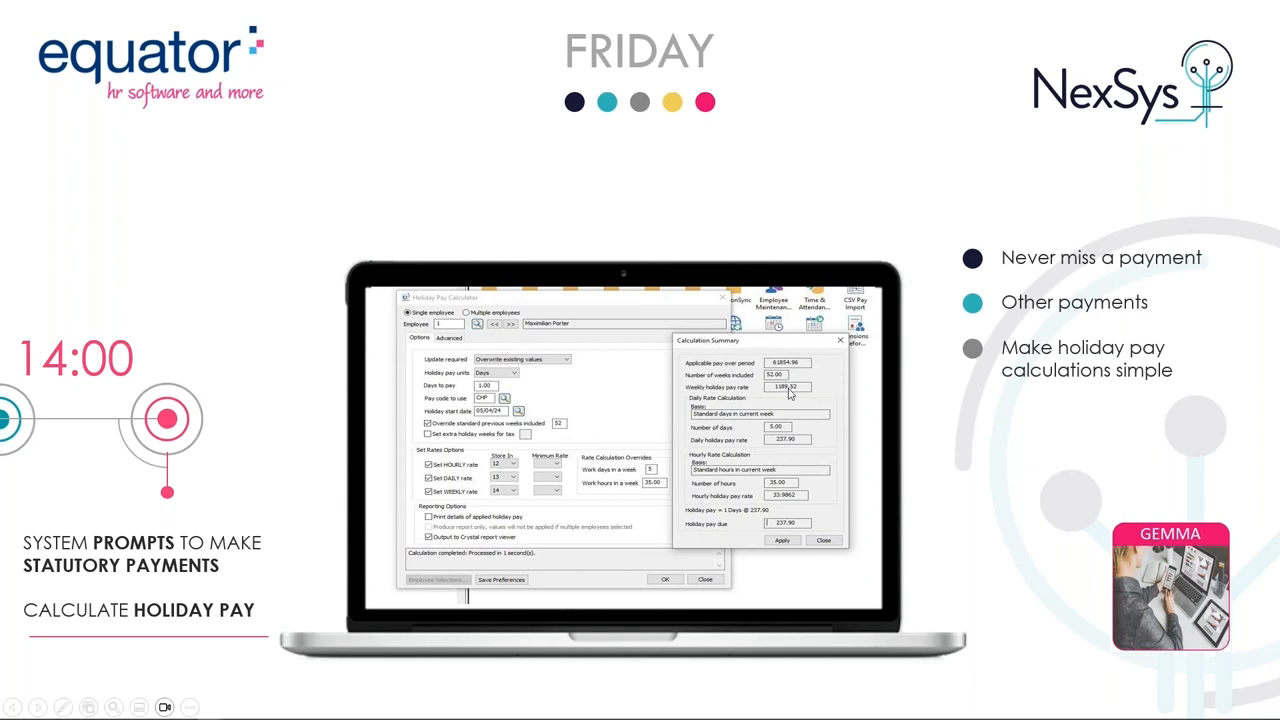
mouse_move(756, 504)
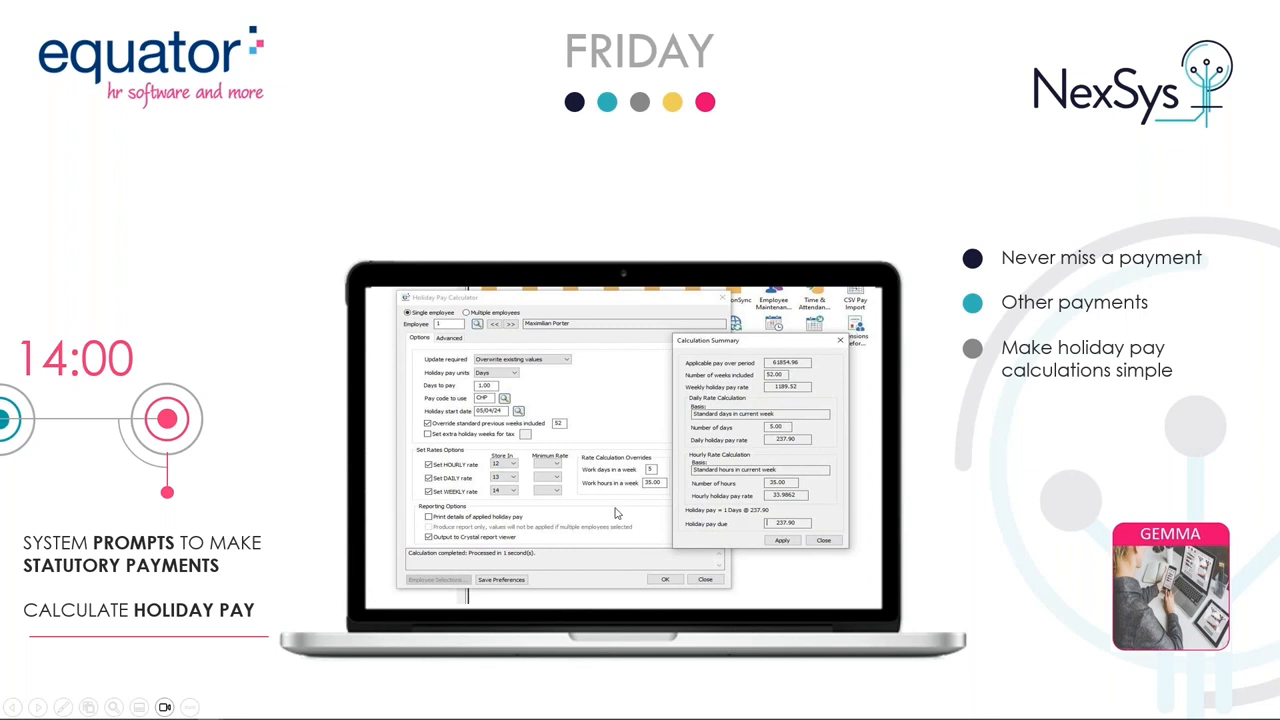
mouse_move(578, 452)
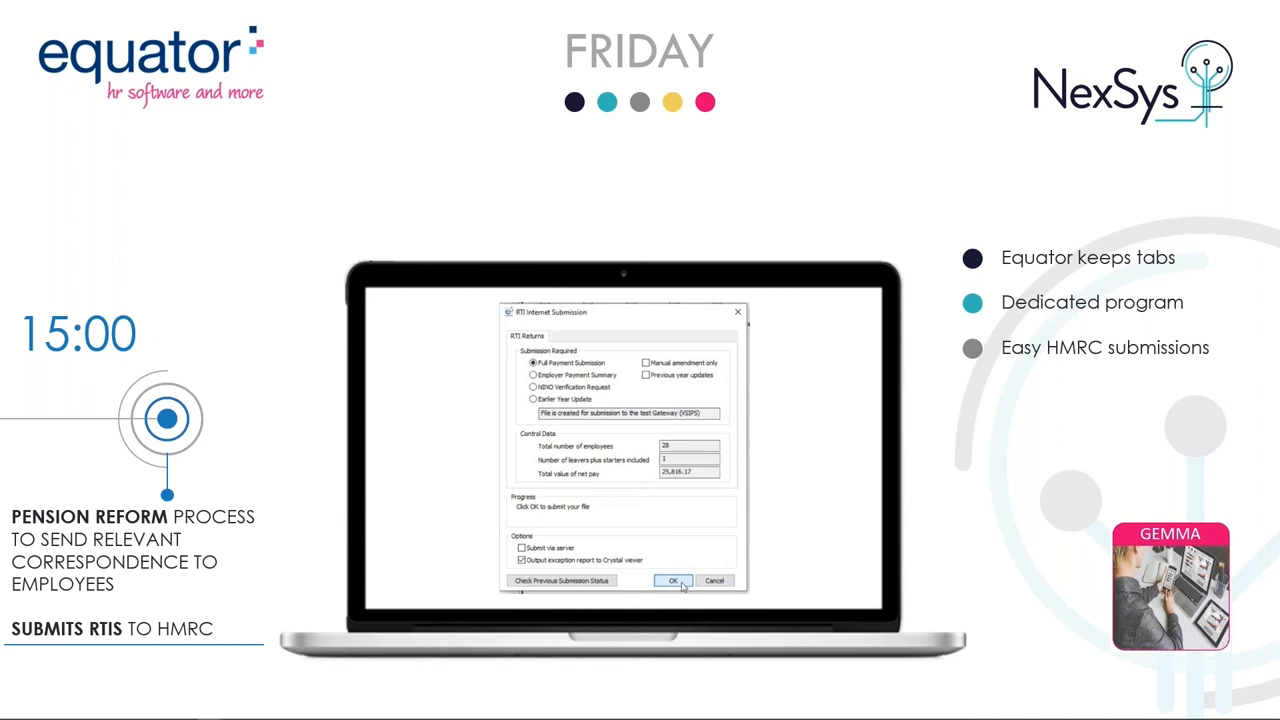
Step: Play the RTI submission to HMRC, acknowledge its success message, and advance to 16:30
left_click(672, 580)
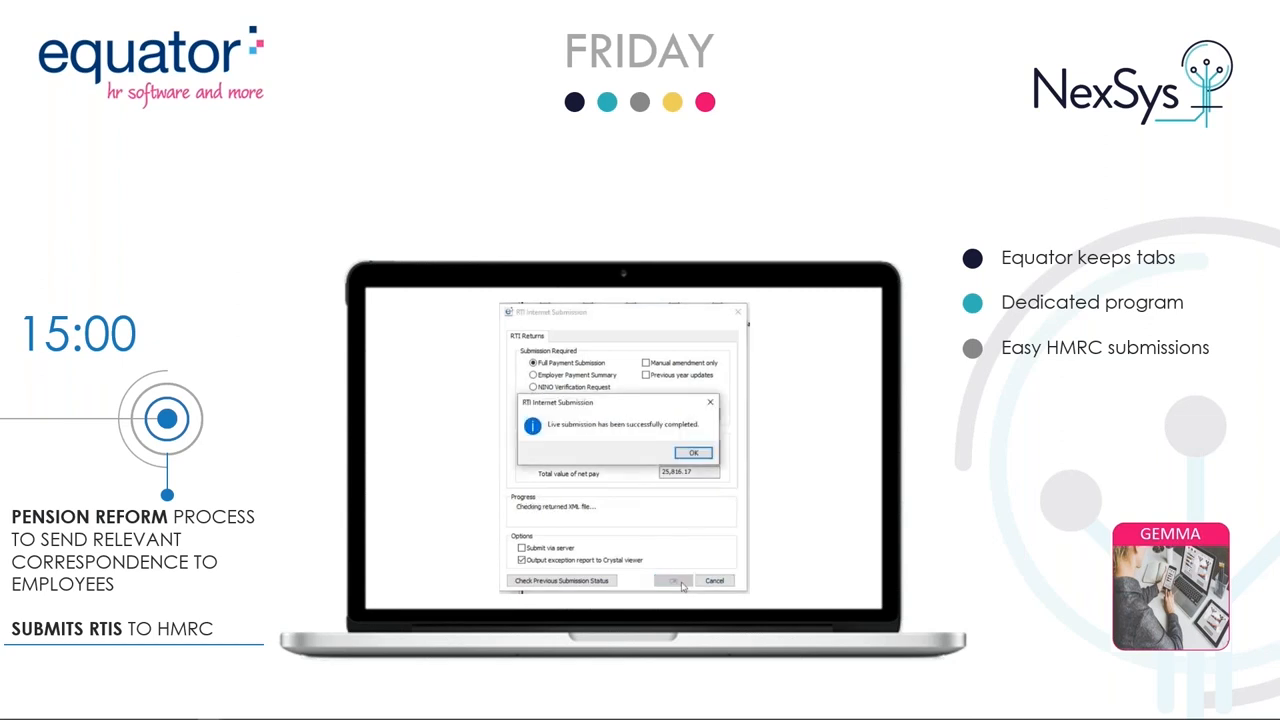
left_click(692, 452)
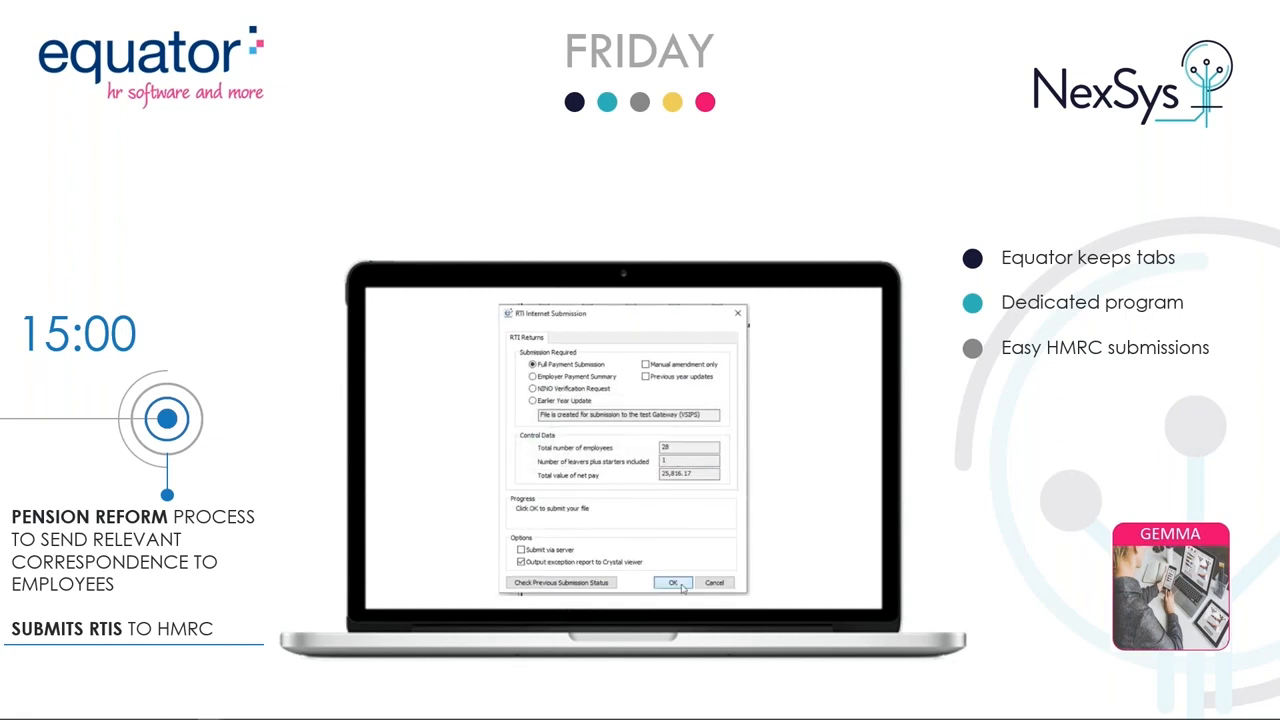
left_click(672, 584)
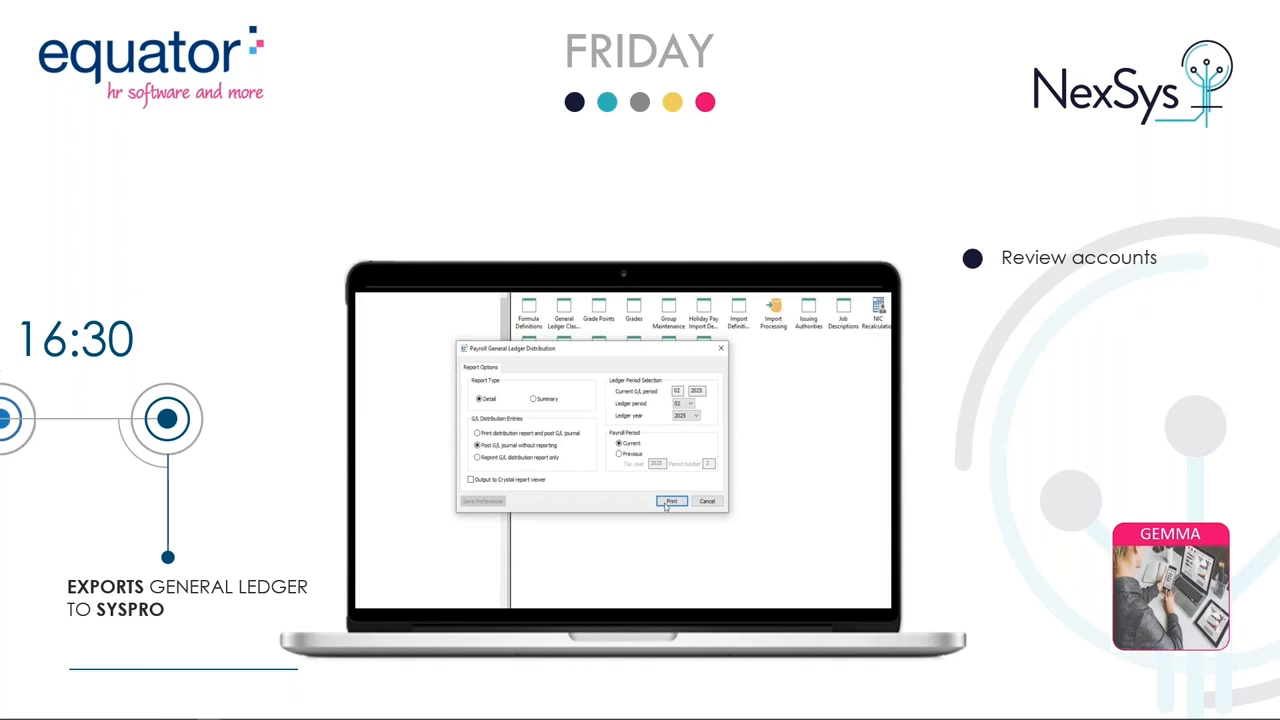
Step: Run the Payroll General Ledger Distribution and review the resulting SYSPRO GL journal entry
left_click(672, 500)
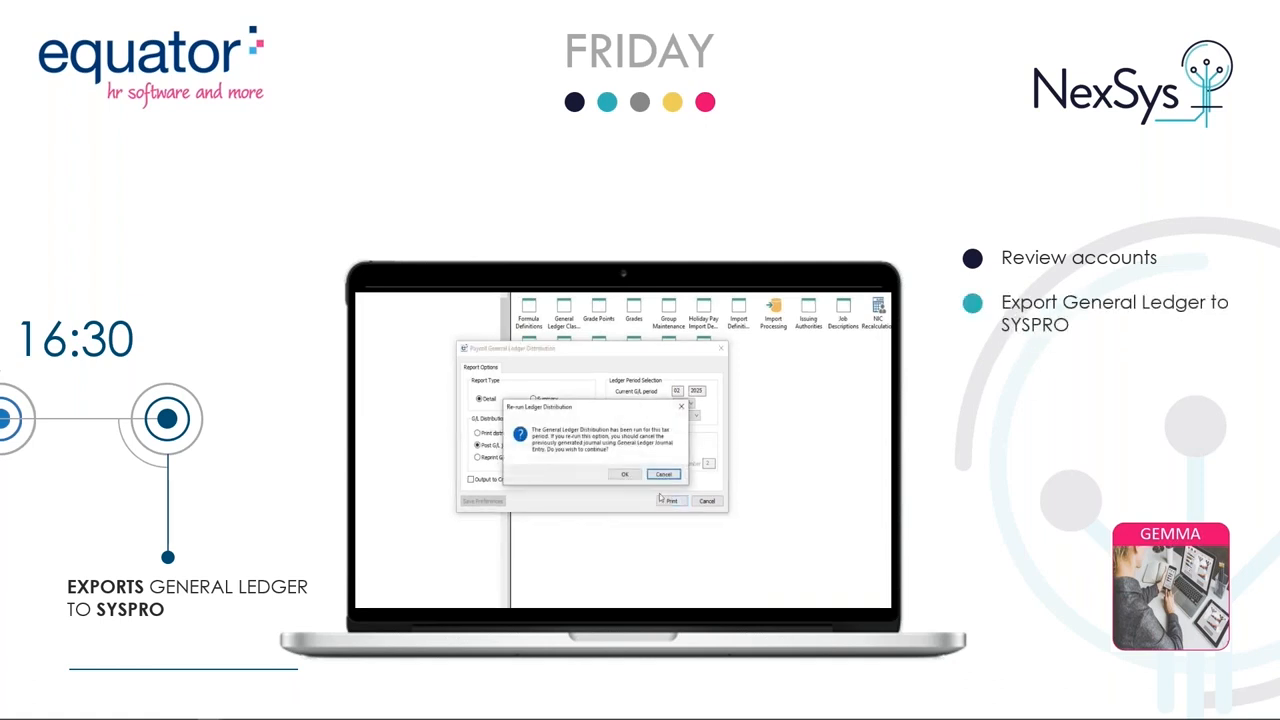
left_click(624, 474)
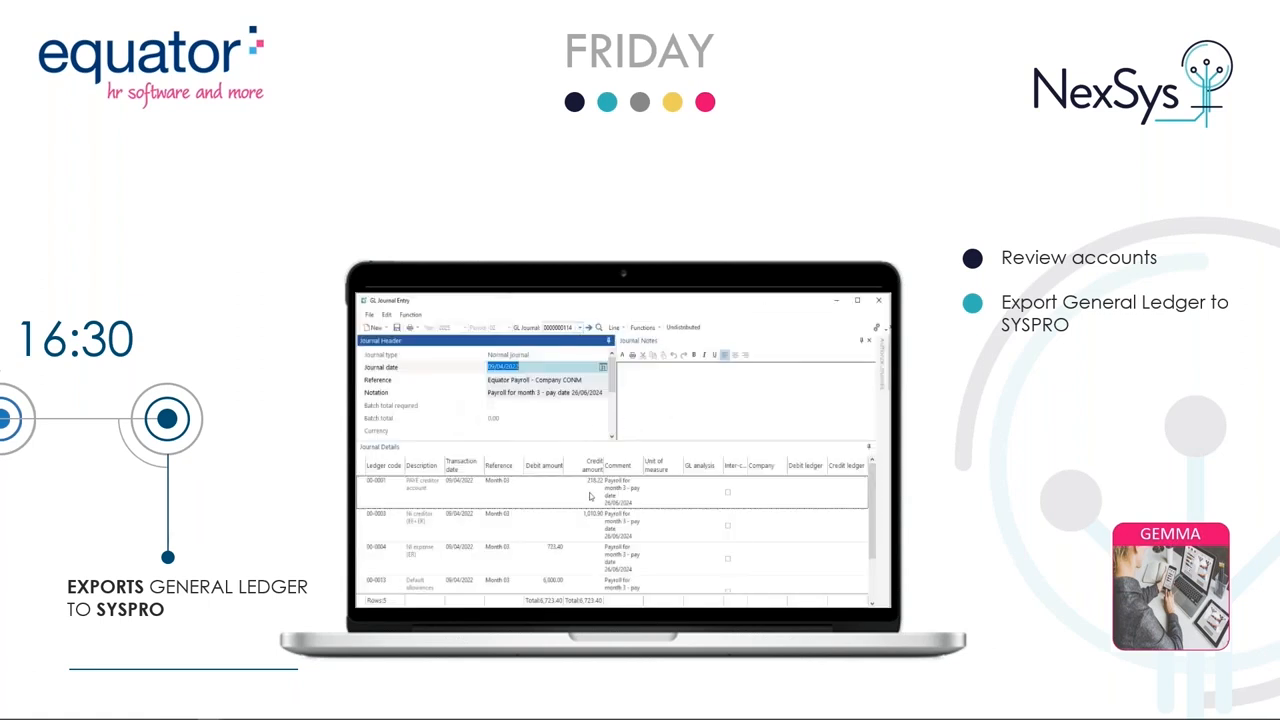
scroll("down", 3)
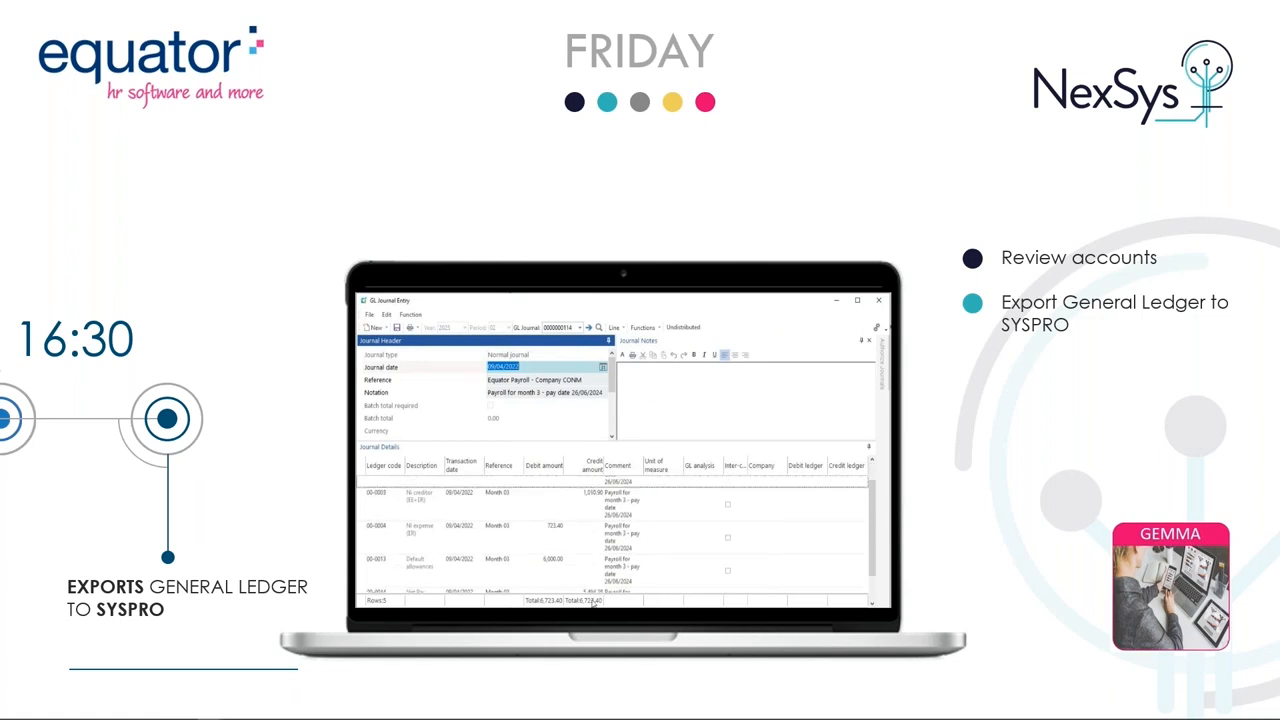